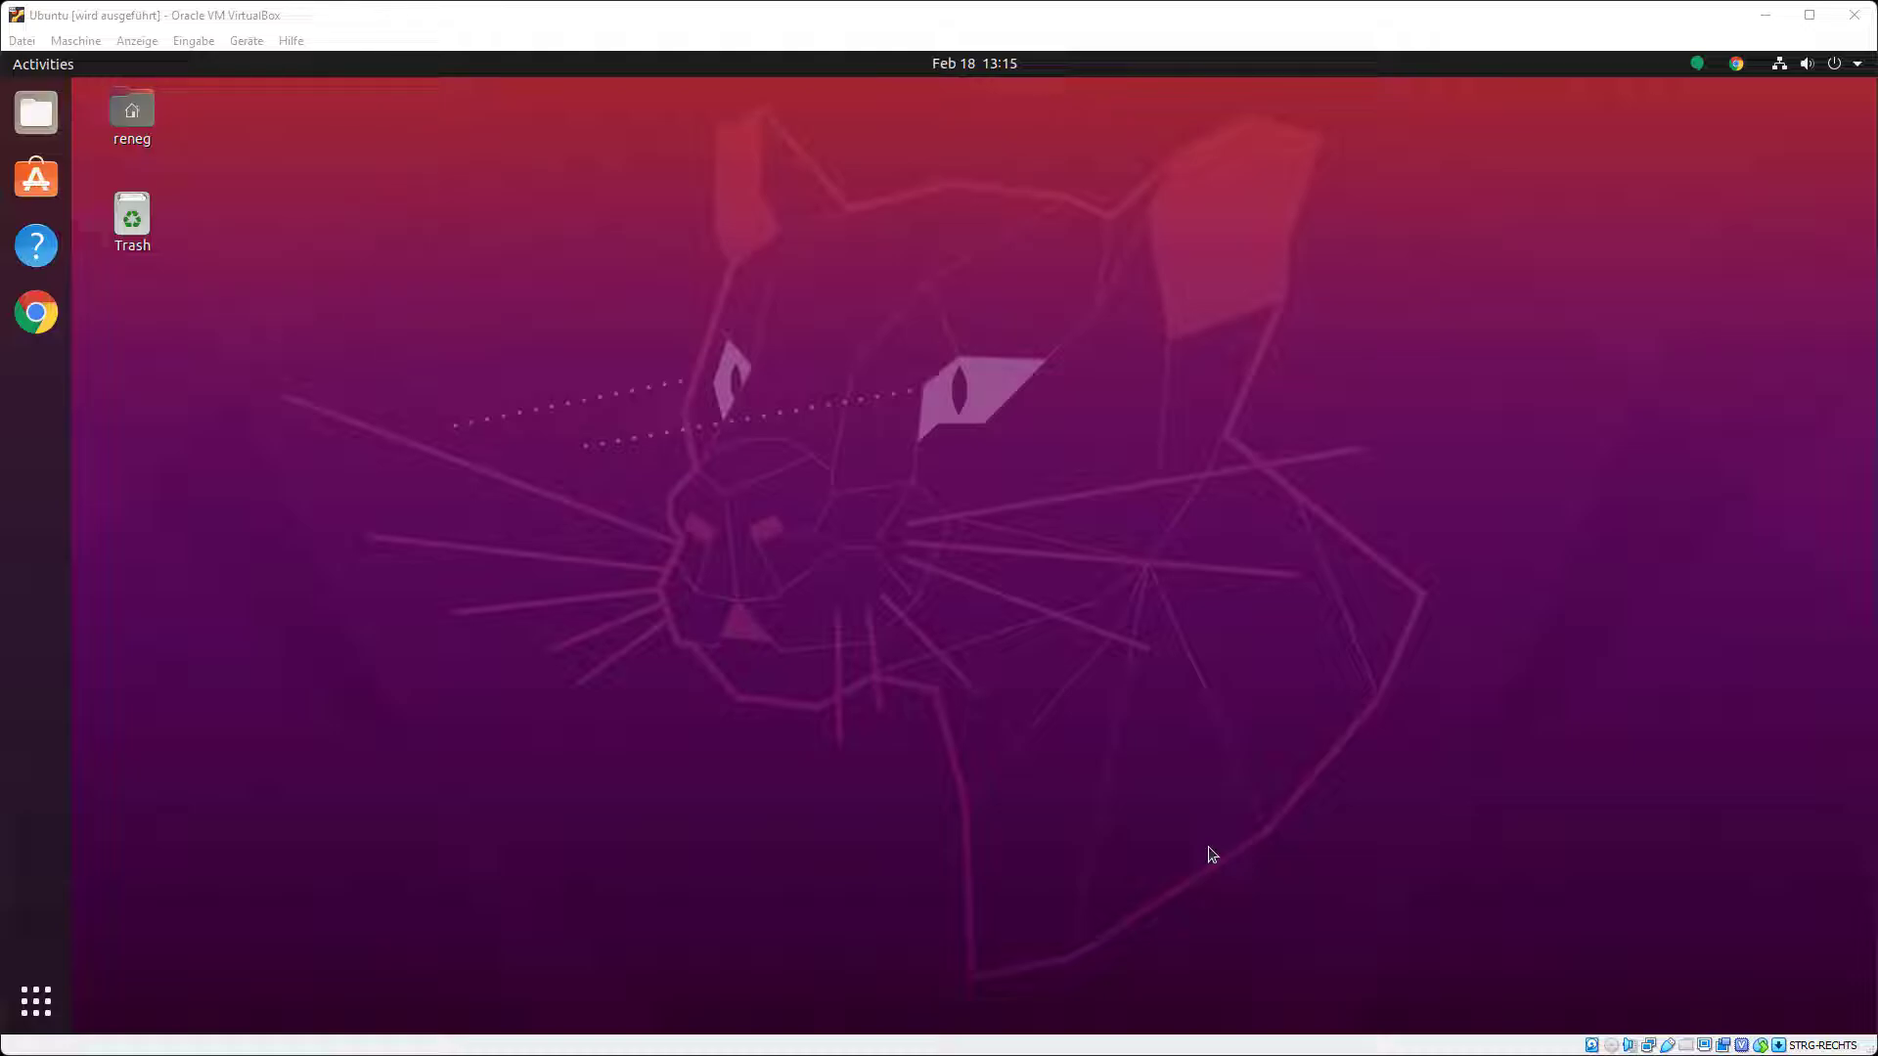
mouse_move(36, 312)
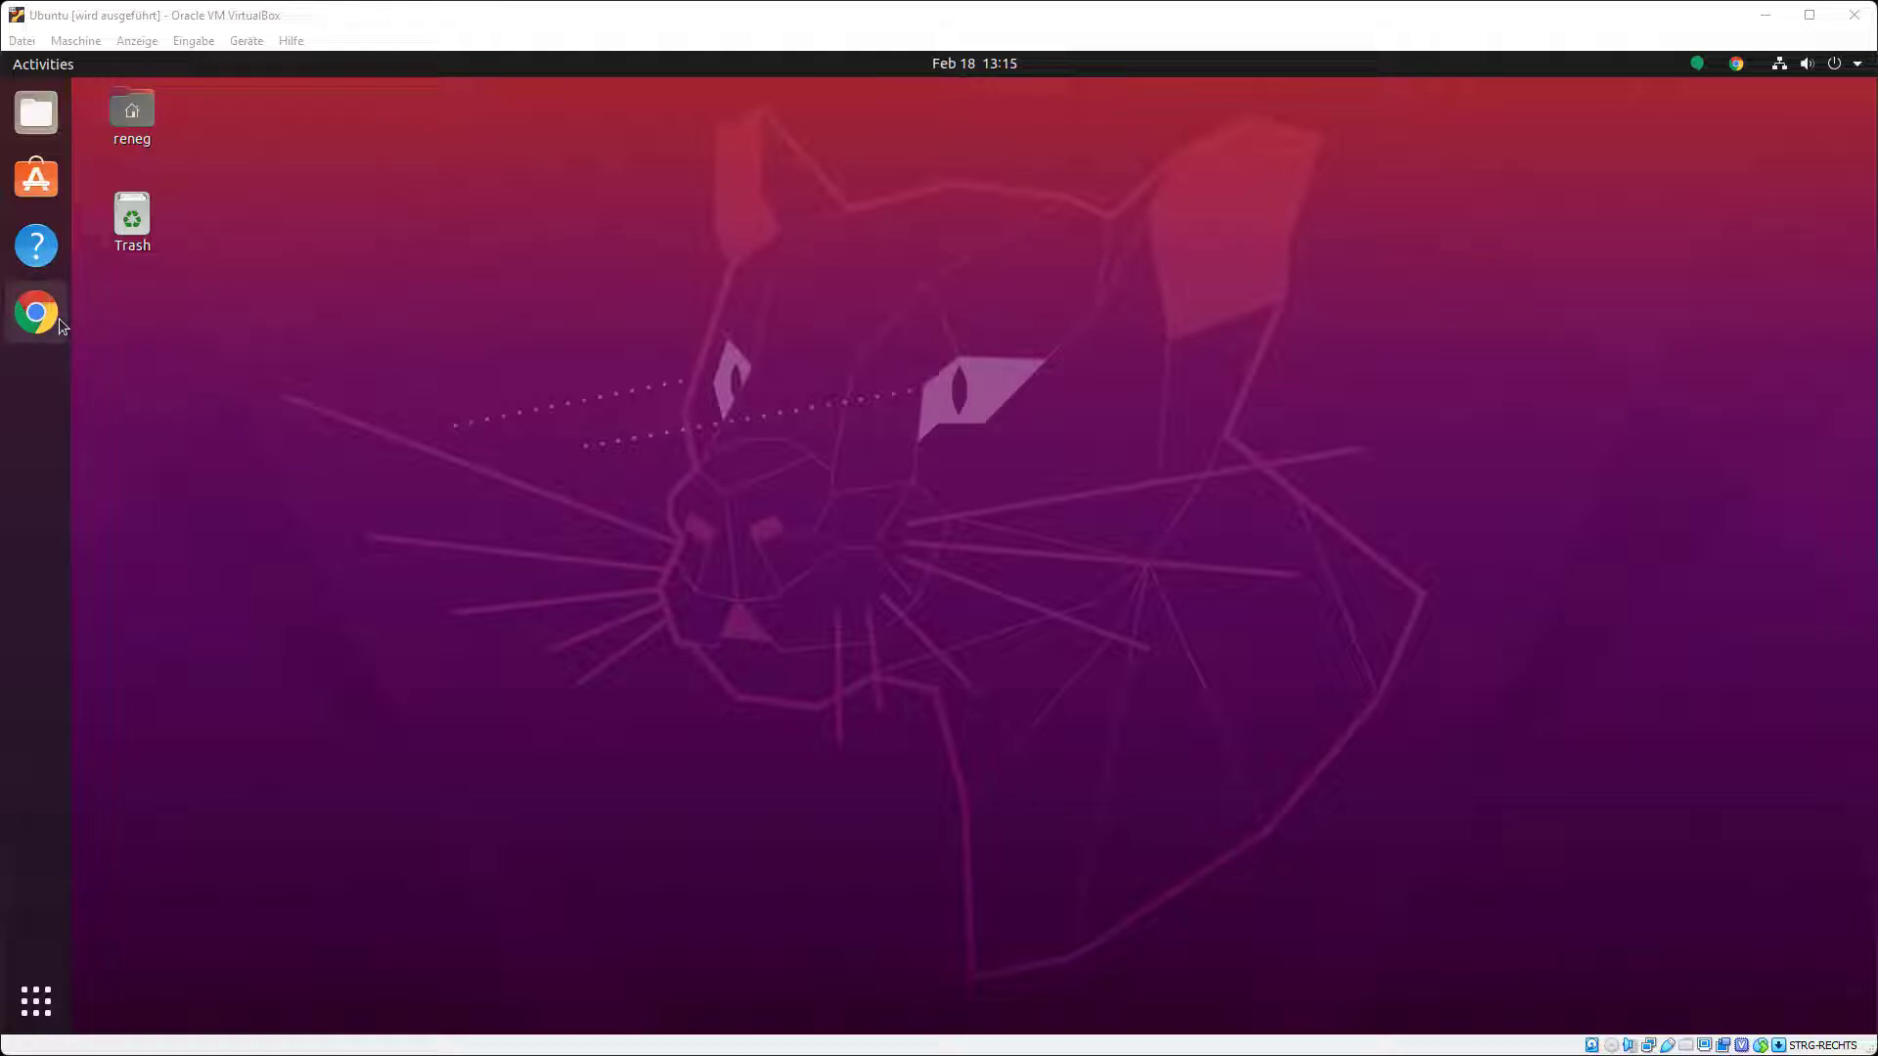
mouse_move(596, 385)
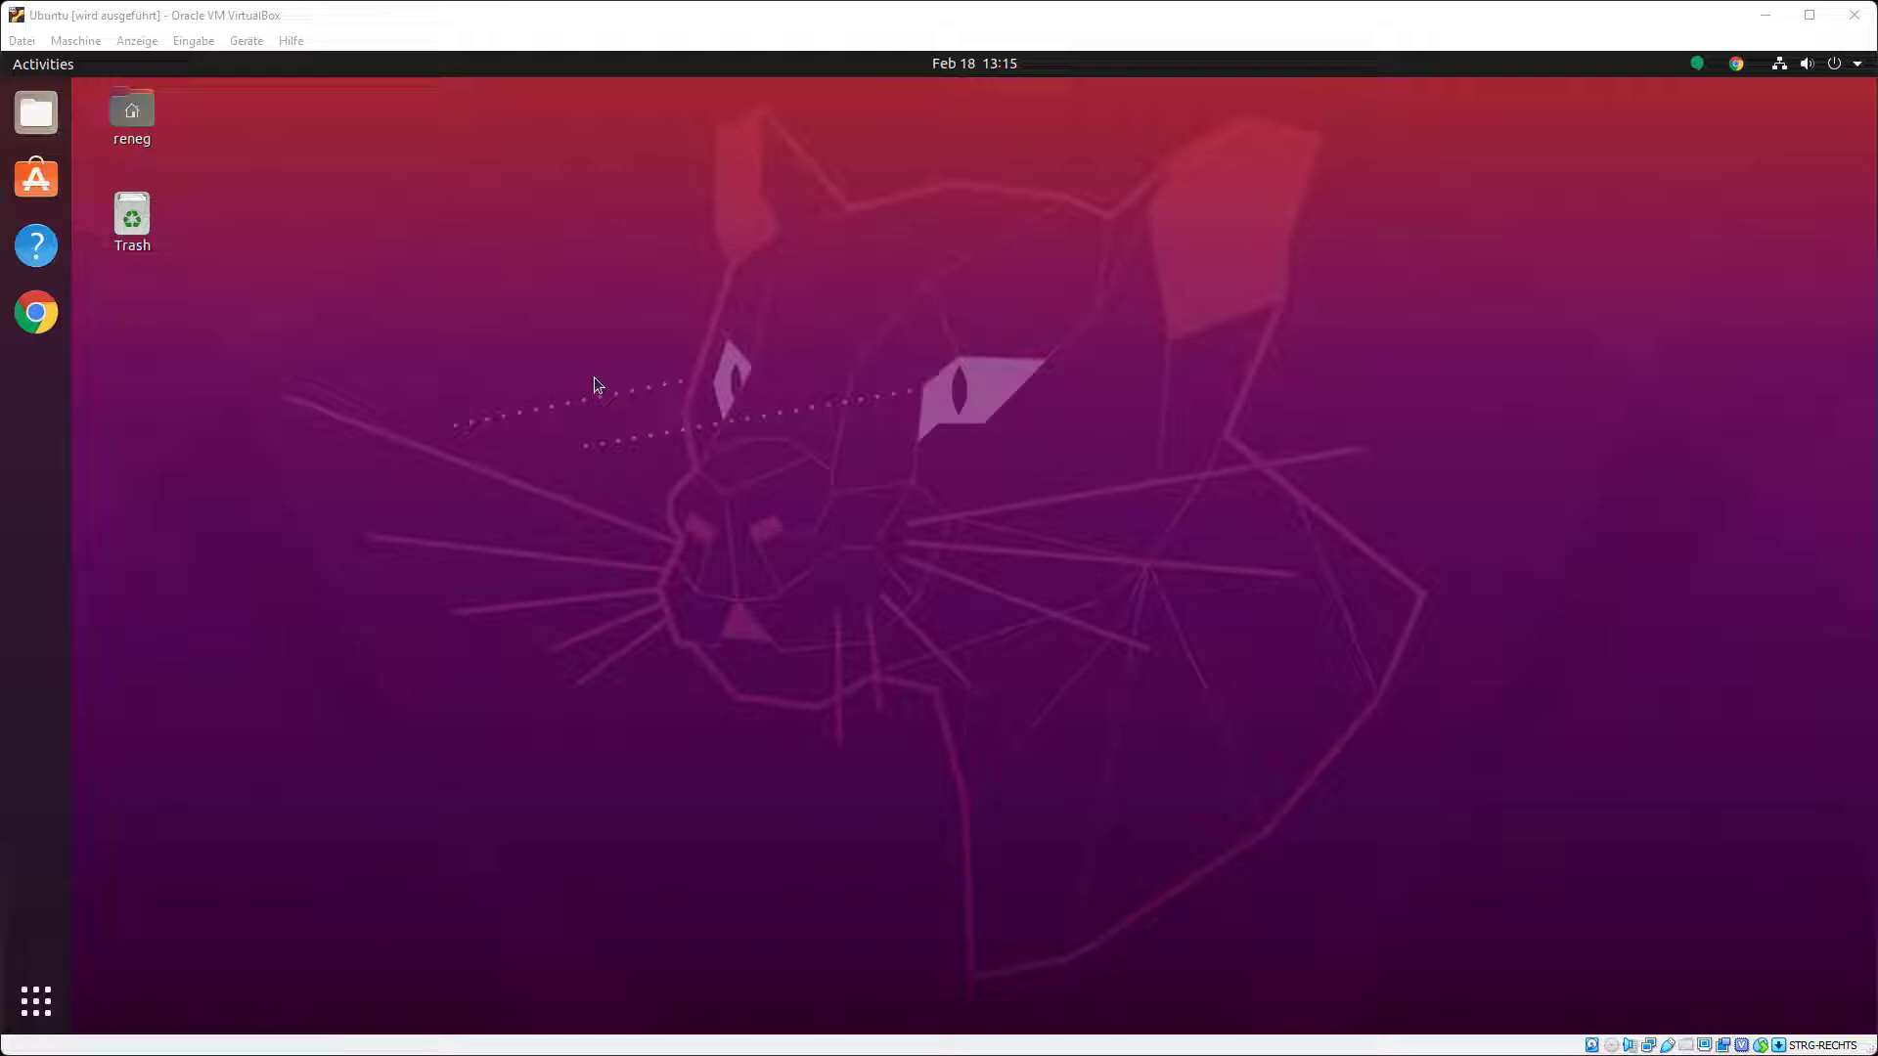
mouse_move(582, 443)
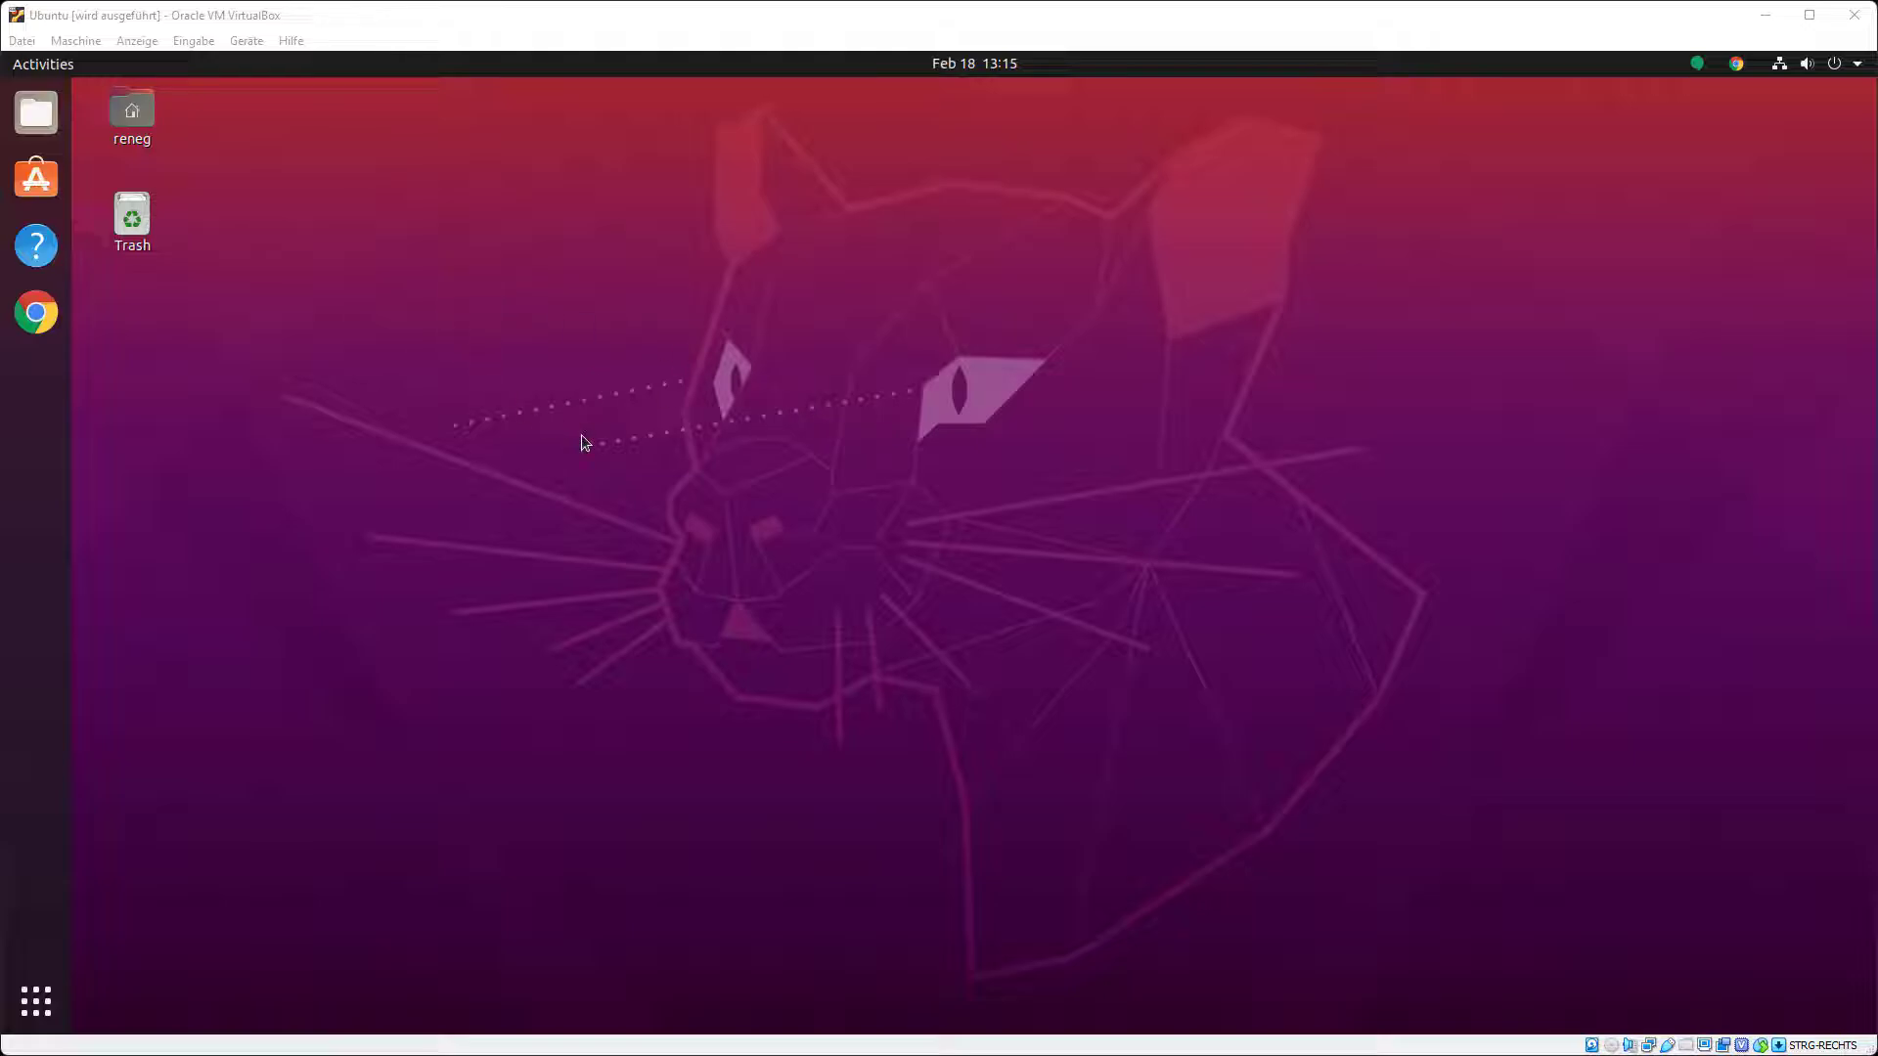
mouse_move(621, 418)
type("sudo apt install dvipng")
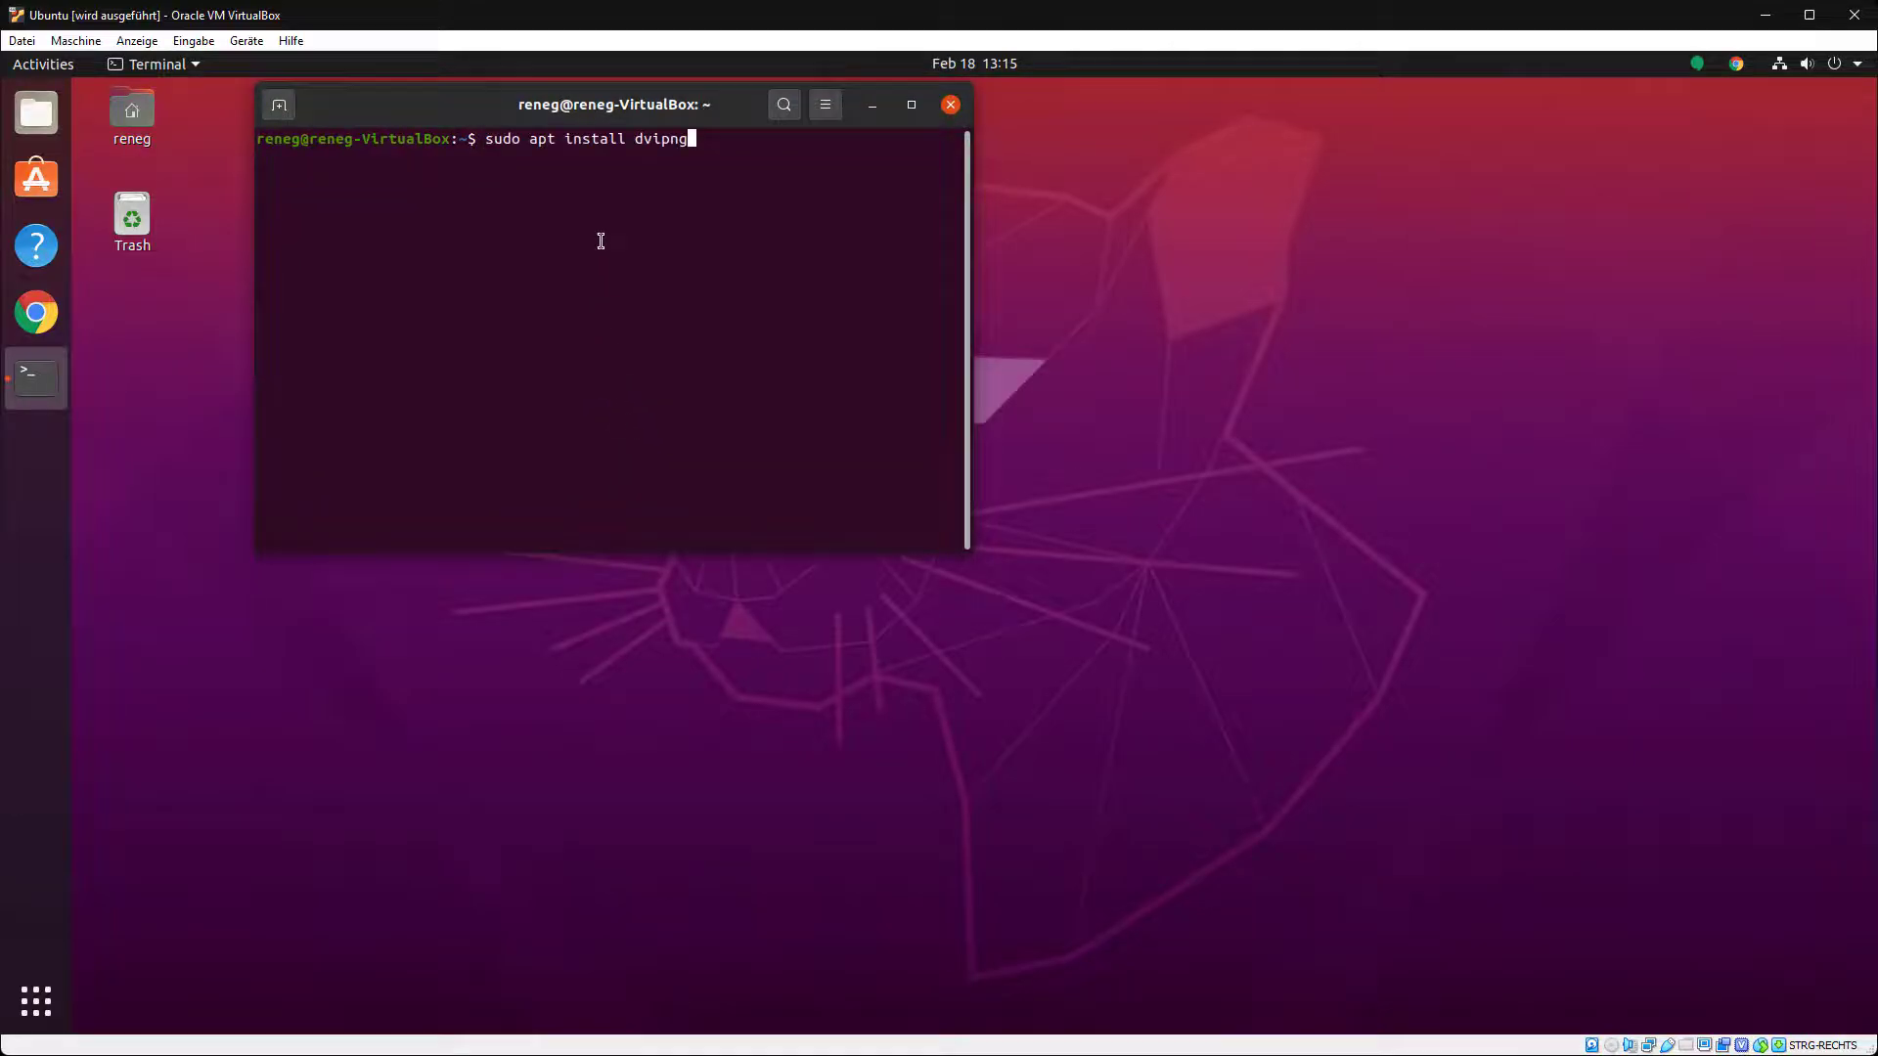
- Install texlive-latex-base and try launching EulerSetup-64_2021-12-14.exe with Wine
type("texlive-latex-base")
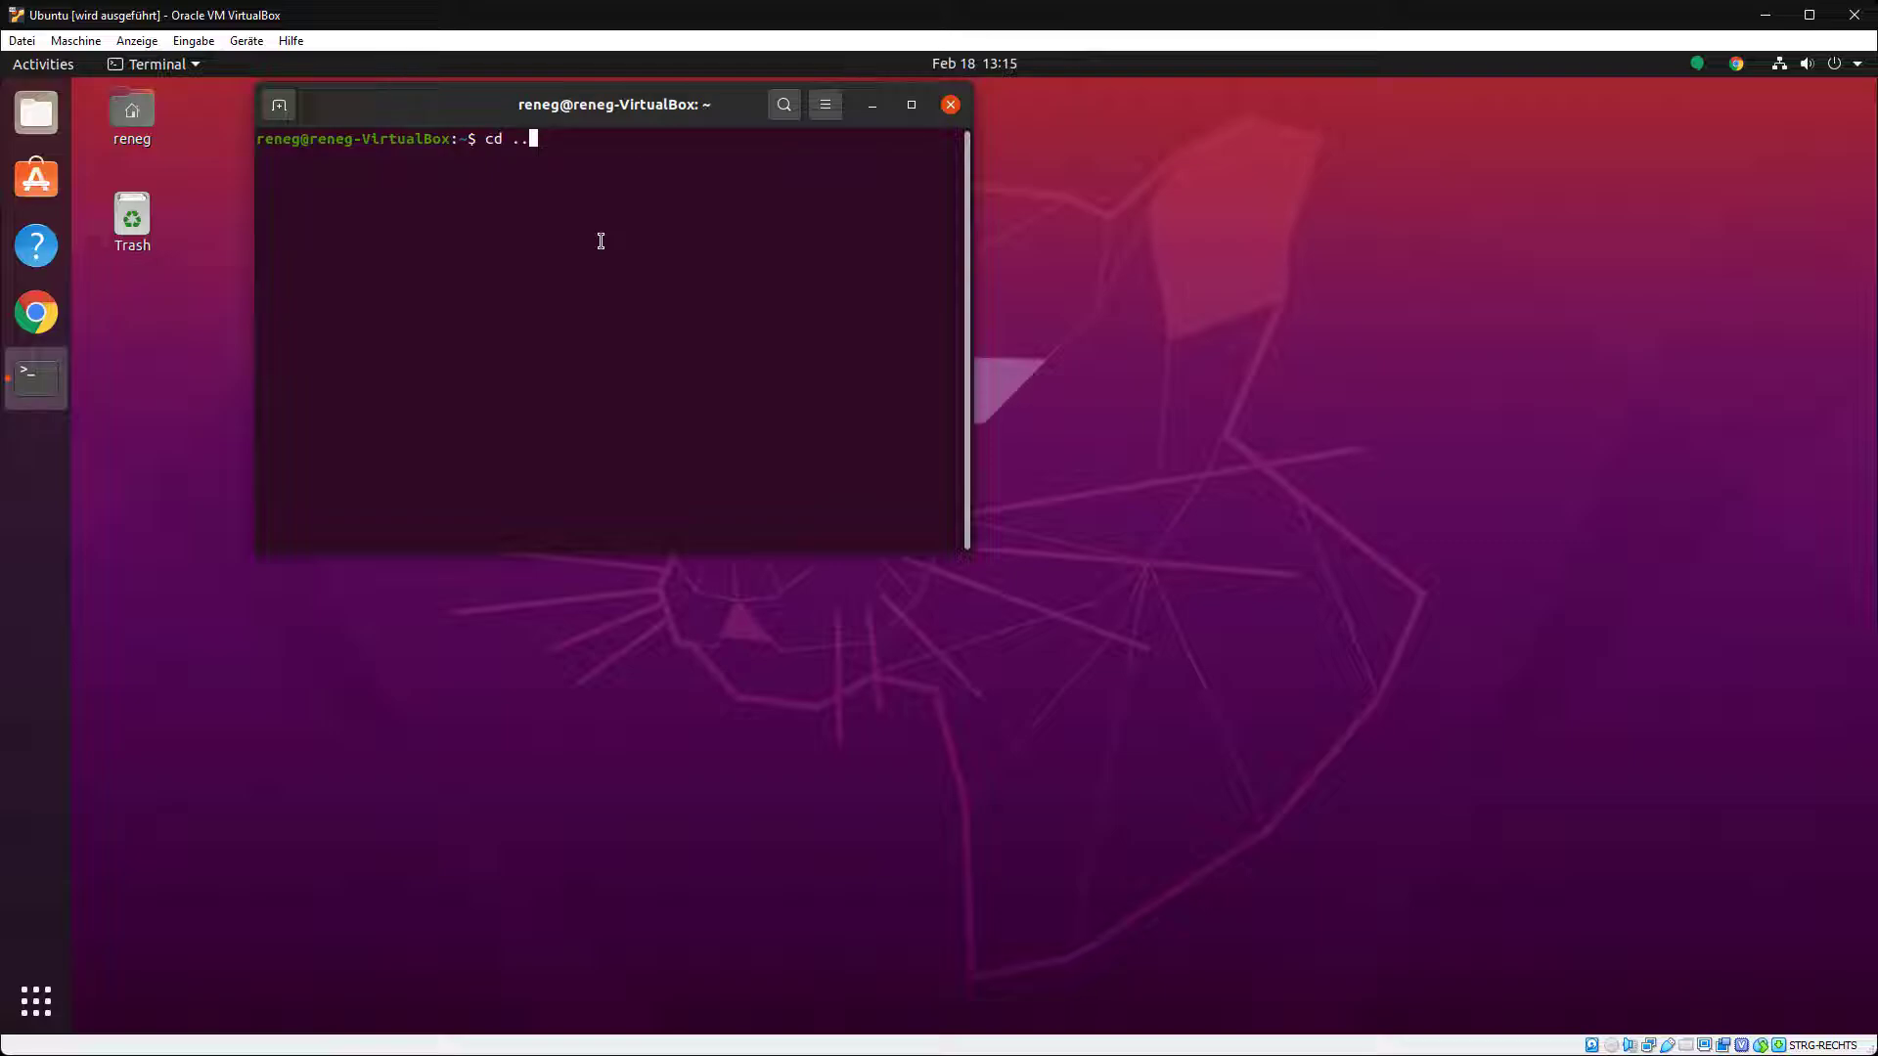
type("ls")
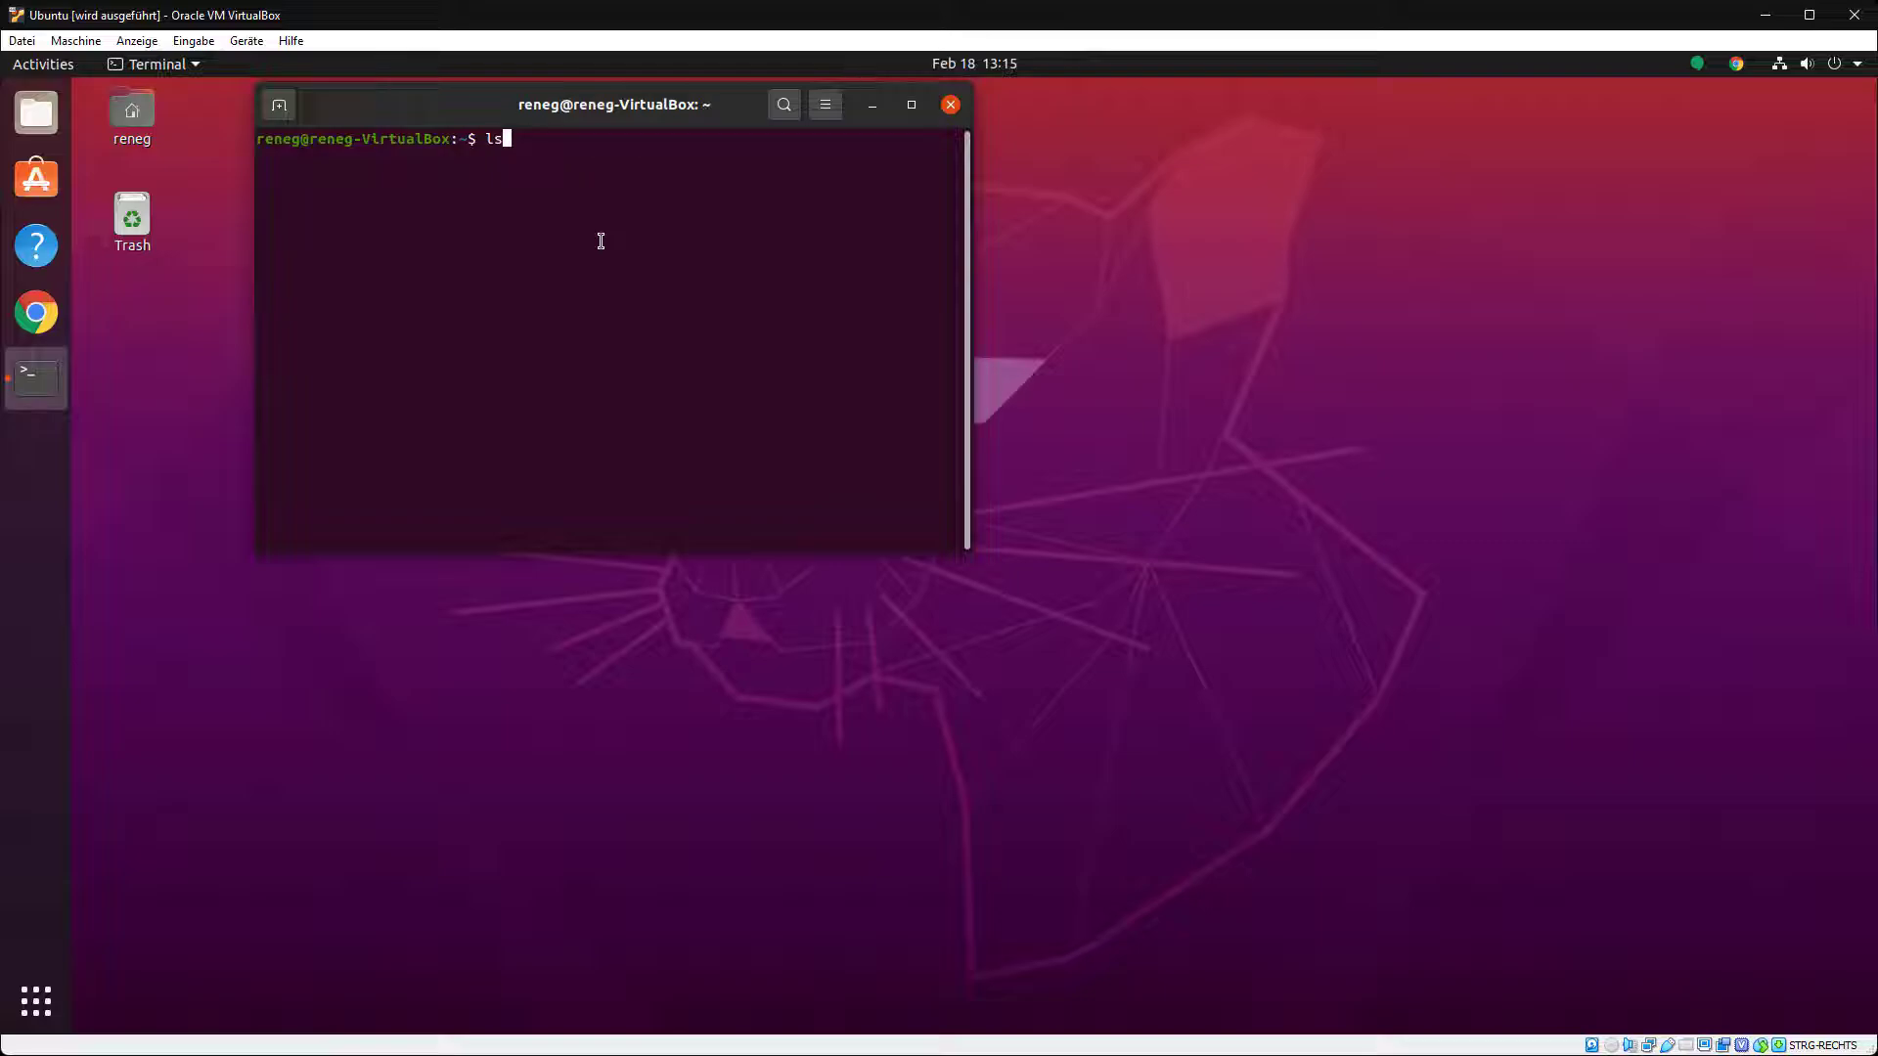
type("cd ..")
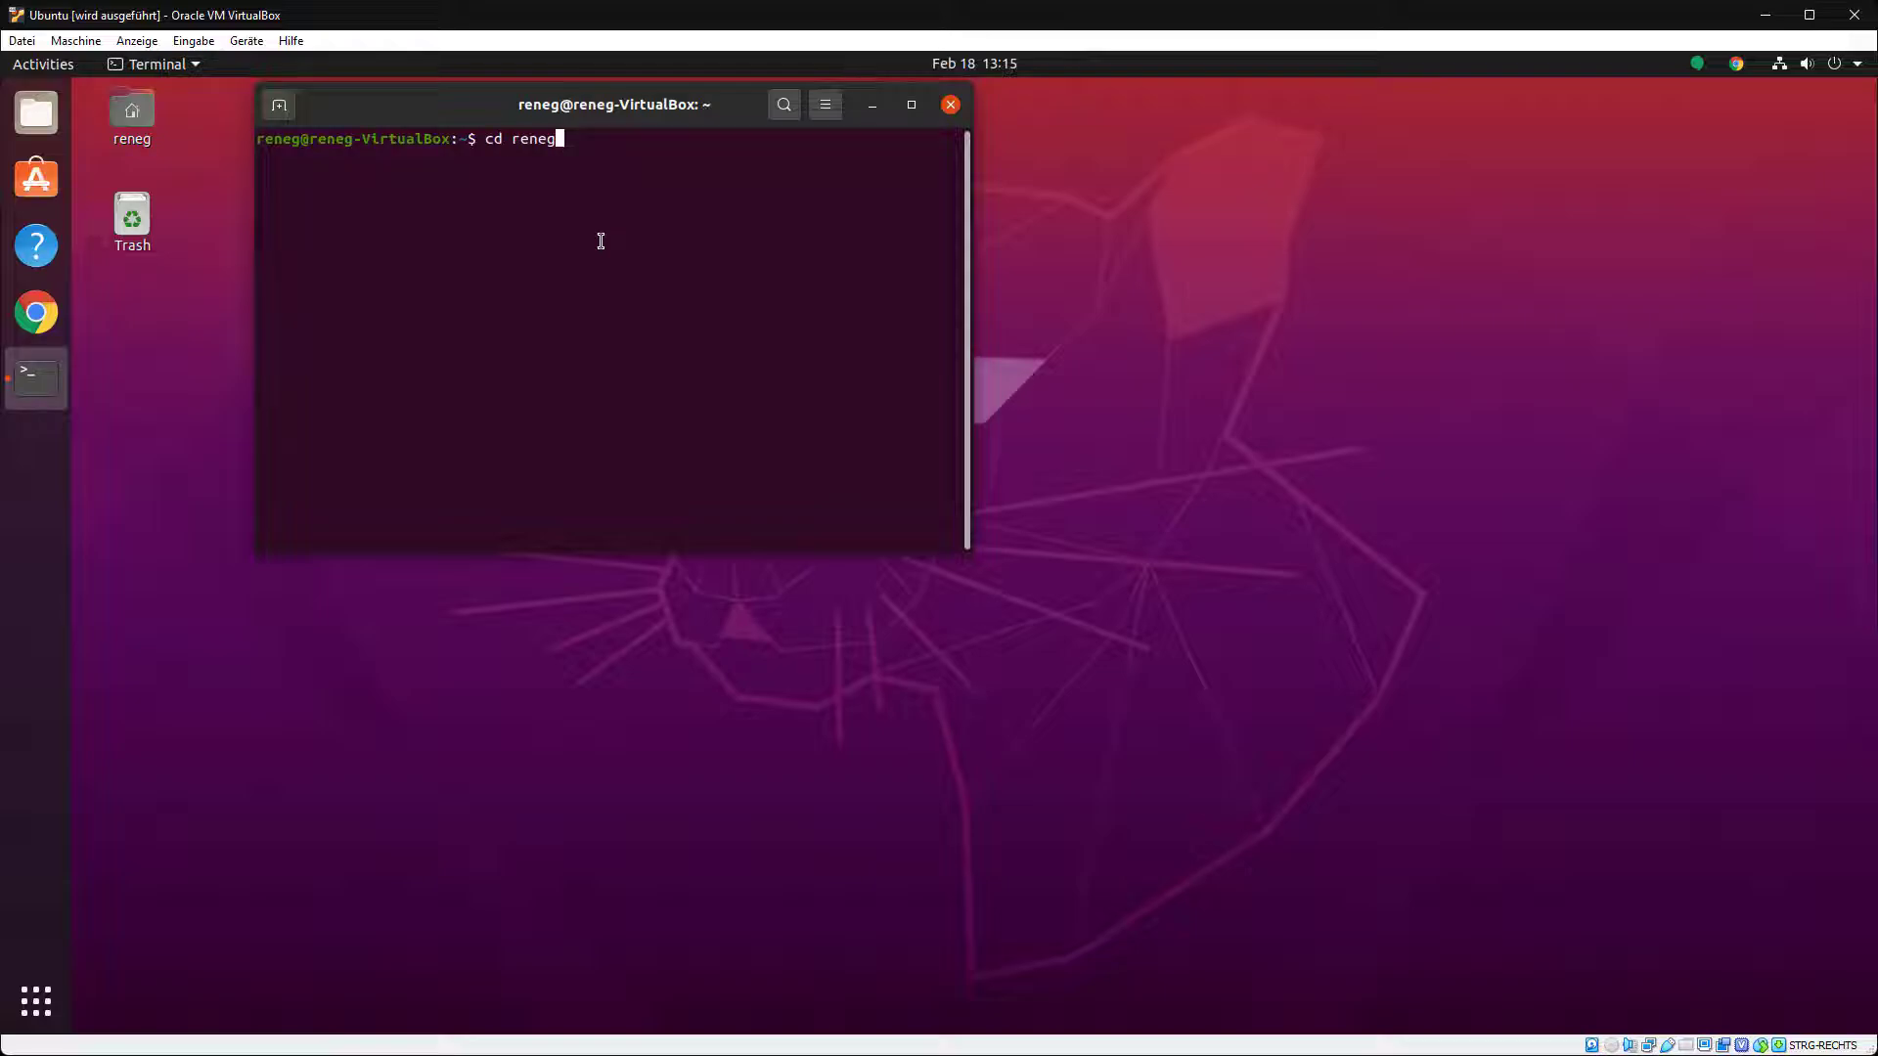
type("wine")
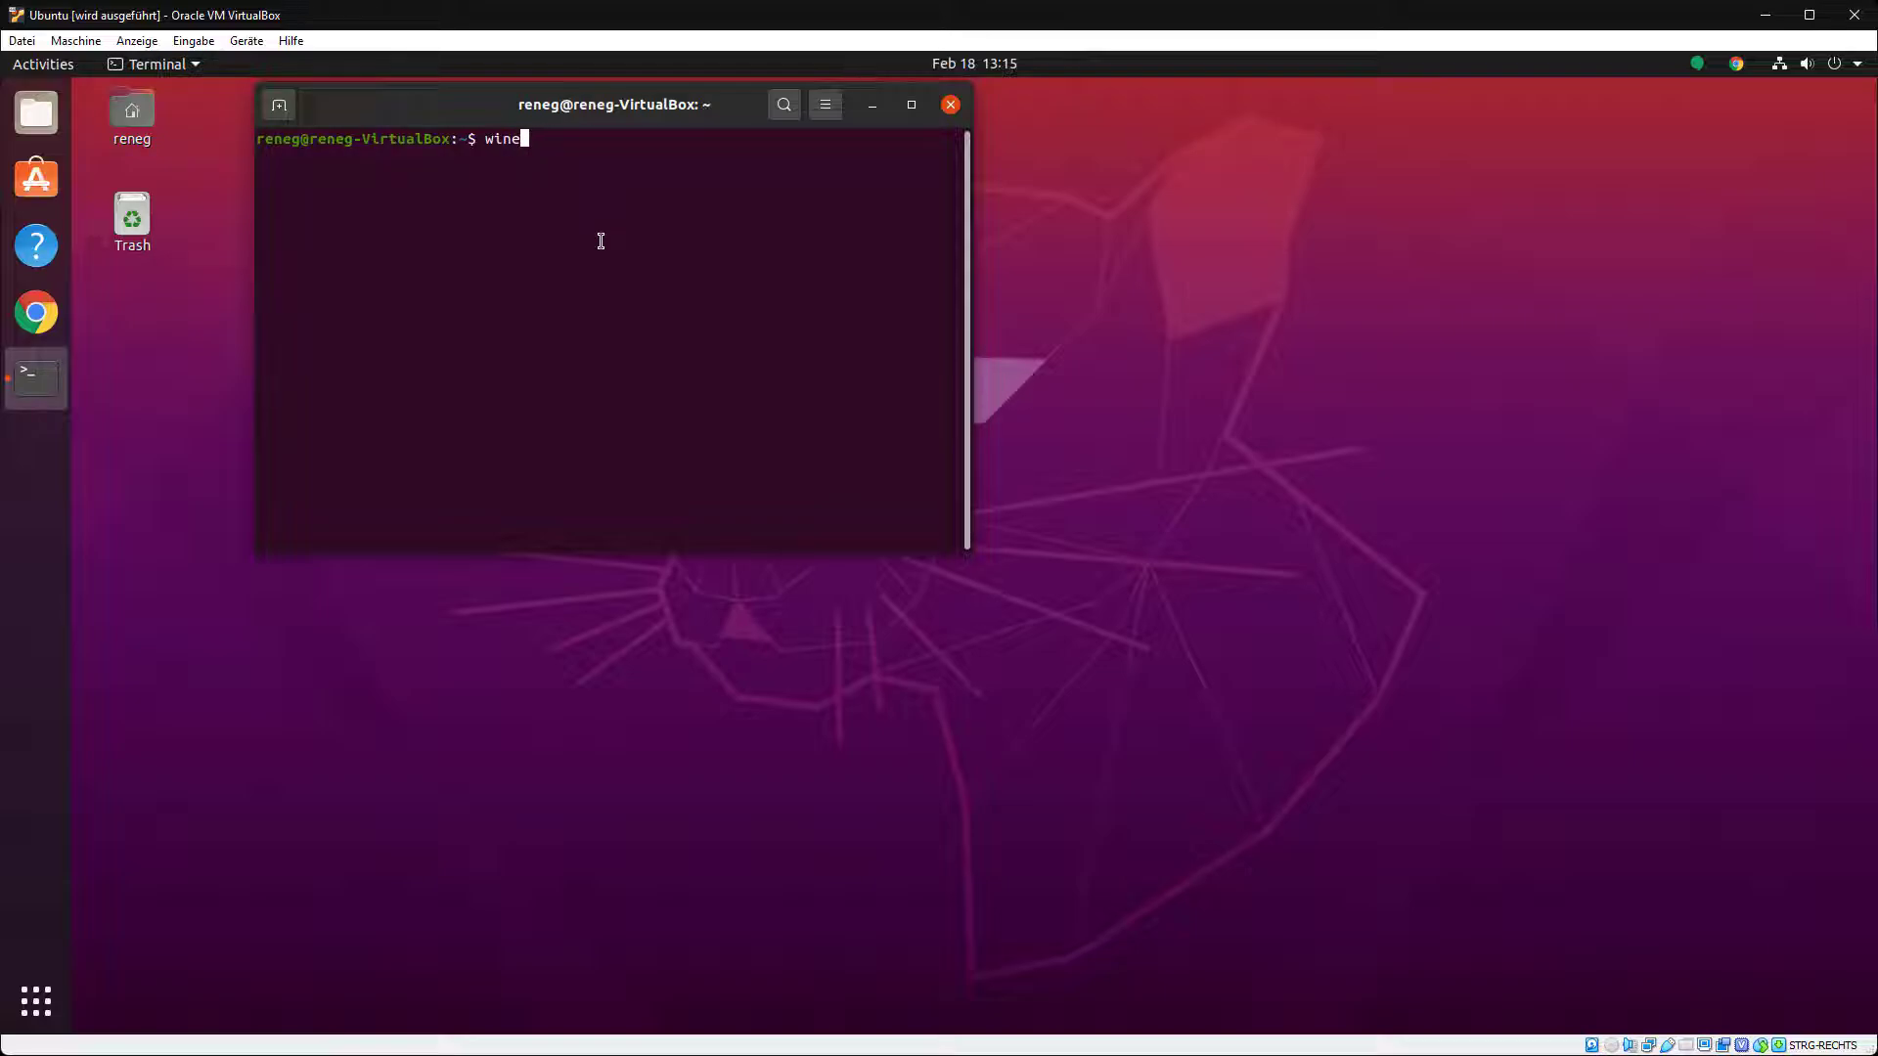
type("EulerSetup-64_2021-12-14.exe")
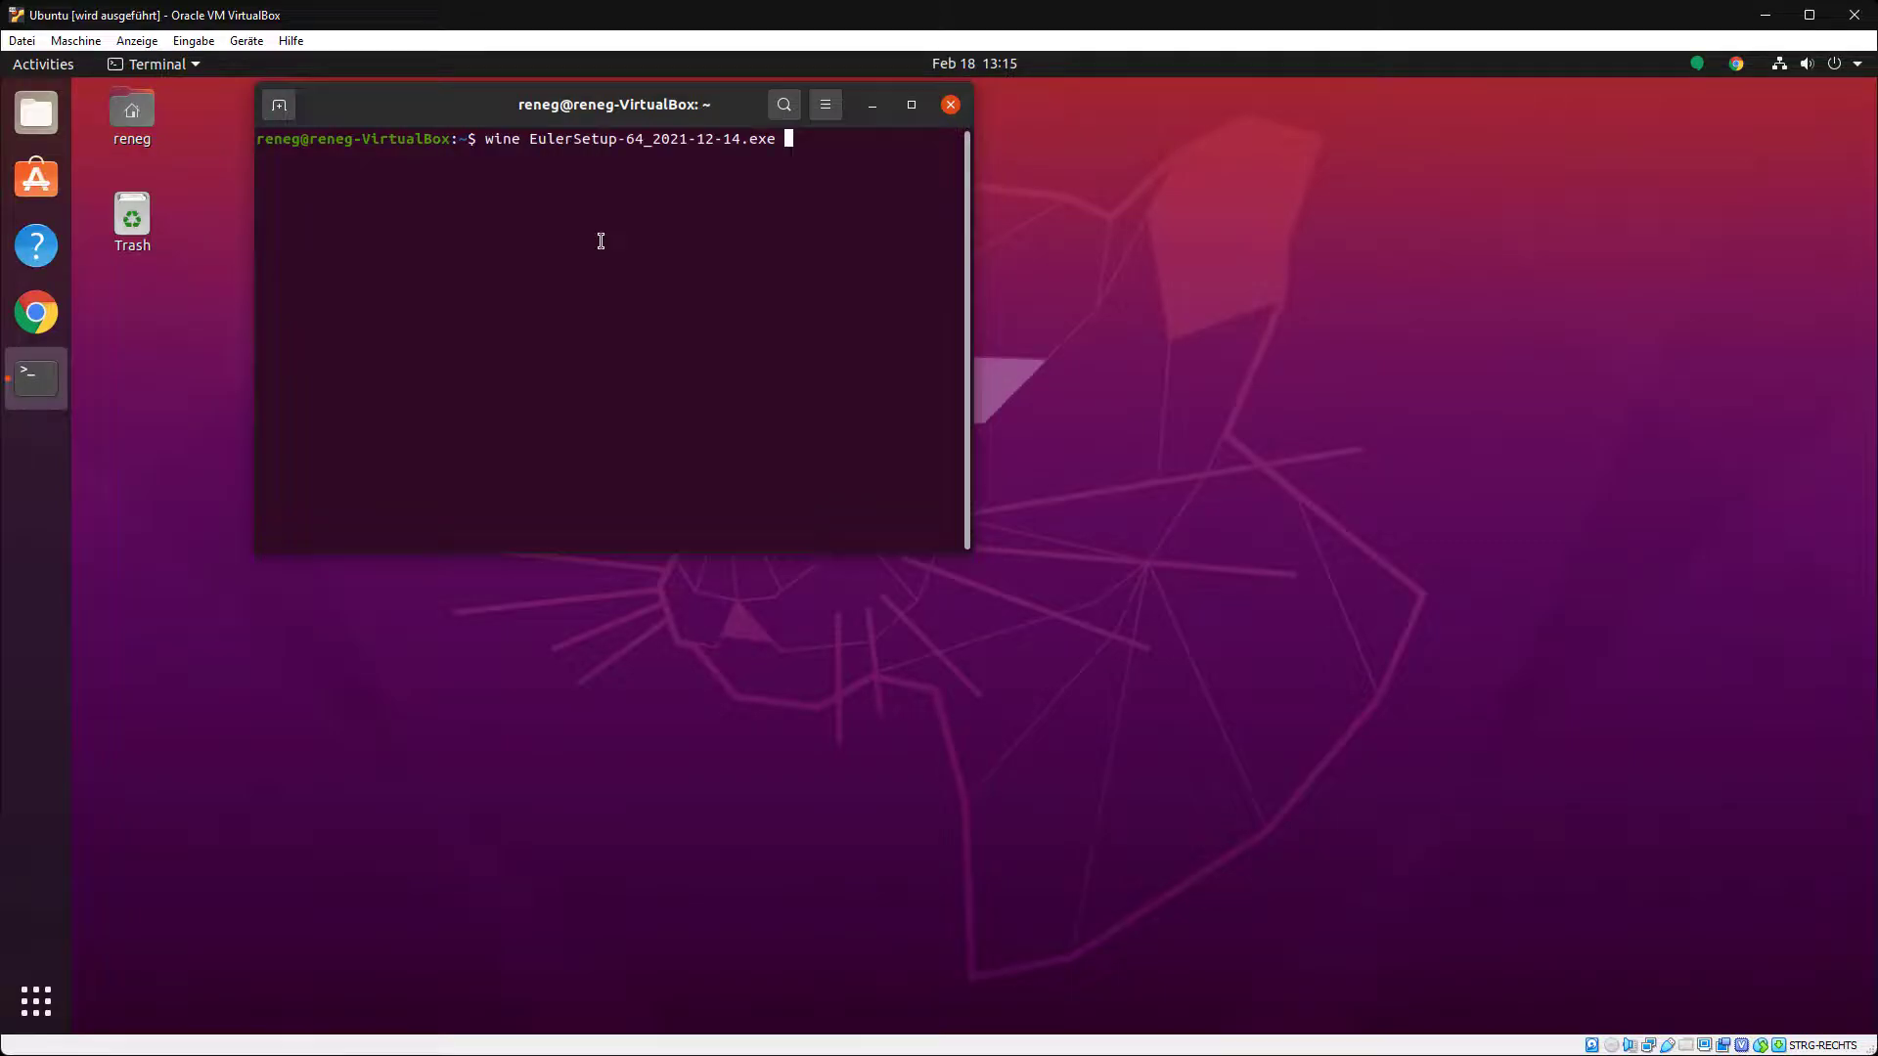
- Install wine64, then enter the Wine command for EulerSetup-64_2021-12-14.exe from Desktop
type("ls")
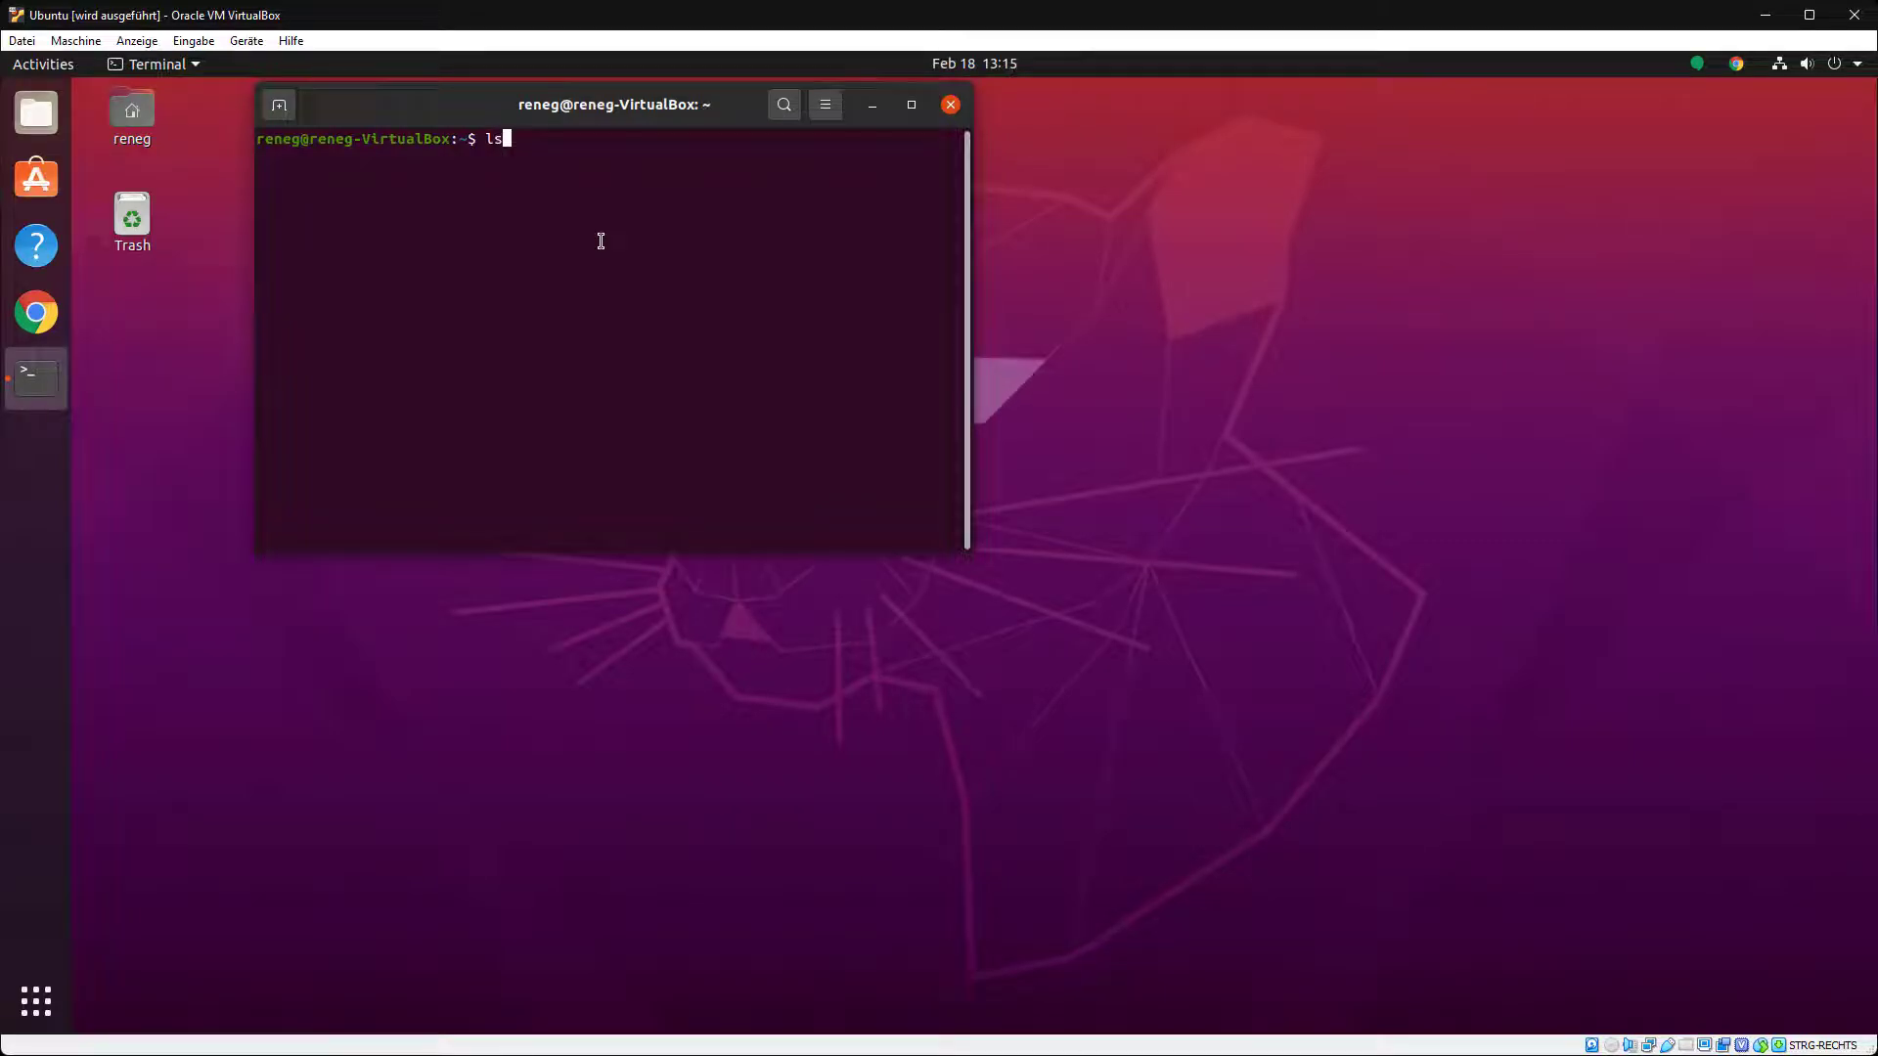
type("sudo apt install wine64")
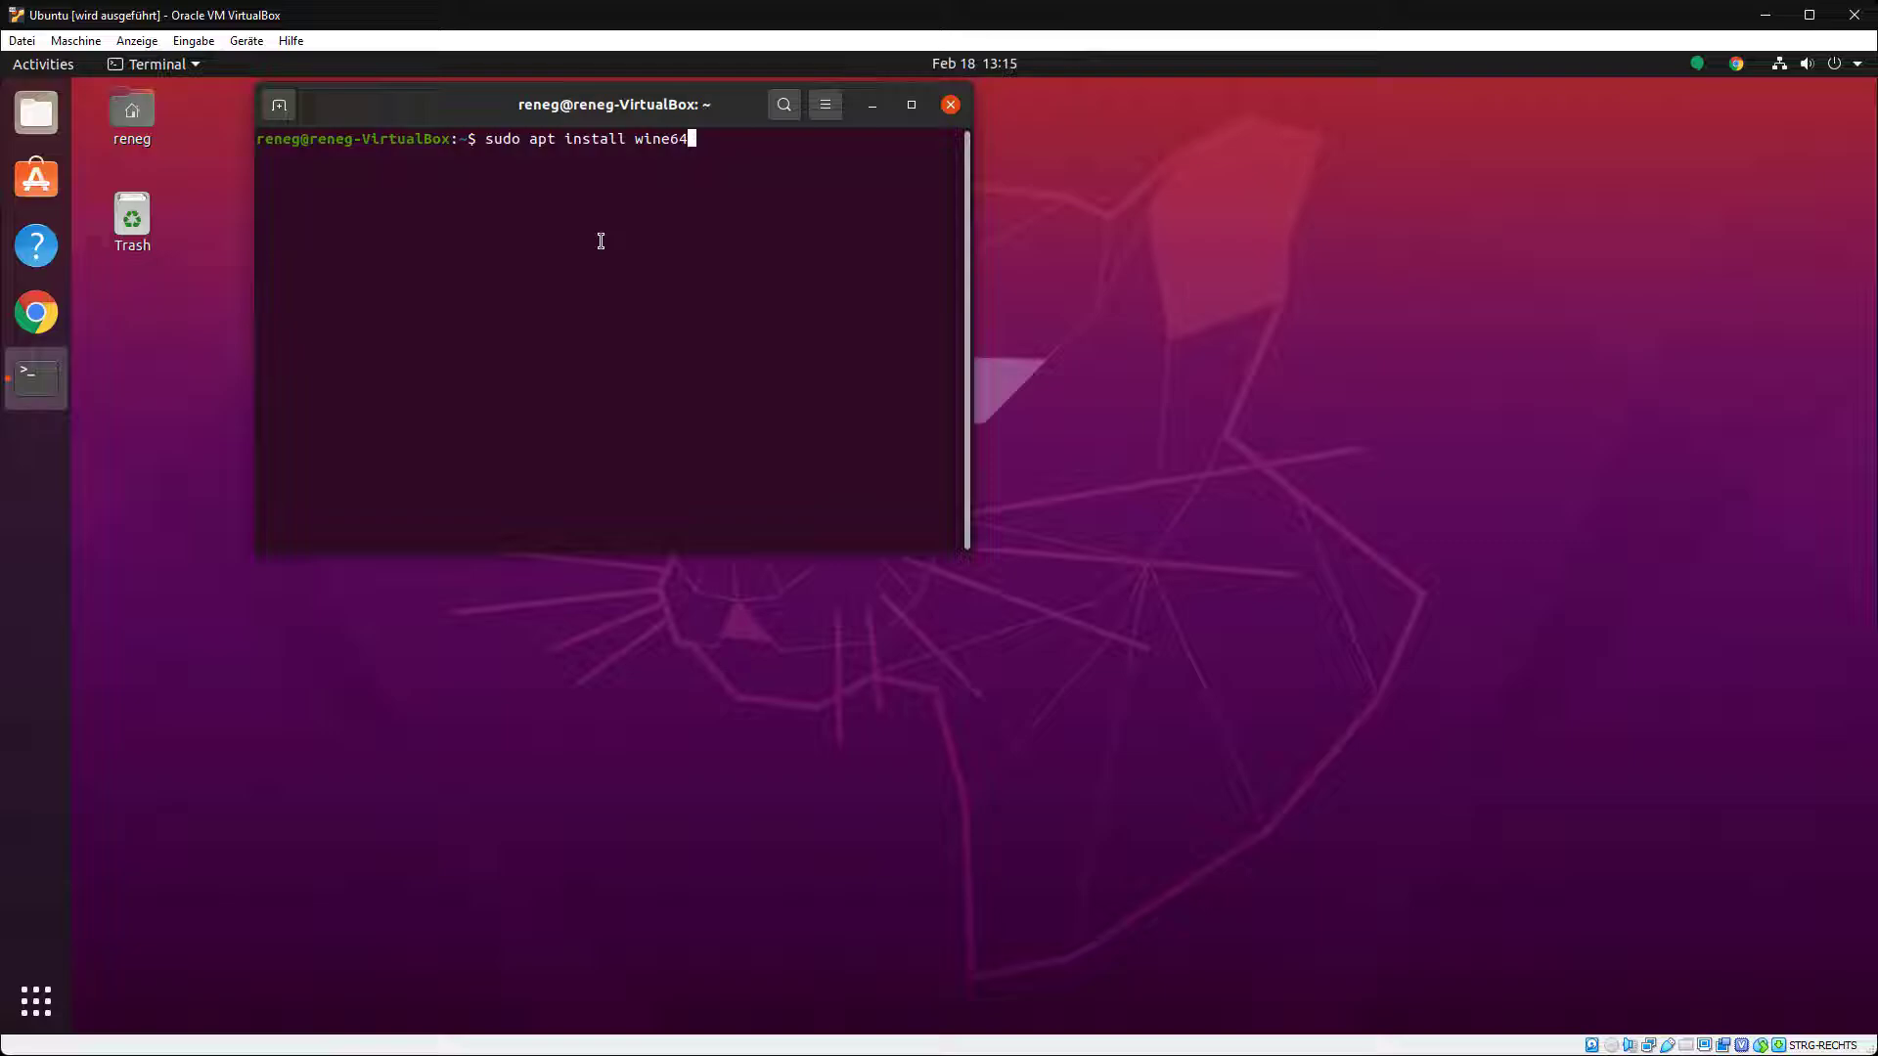
type("cd Desktop/")
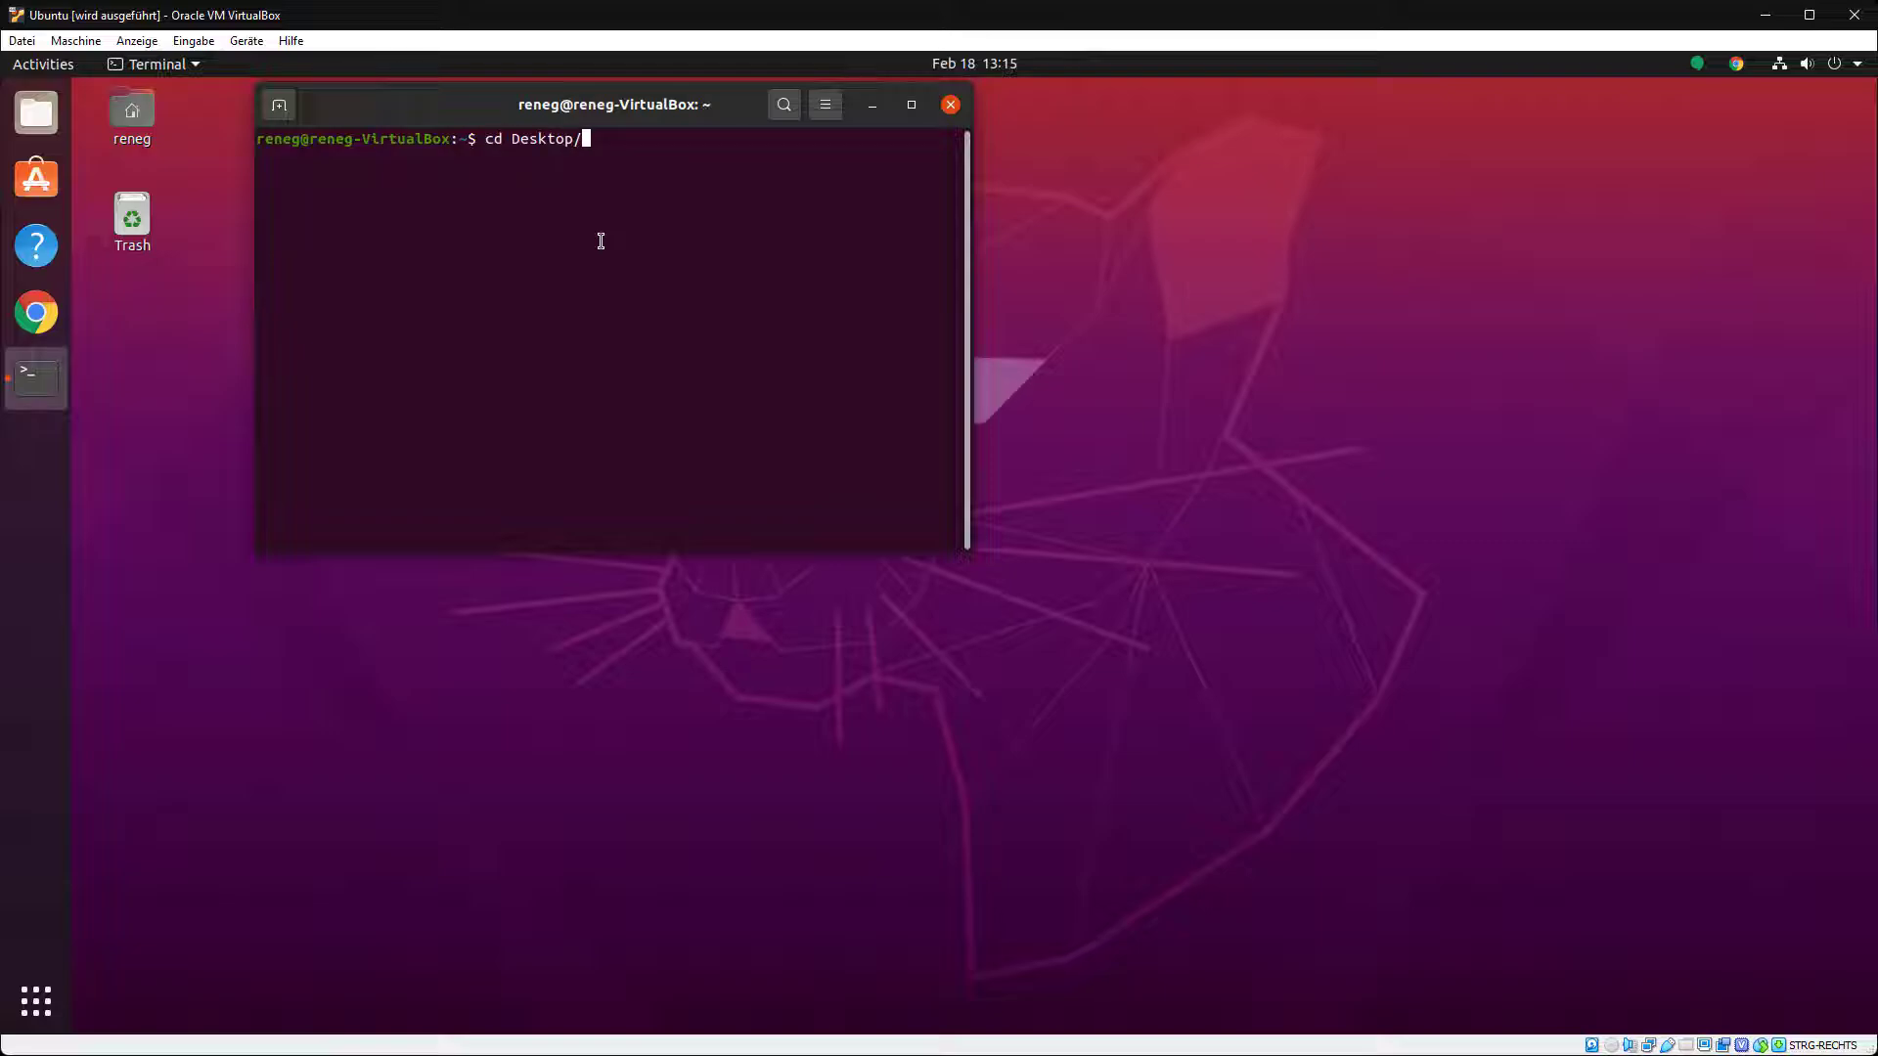
type("wine")
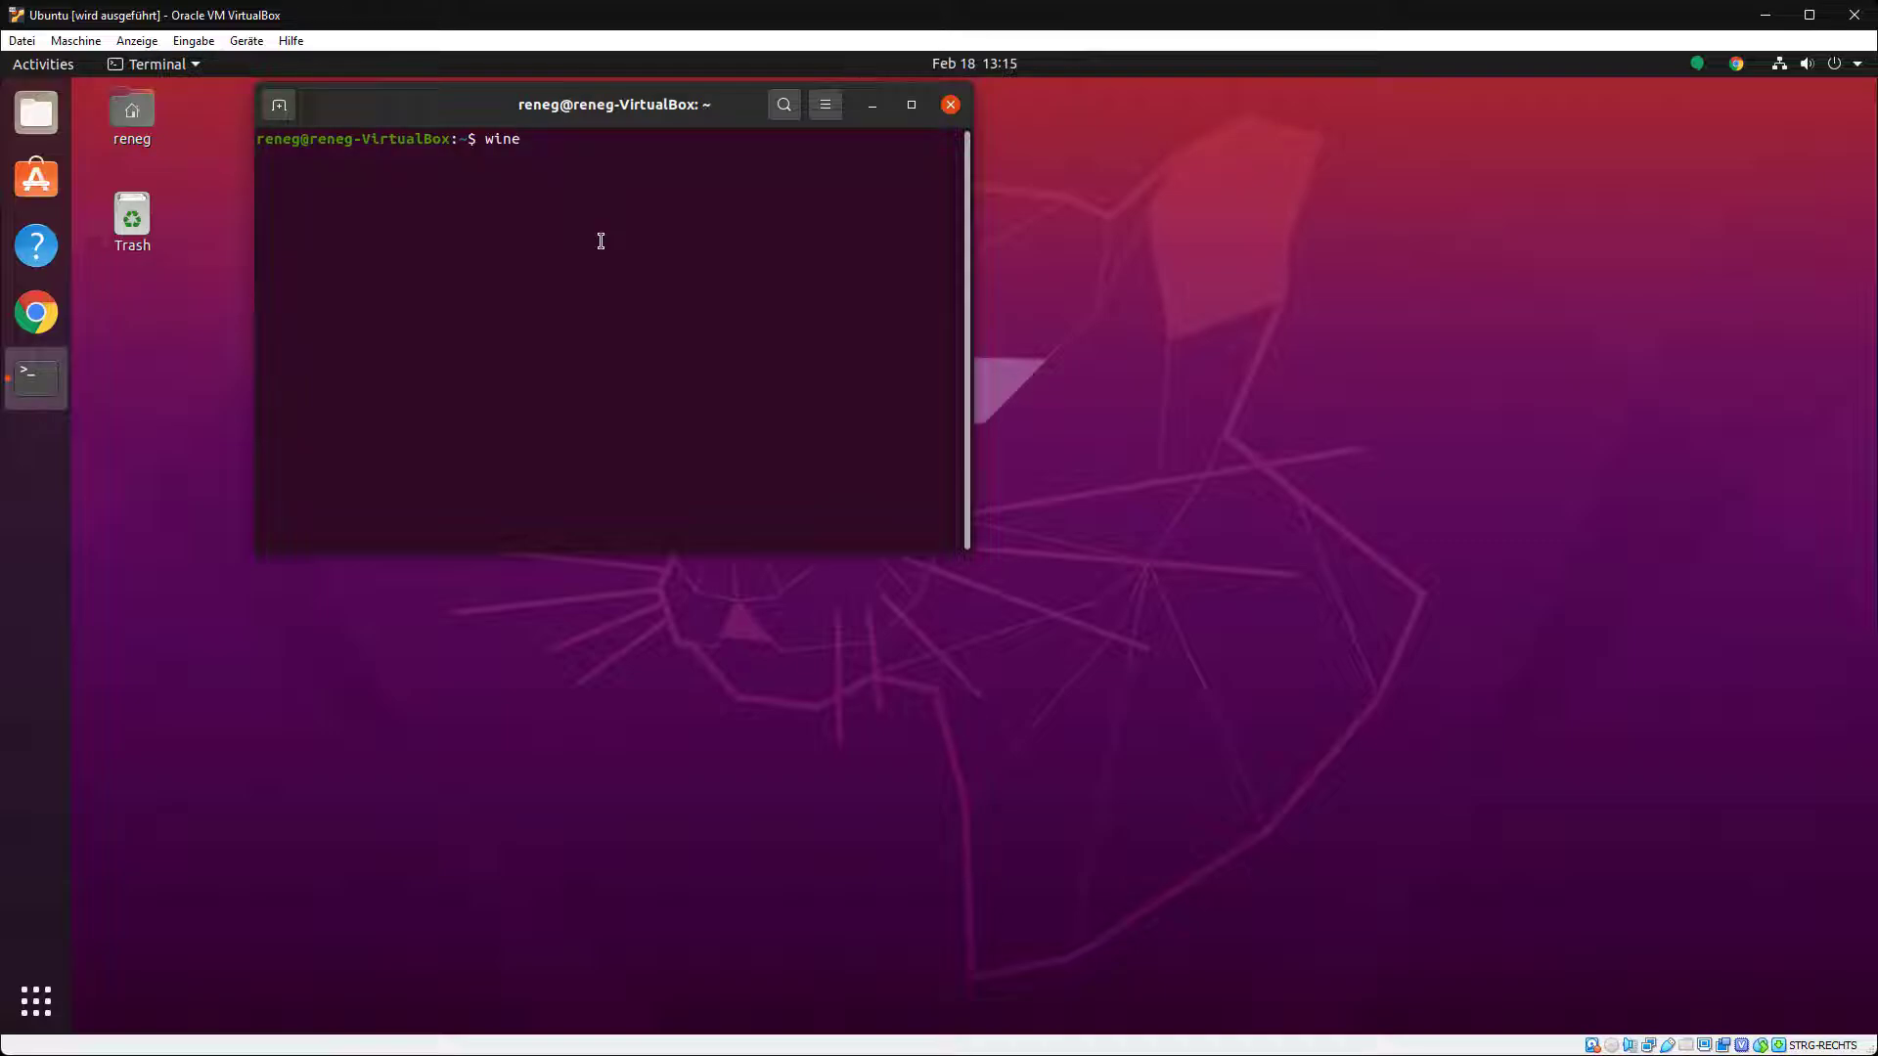
type("EulerSetup-64_2021-12-14.exe")
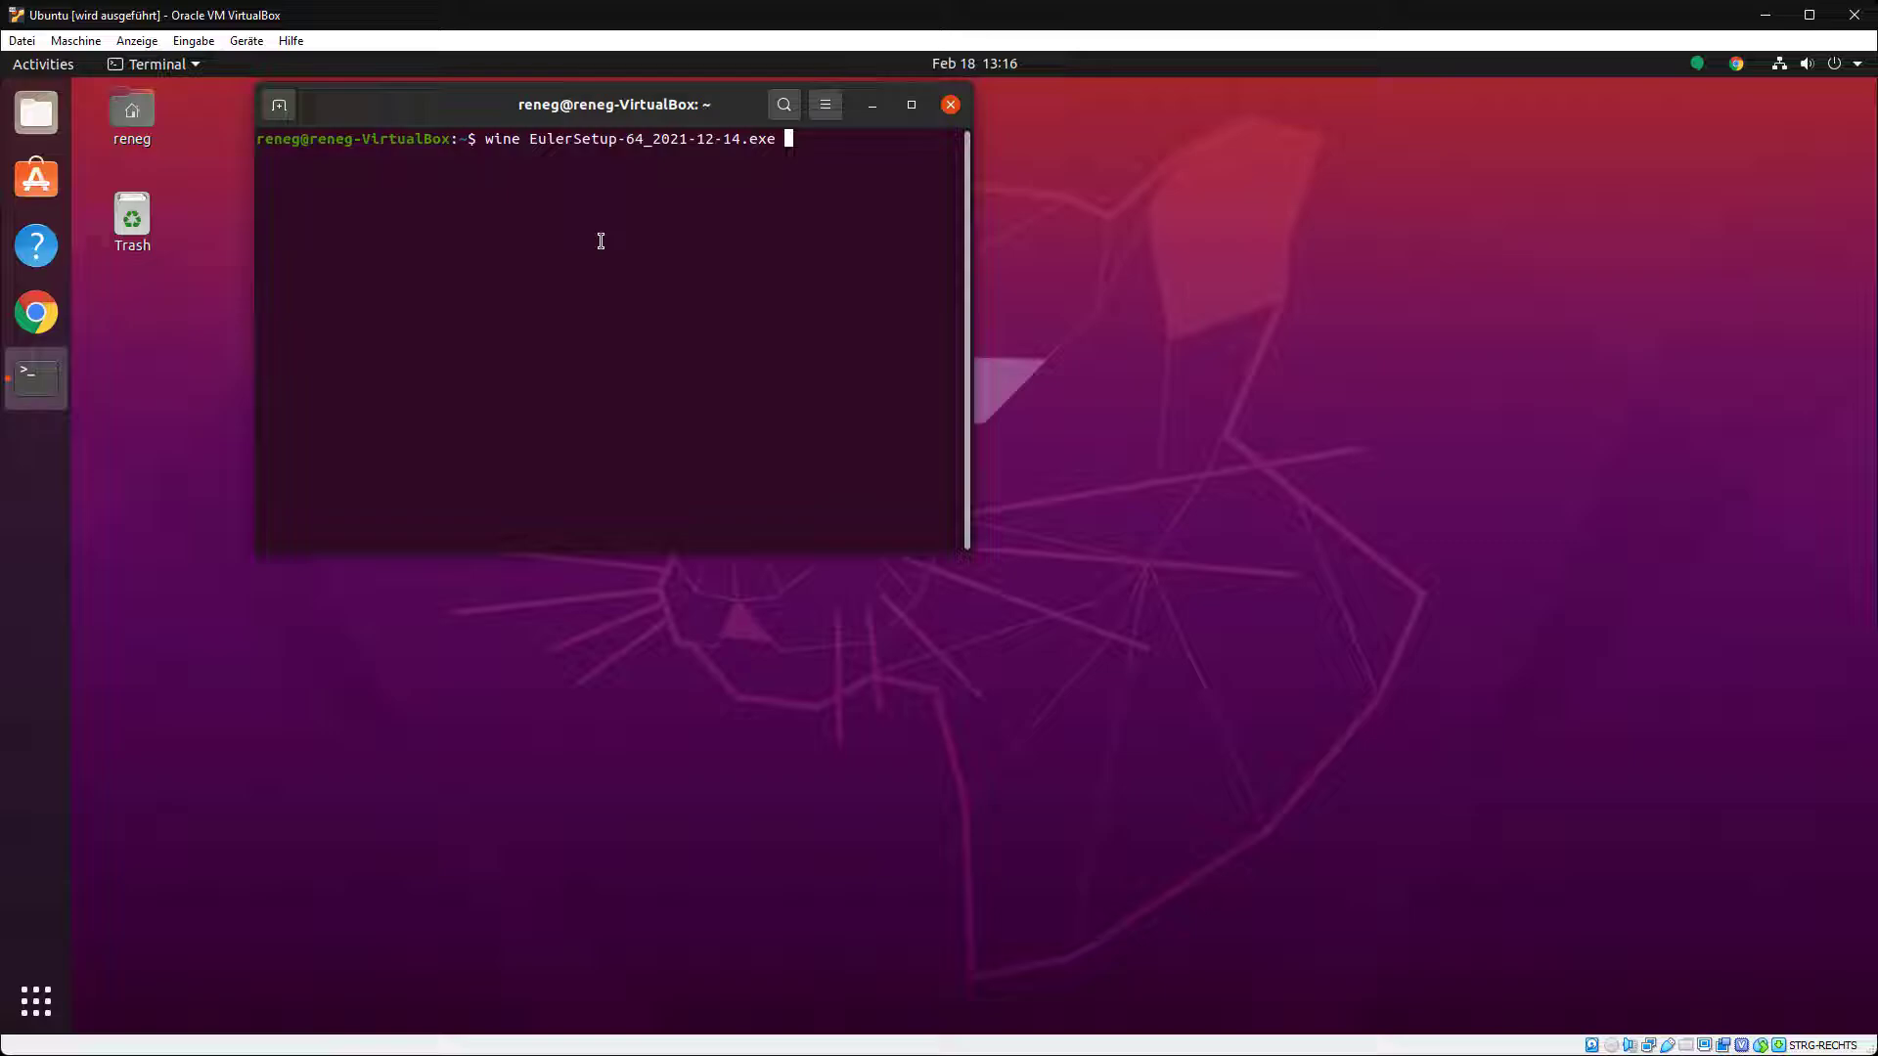
- Run winecfg and change into the Wine drive_c directory
type("cd")
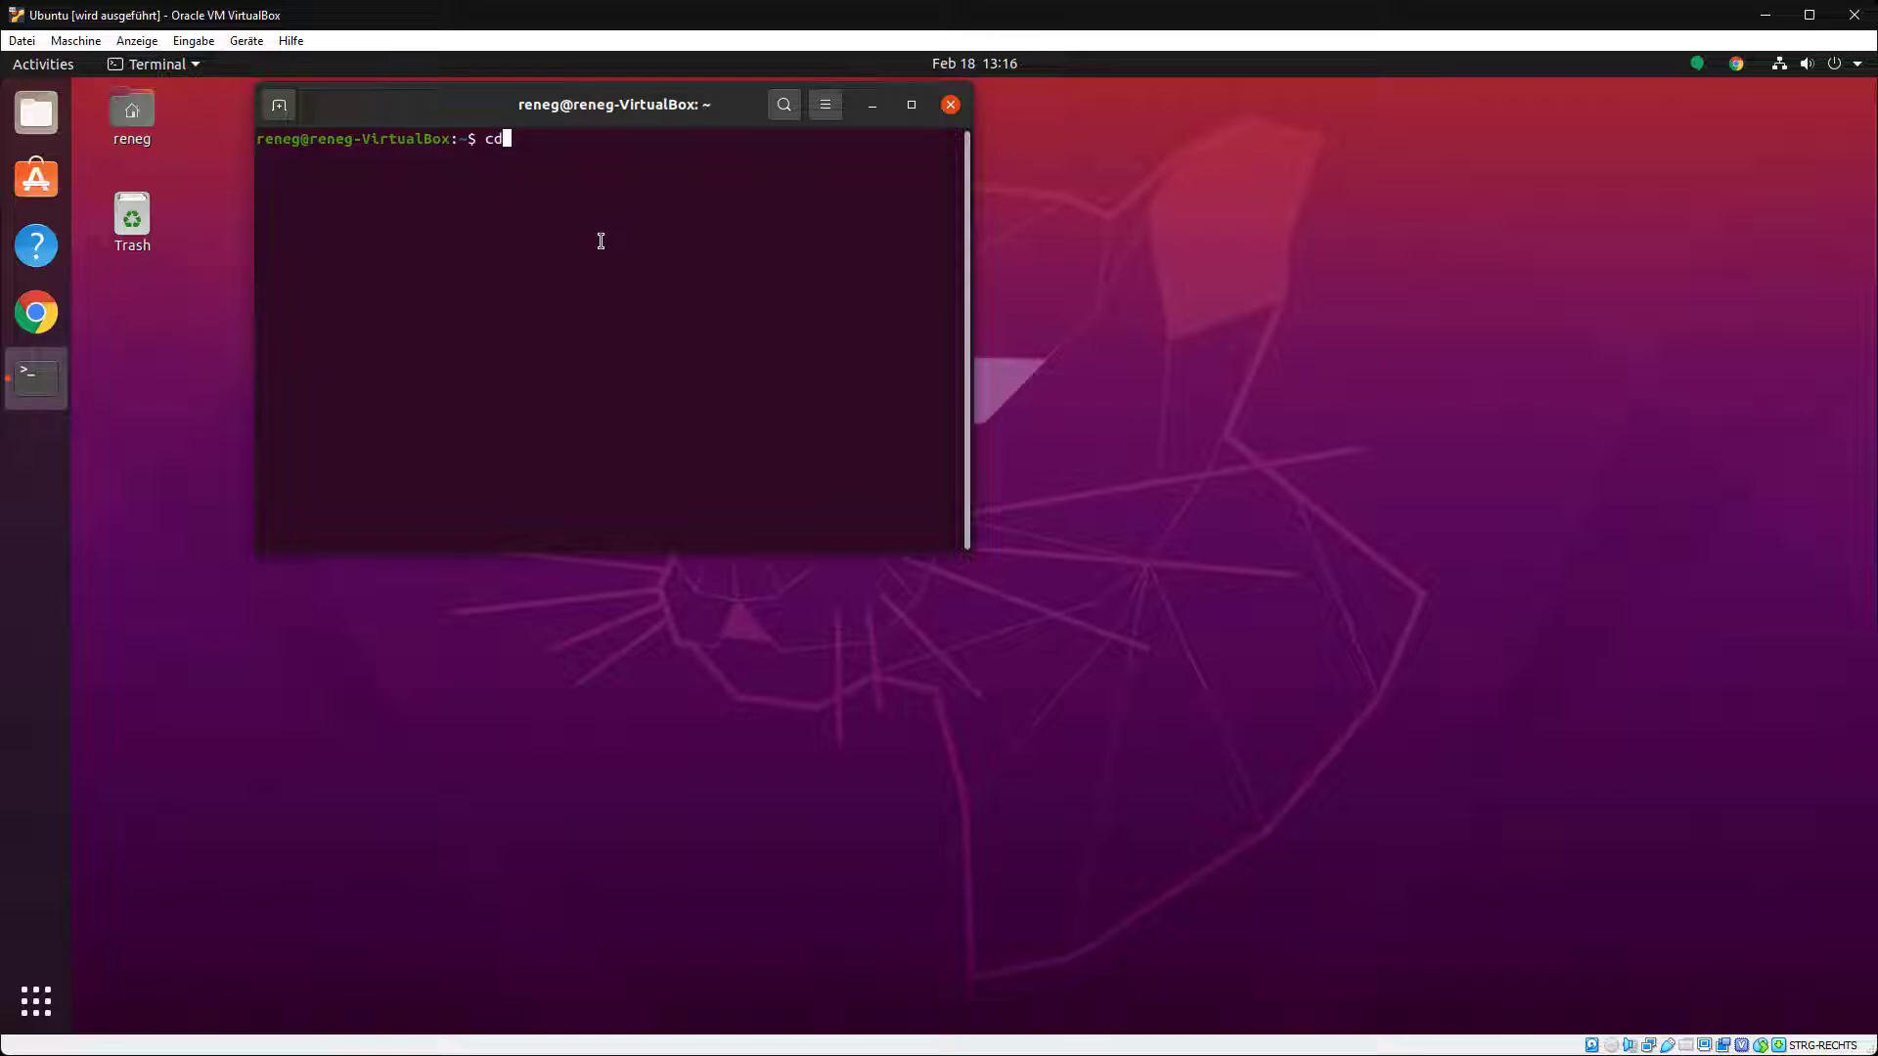
type("/drive_c")
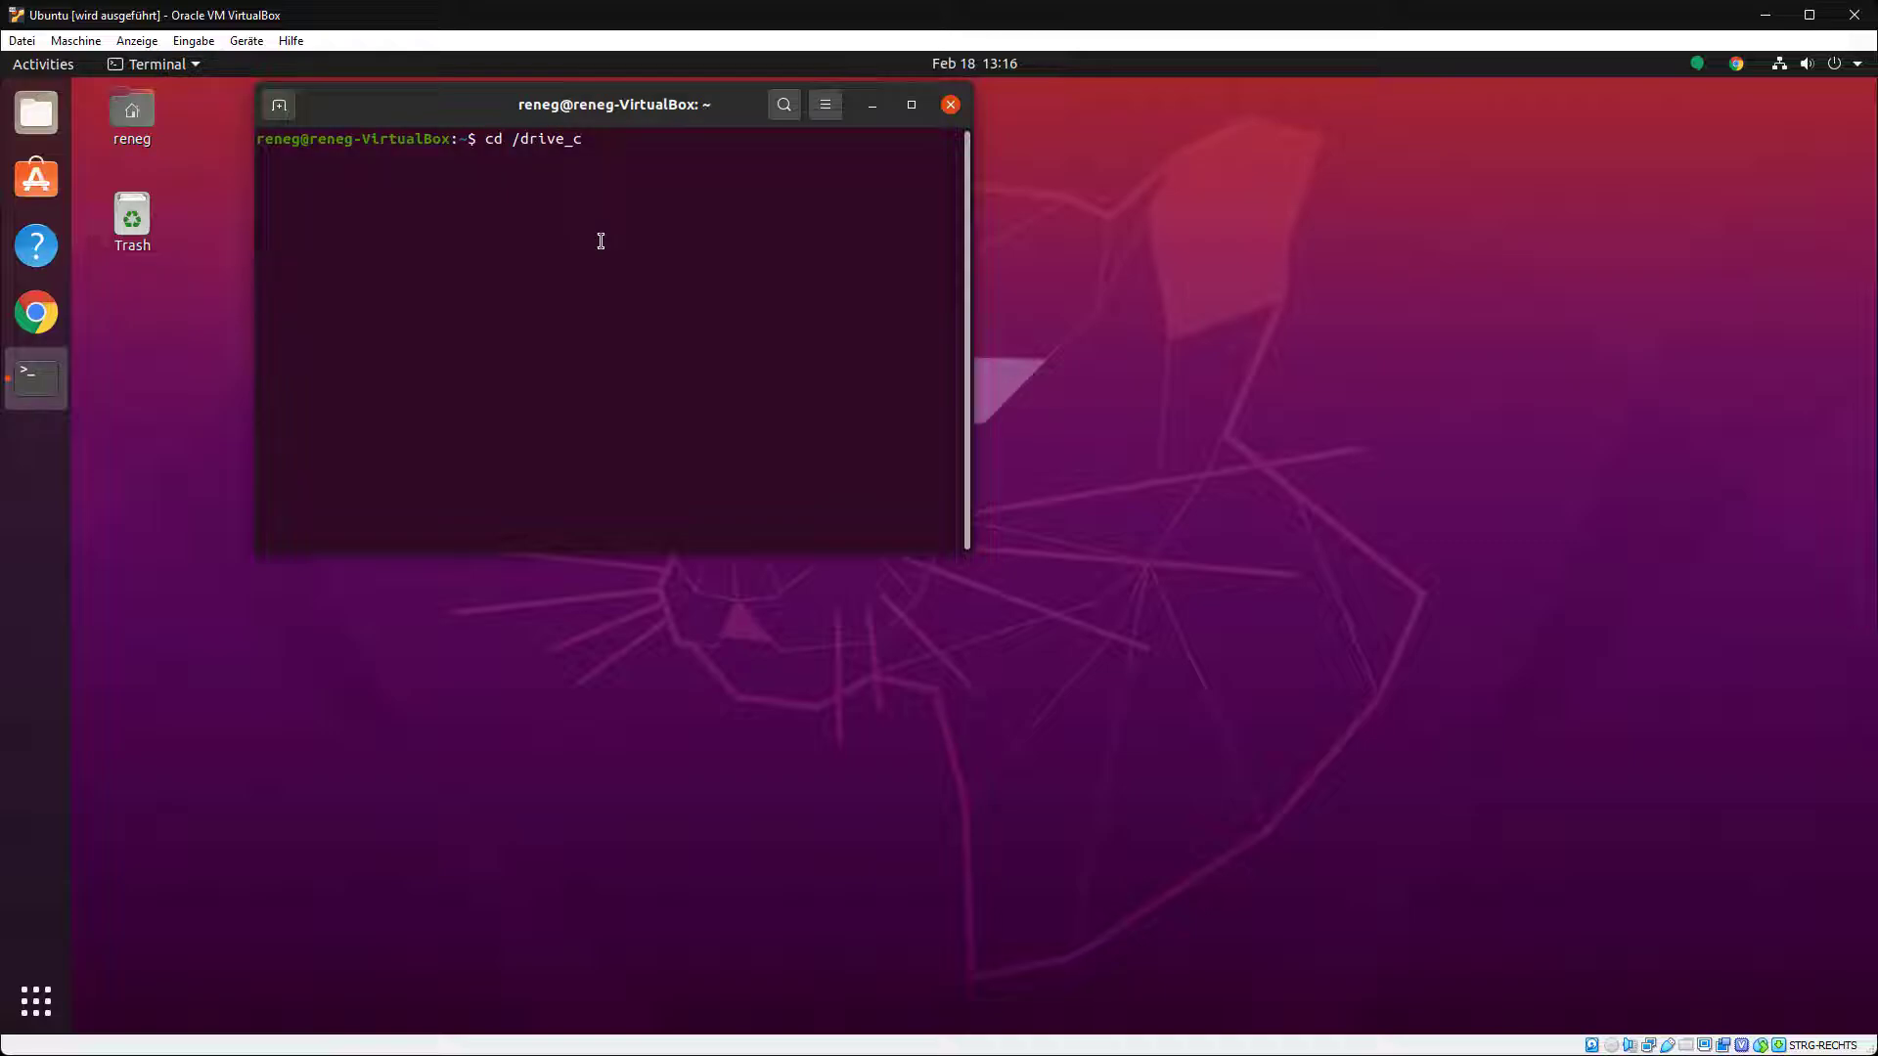
type("winecfg")
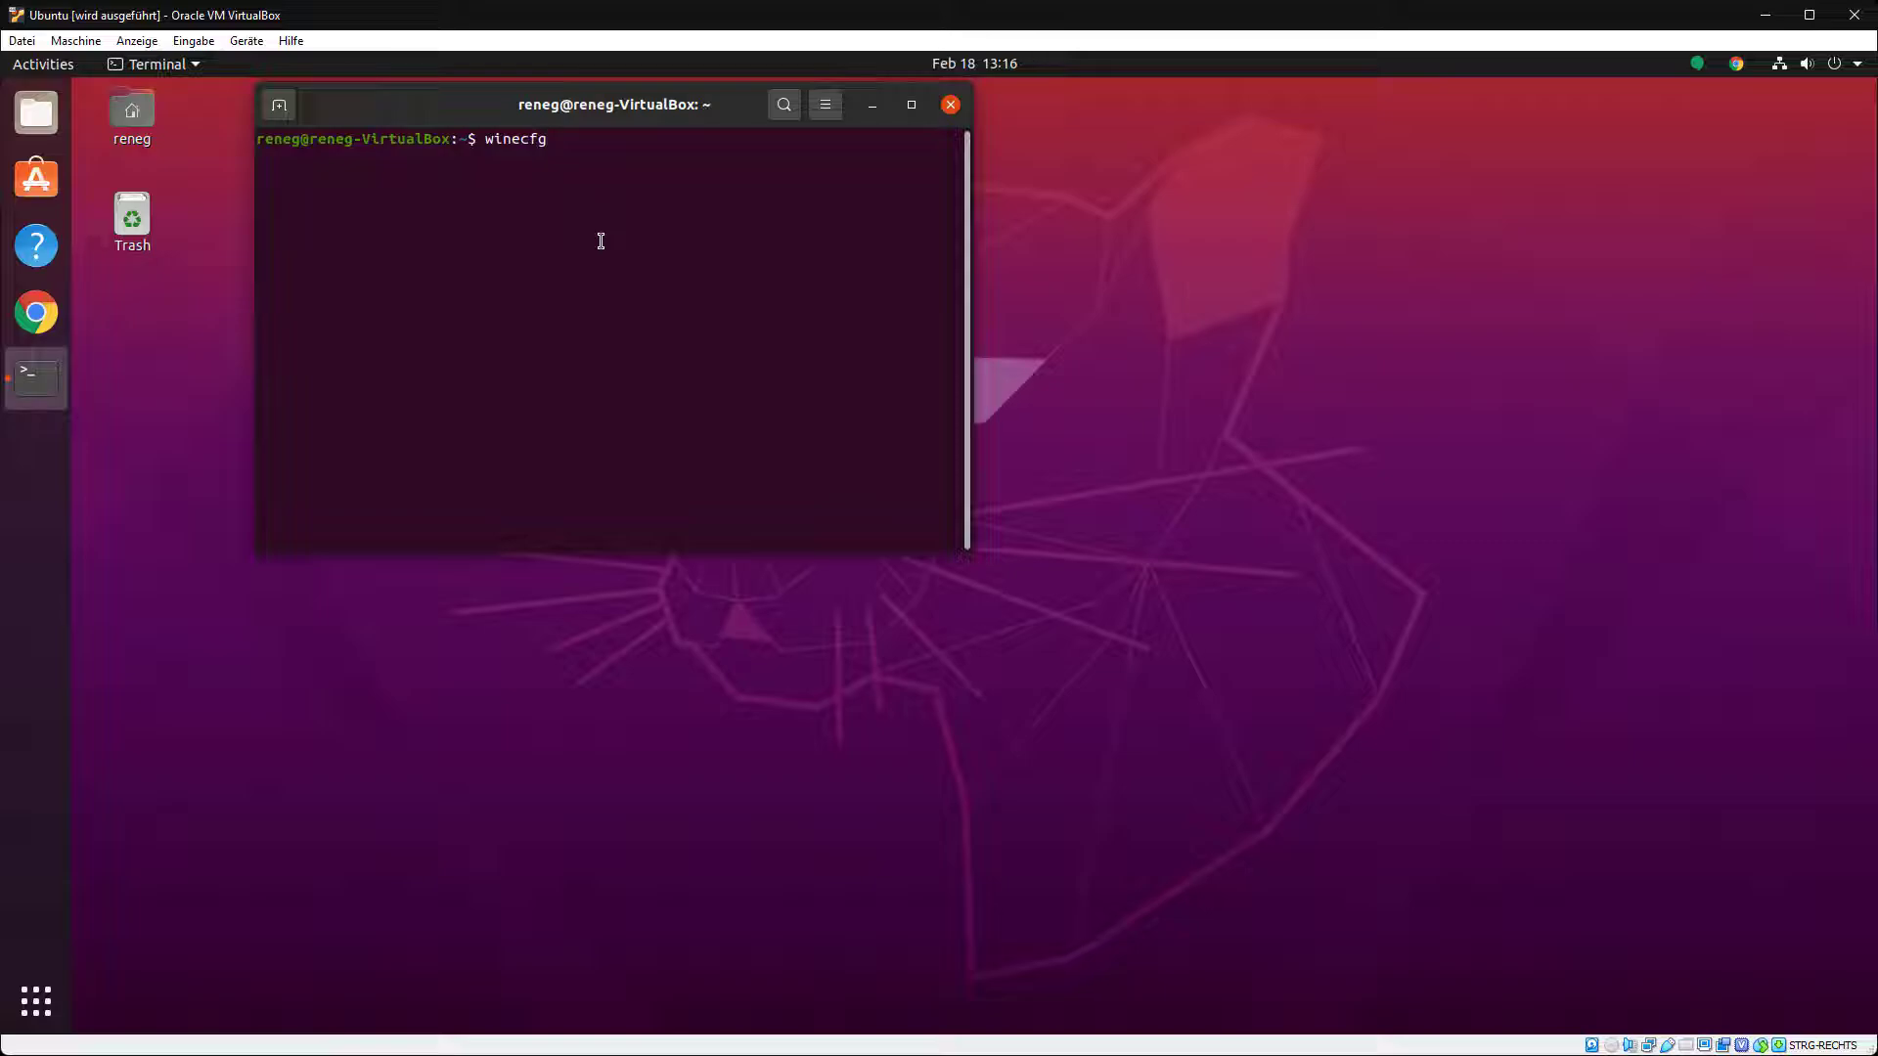
type("cd ..")
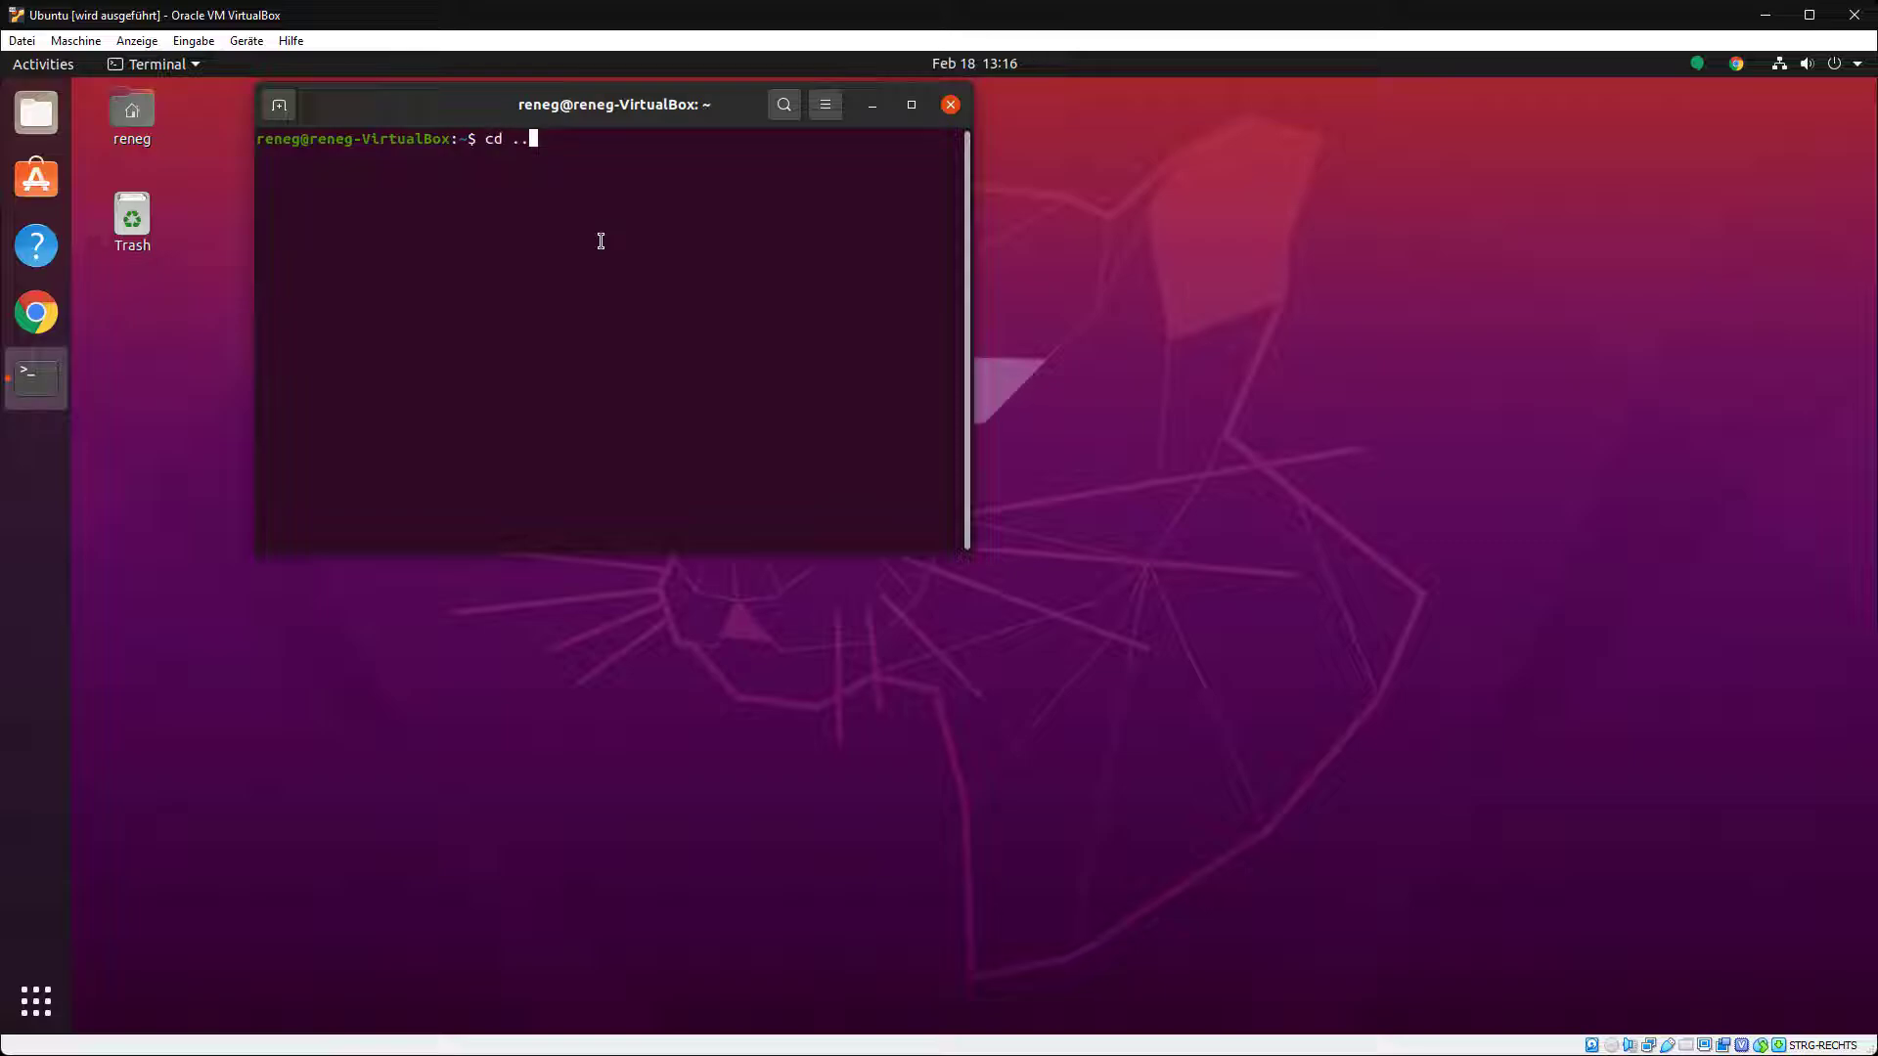
type("/drive_c")
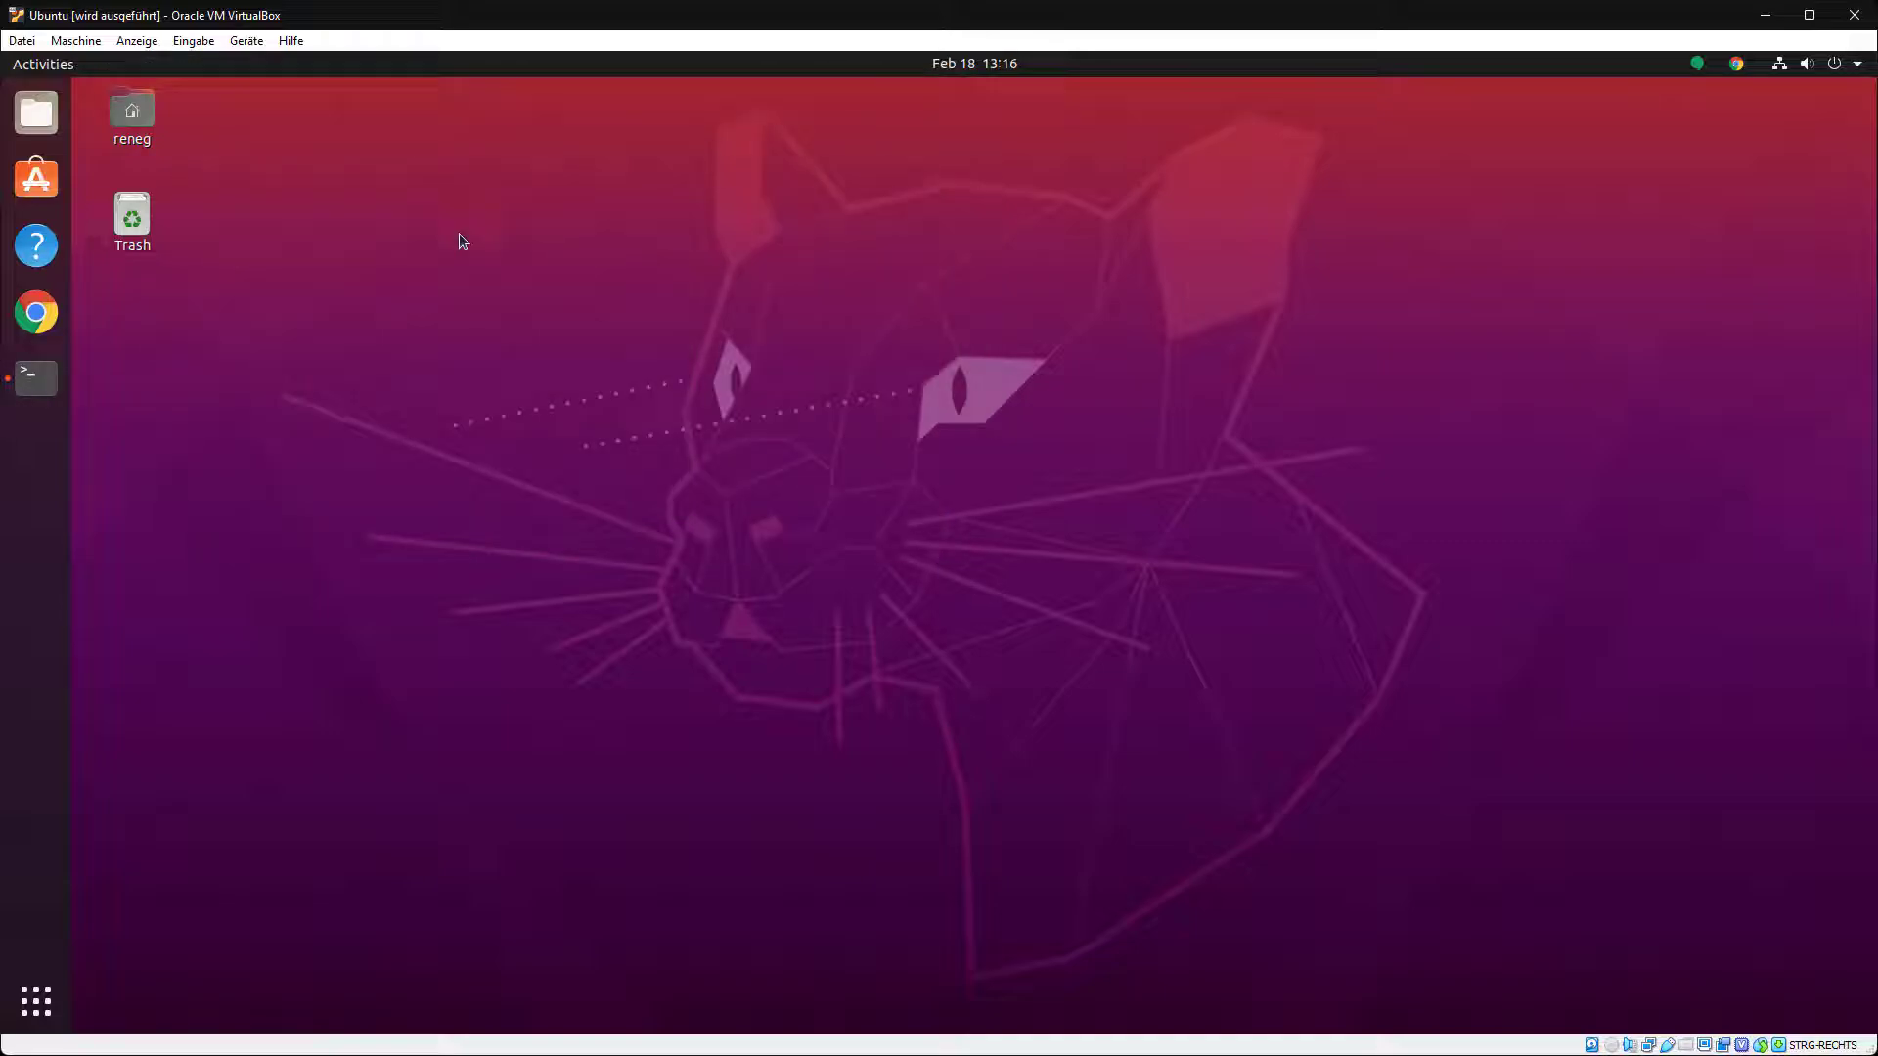
- Search Activities for 'euler' to list the Start Euler Math Toolbox launcher
left_click(132, 113)
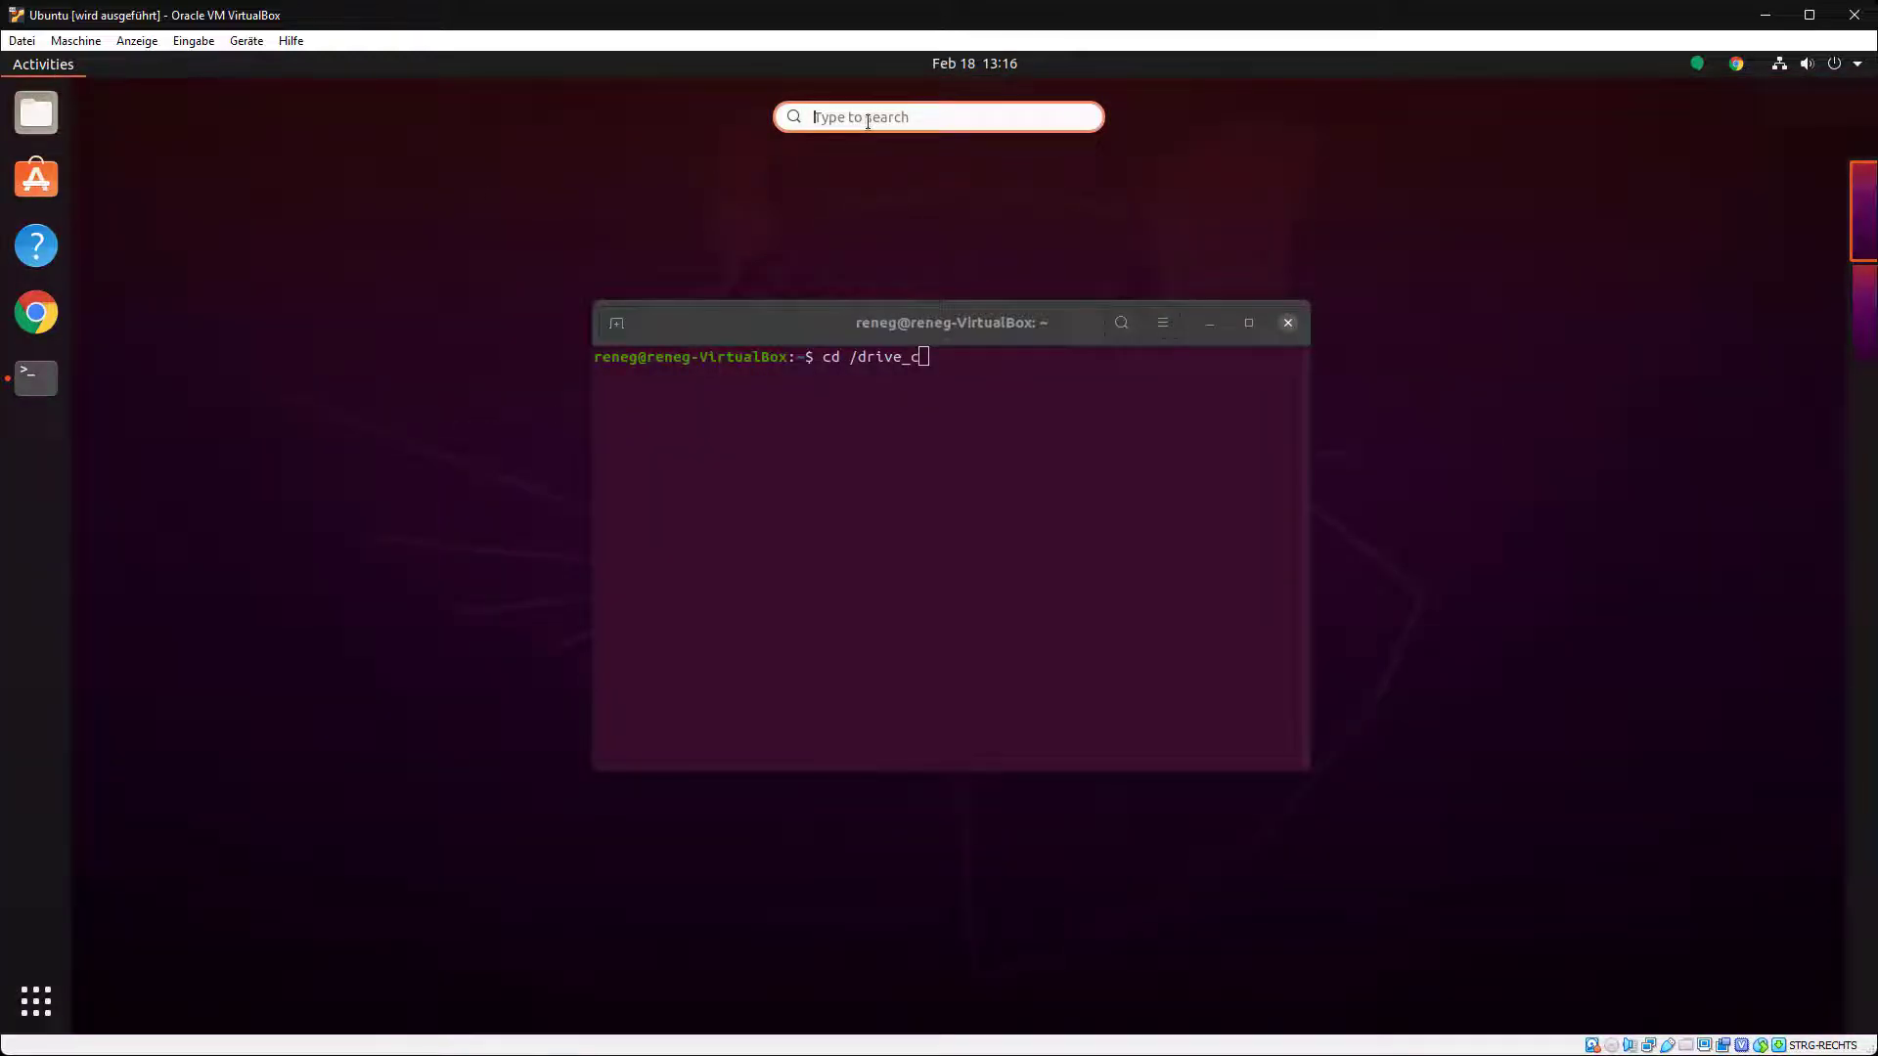
type("euler")
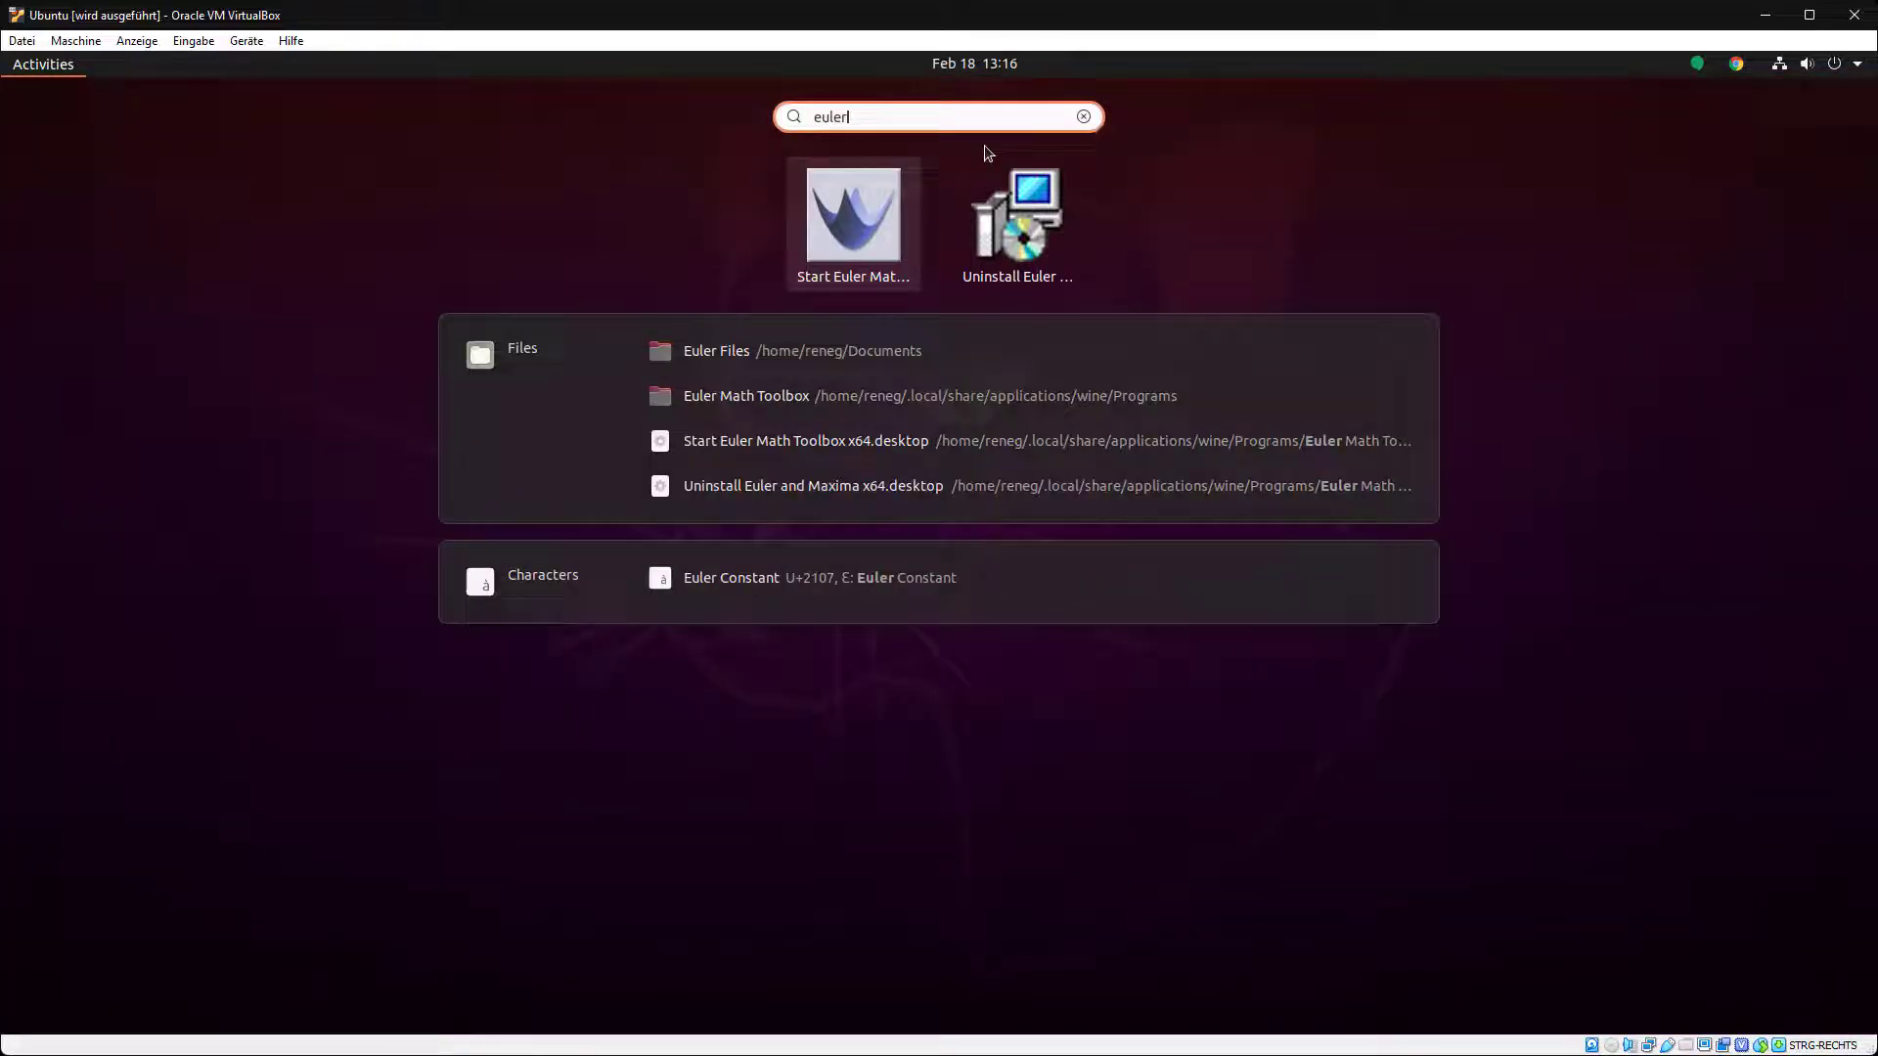
mouse_move(866, 234)
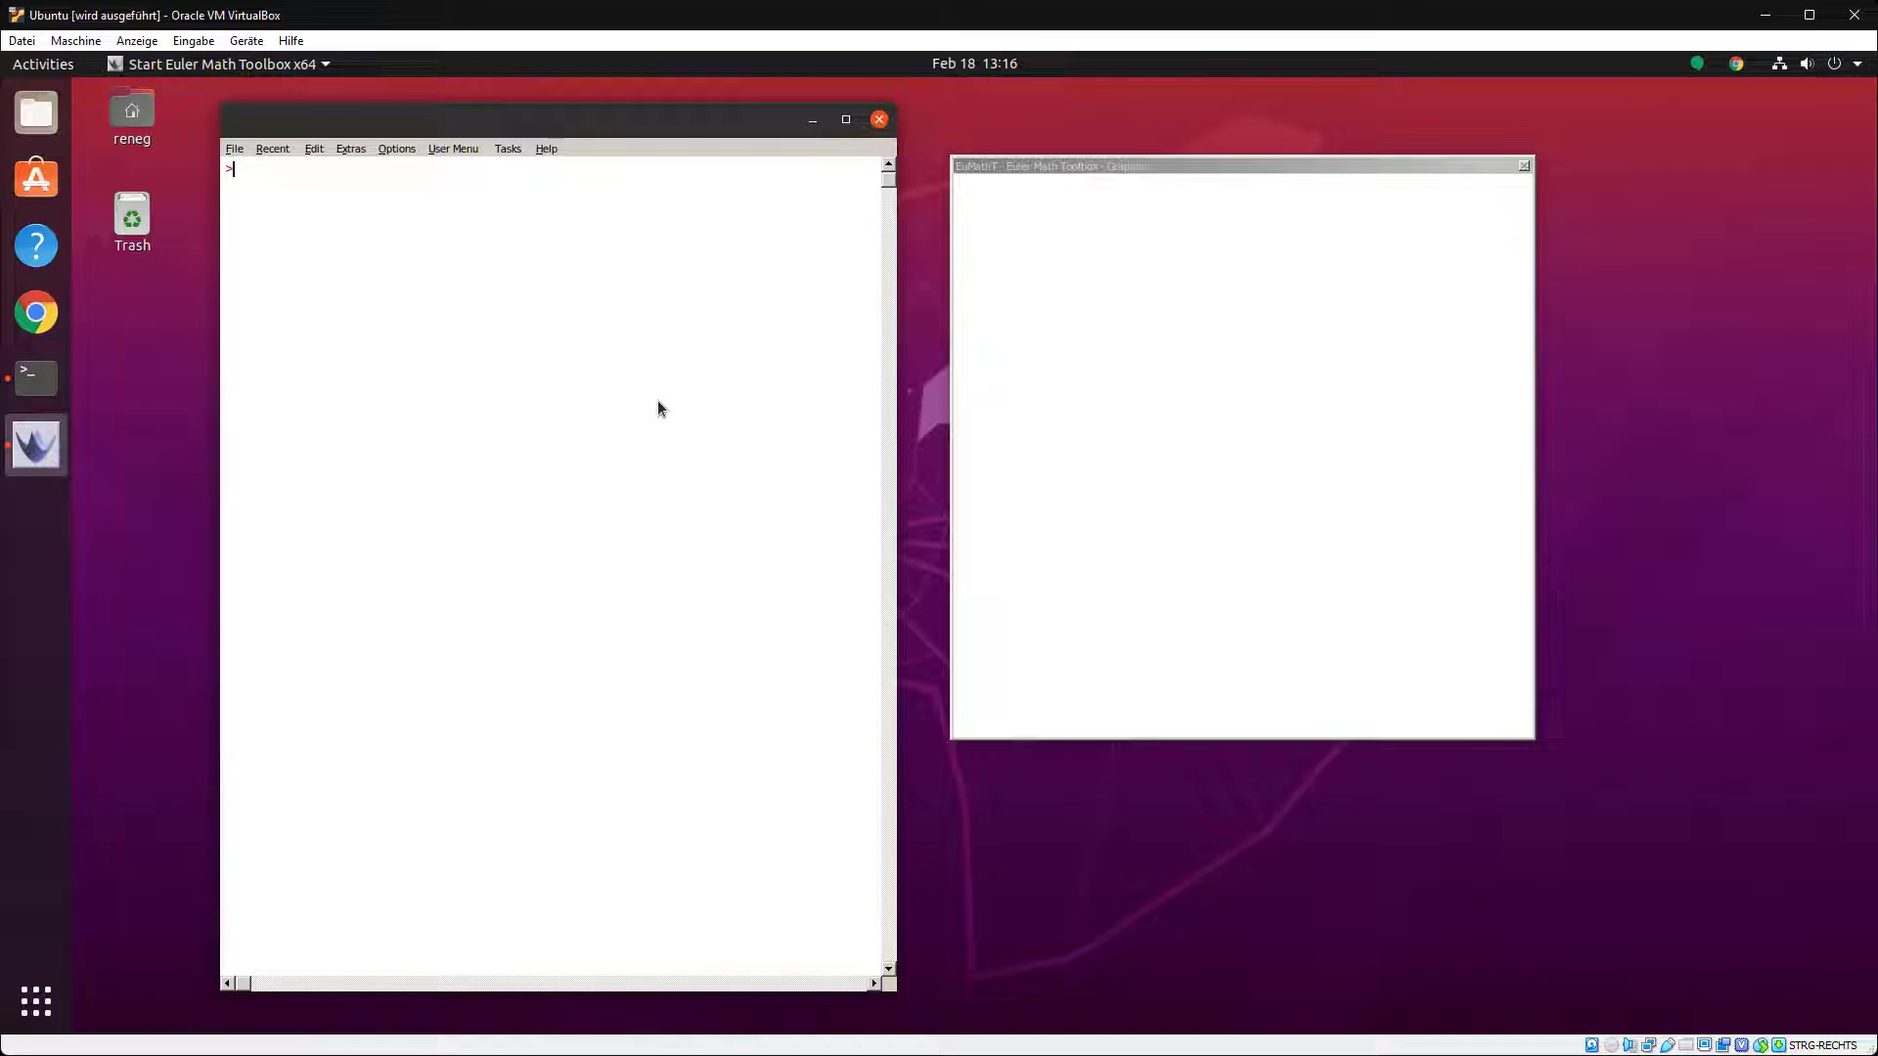
- Add the running Euler Math Toolbox to Favorites from its dock icon
right_click(36, 447)
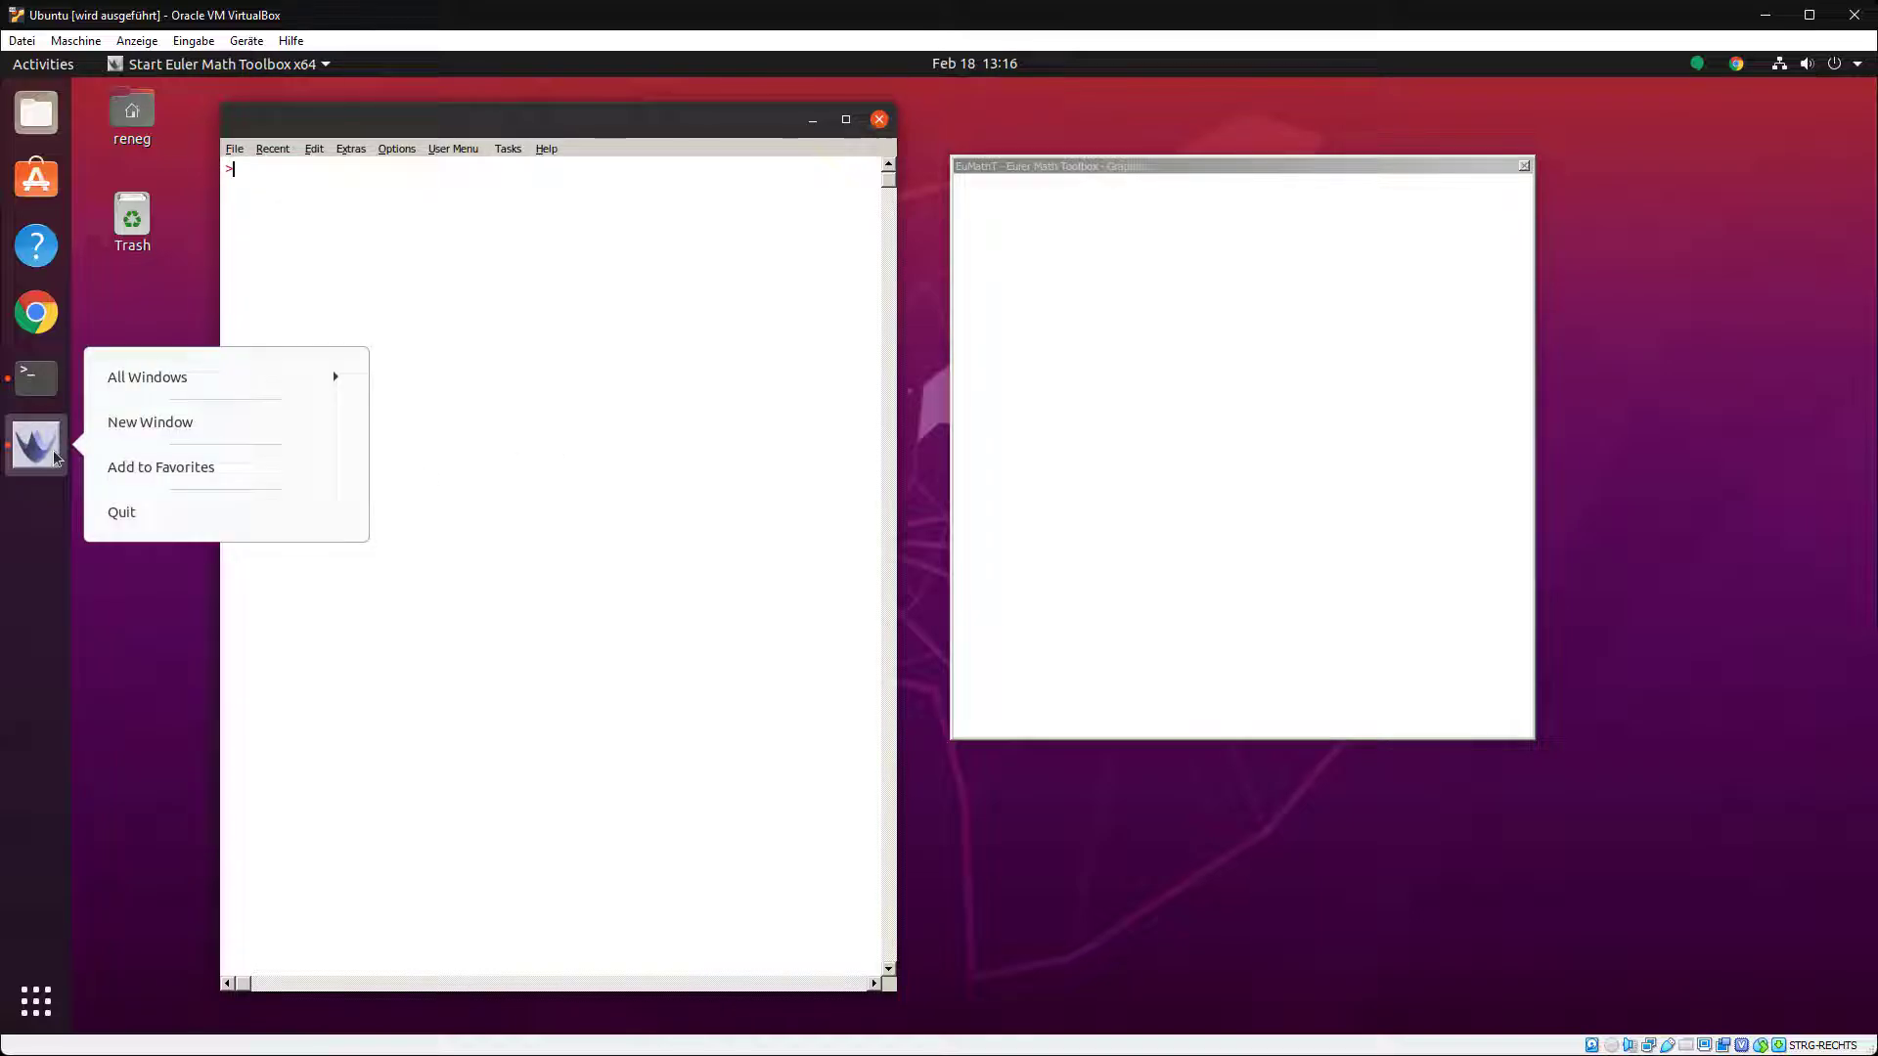
left_click(161, 468)
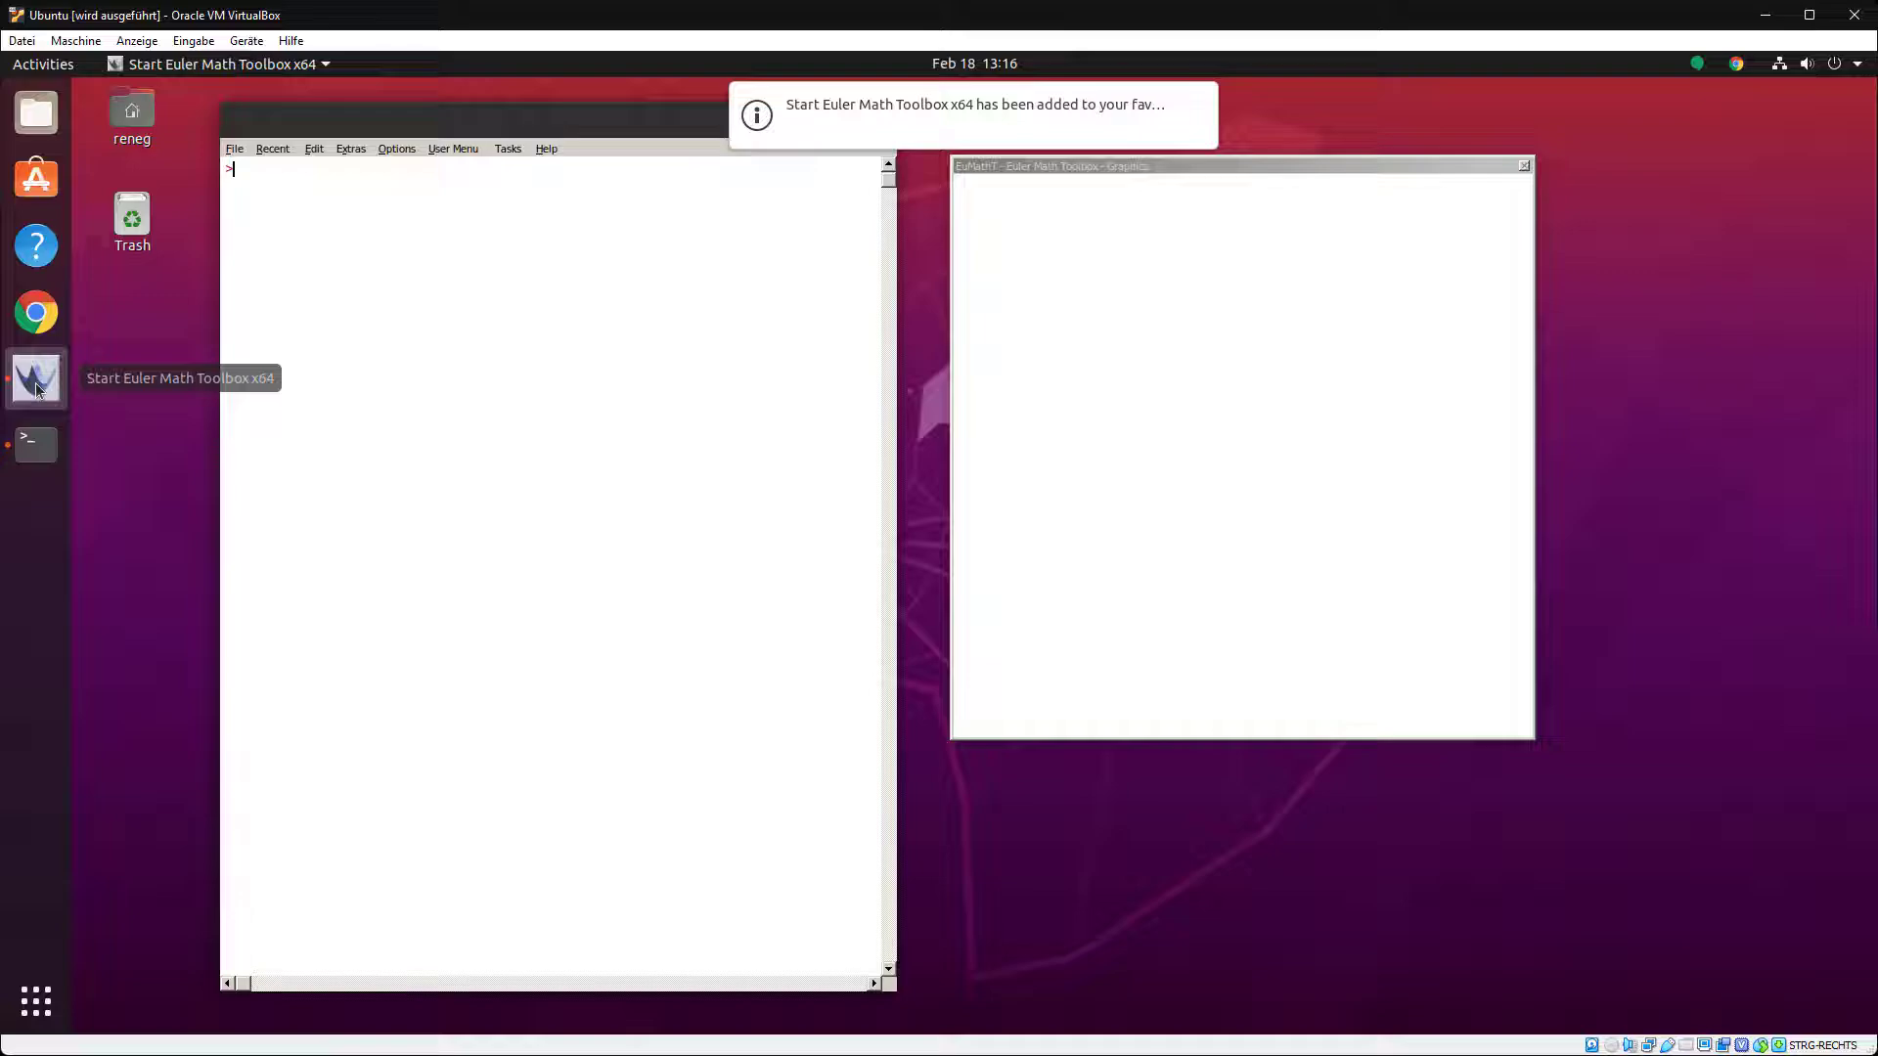
mouse_move(599, 551)
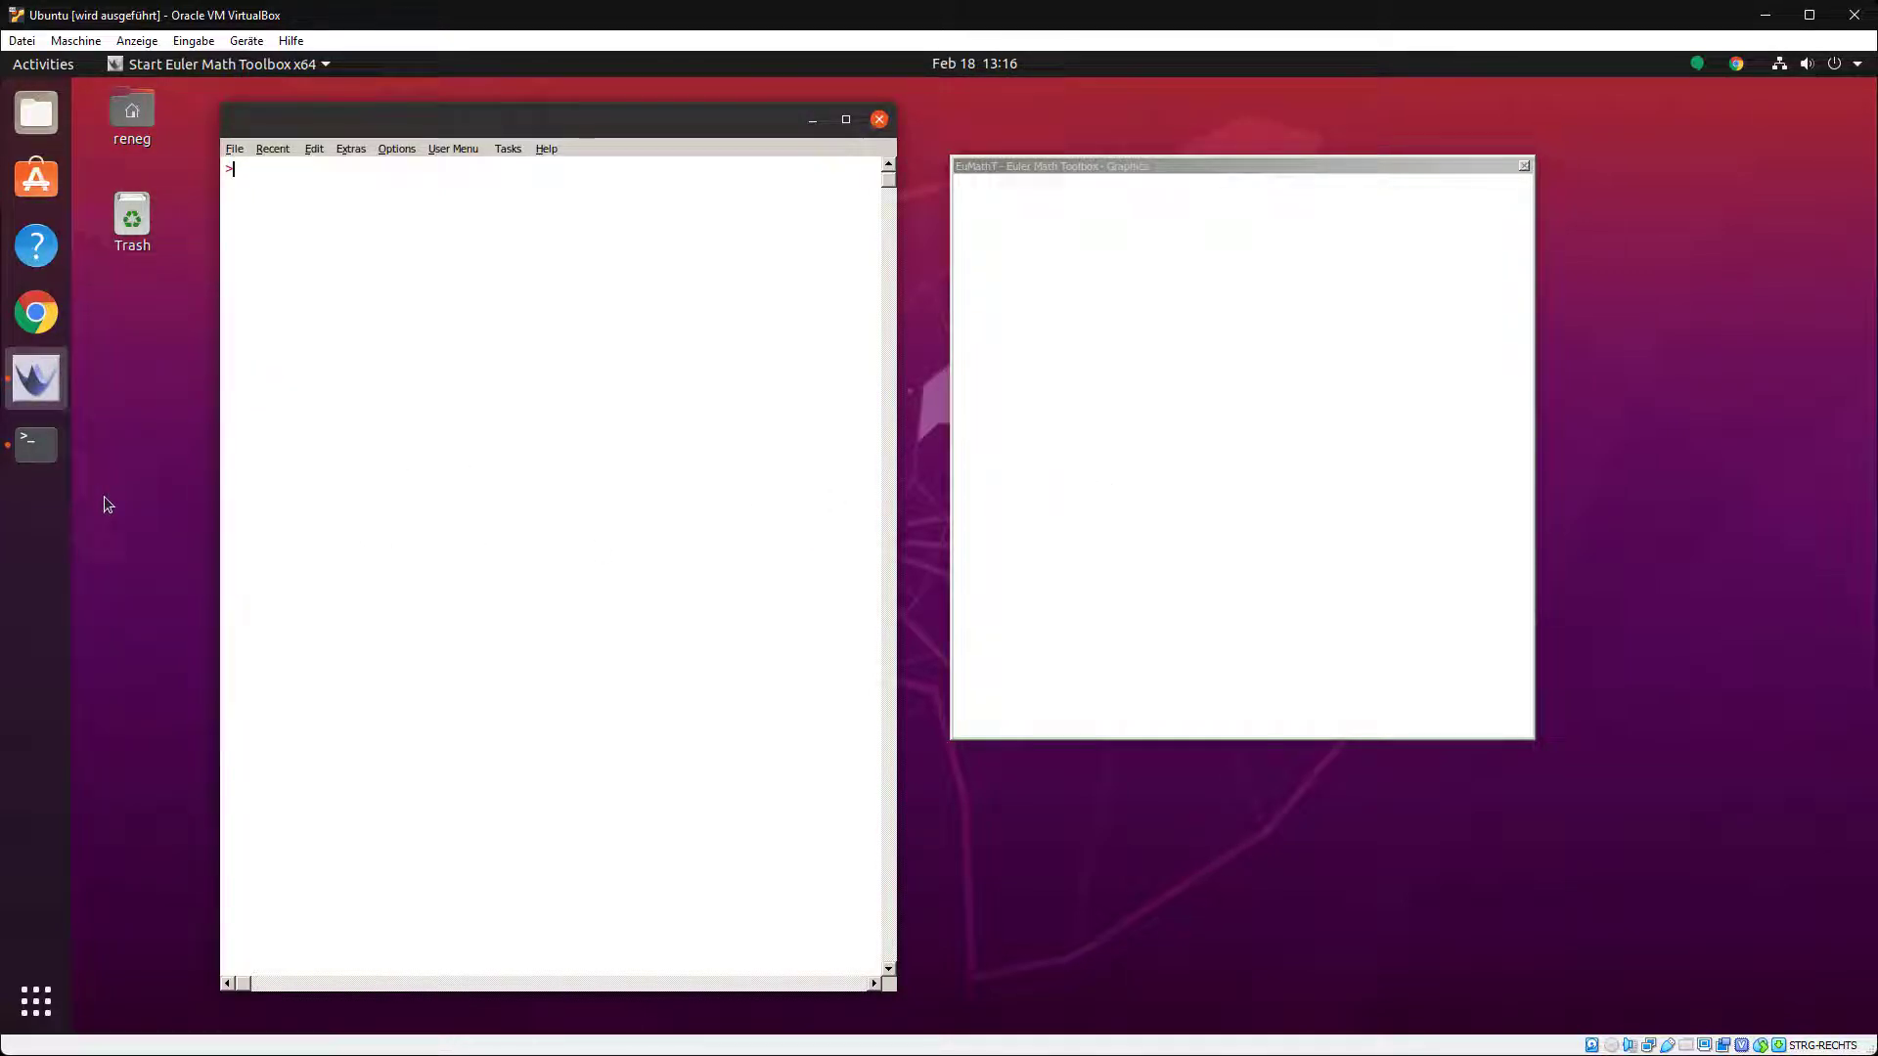
mouse_move(491, 591)
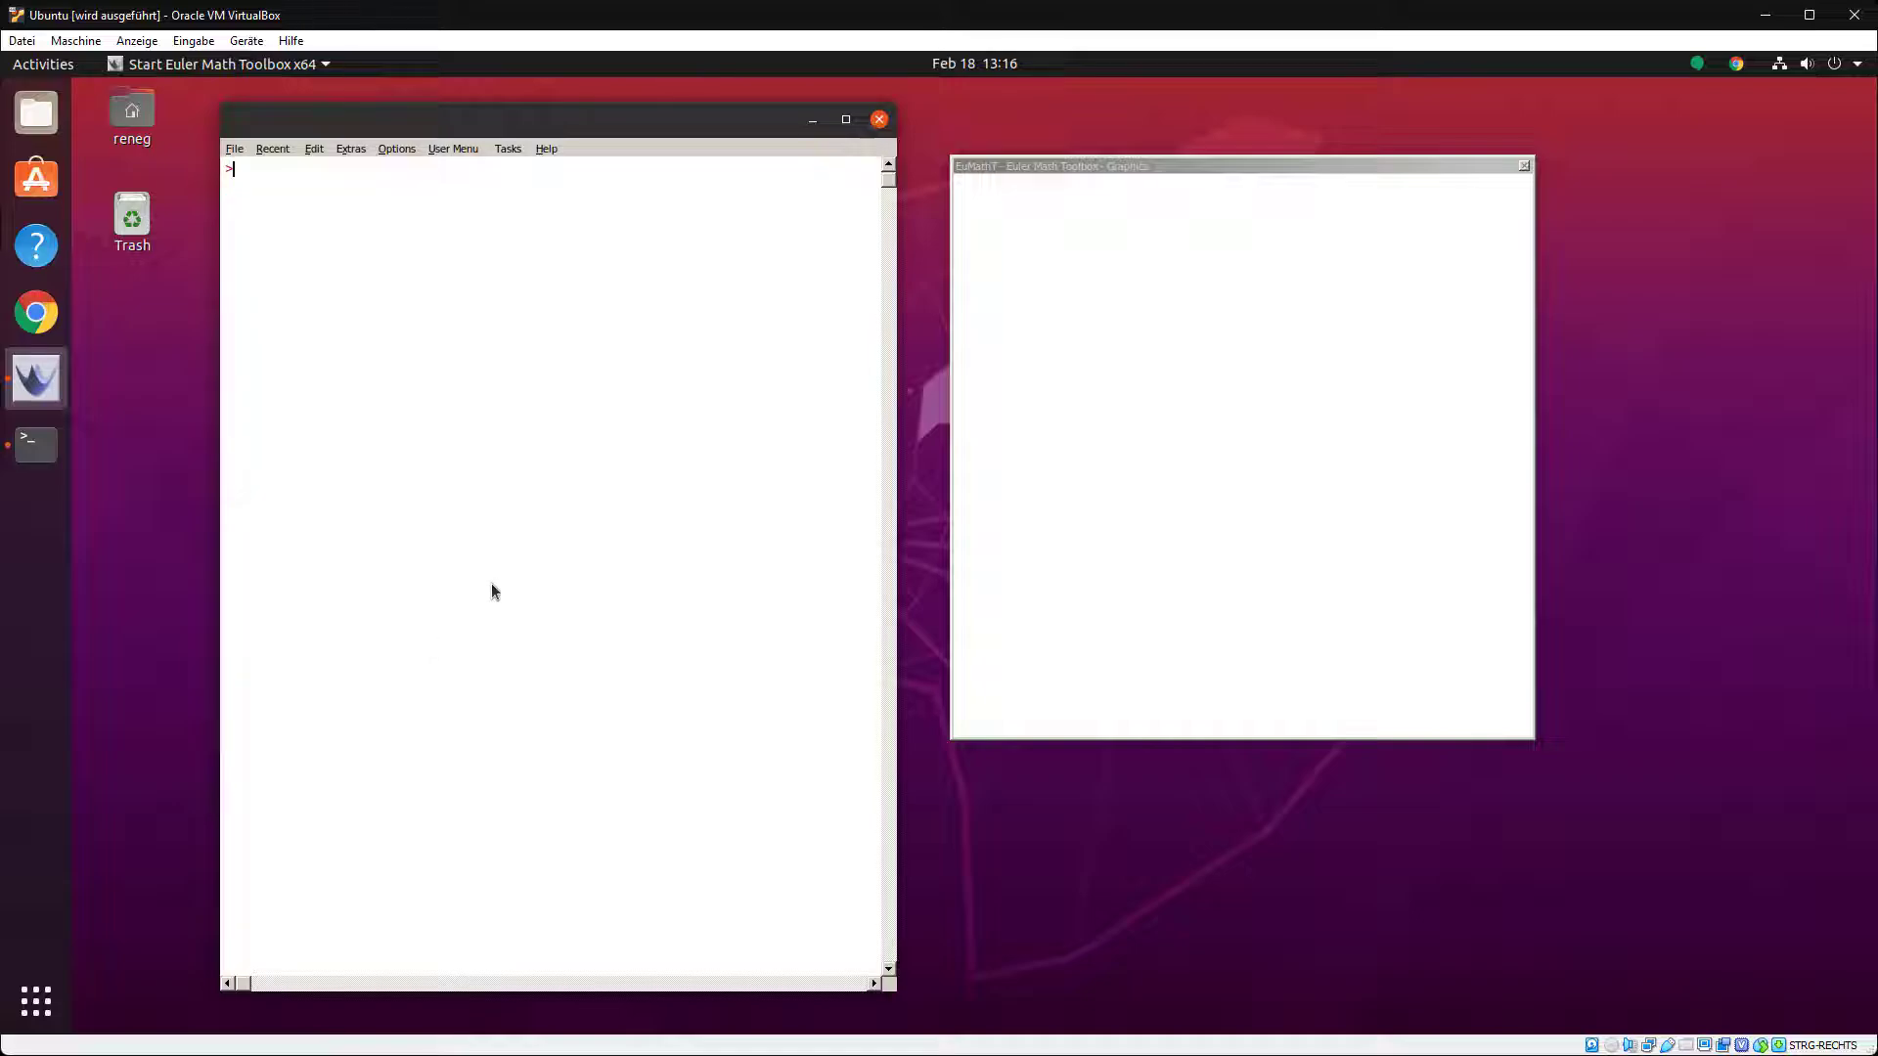
- Evaluate 4+5, then plot x^3-x from -1 to 1 using plot2d
type("4+5")
type("plot")
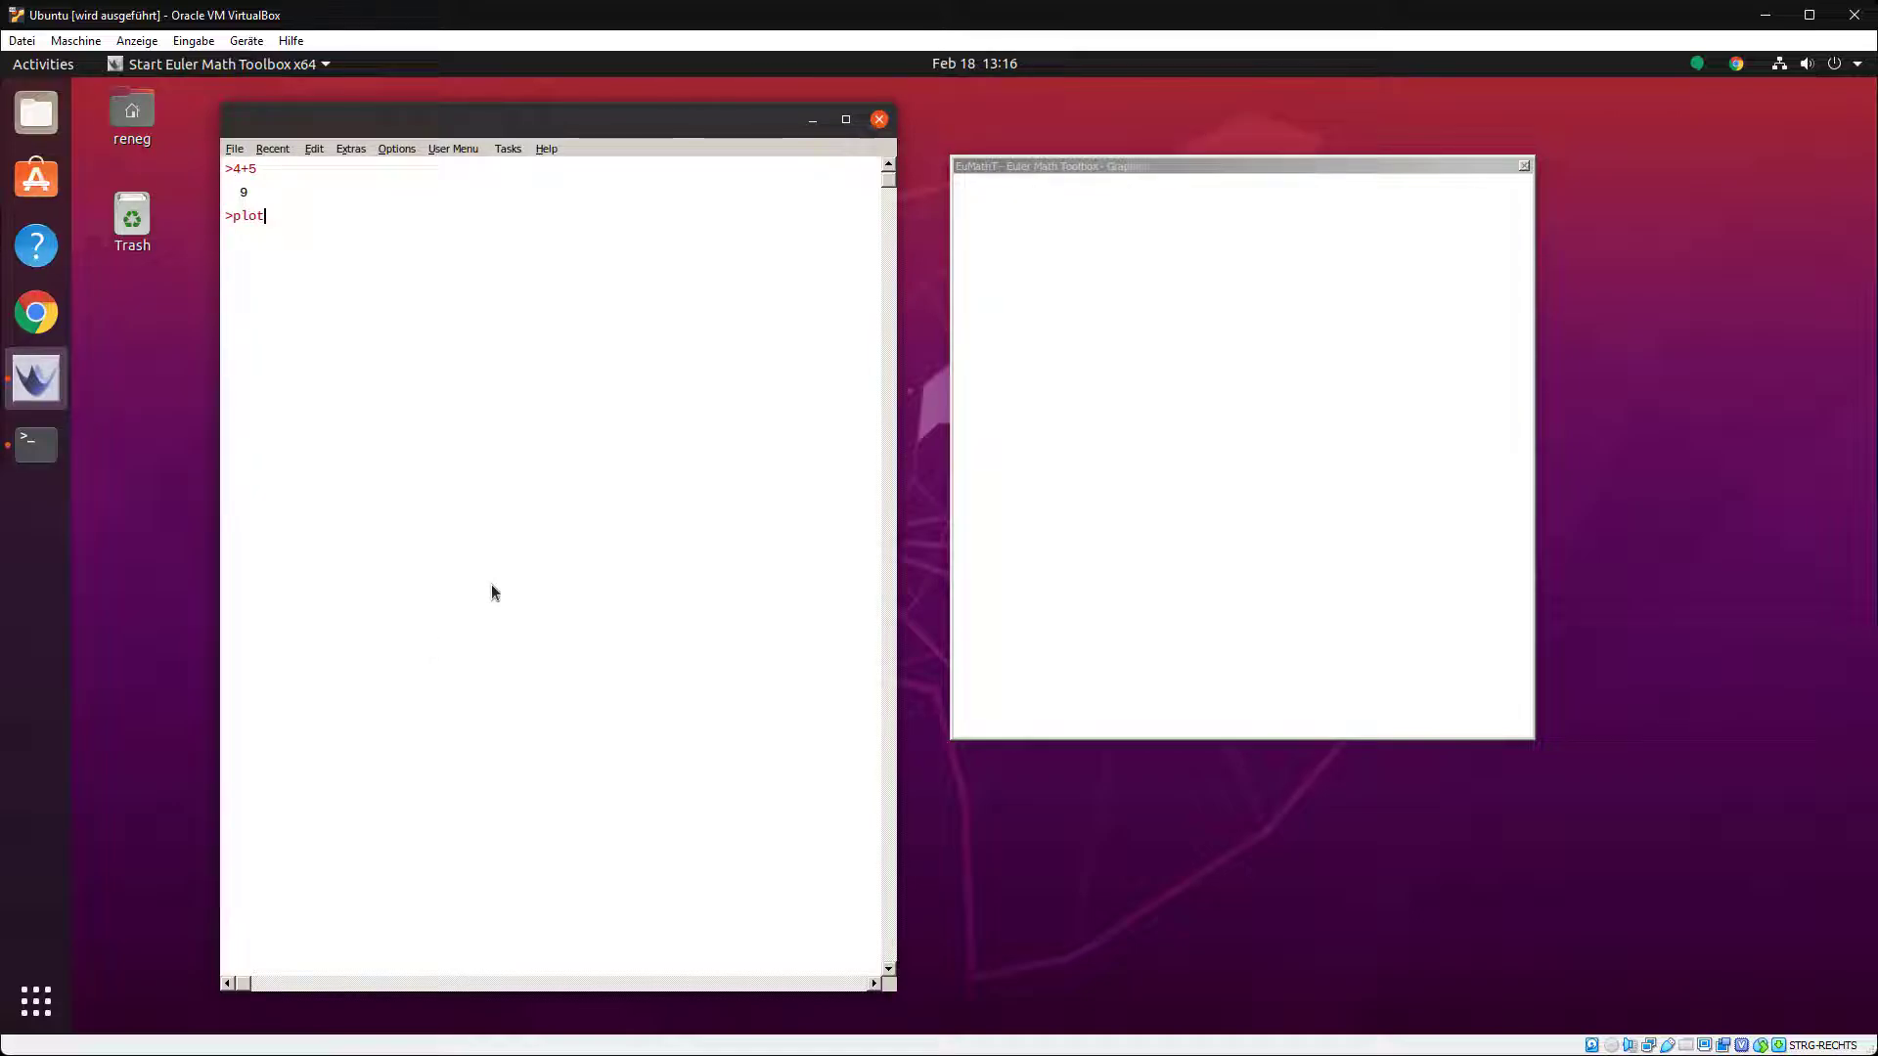
type("2d(\"x^")
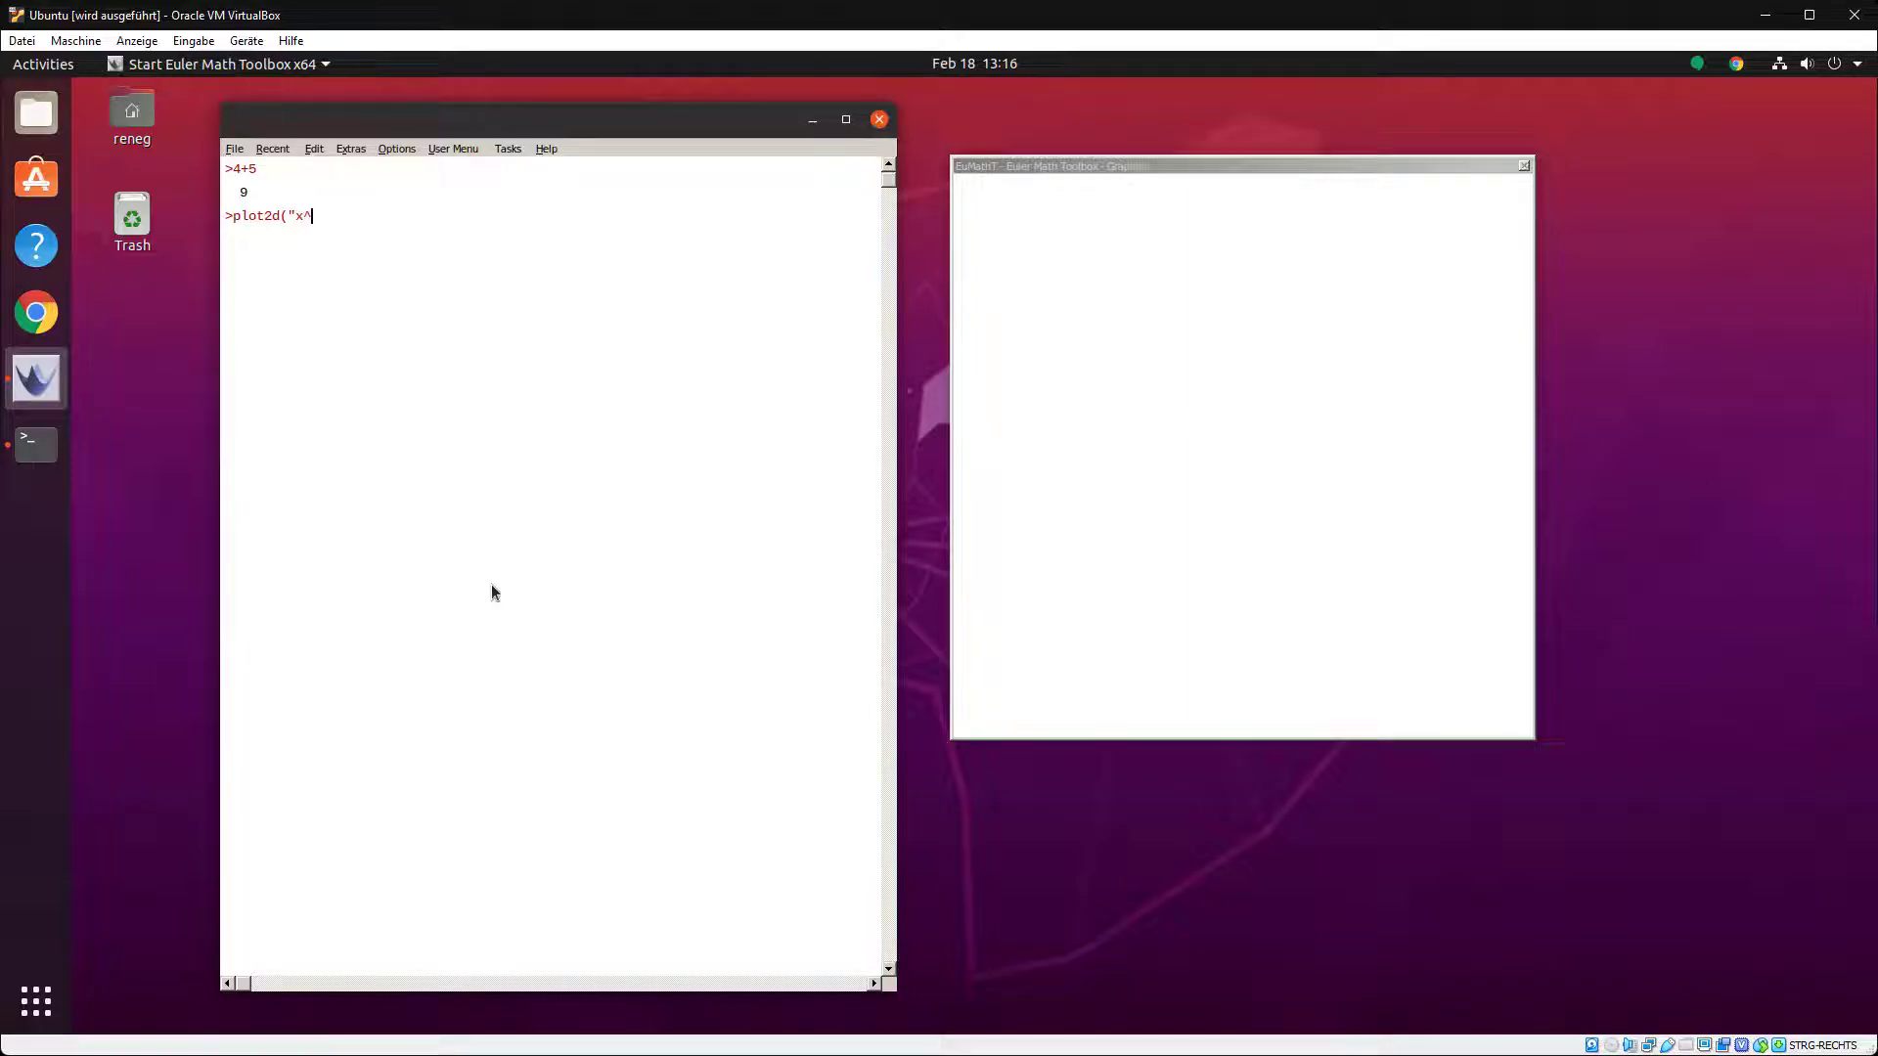
type("3-x\",")
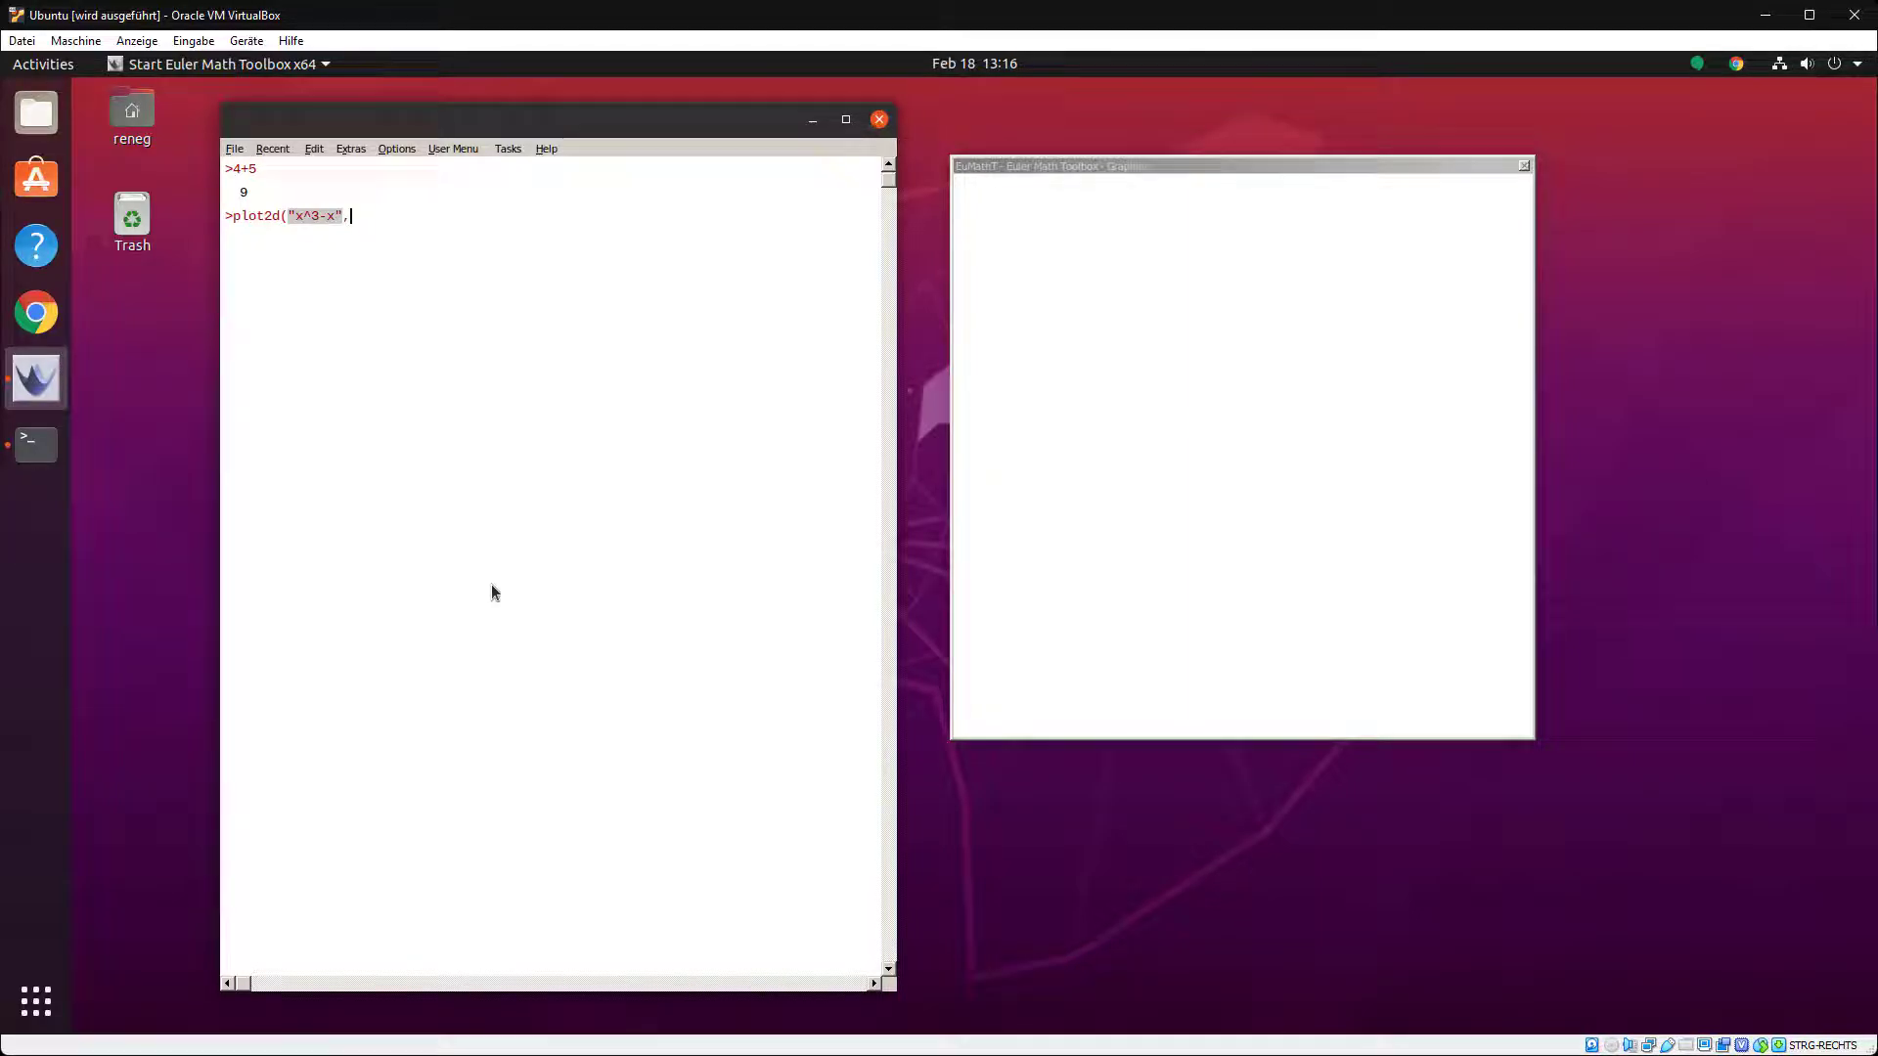
type("-1,1):")
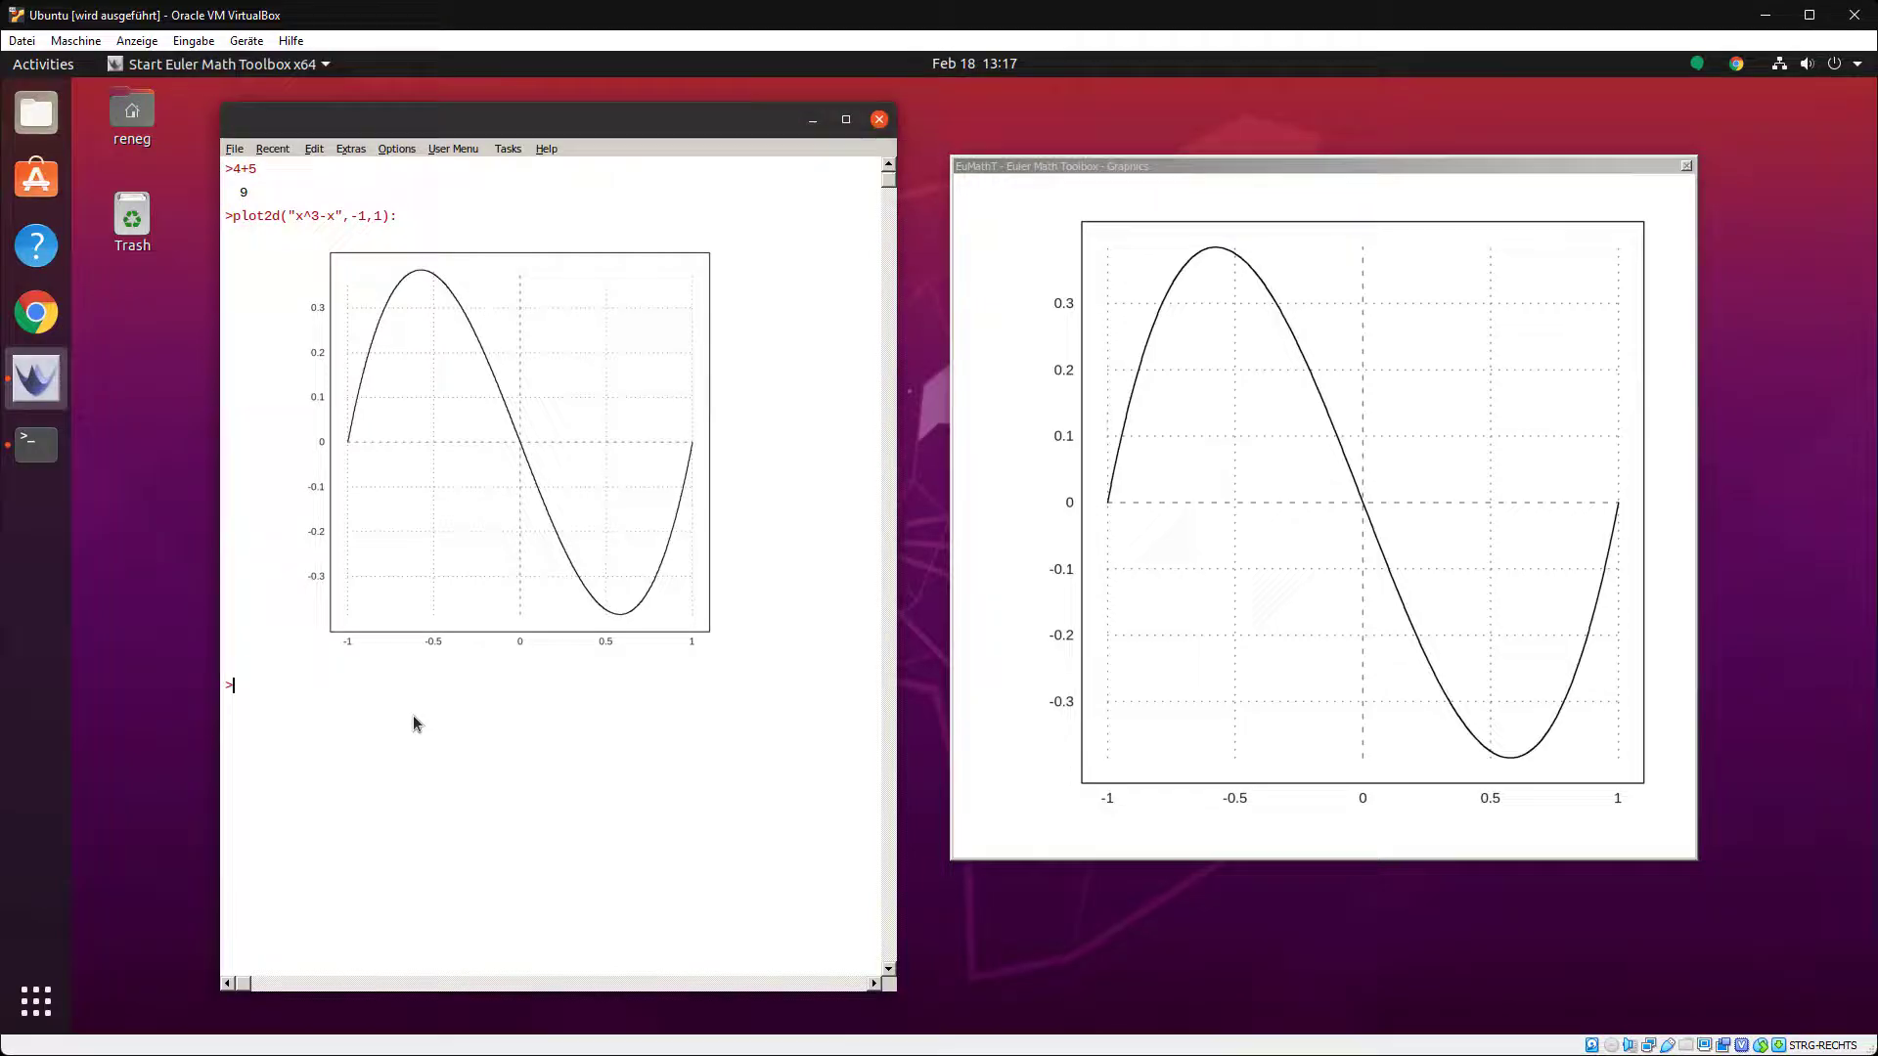
- Enter &integrate(x^4,x,0,1) to obtain the symbolic result 1/5
type("&integ")
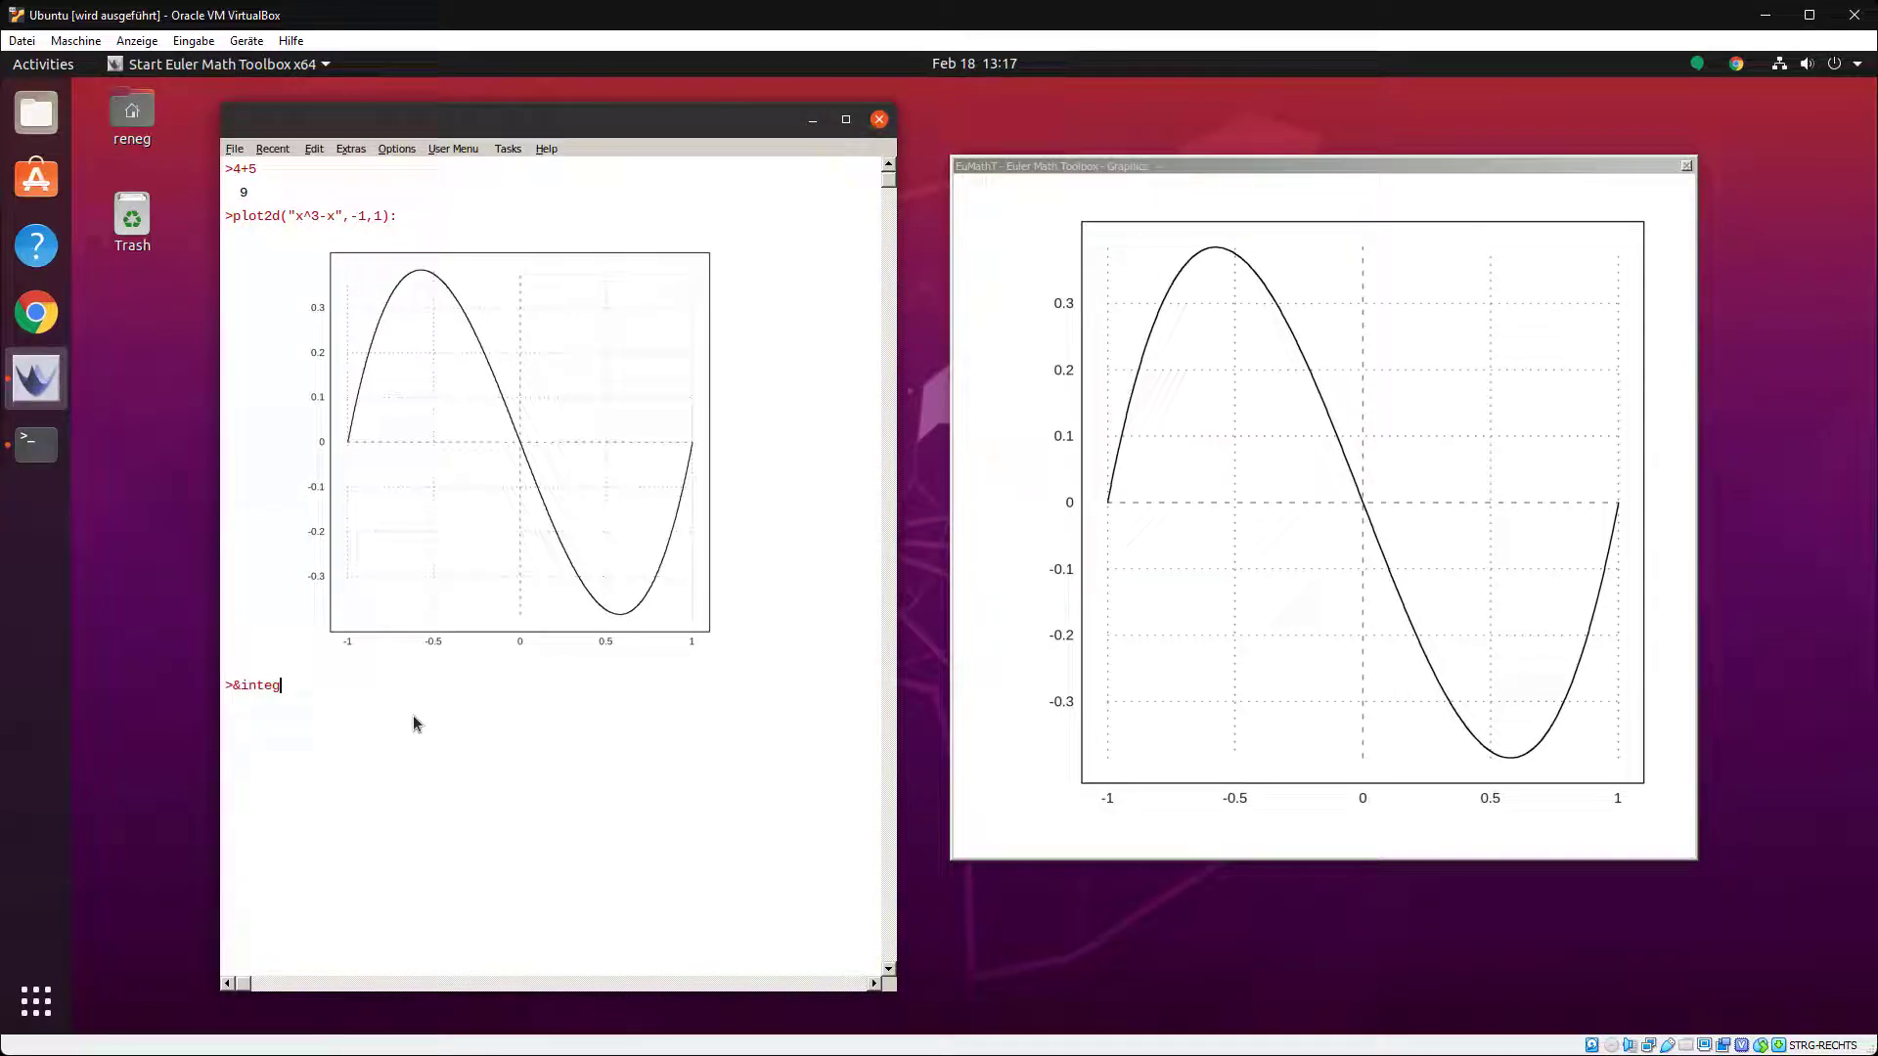
type("rate(x^")
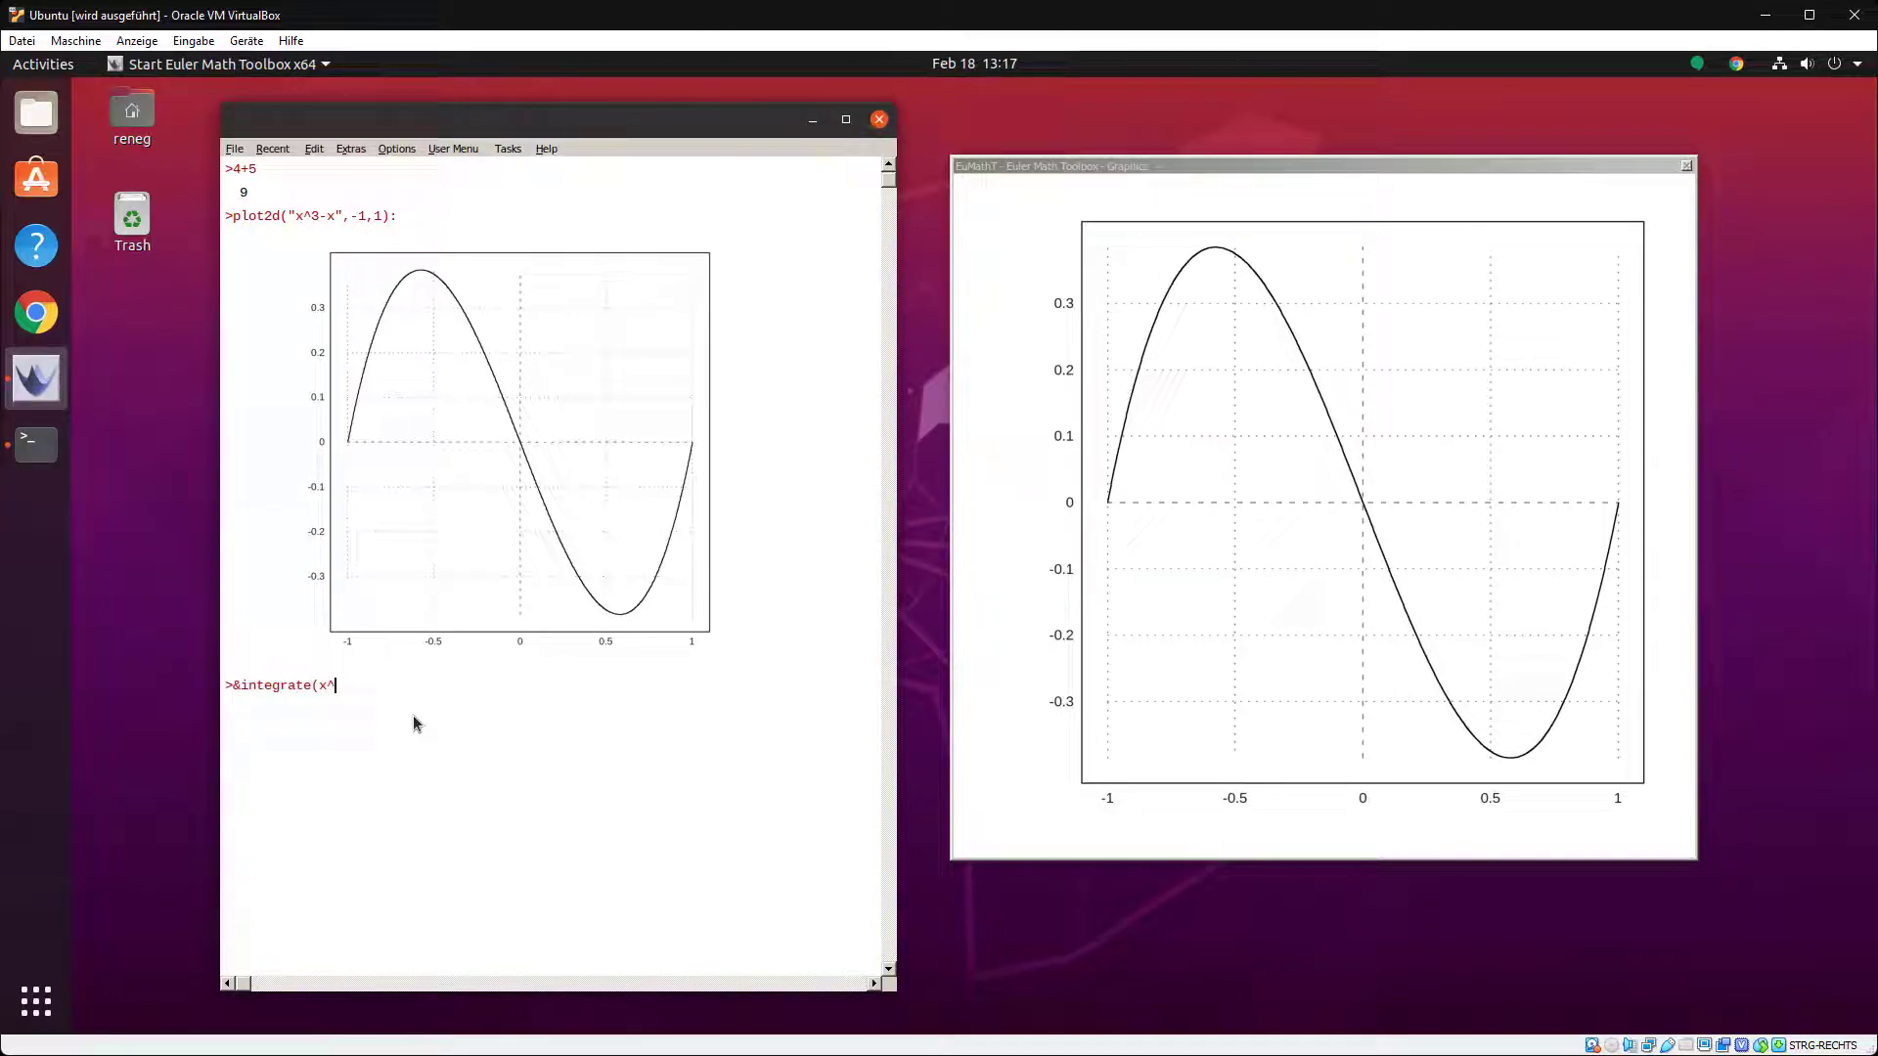
type("4,x,")
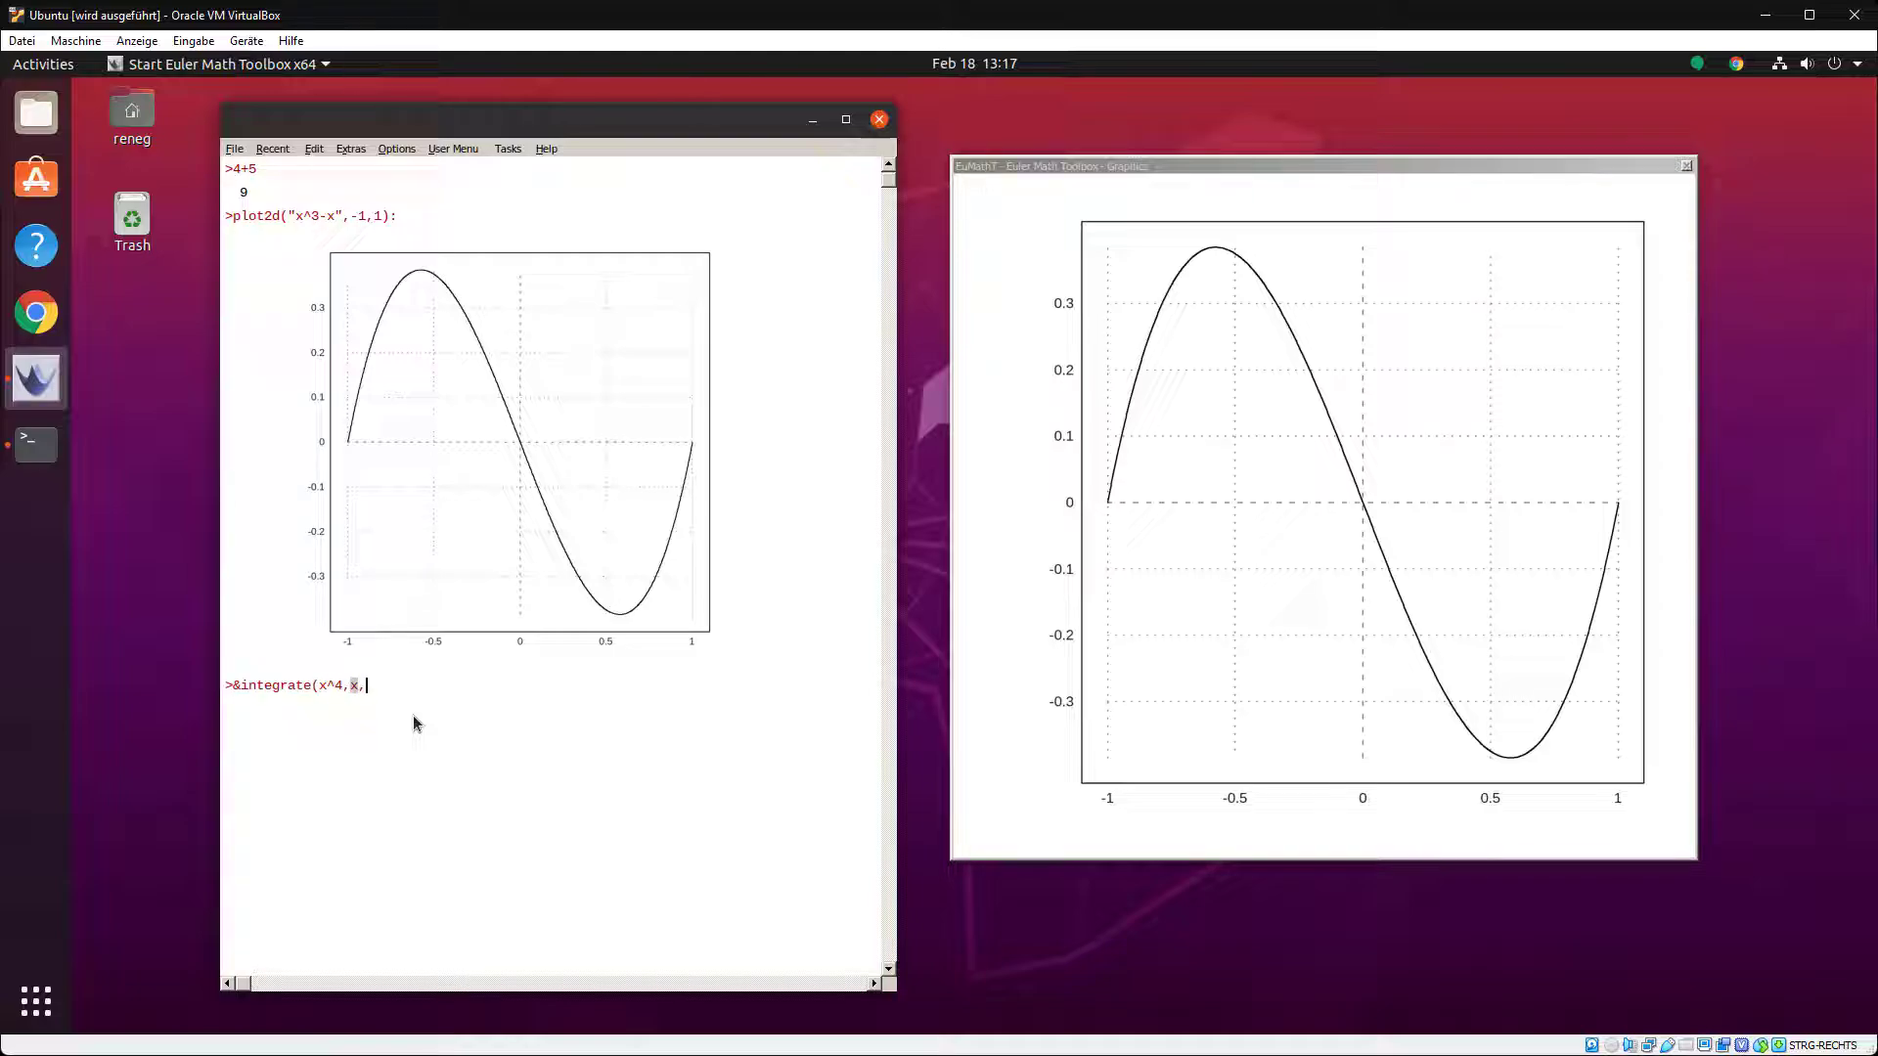
type("0,1")
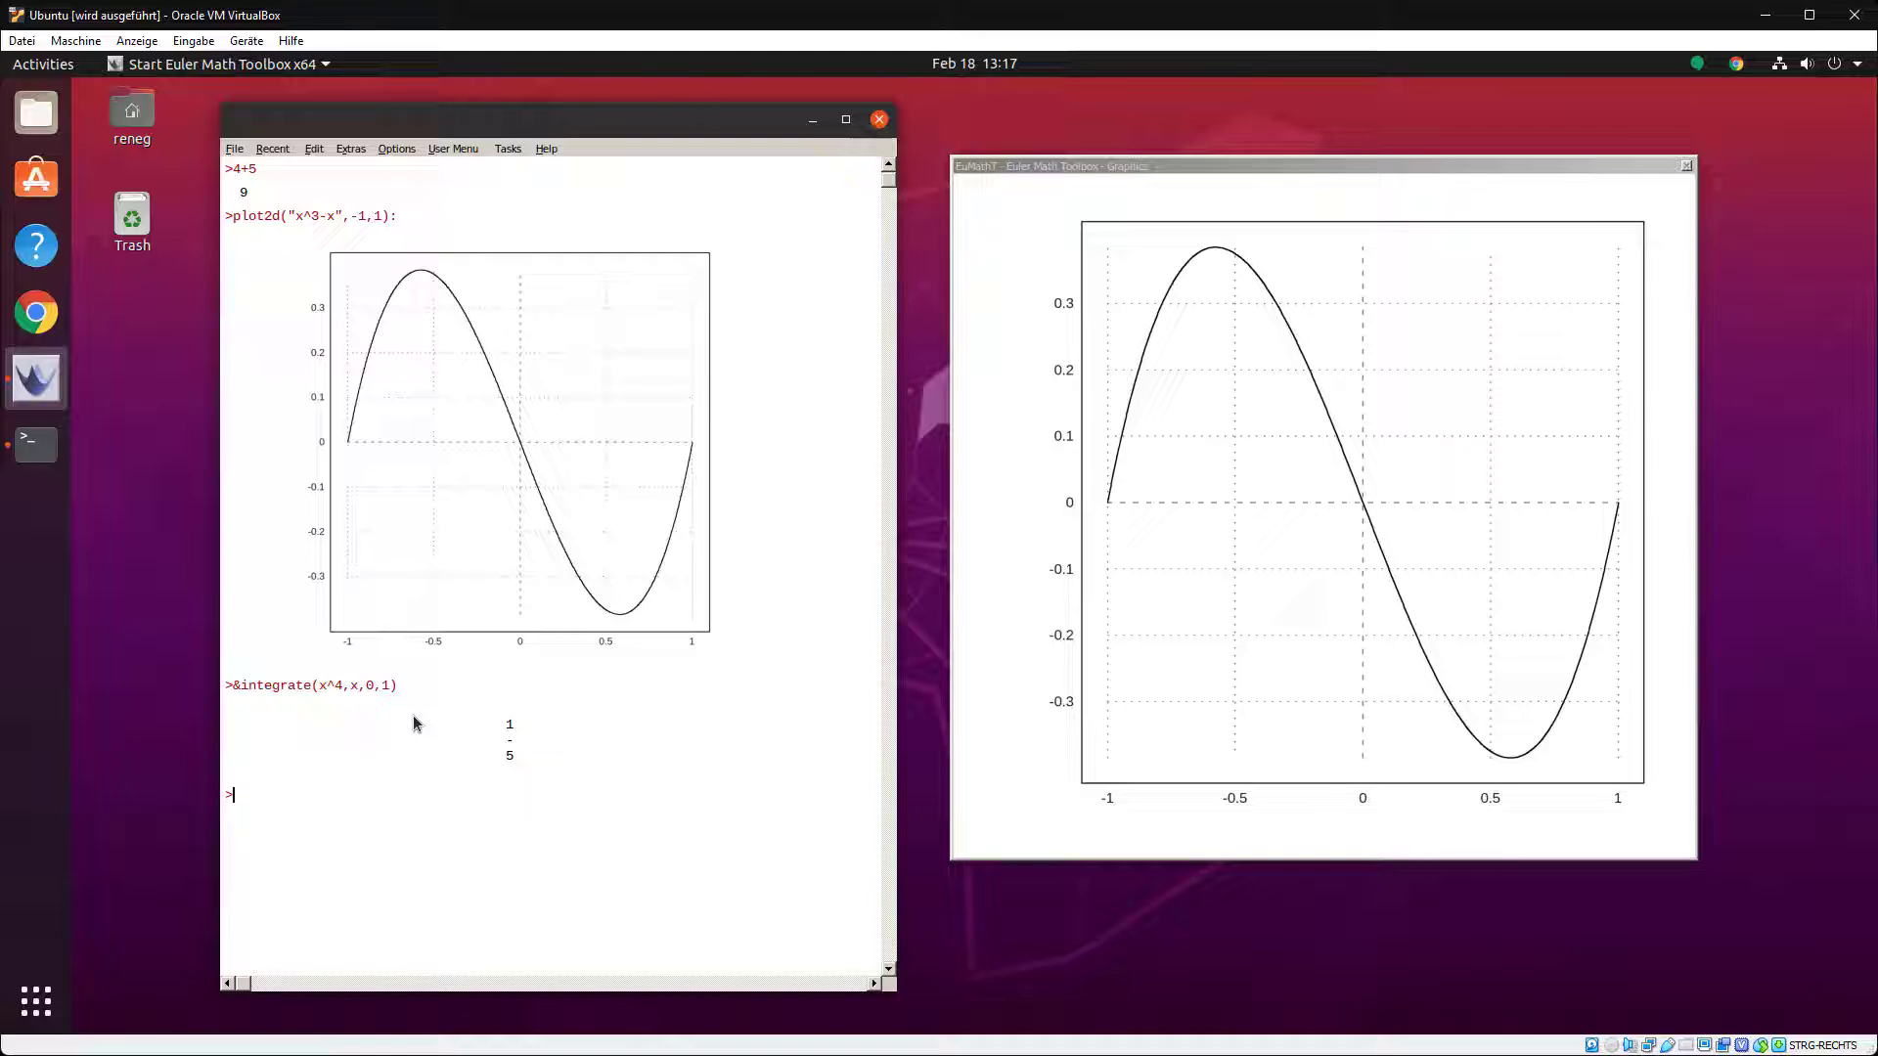
mouse_move(276, 763)
type("cd /drive_c")
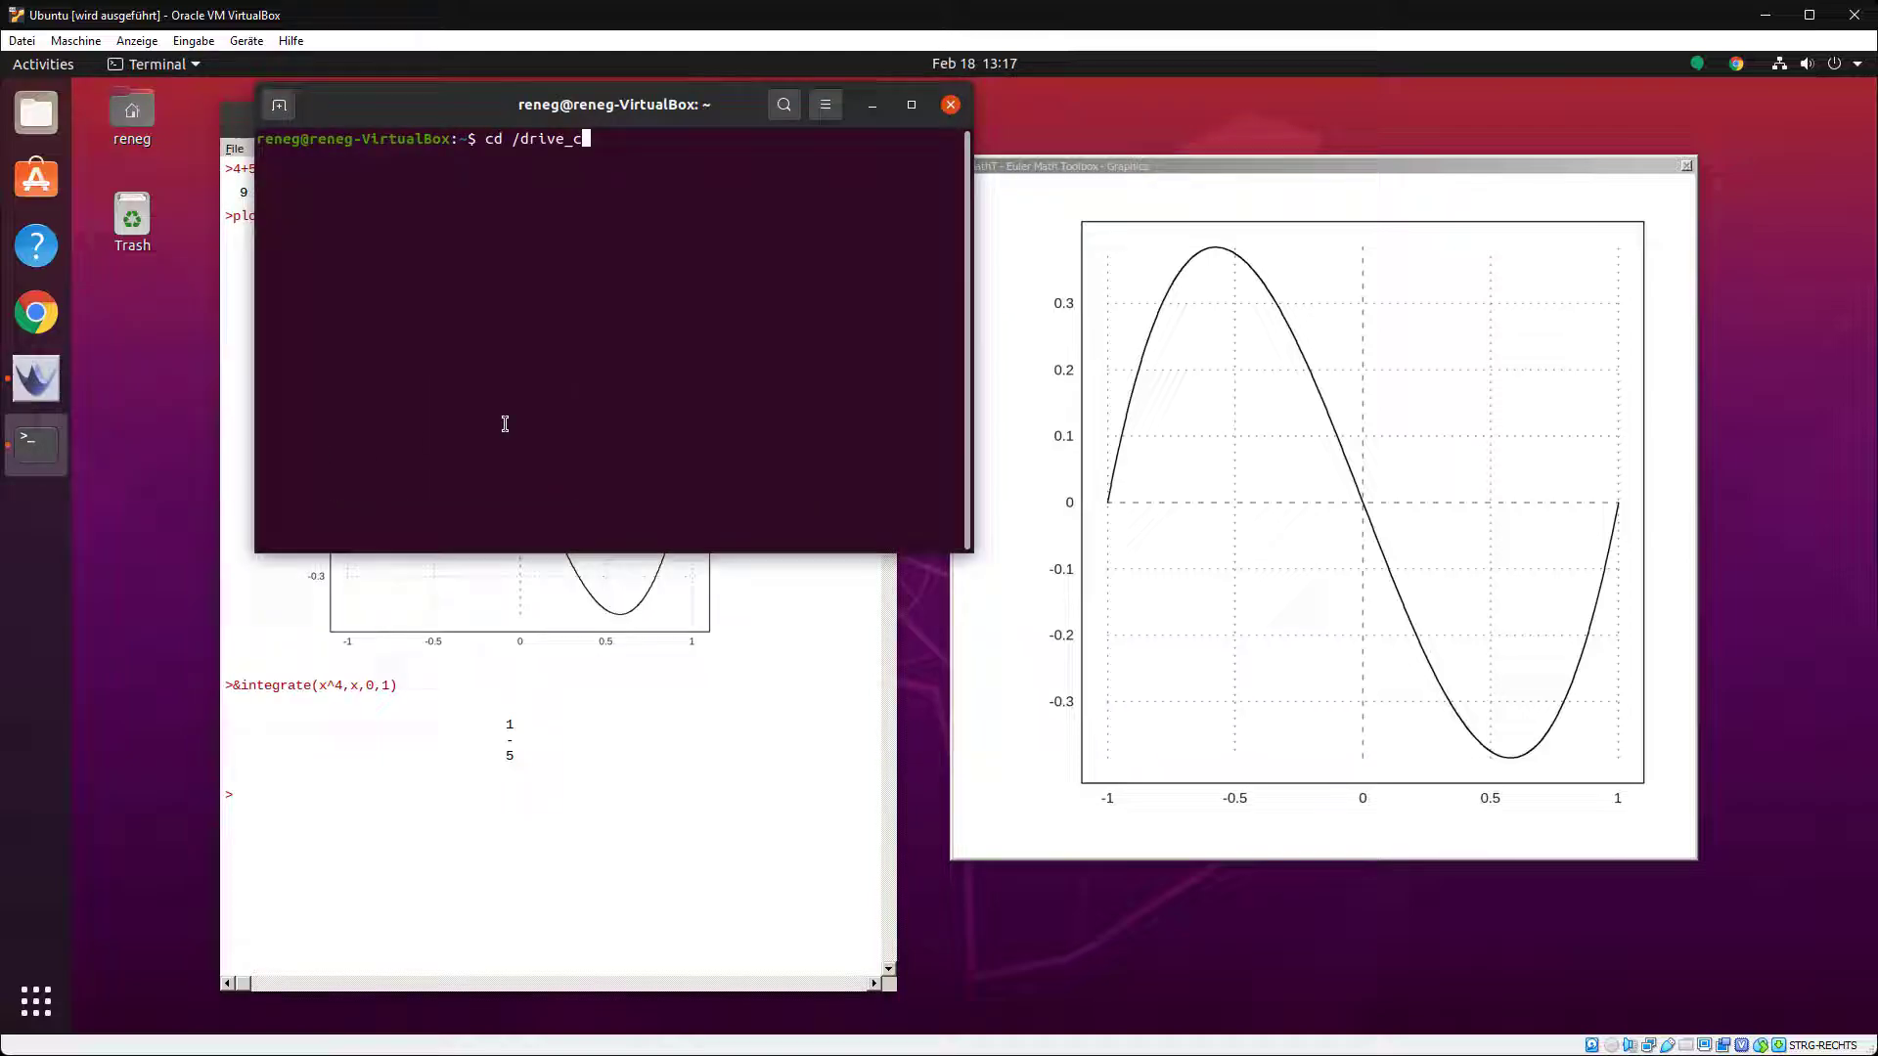
- Install texlive-latex-base and dvipng, checking latex --version in between
type("ls")
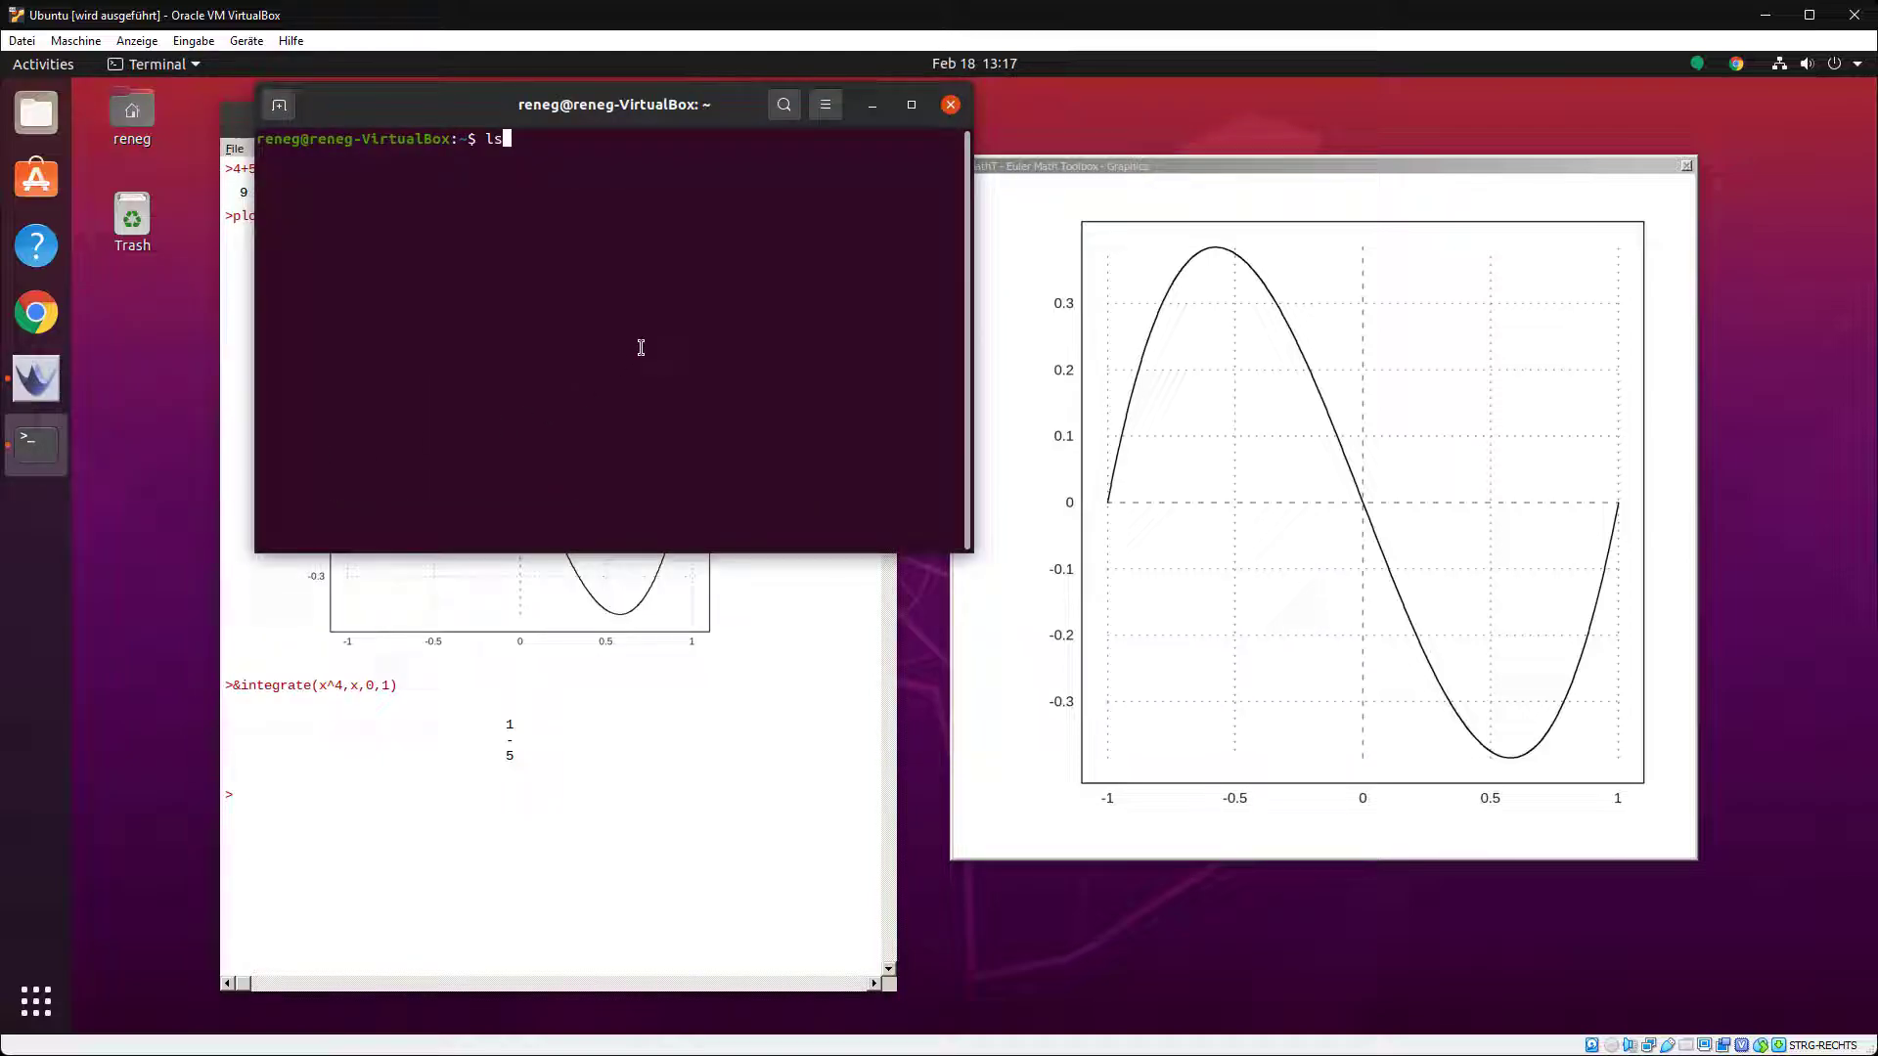
type("cd ../drive_c")
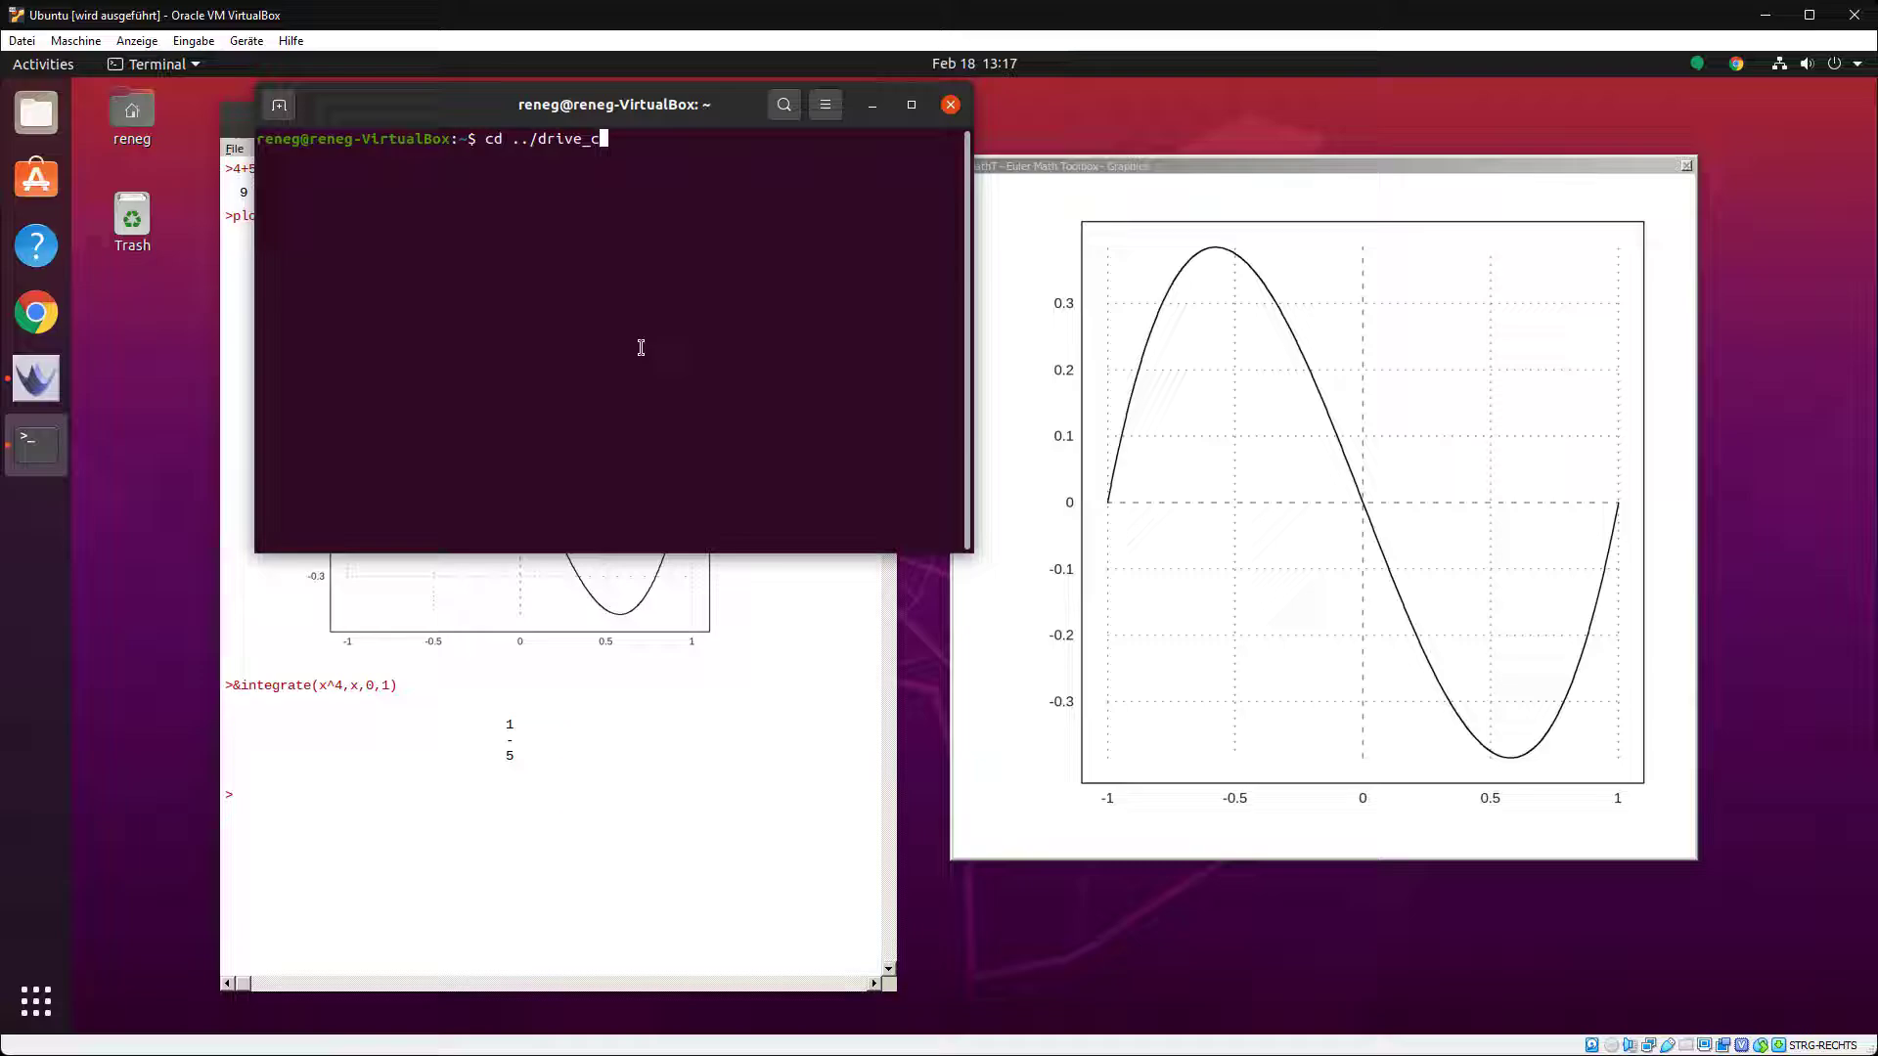
type("sudo apt install latexlive-latex-base")
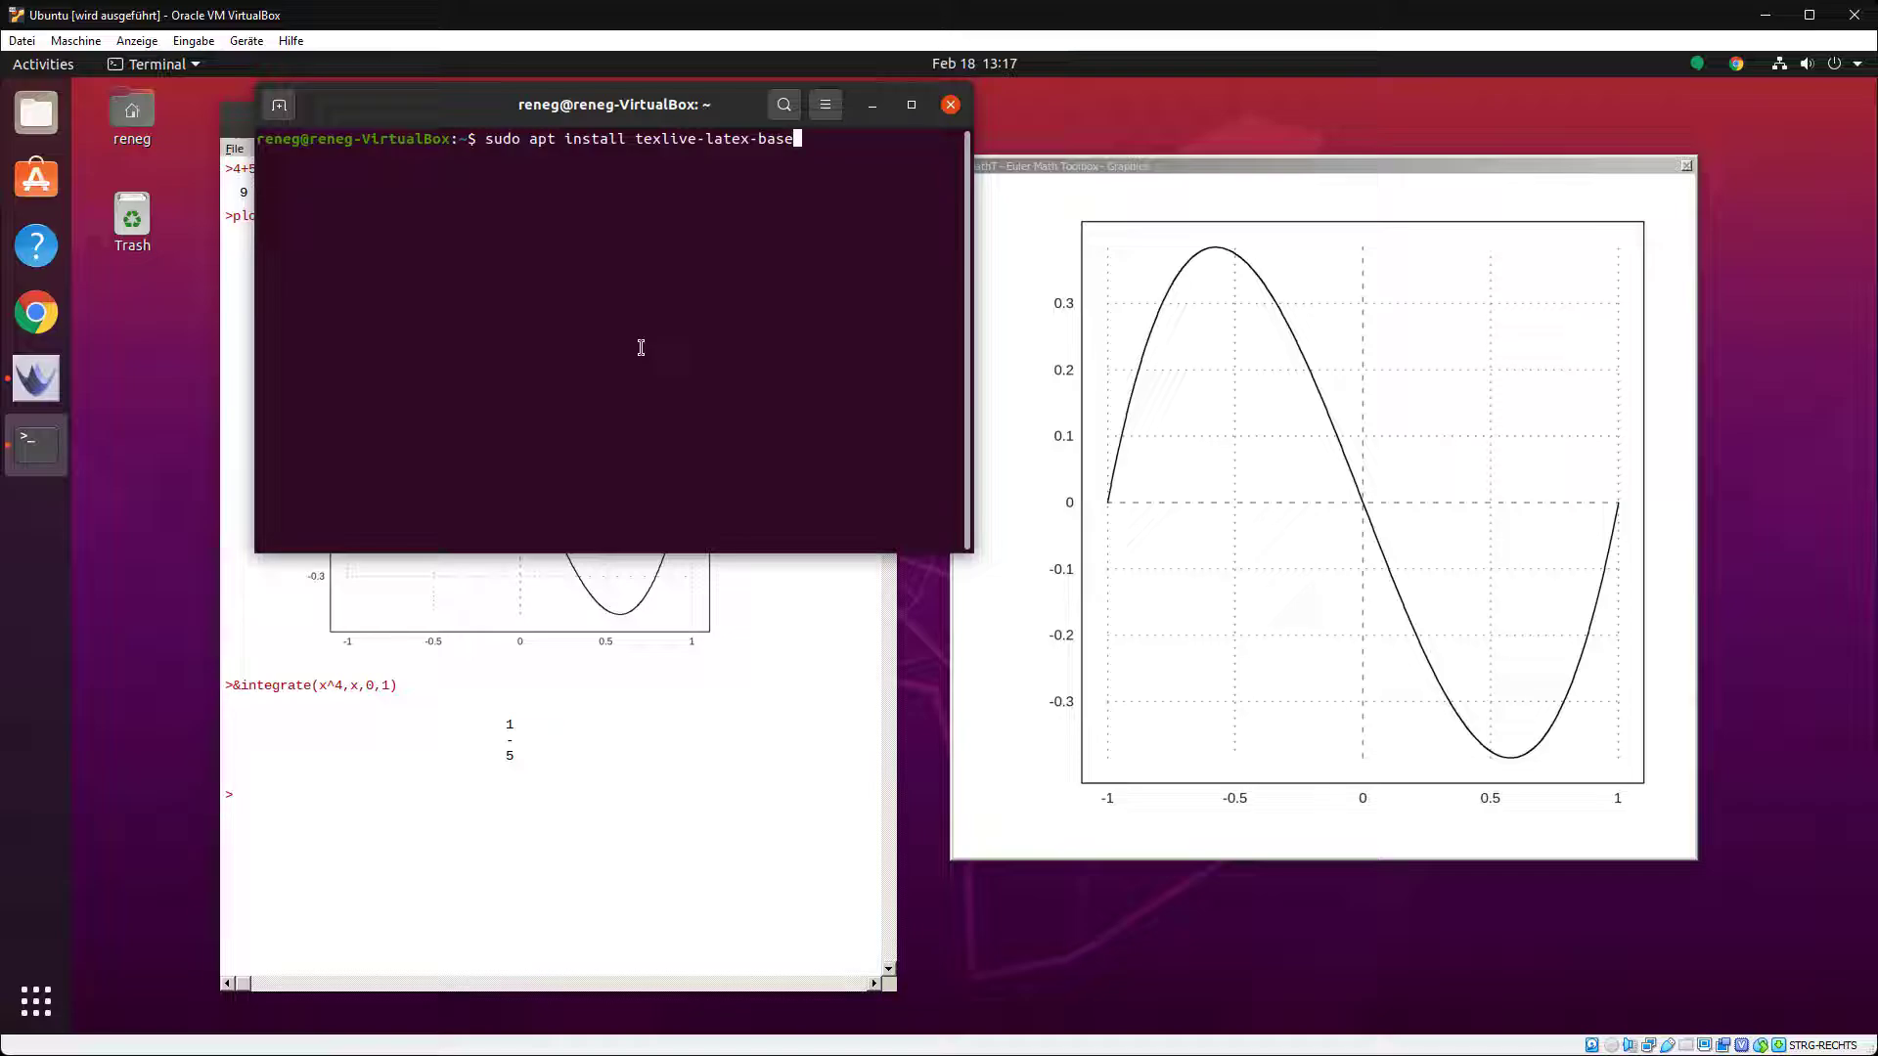
type("latex --version")
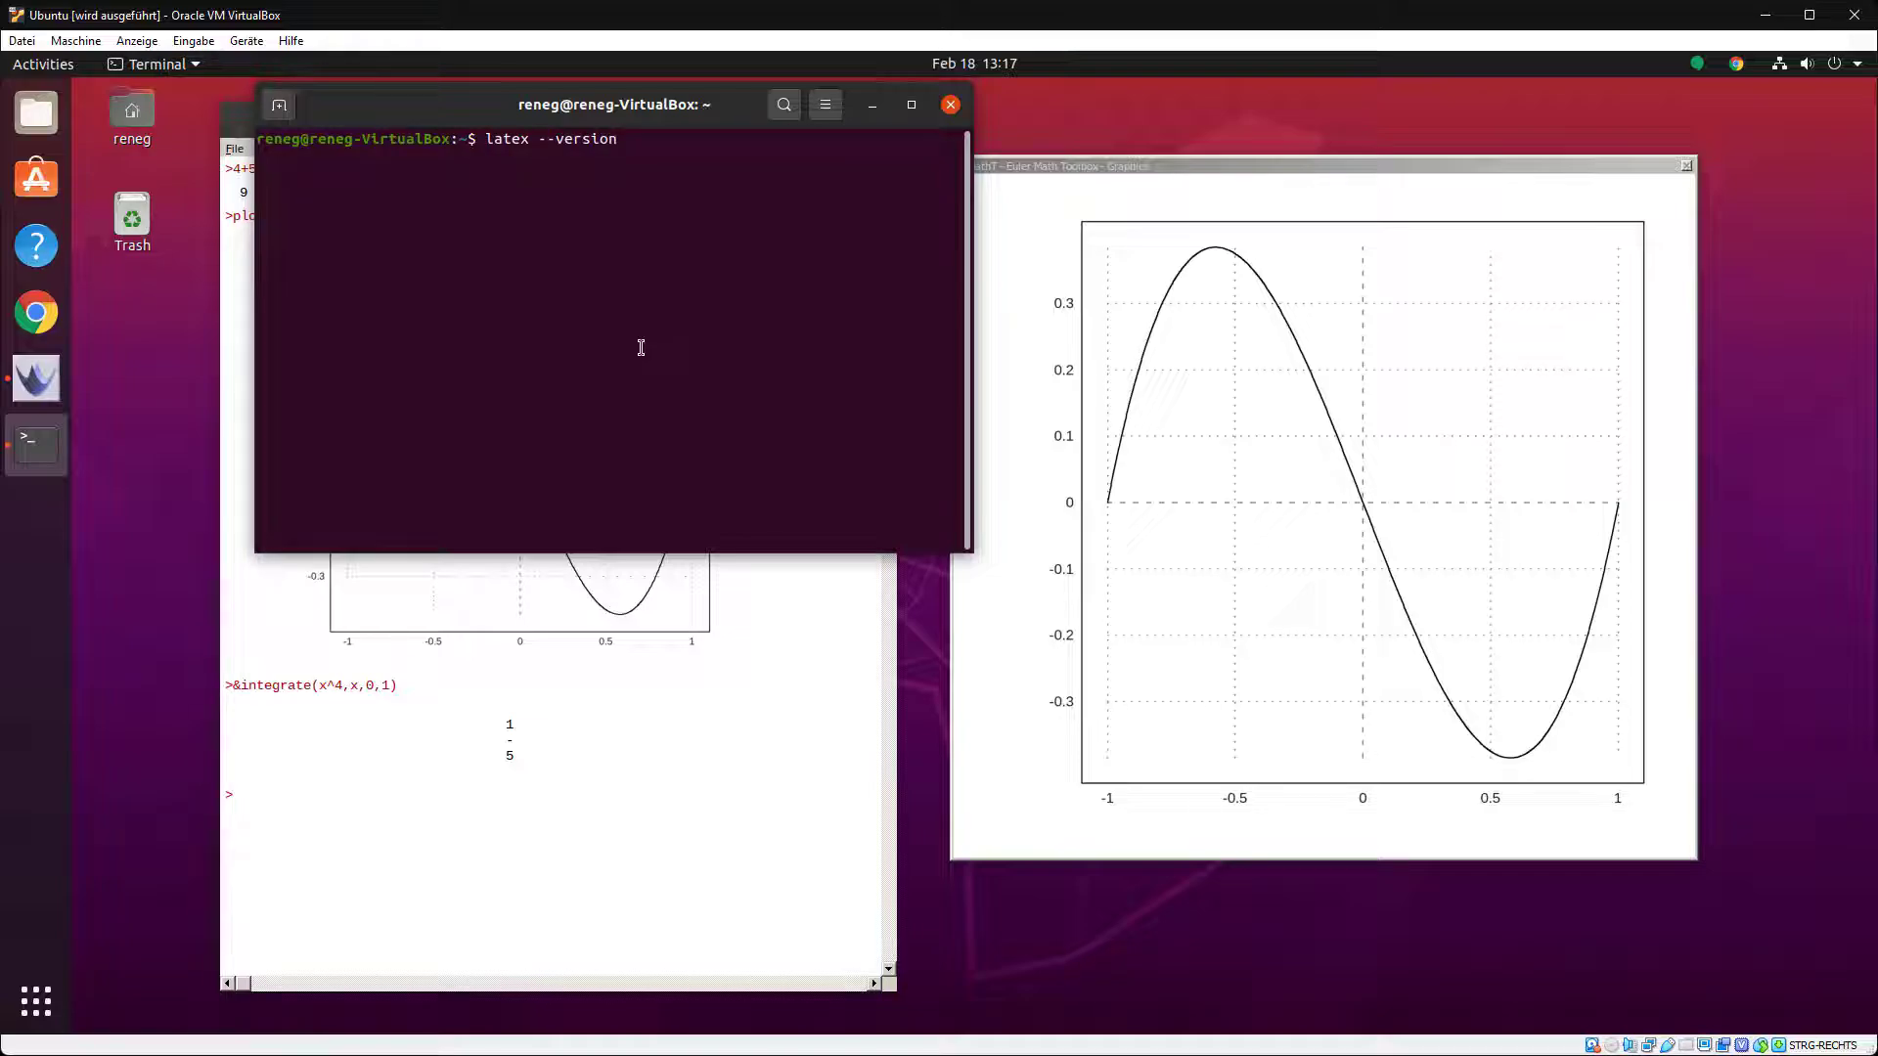
type("dvipng")
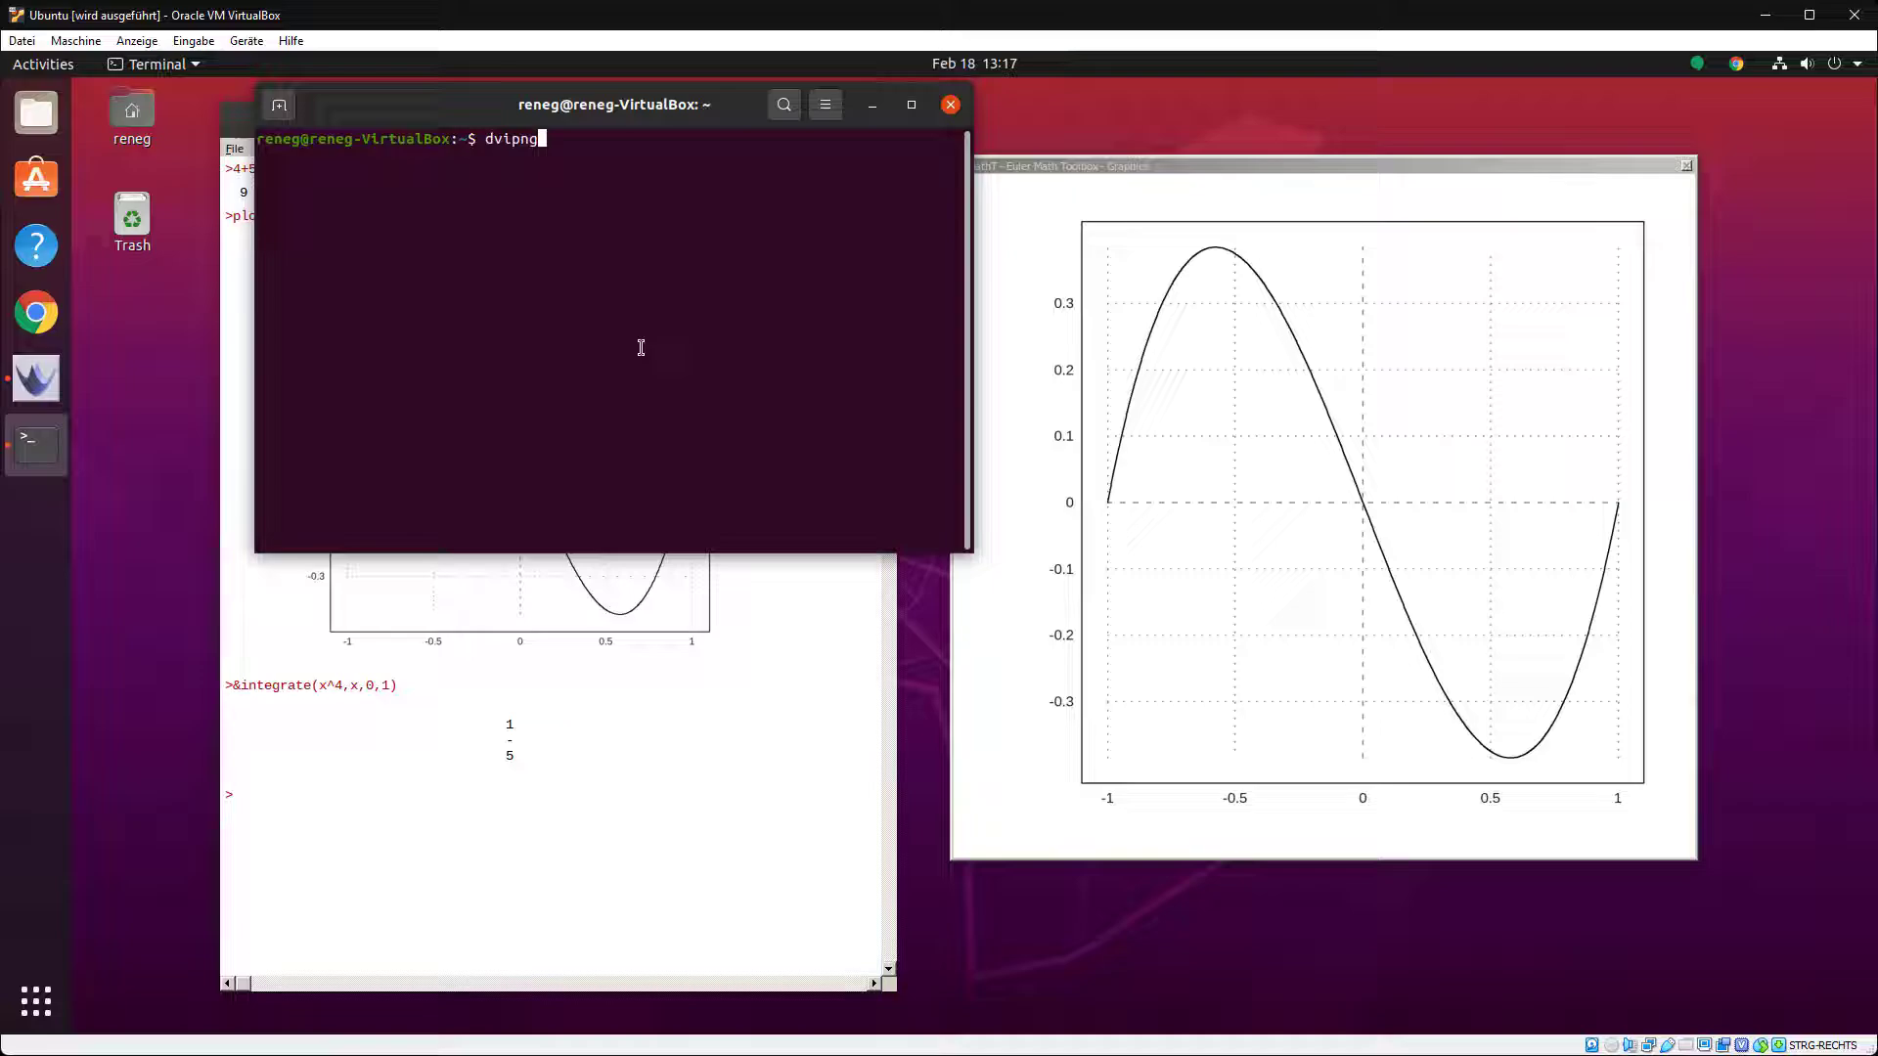
type("sudo apt install dvipng")
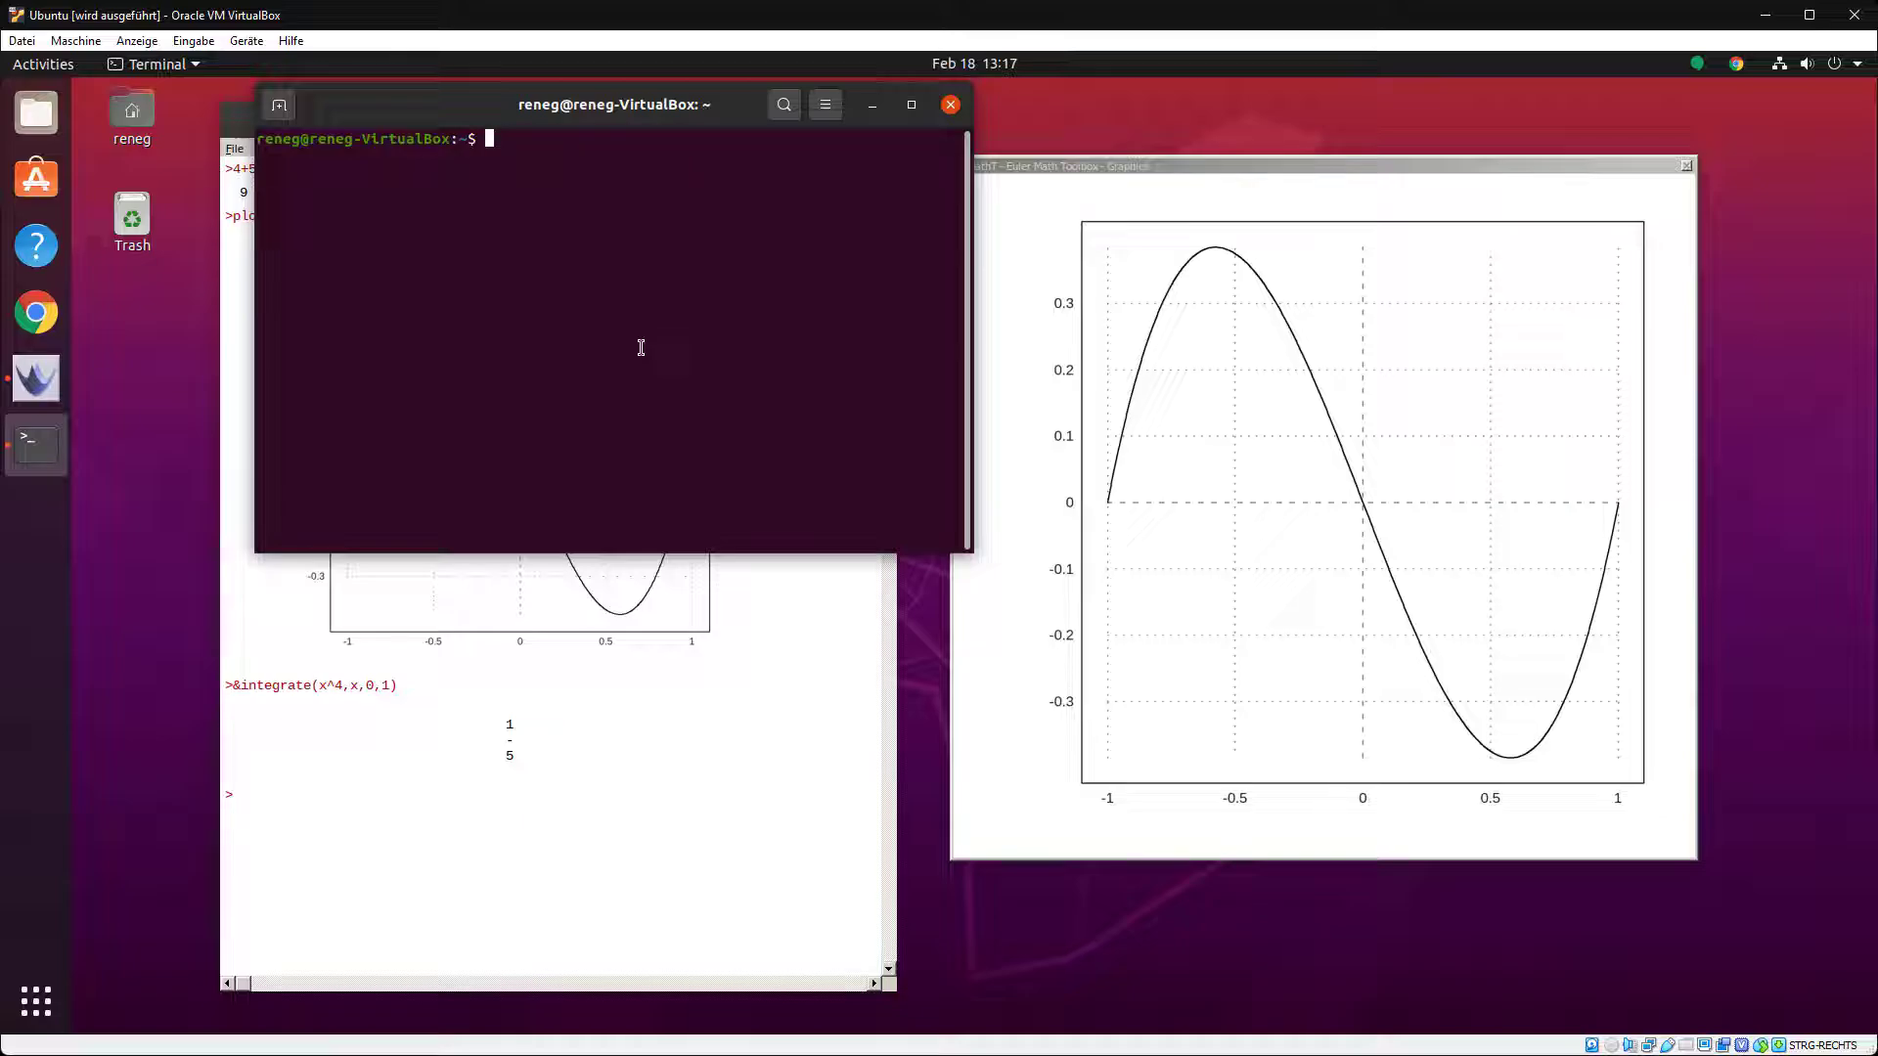
- Attach the LaTeX comment \int_0^1 x^4 \, dx to the integrate command
left_click(951, 104)
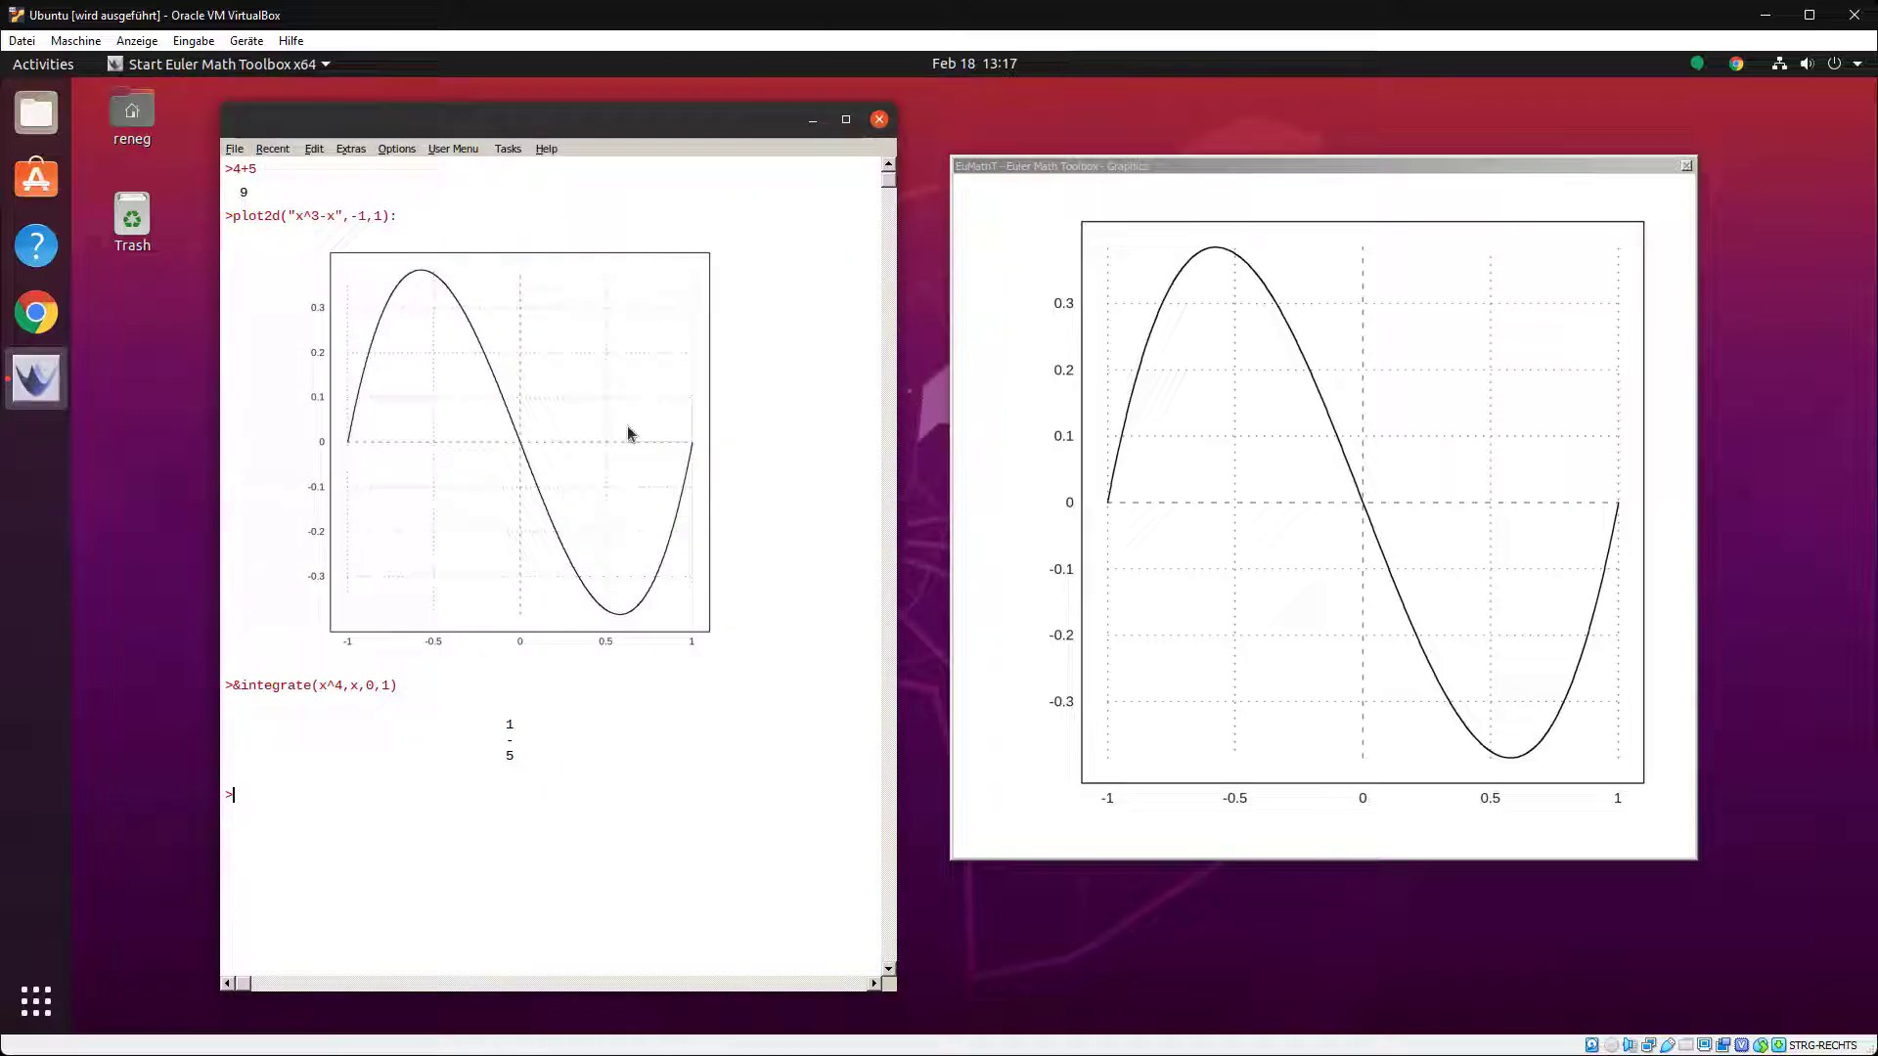
mouse_move(450, 811)
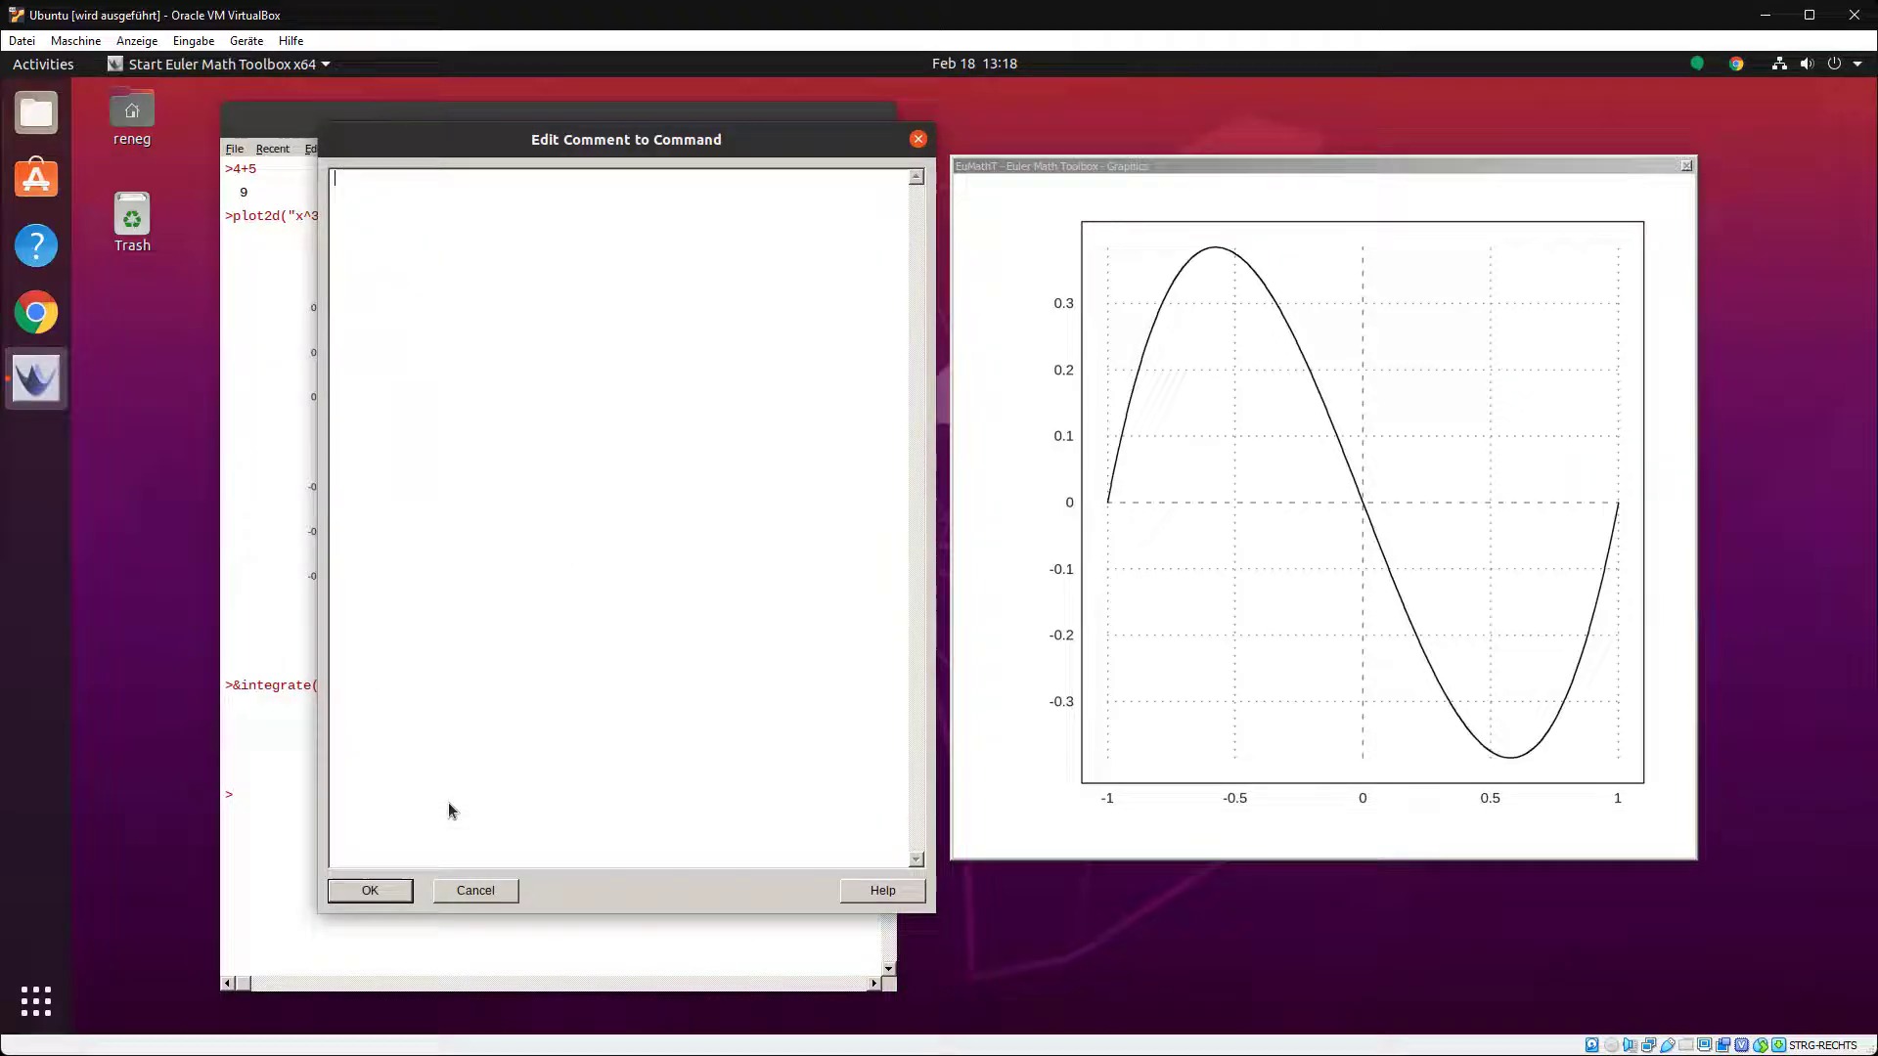
type("latex")
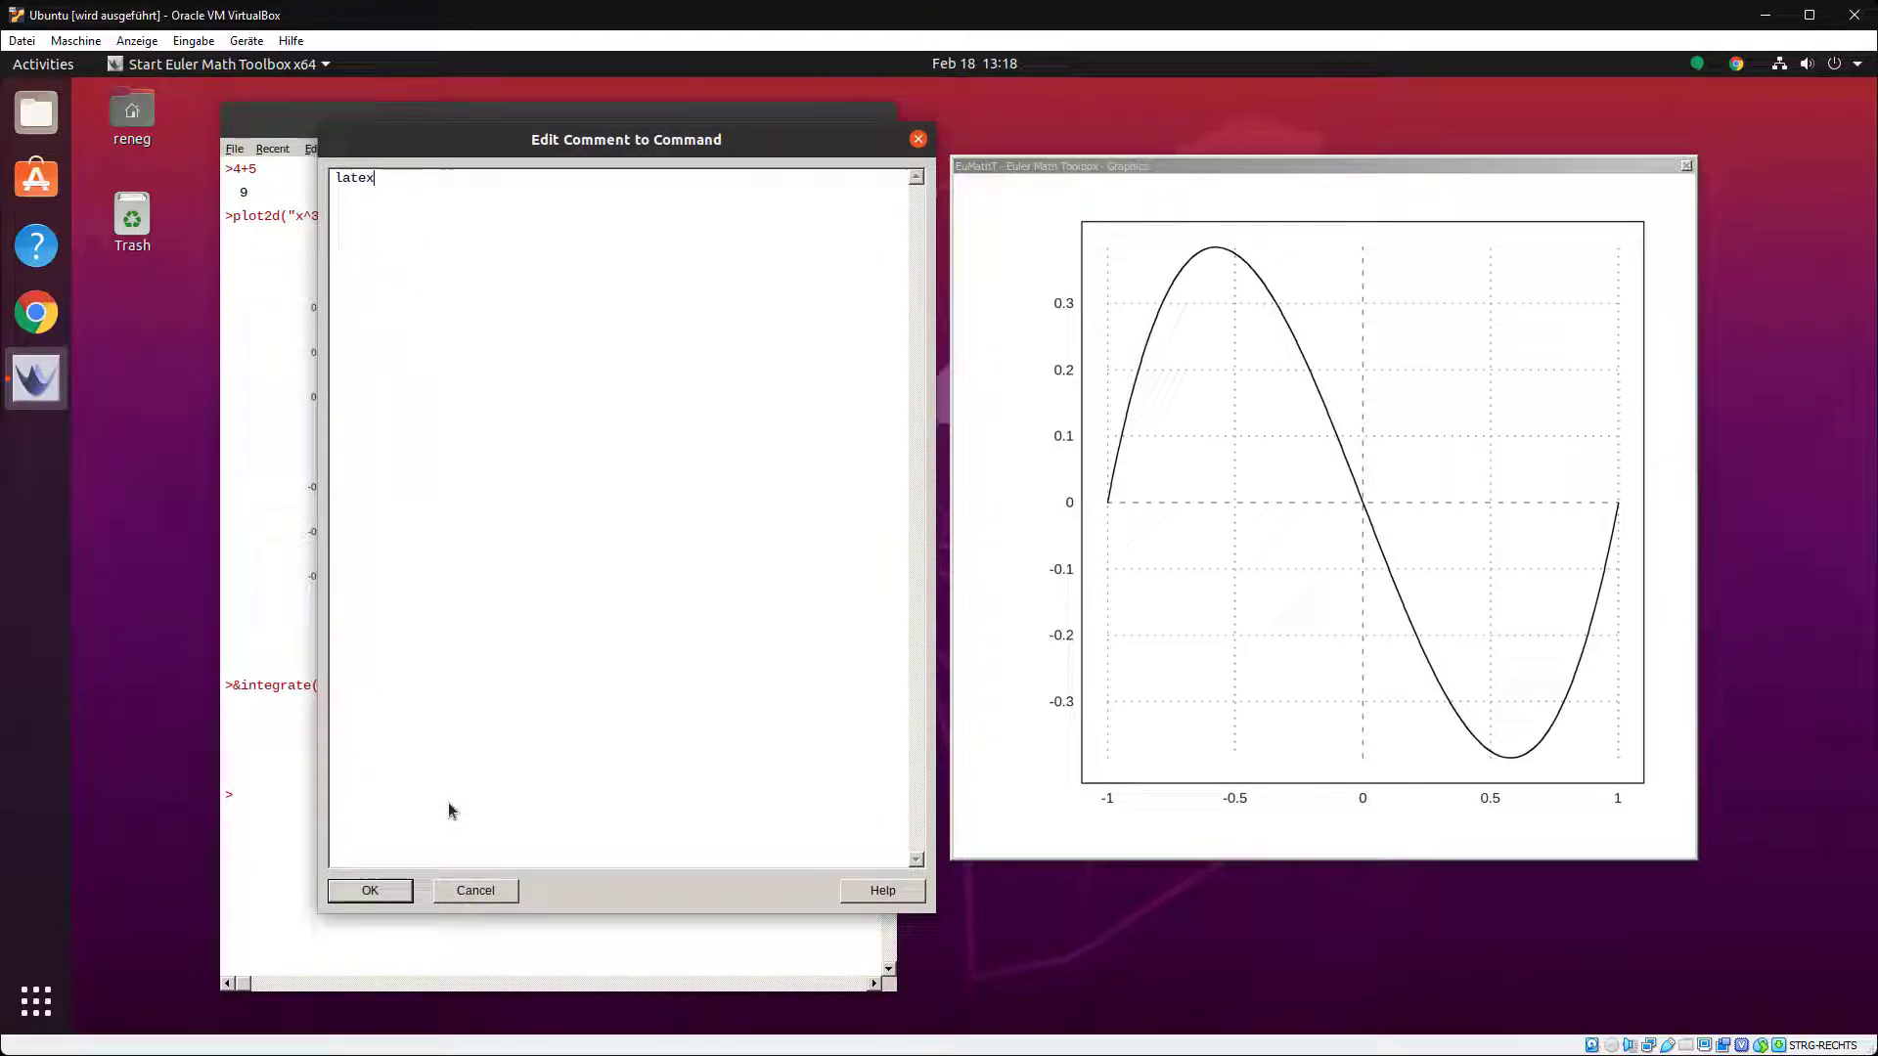
type(": x")
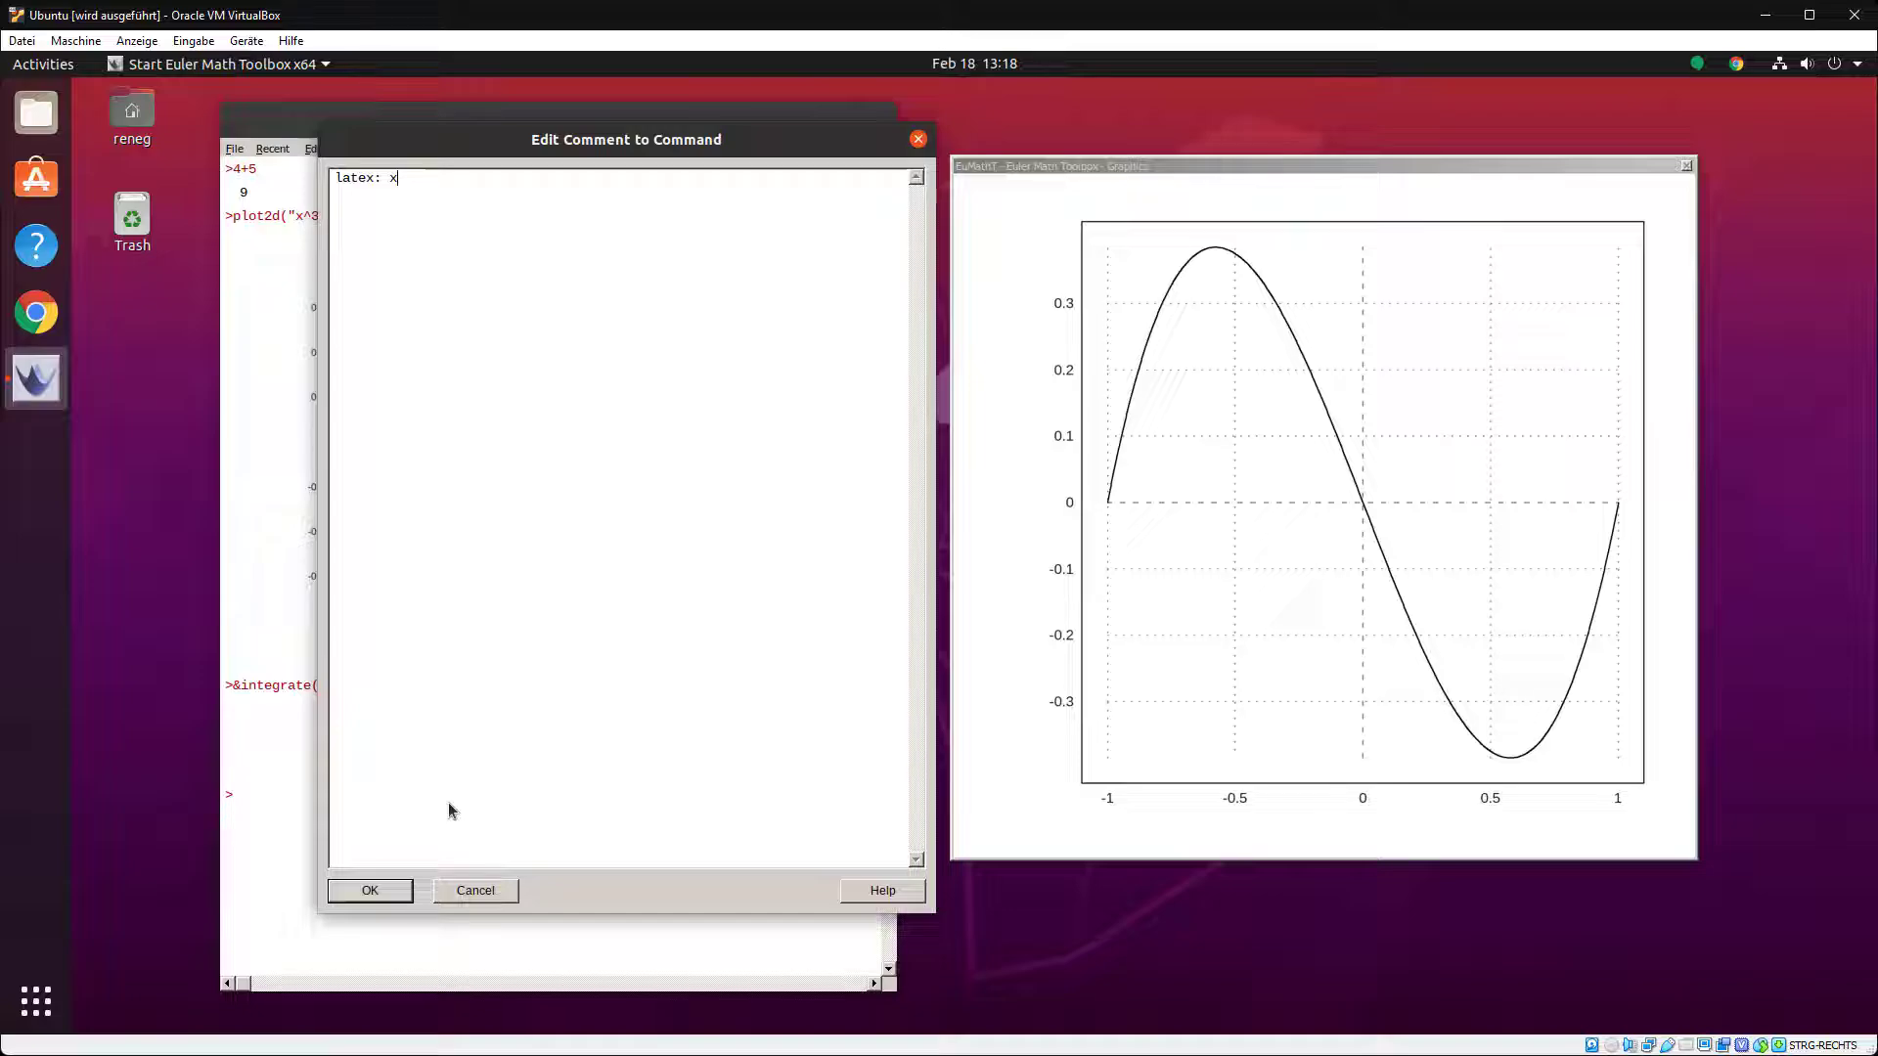
type("\\int_01")
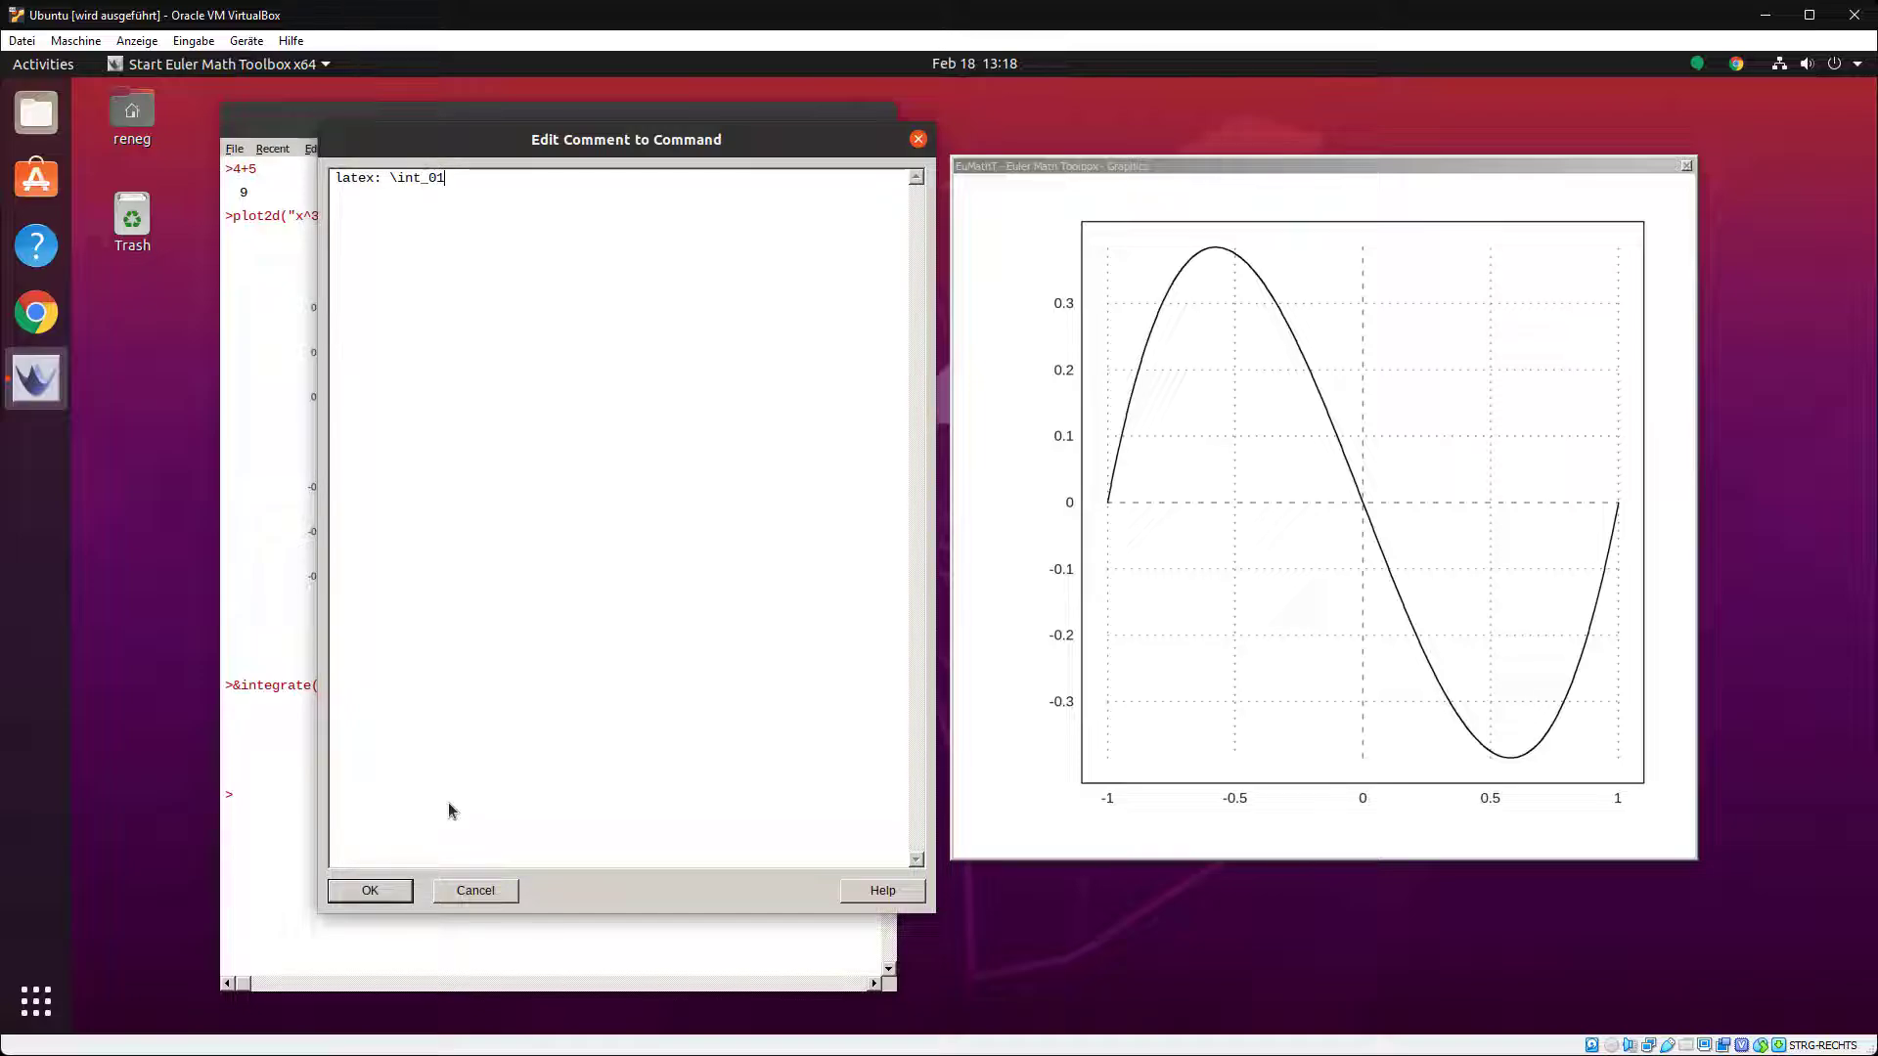
type("^1")
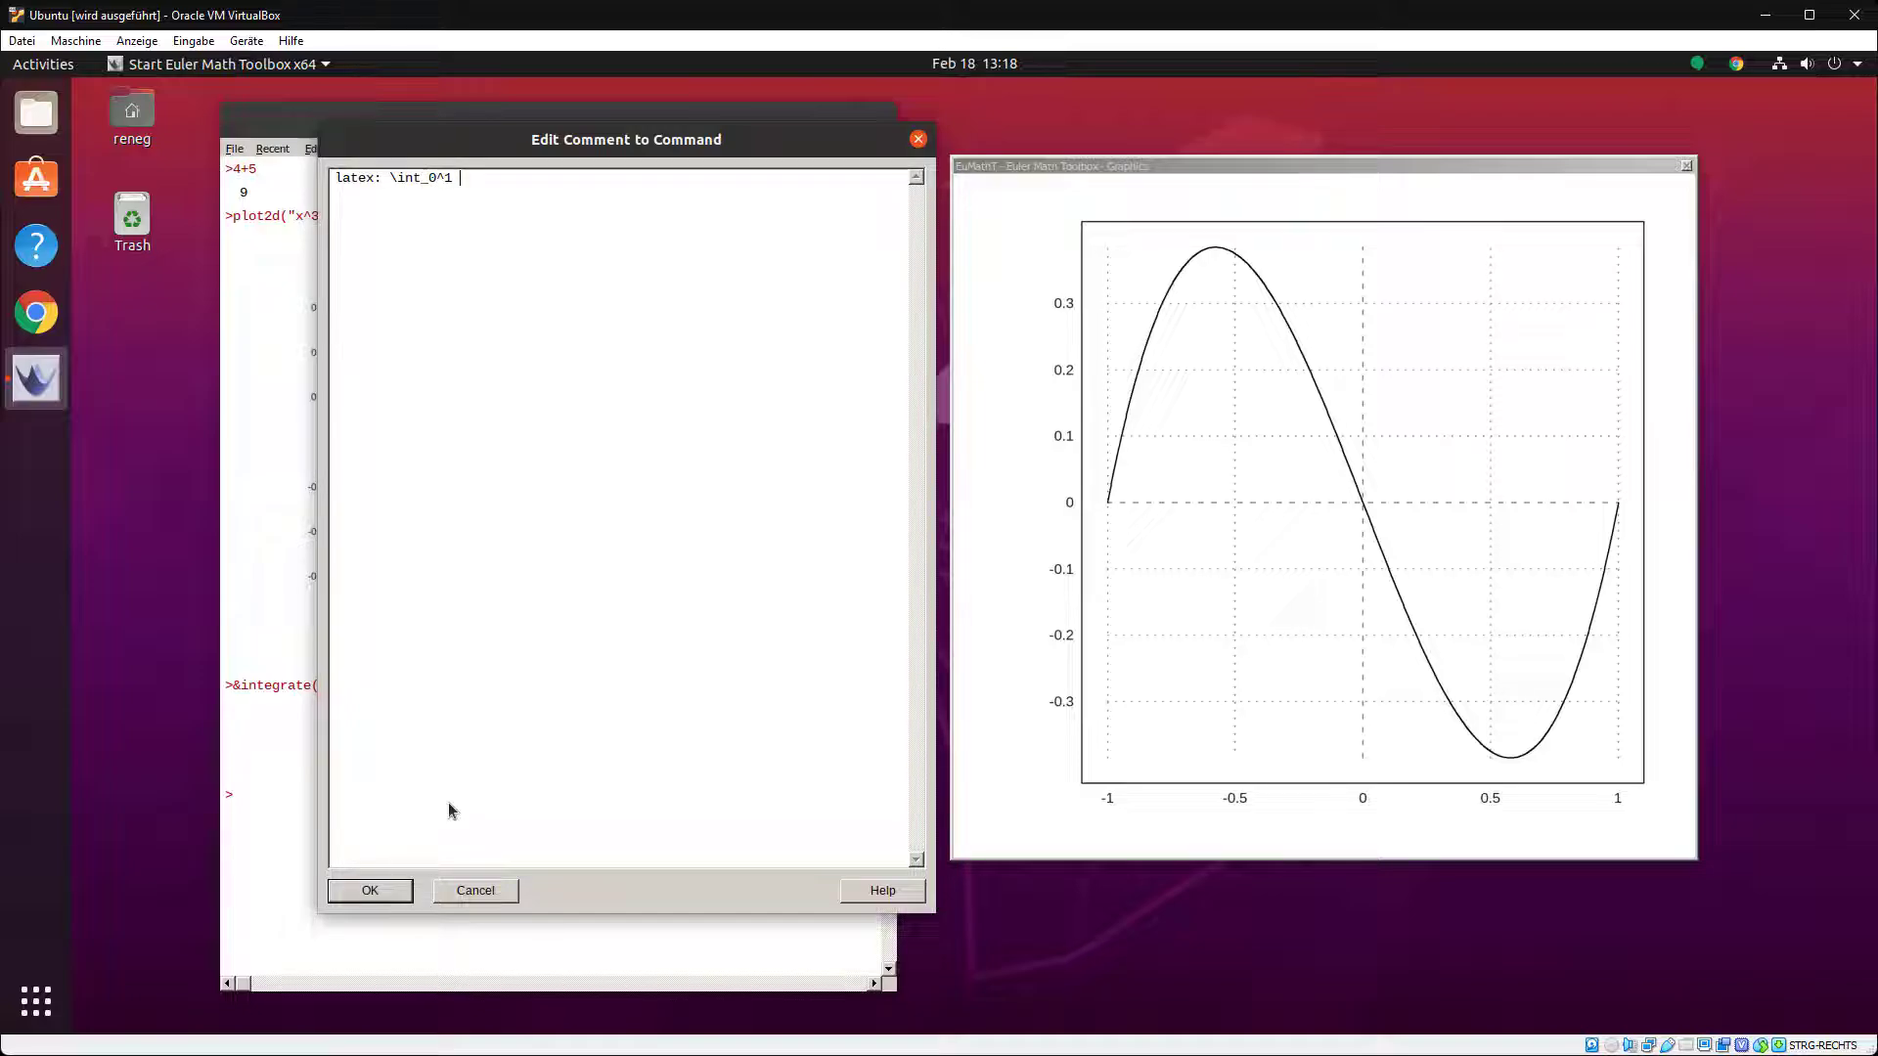
type("x^4 \\,")
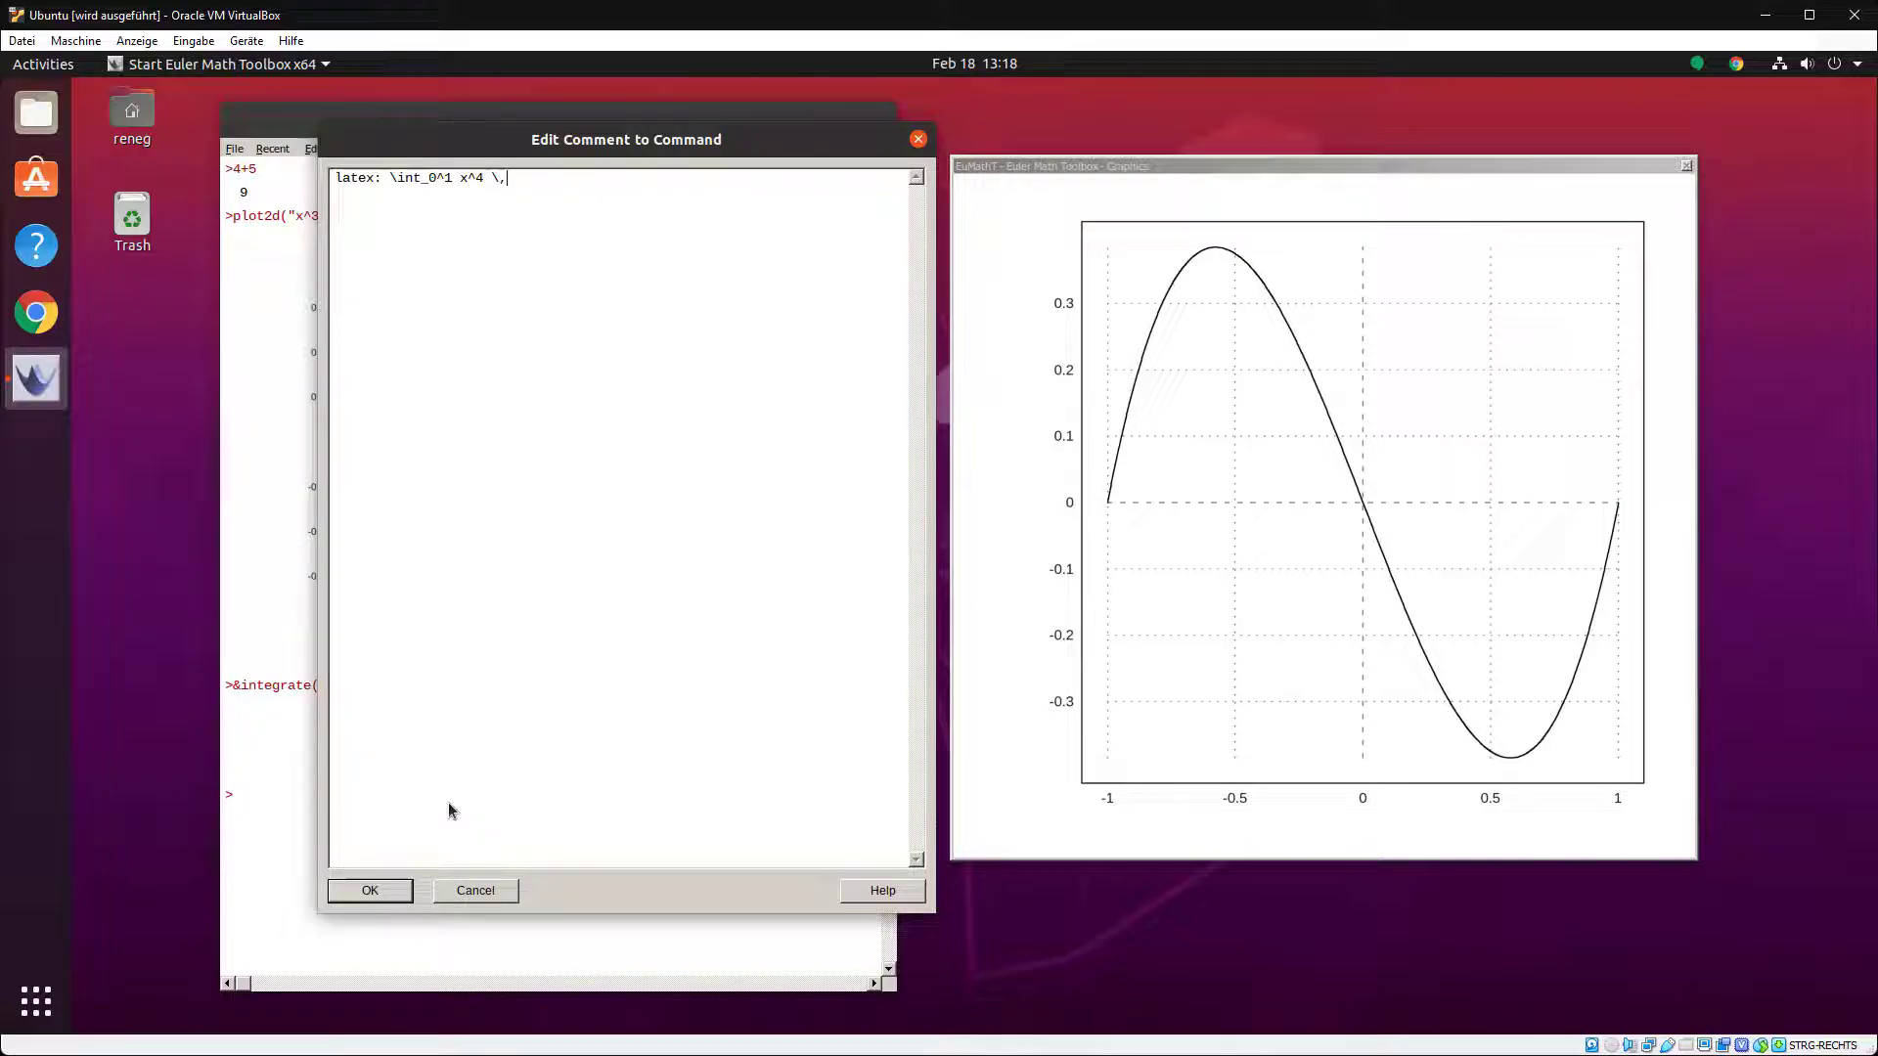
left_click(369, 890)
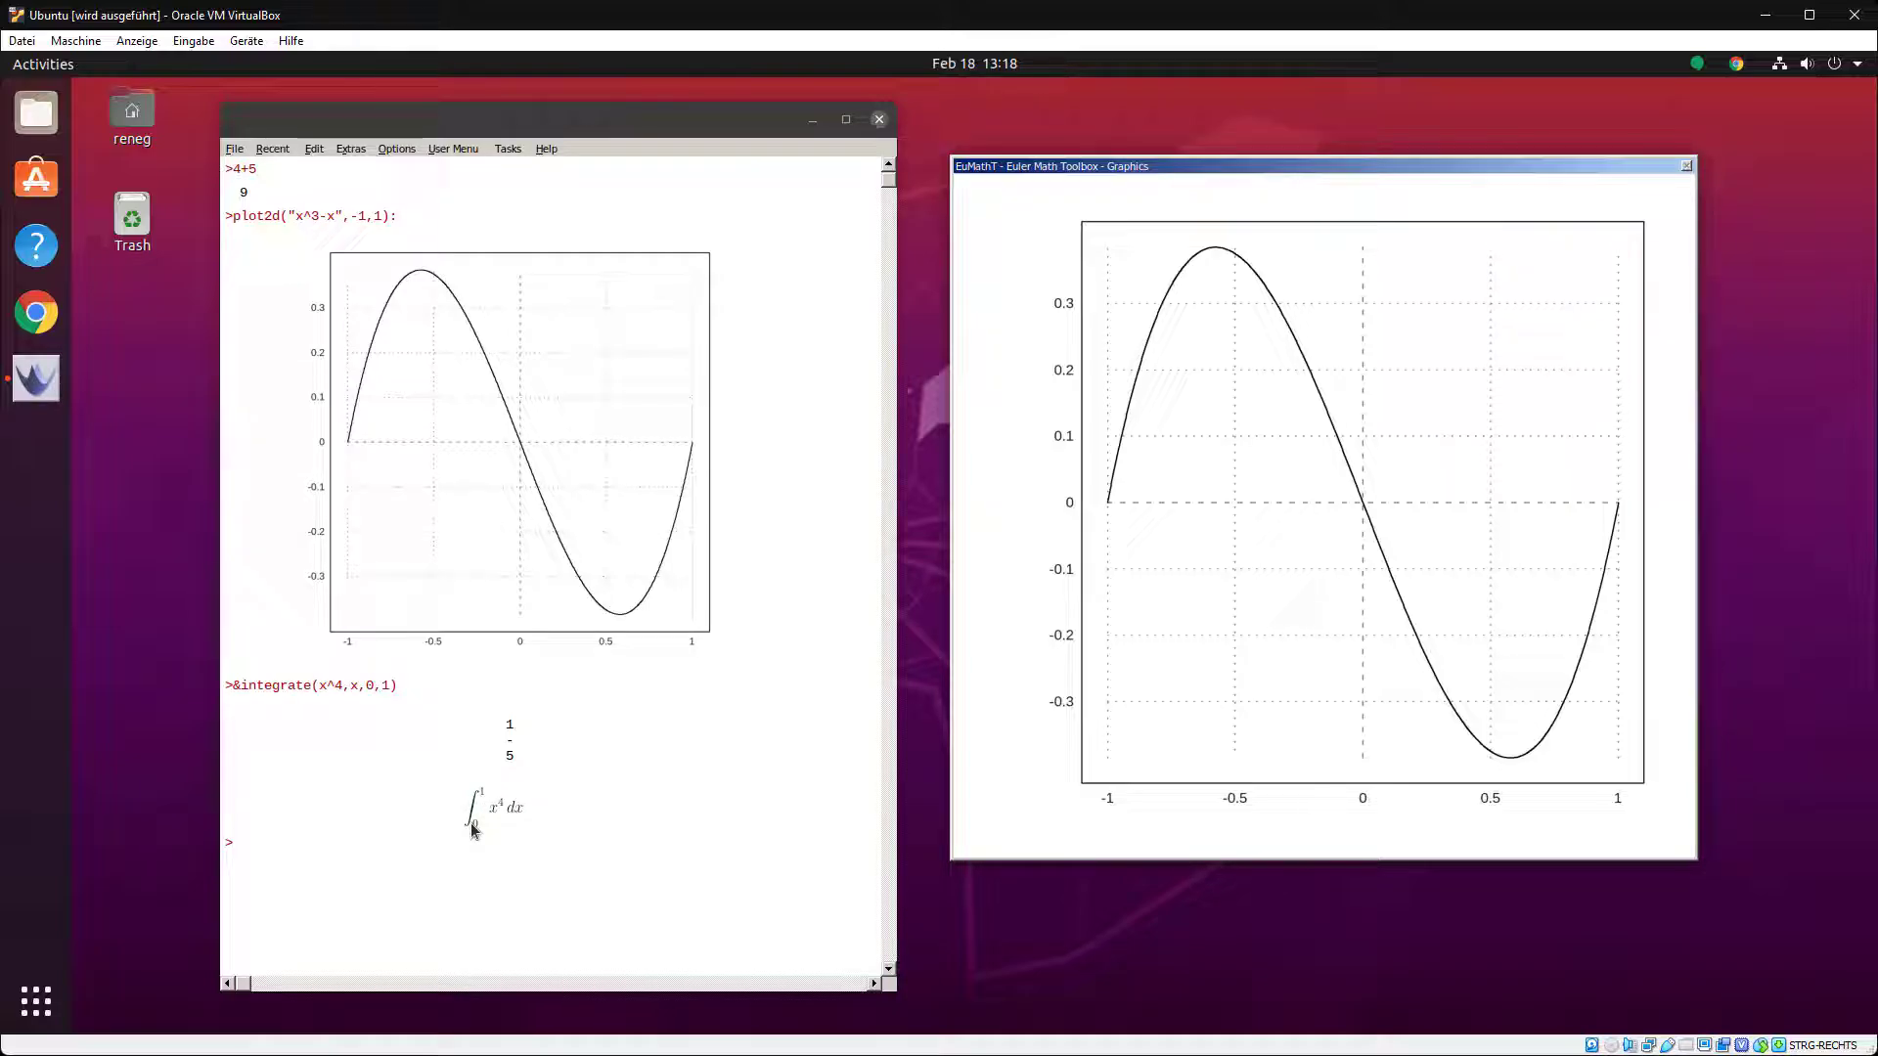
mouse_move(470, 582)
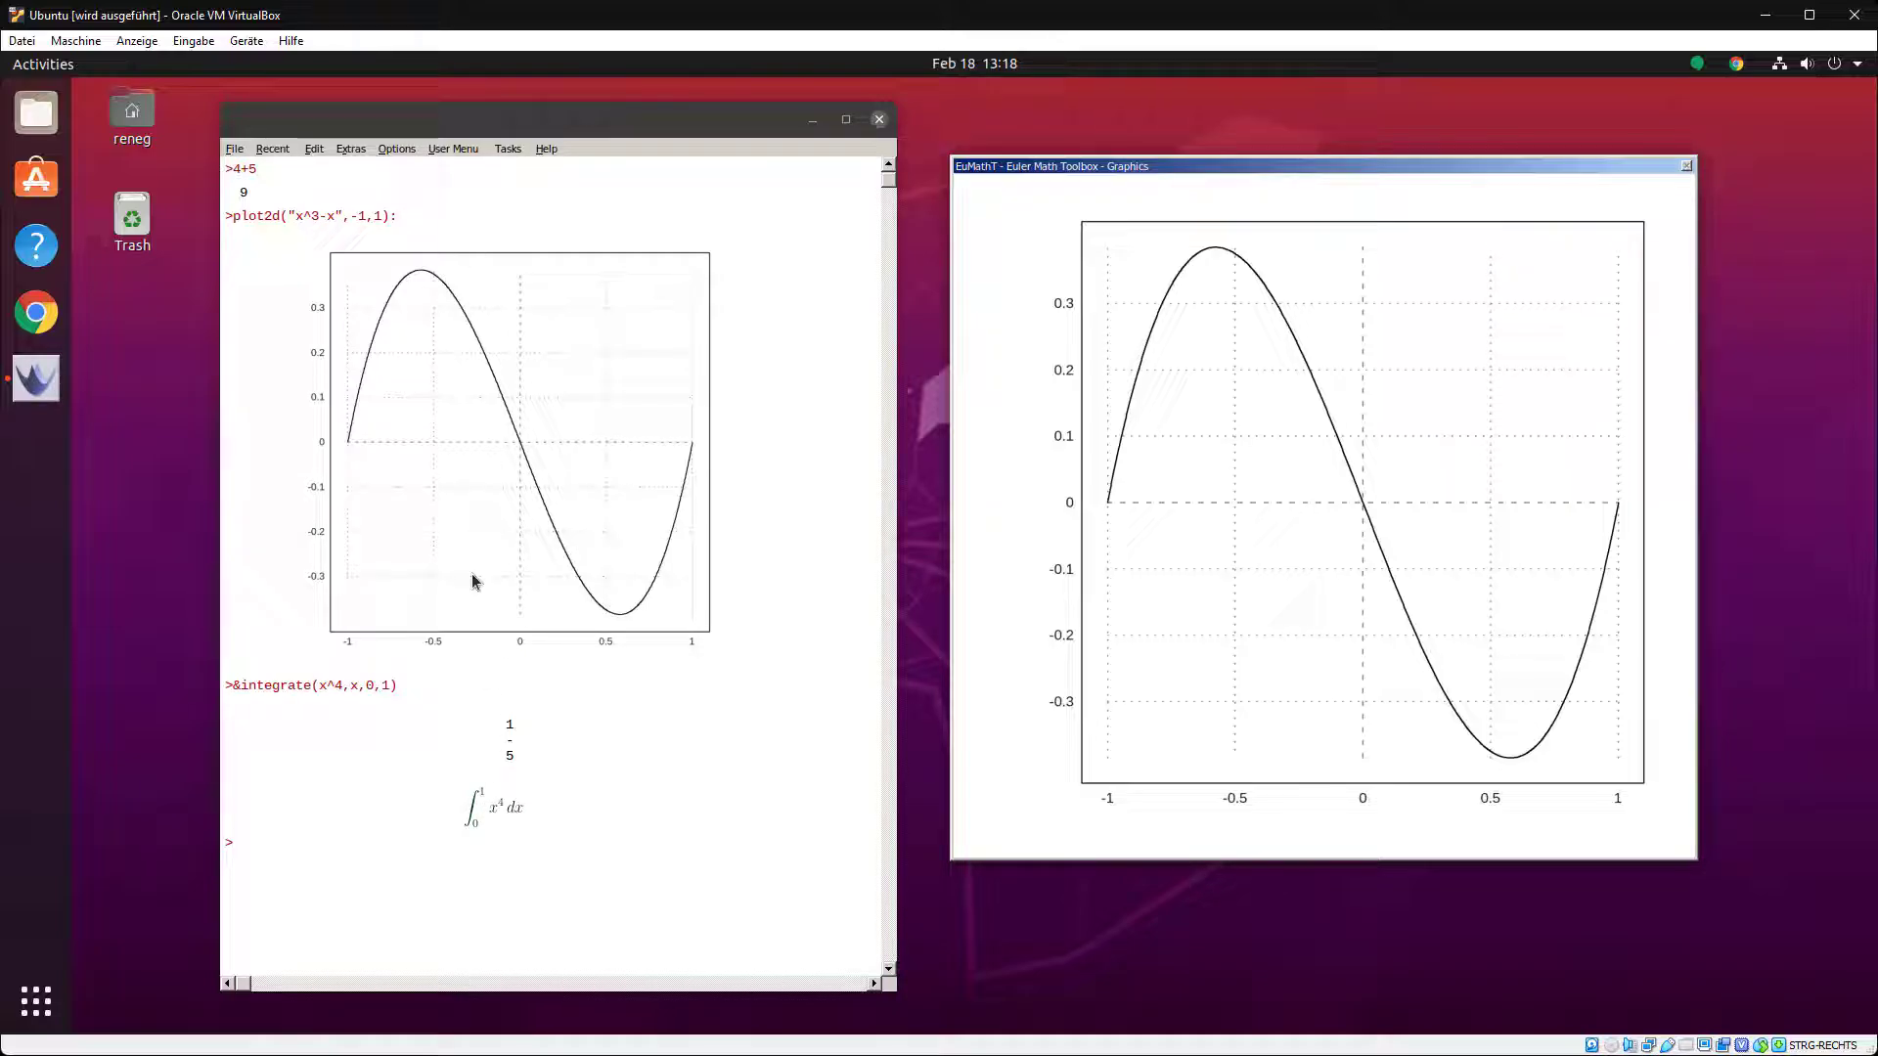
- Review Euler's LaTeX settings under Options and close them unchanged
left_click(396, 148)
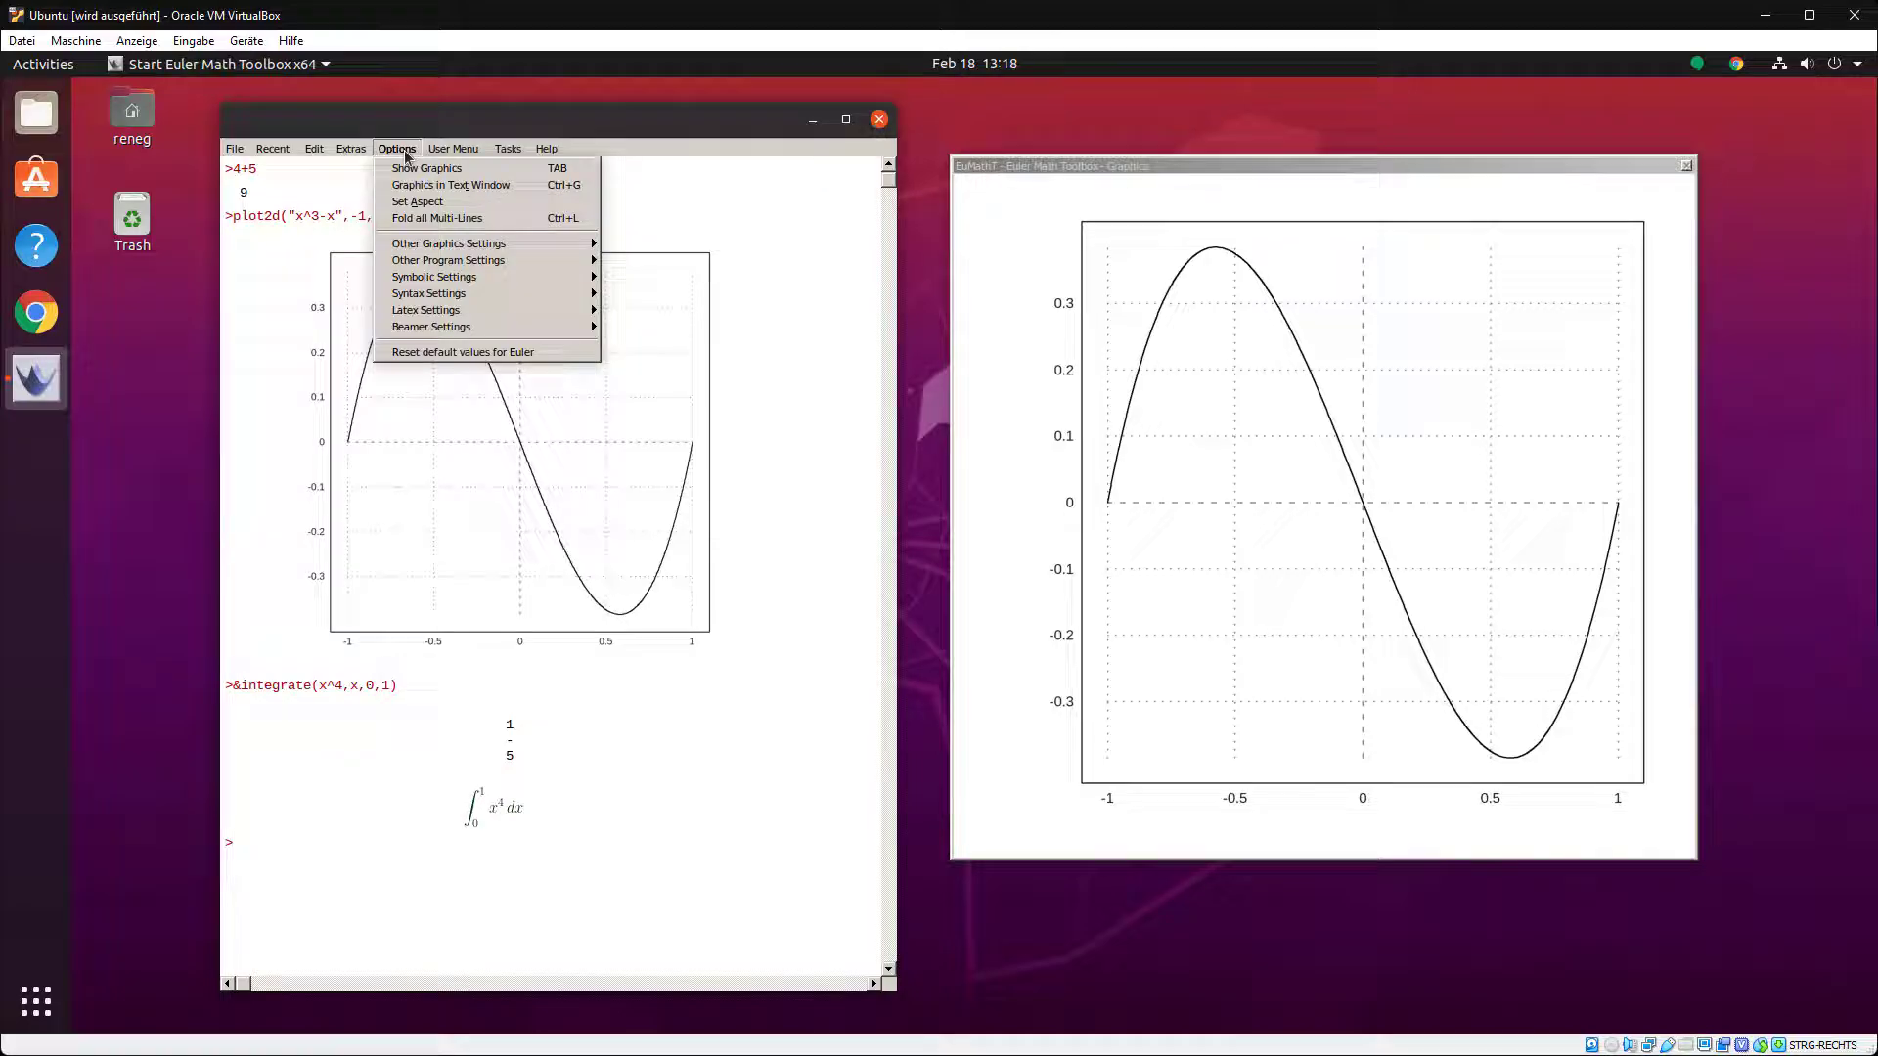
mouse_move(425, 309)
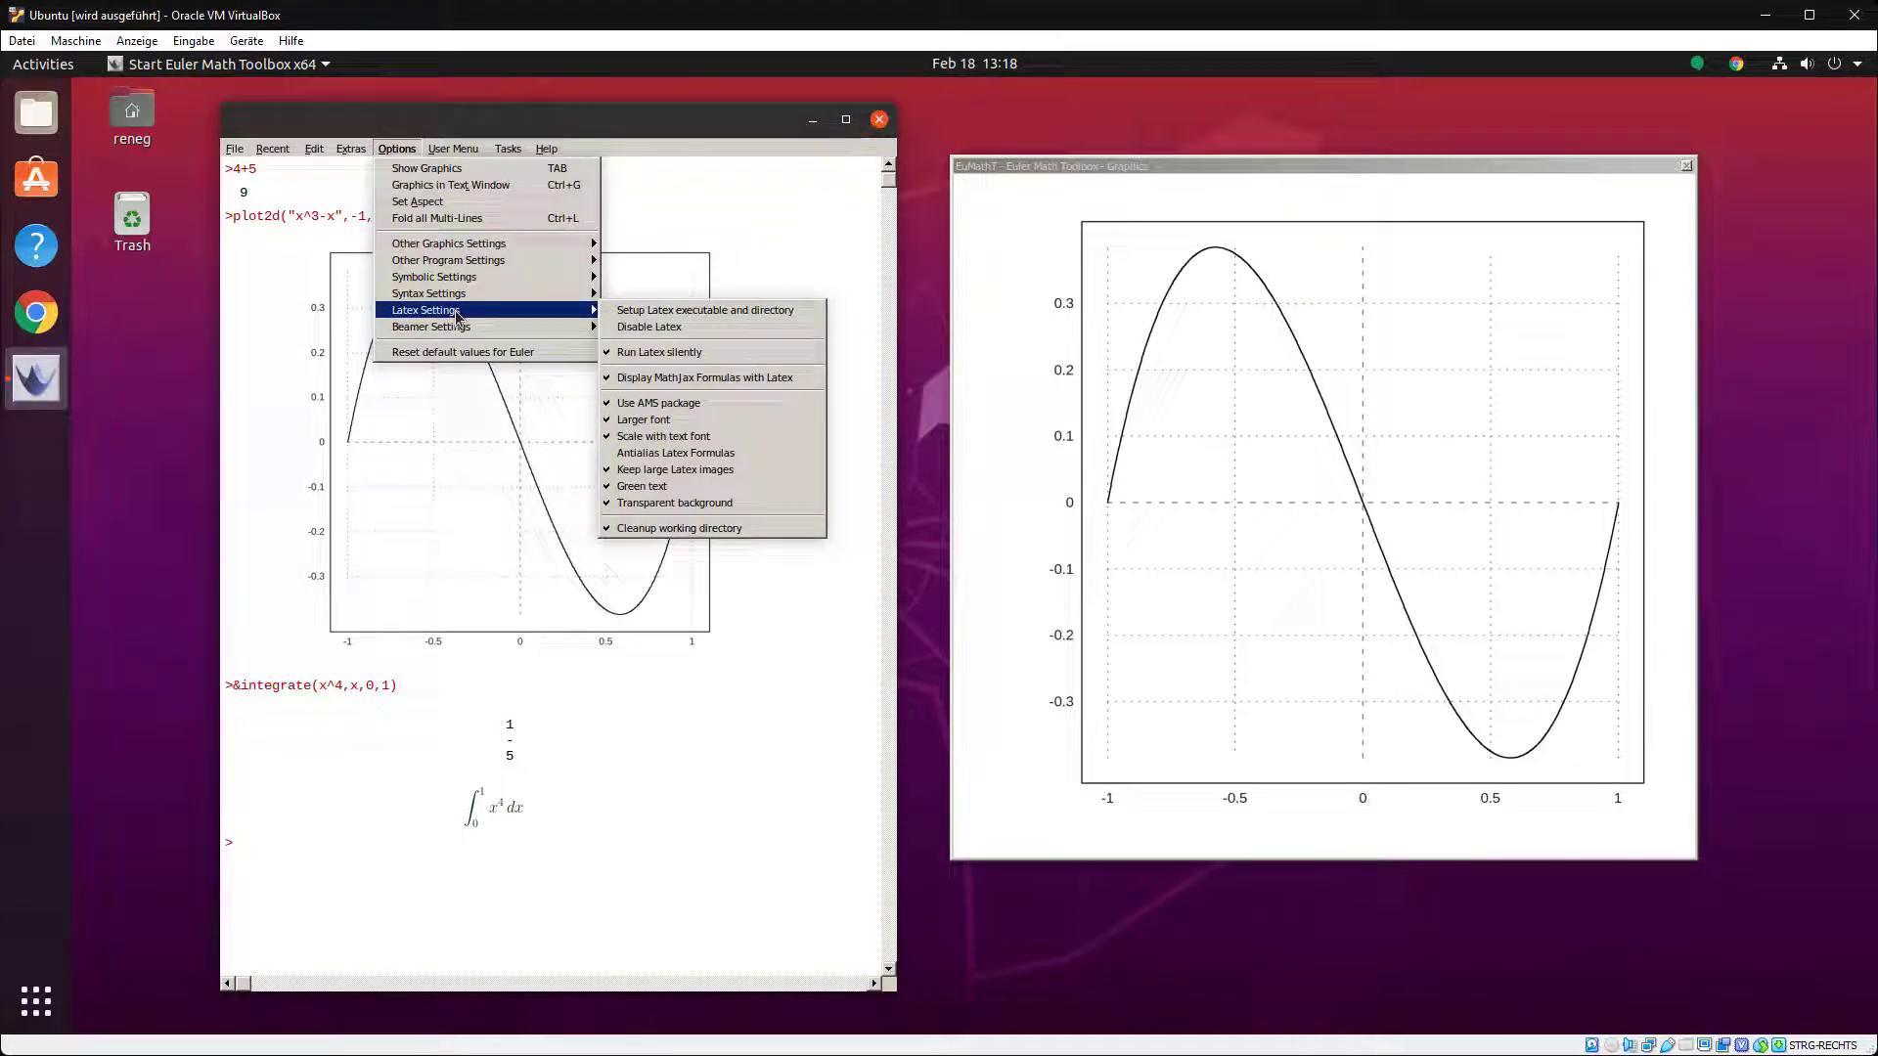
mouse_move(574, 332)
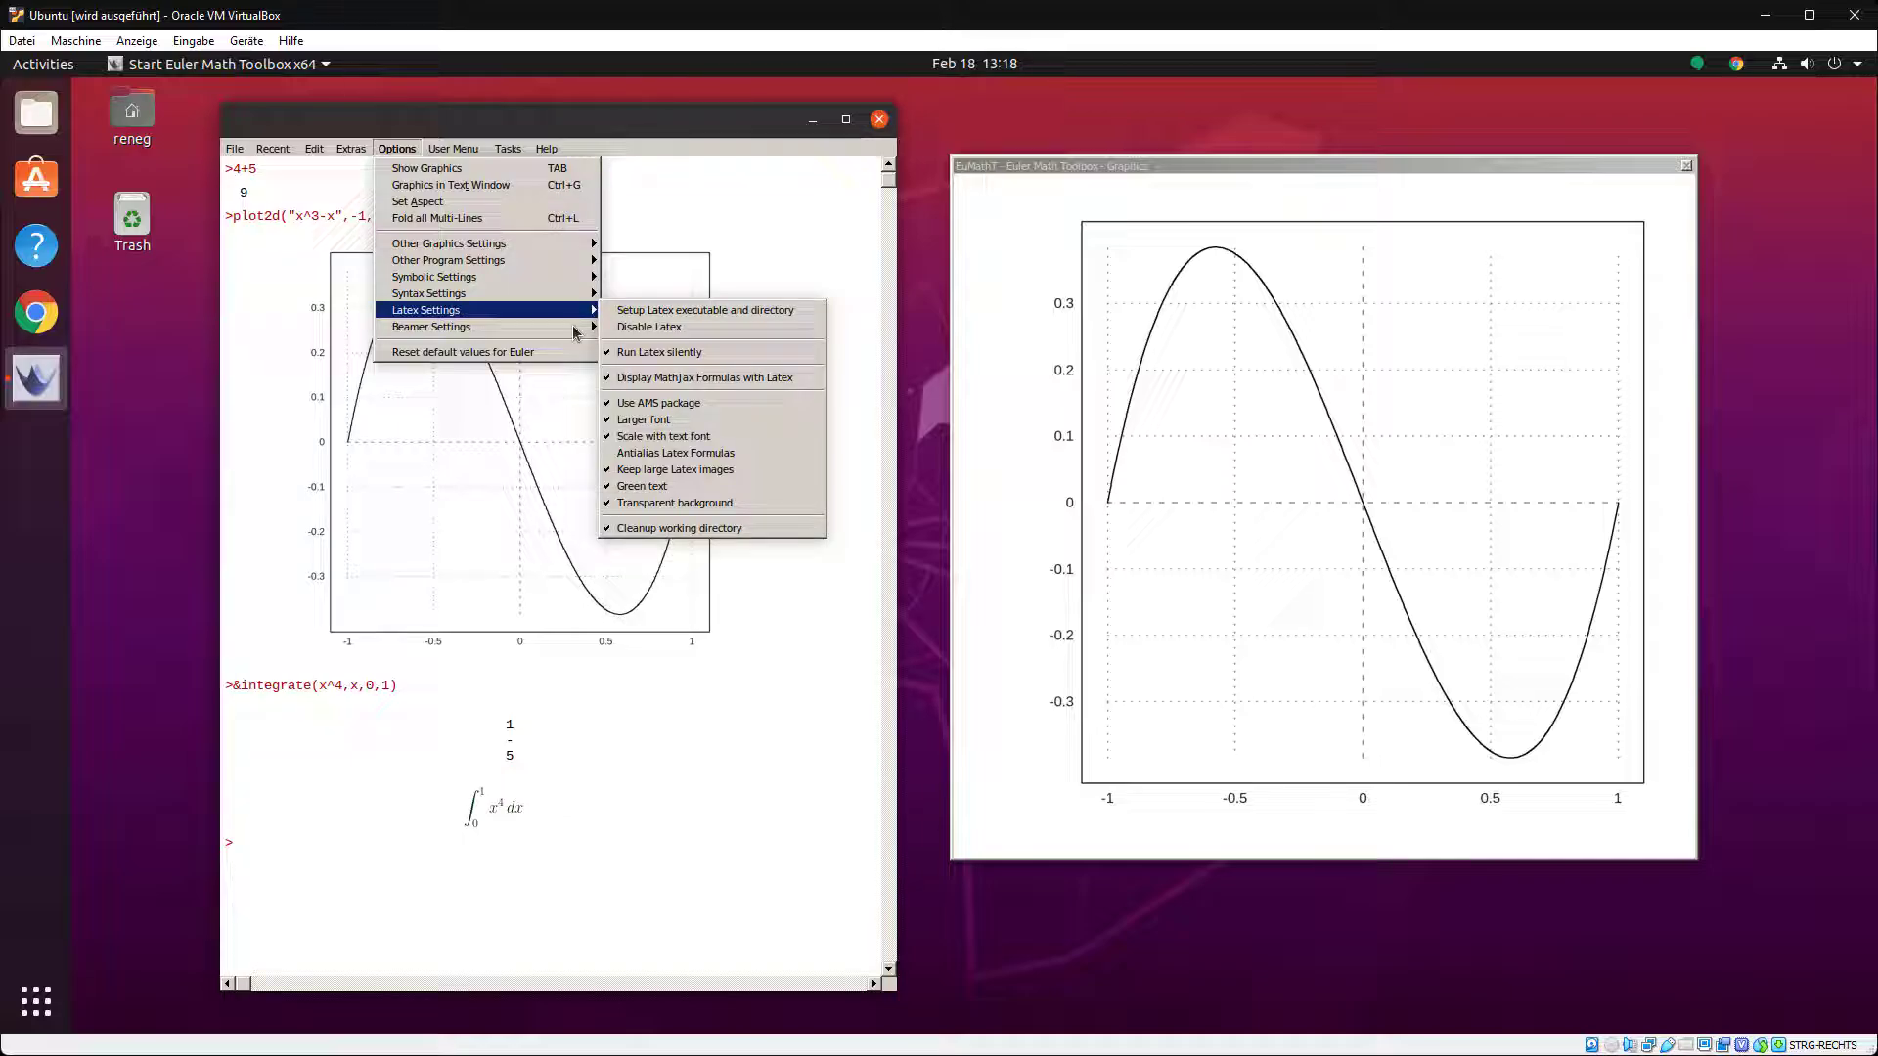
mouse_move(697, 380)
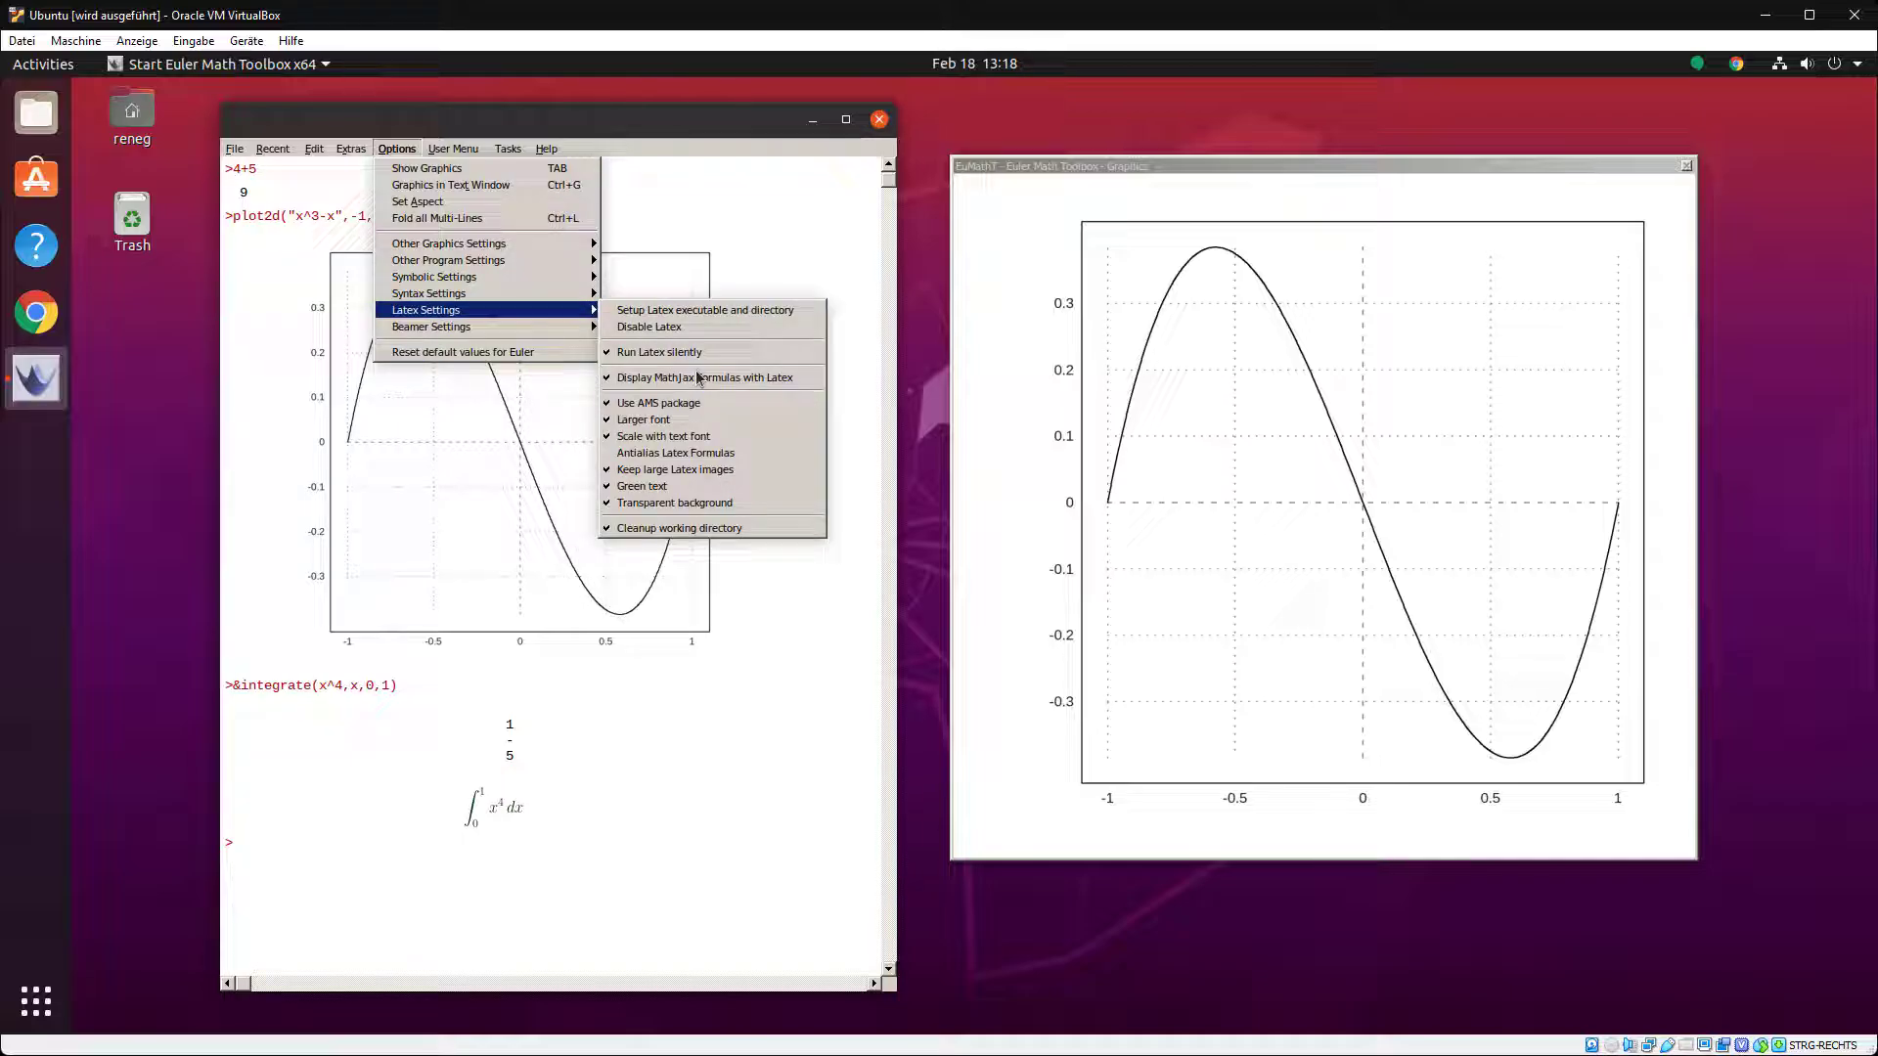
mouse_move(674, 453)
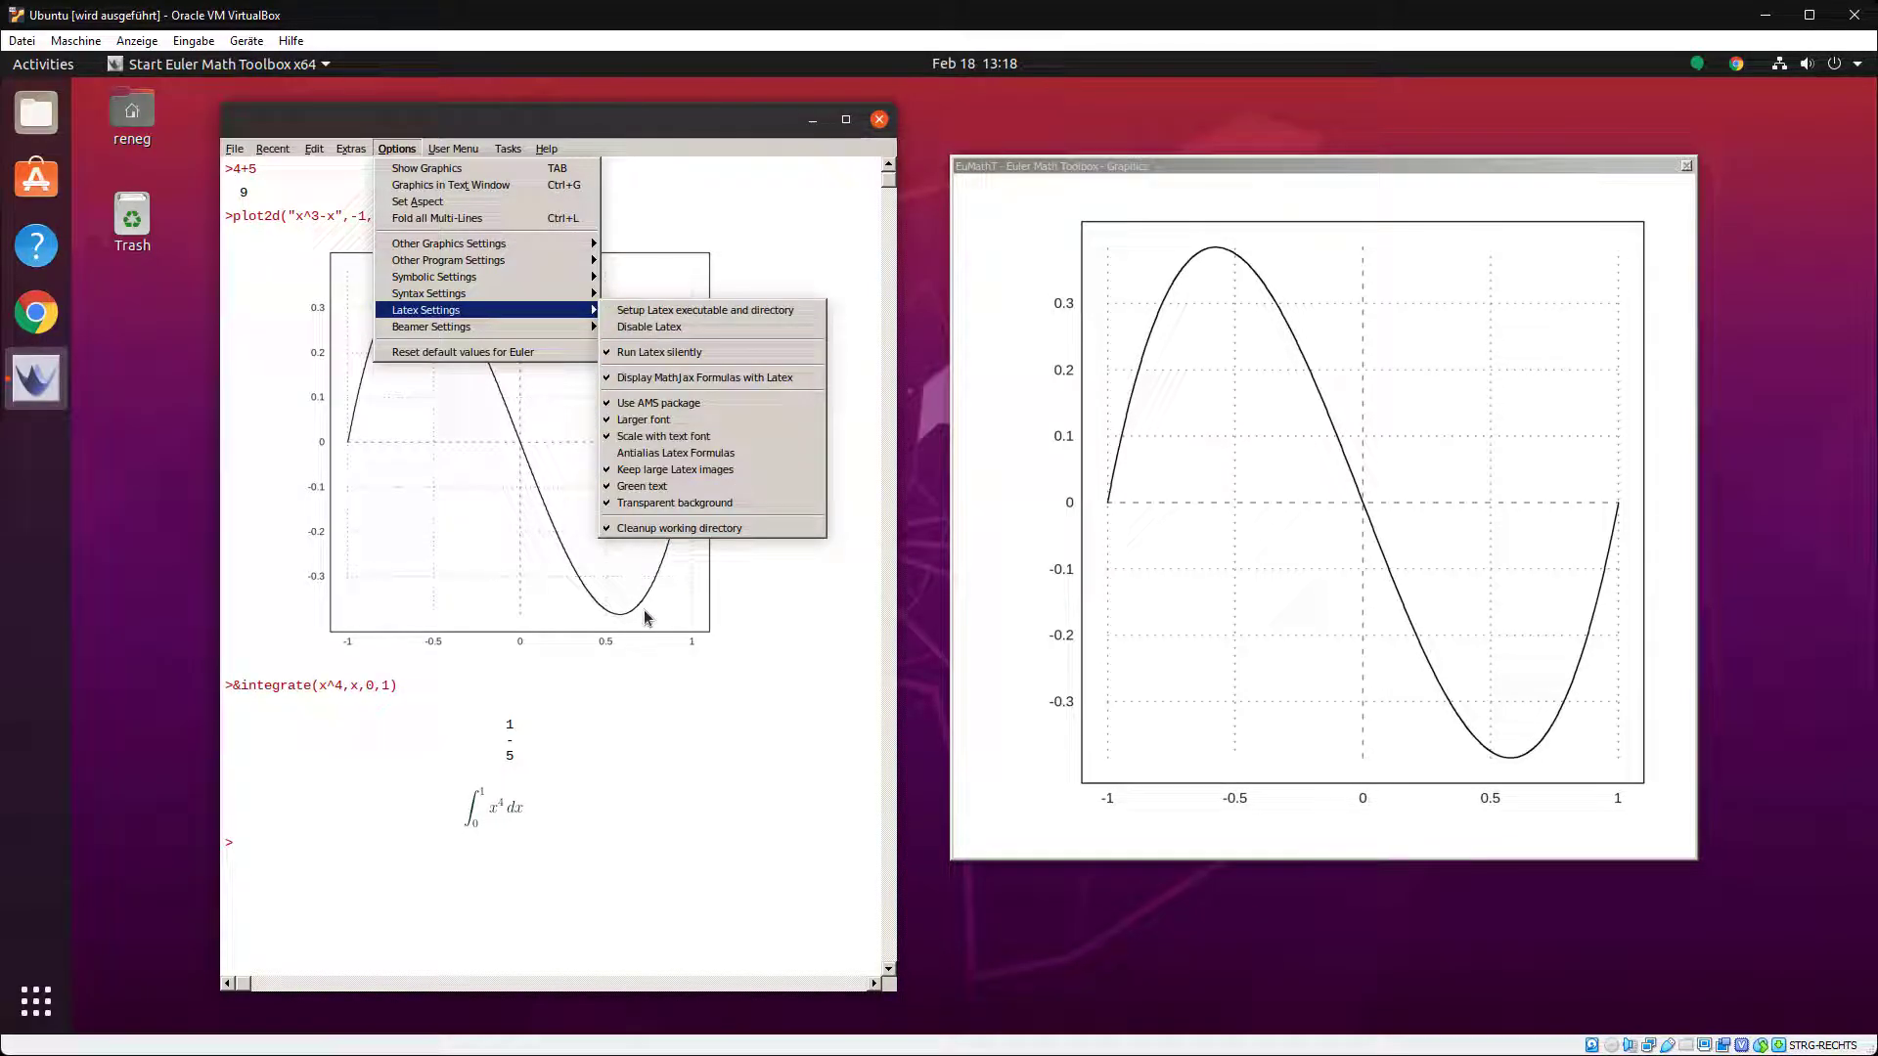
left_click(551, 914)
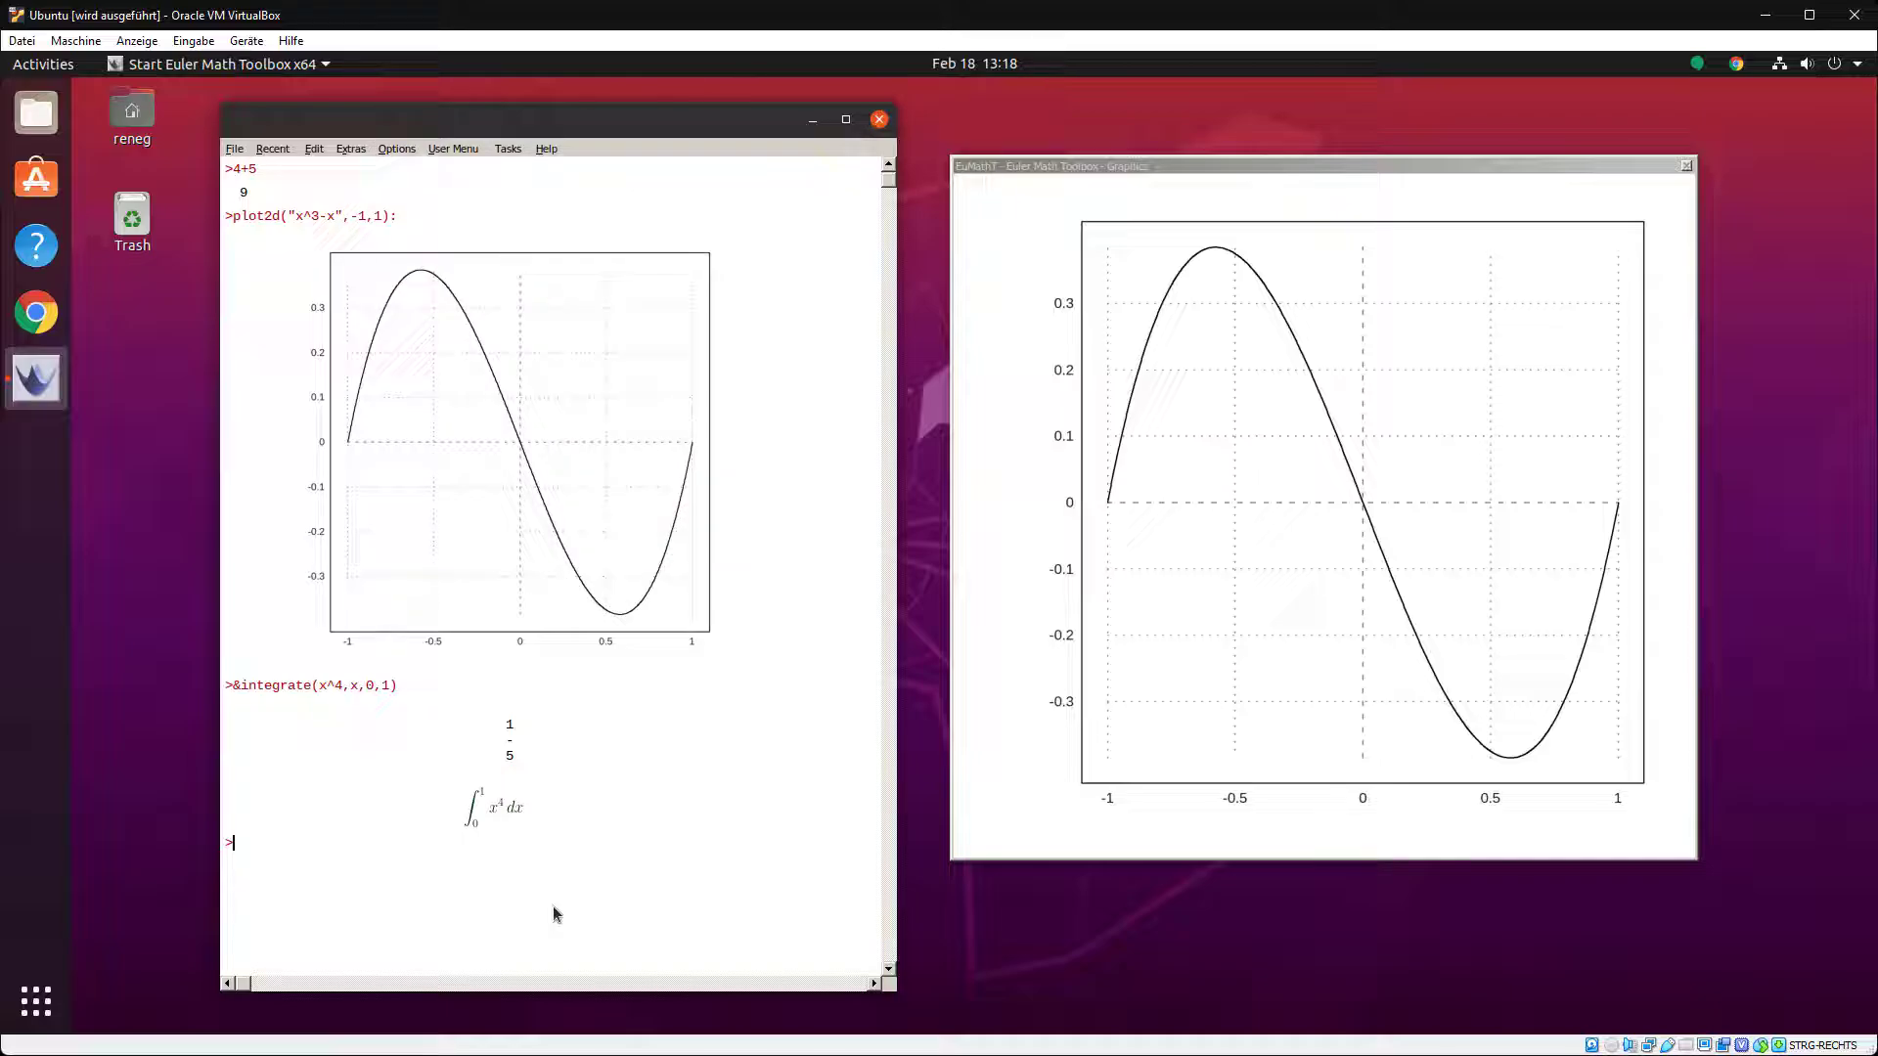
mouse_move(704, 822)
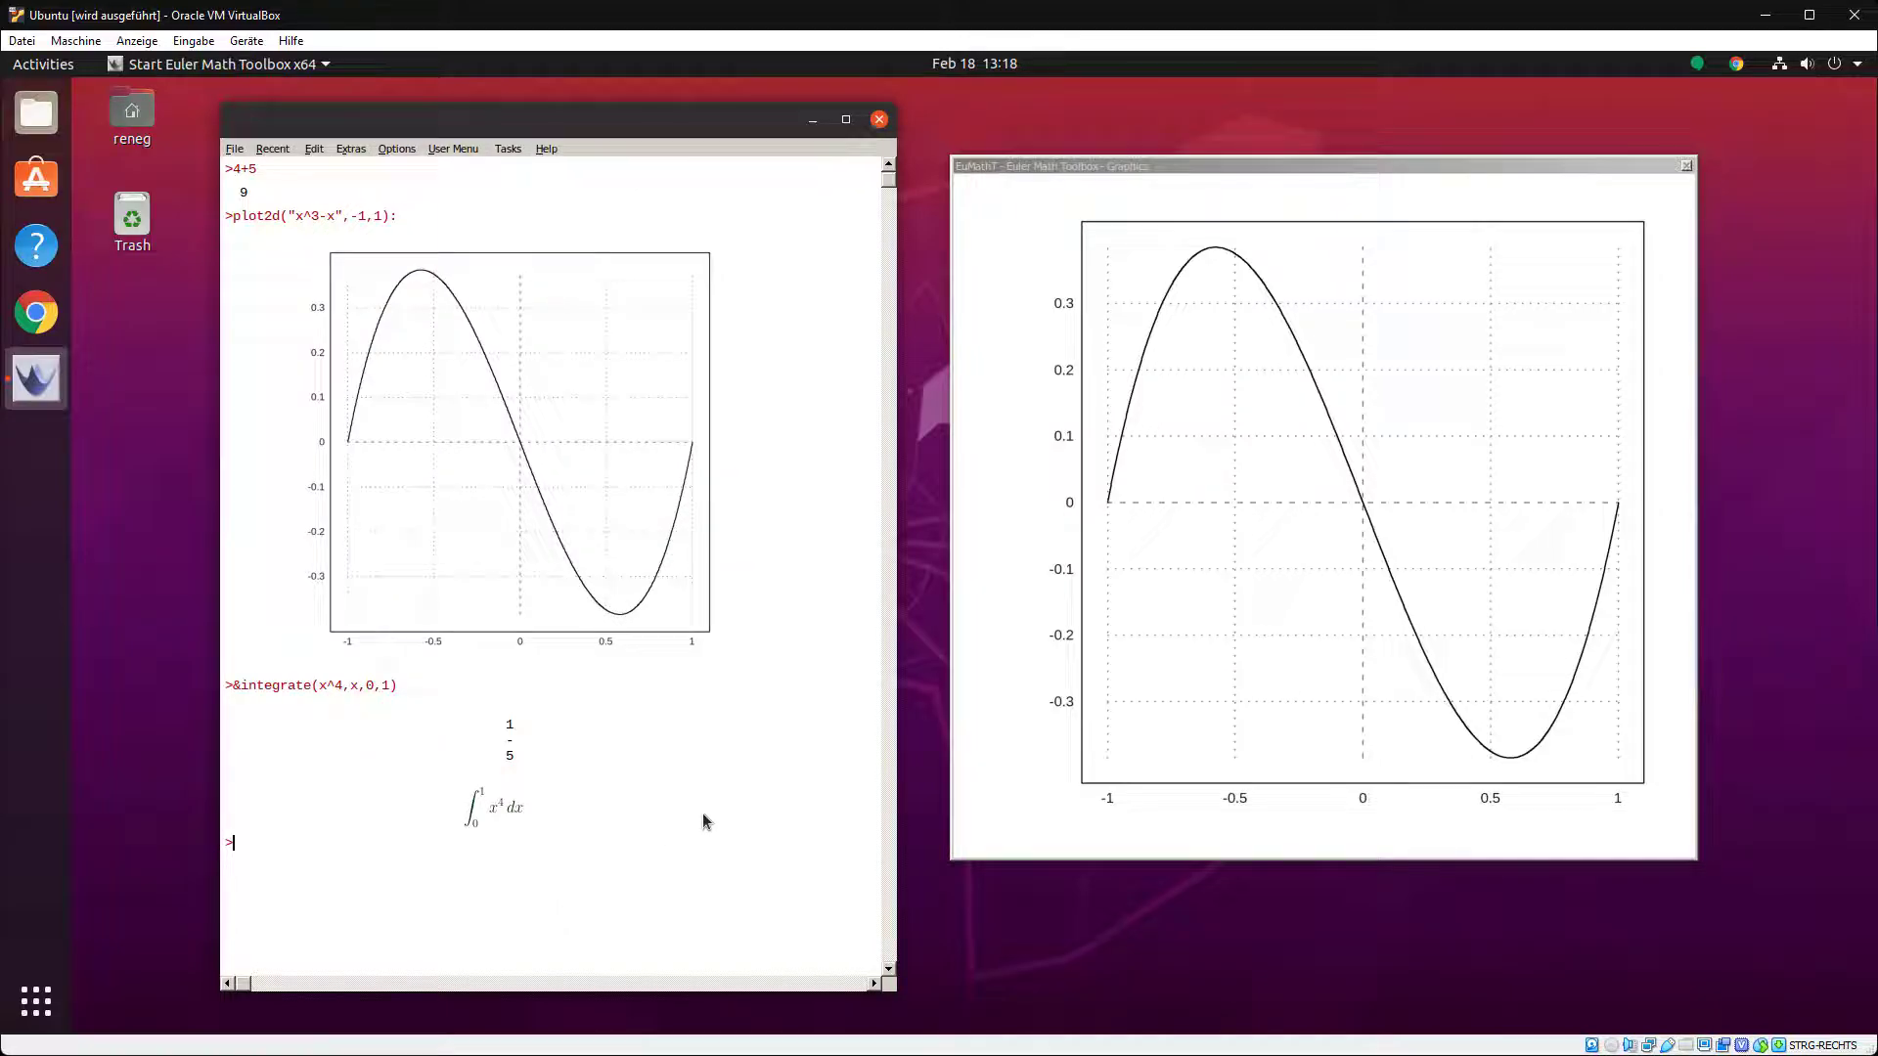
mouse_move(656, 658)
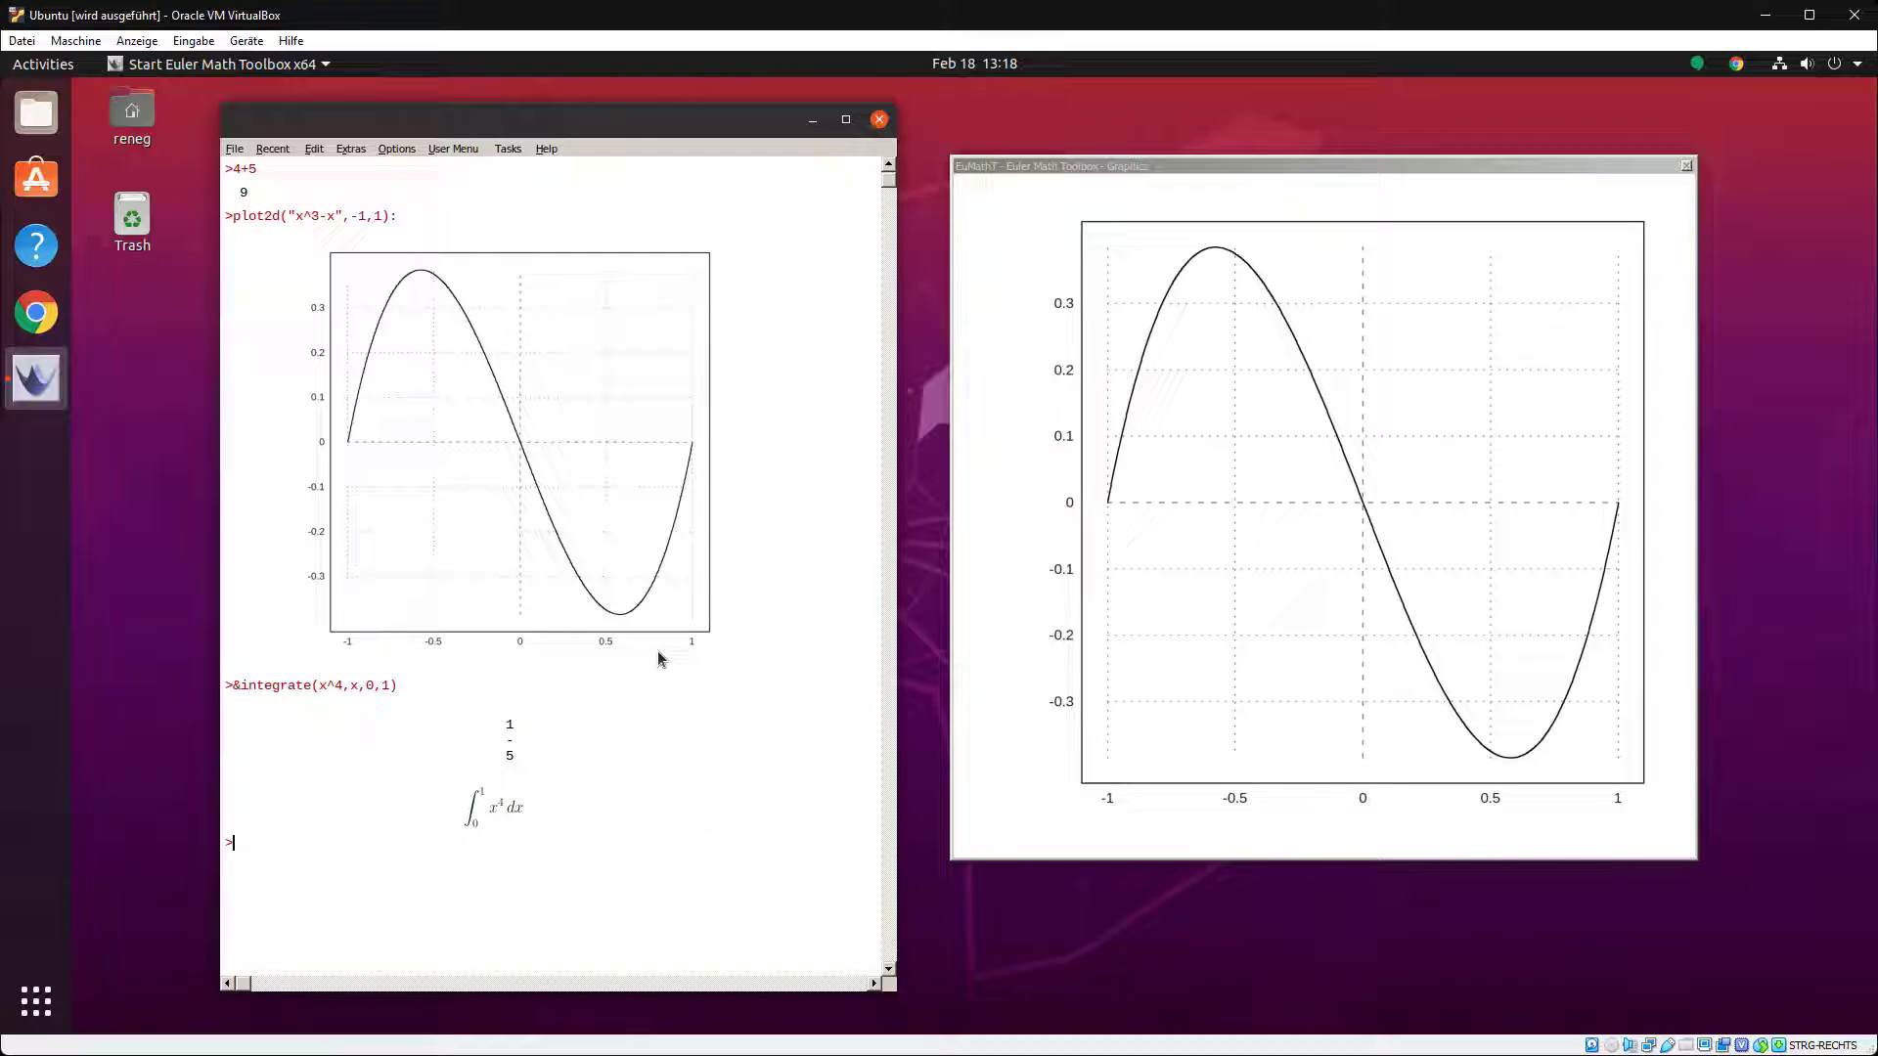
- Save the notebook as 'Test' in the reneg Euler Files folder
left_click(235, 149)
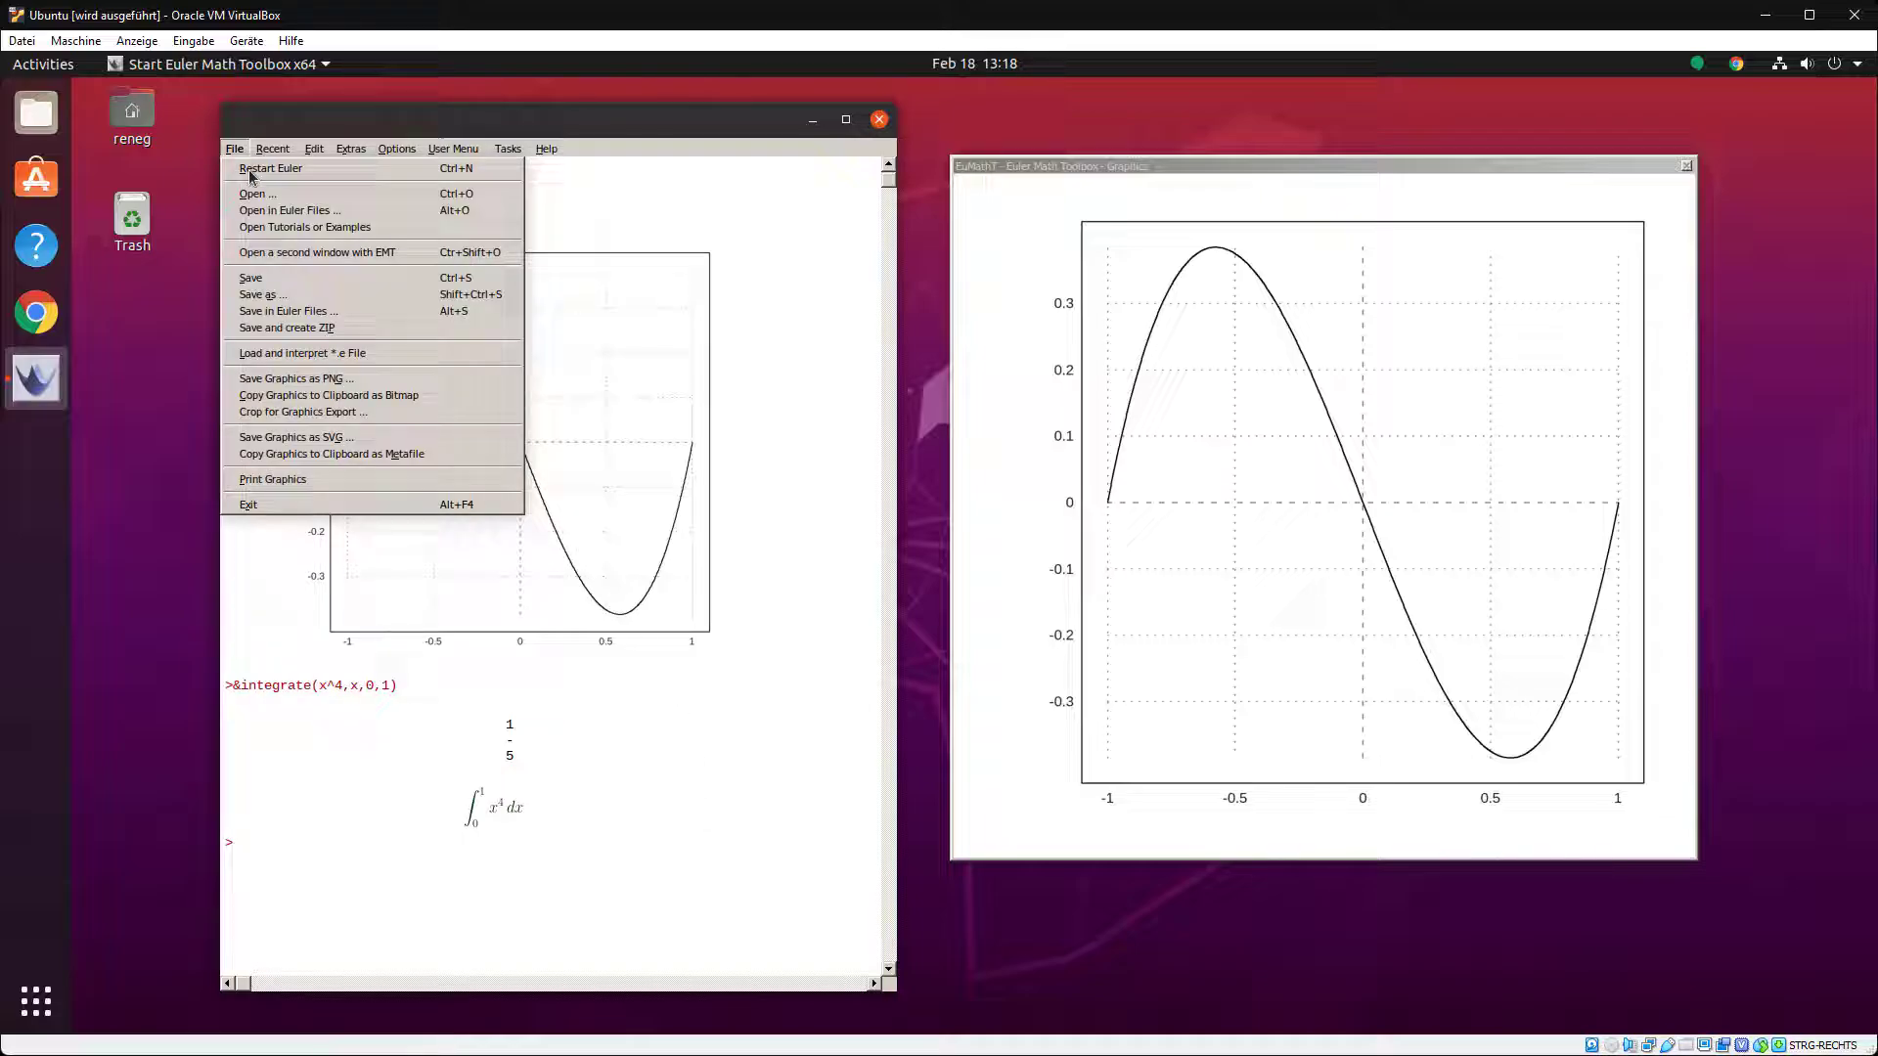
mouse_move(277, 284)
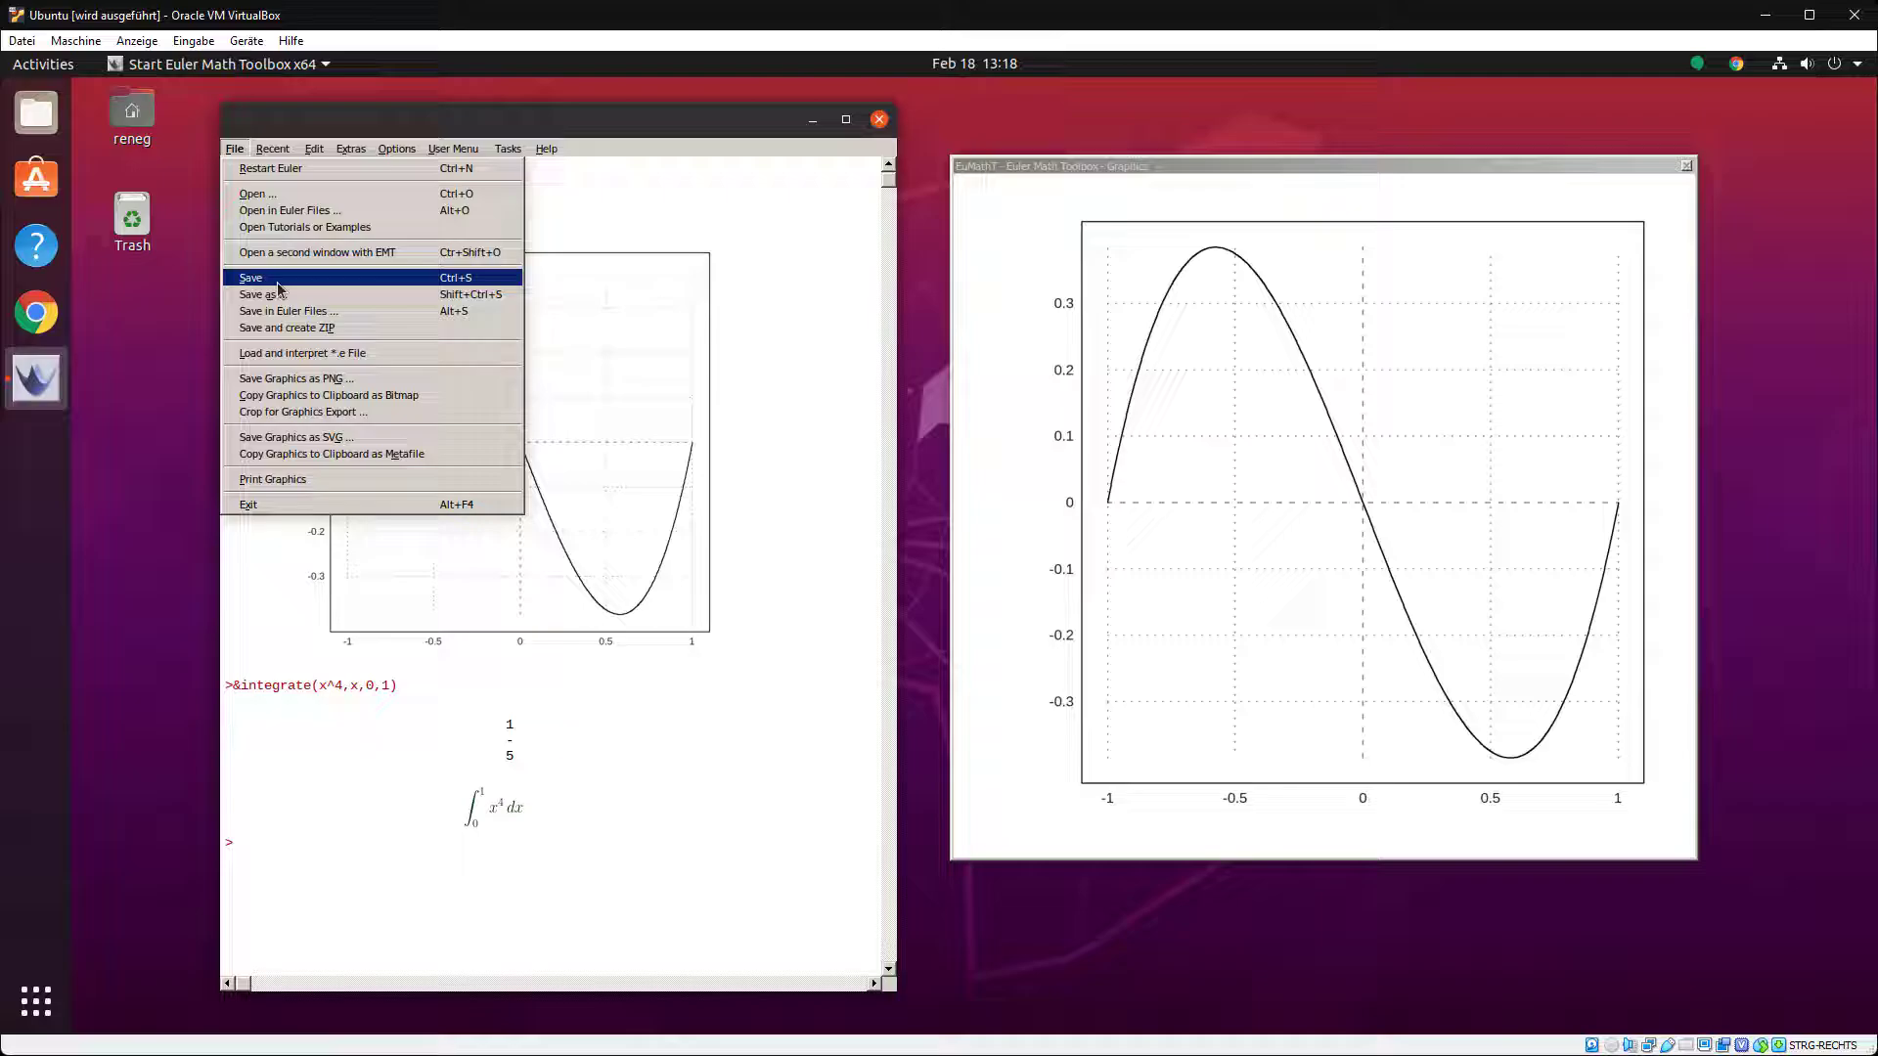
left_click(250, 276)
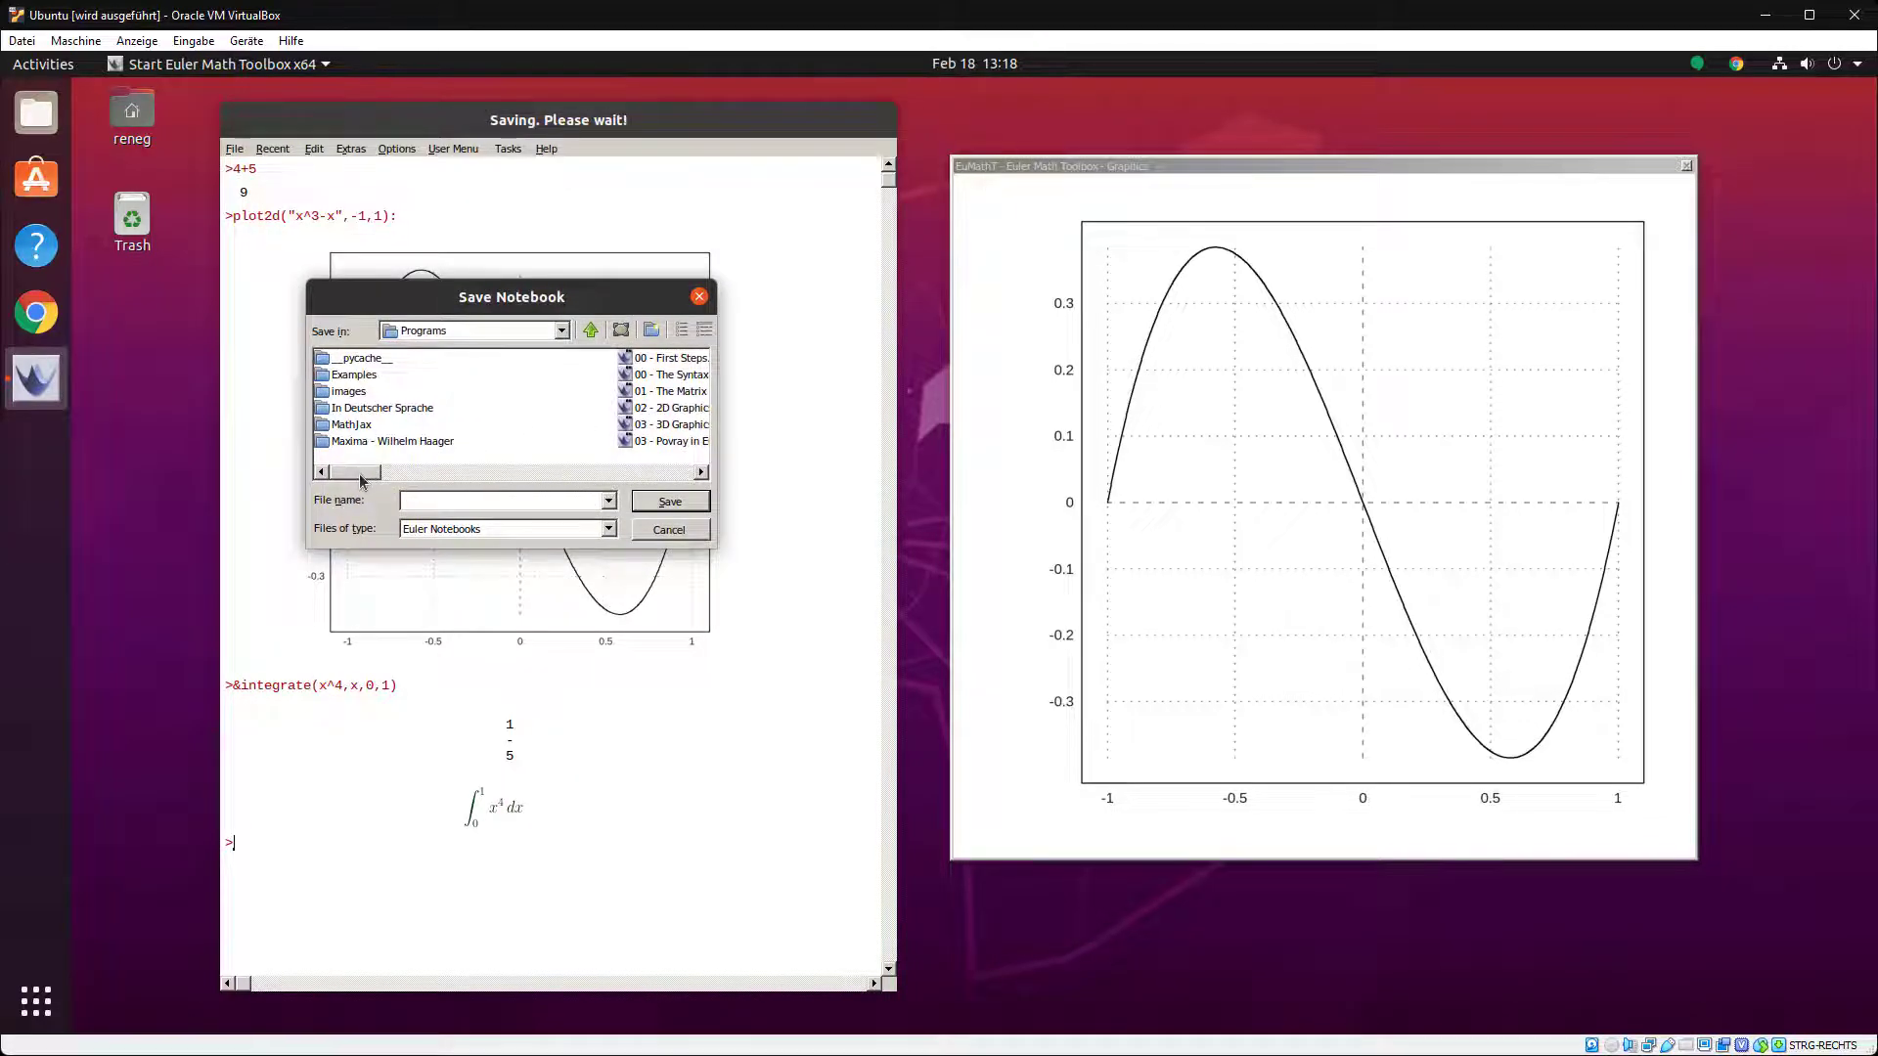
mouse_move(387, 518)
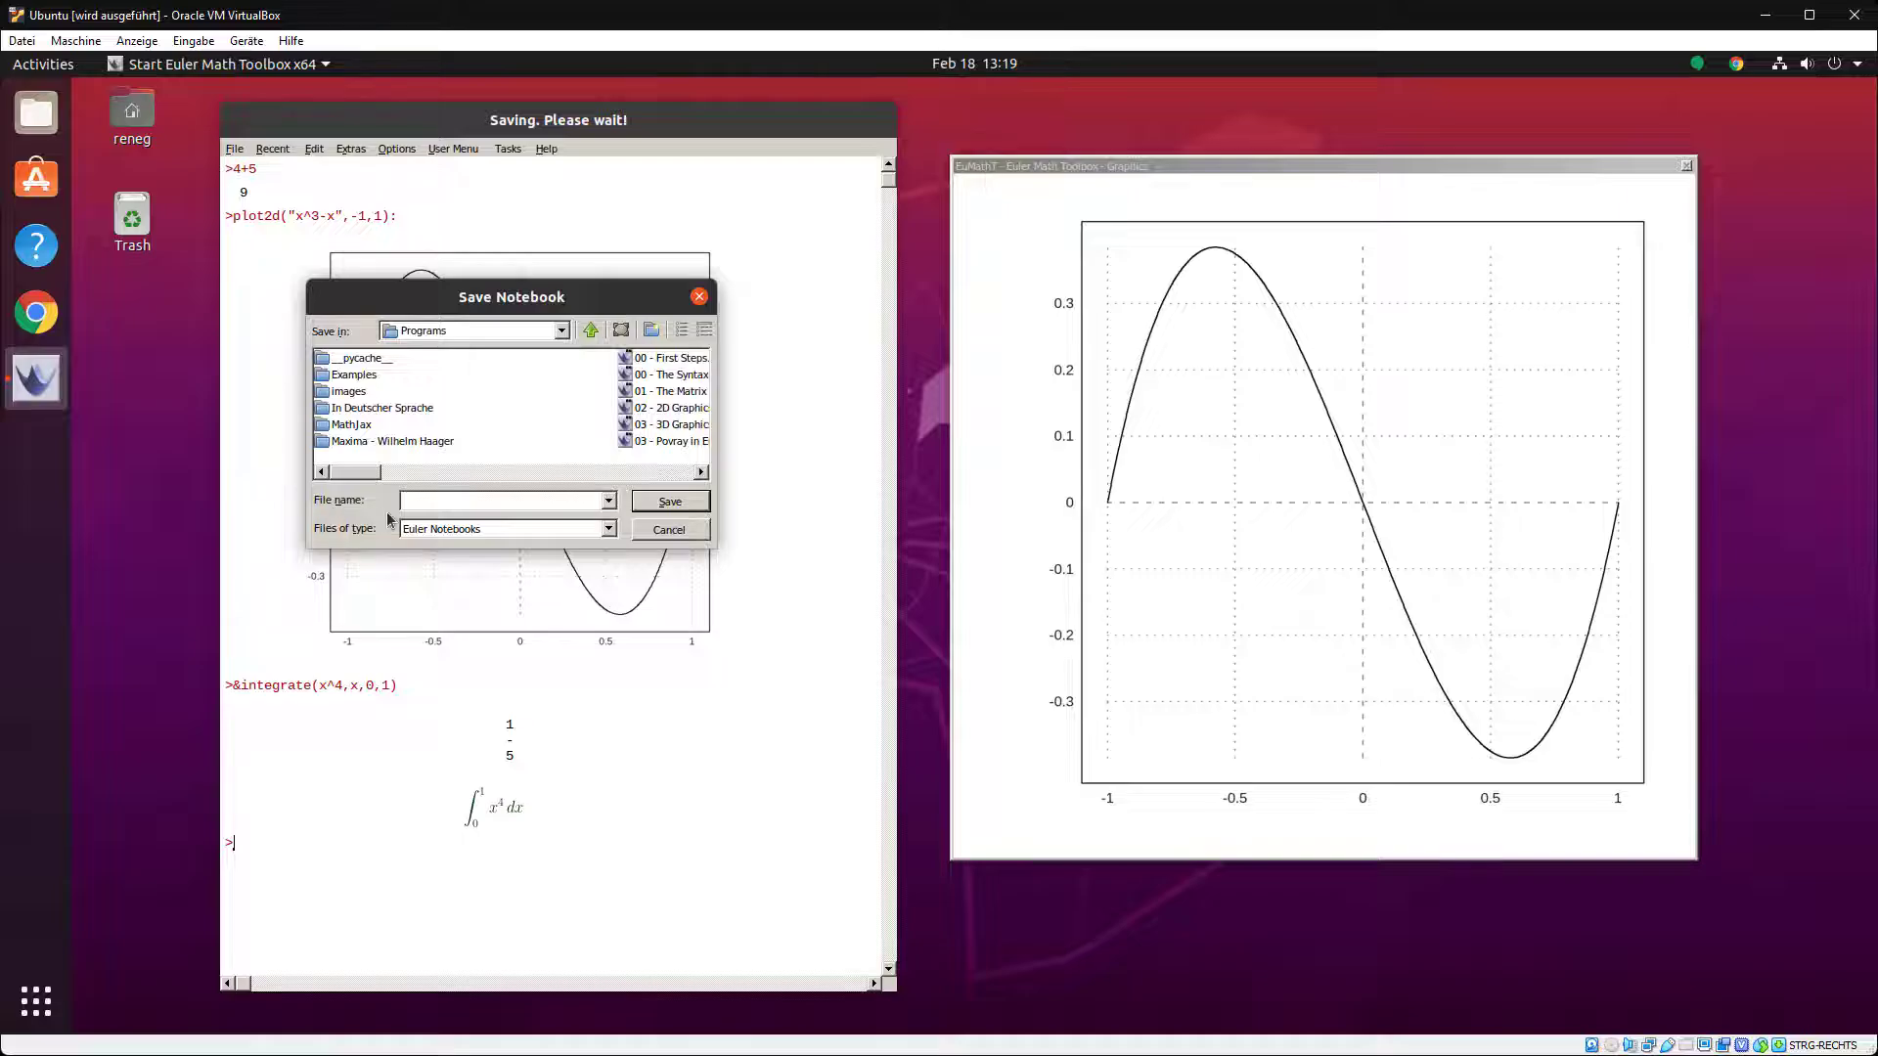
mouse_move(426, 415)
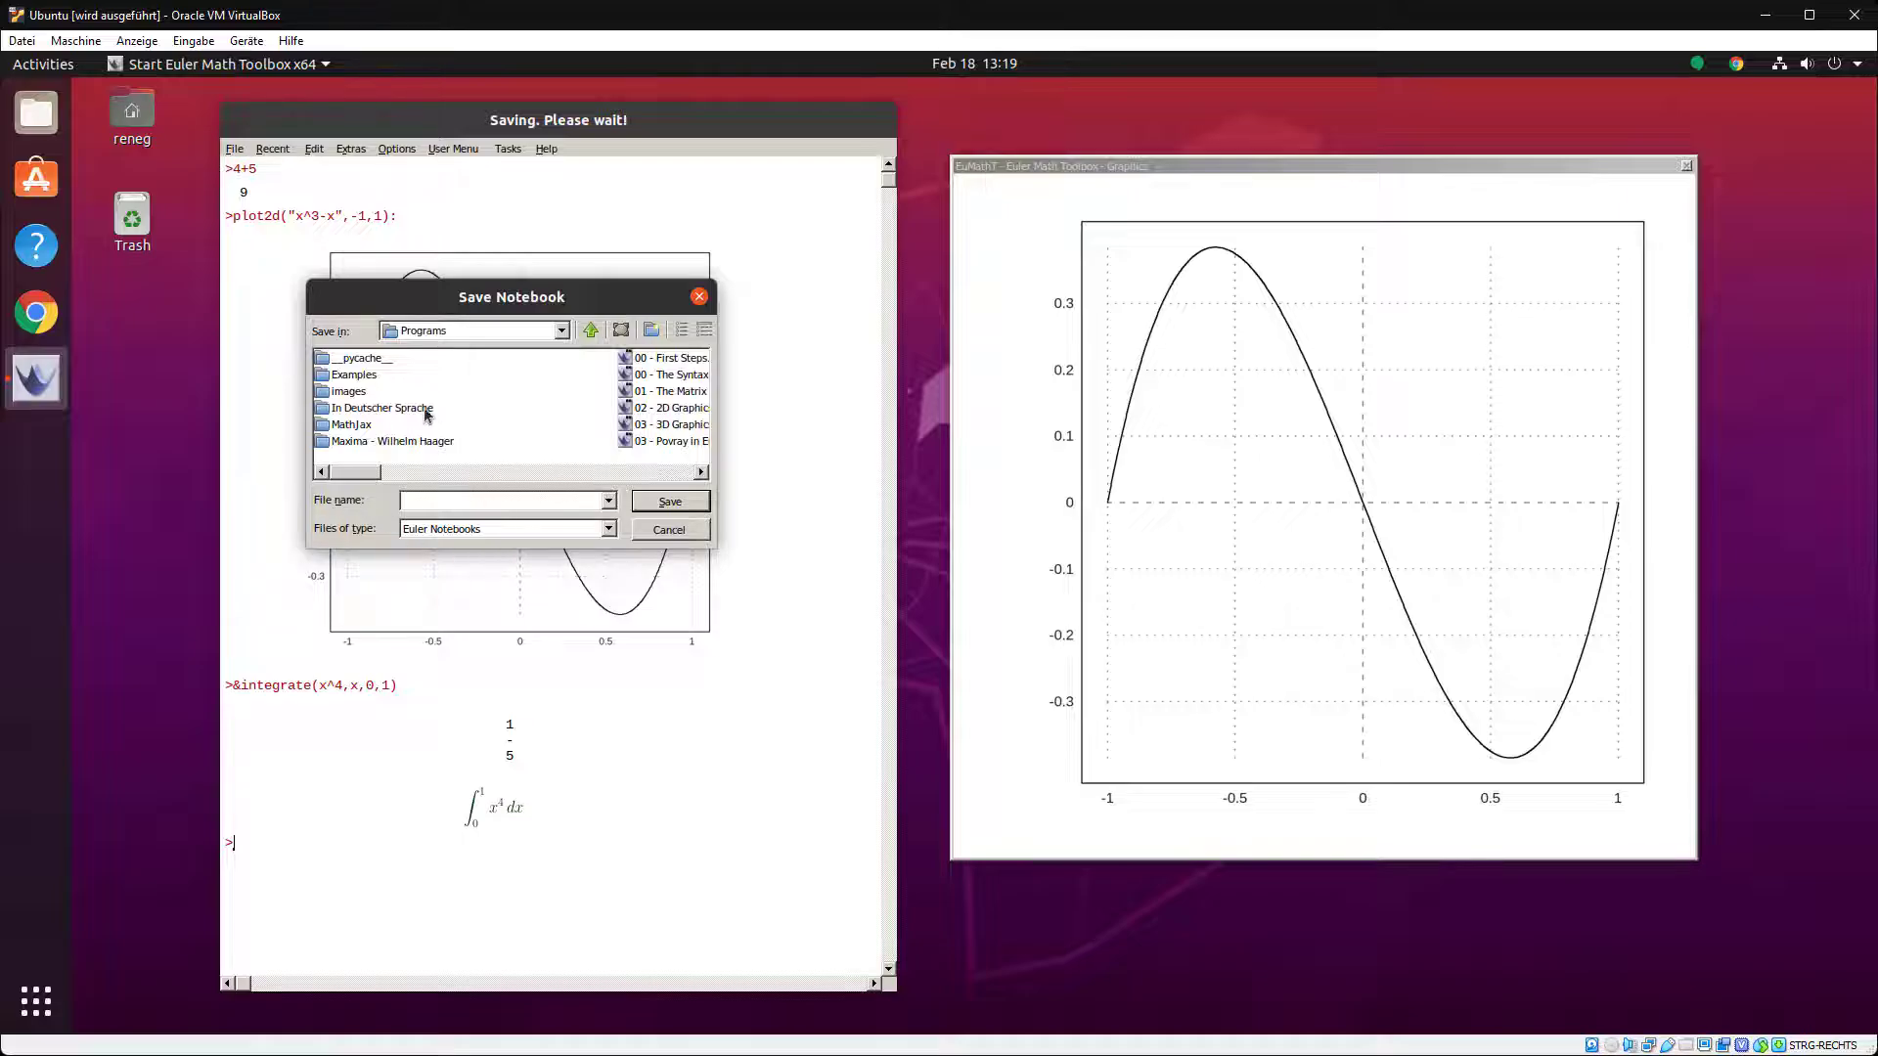
left_click(561, 330)
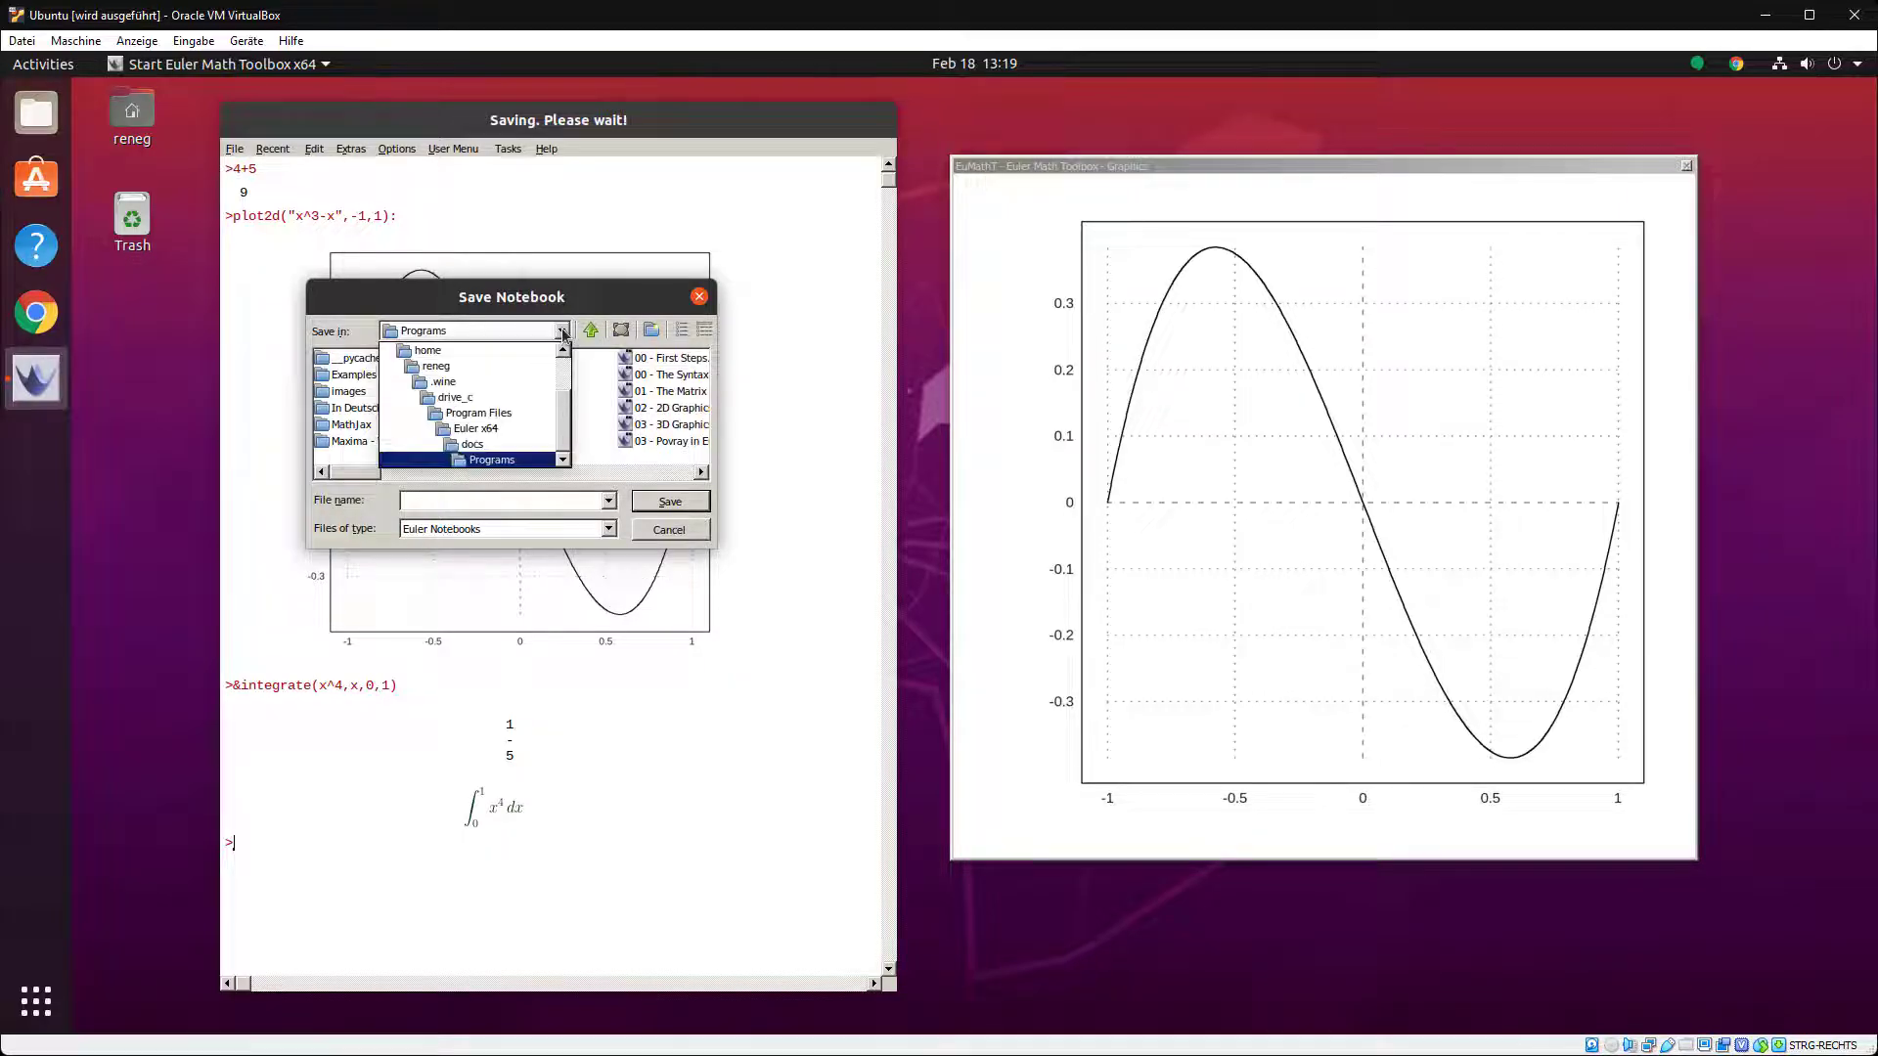
left_click(443, 381)
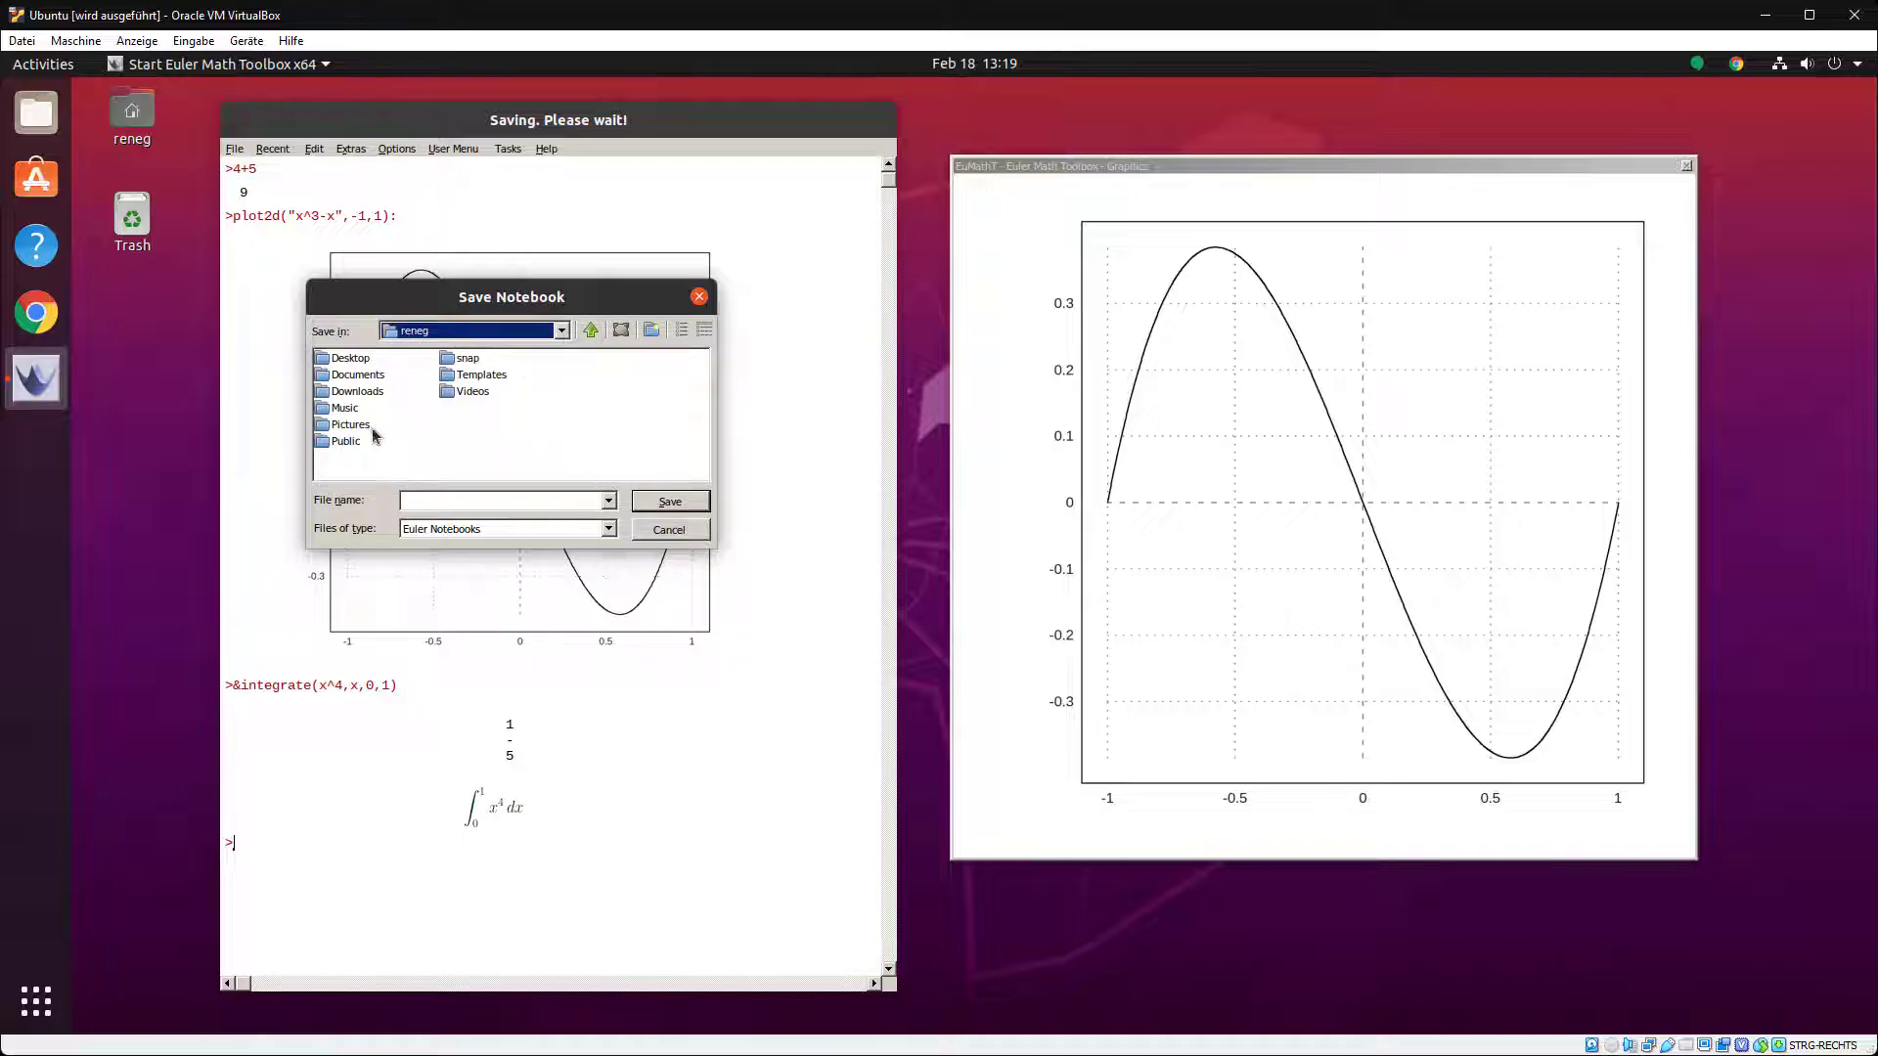
mouse_move(365, 390)
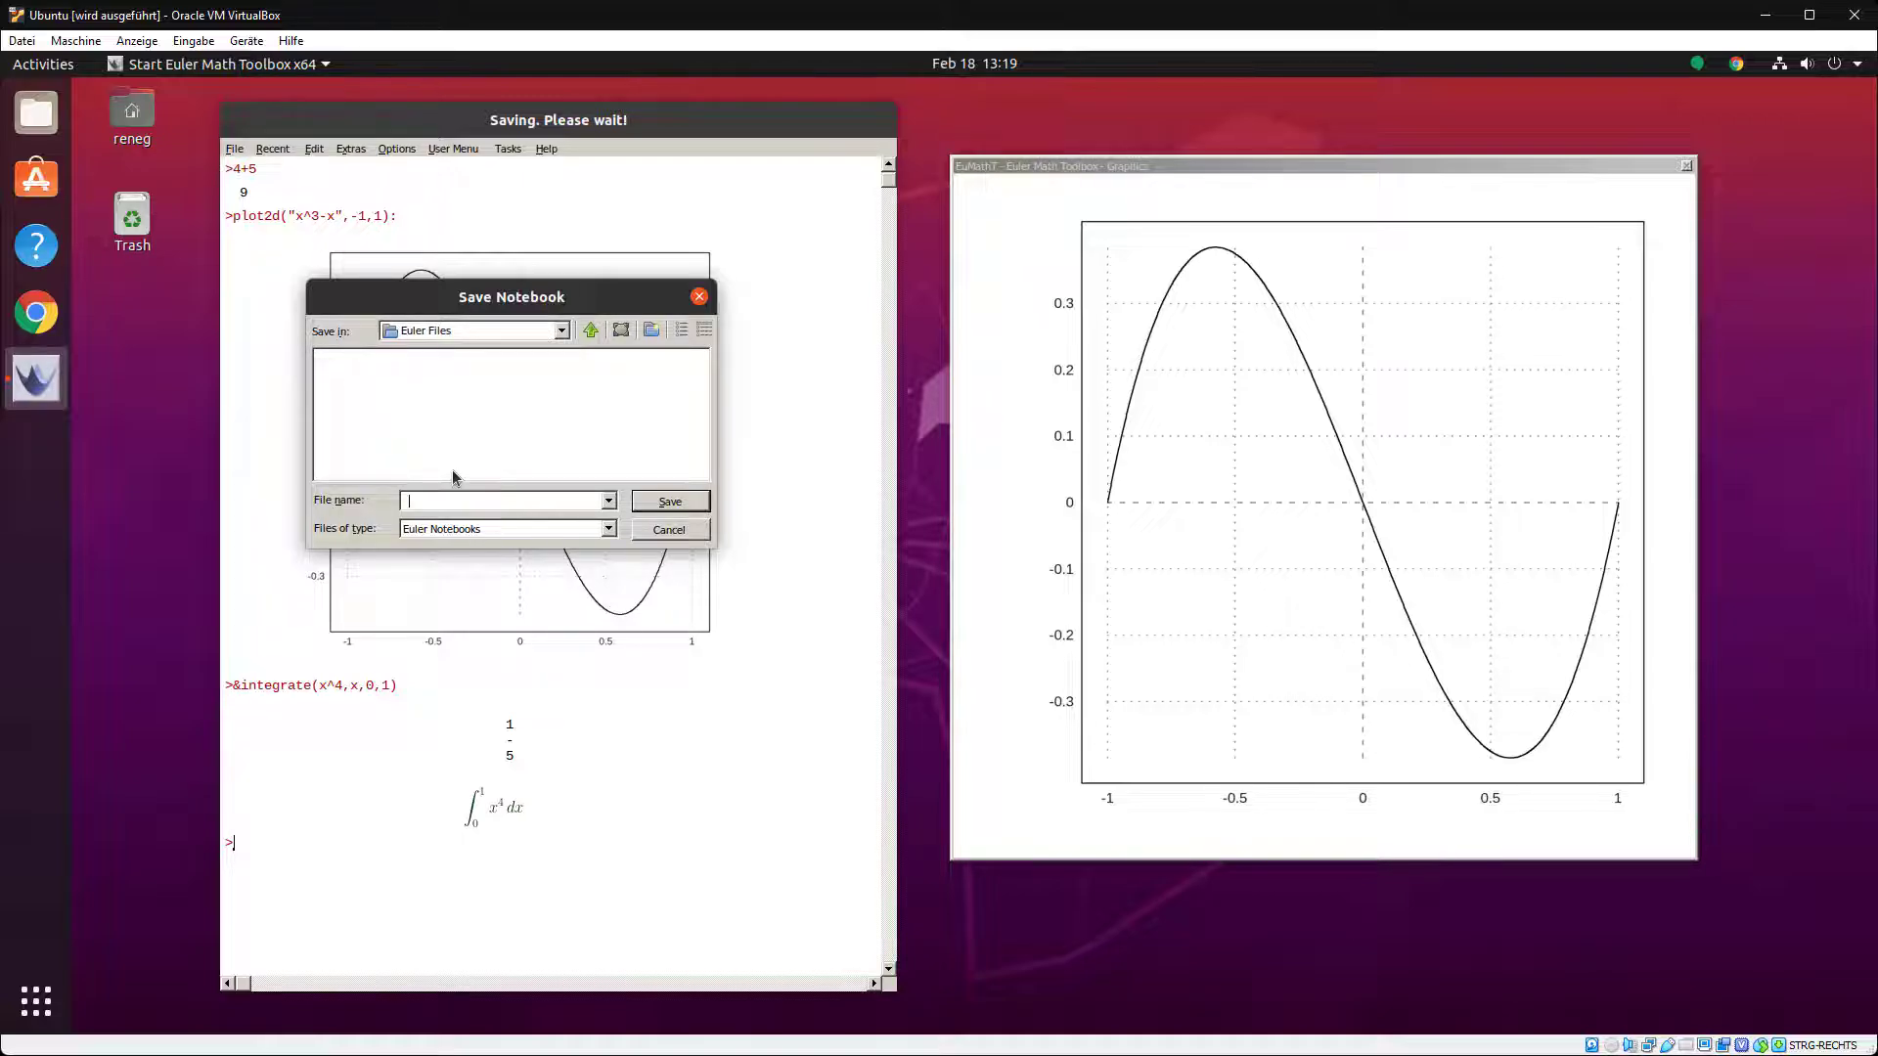
type("Test")
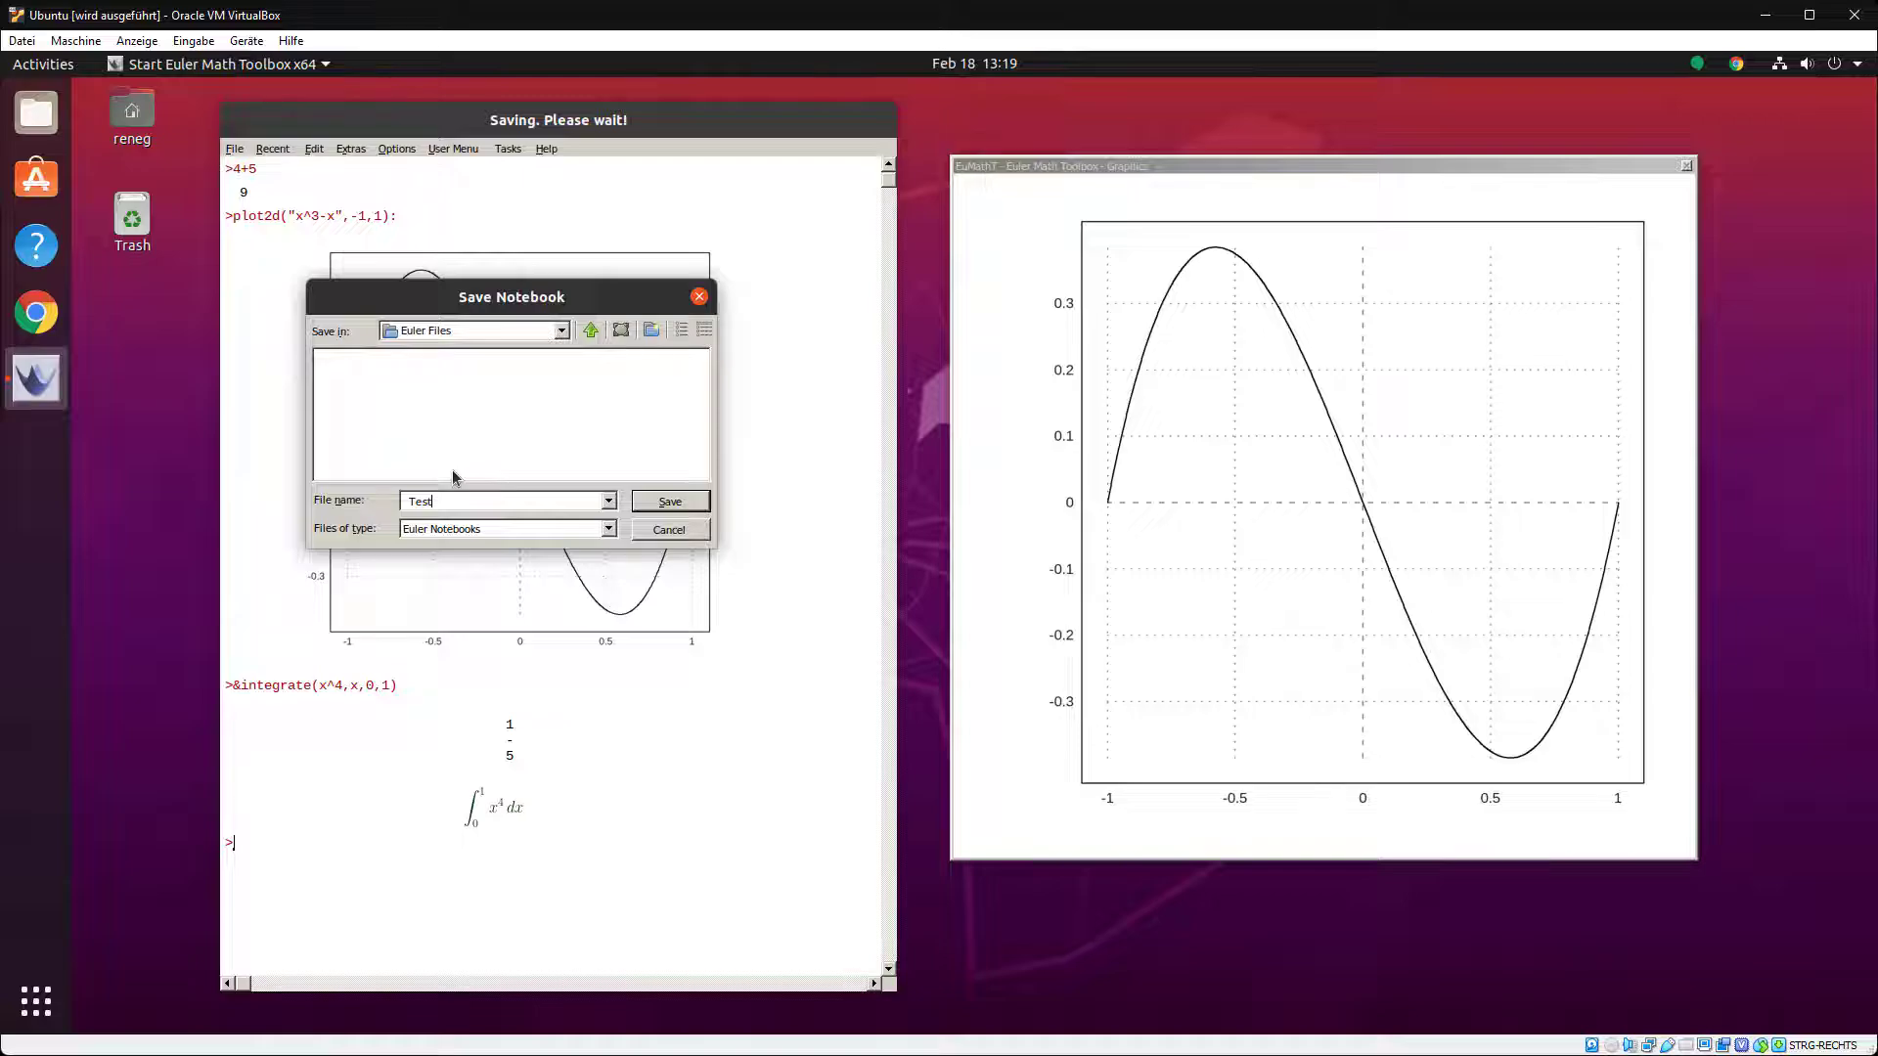
left_click(669, 500)
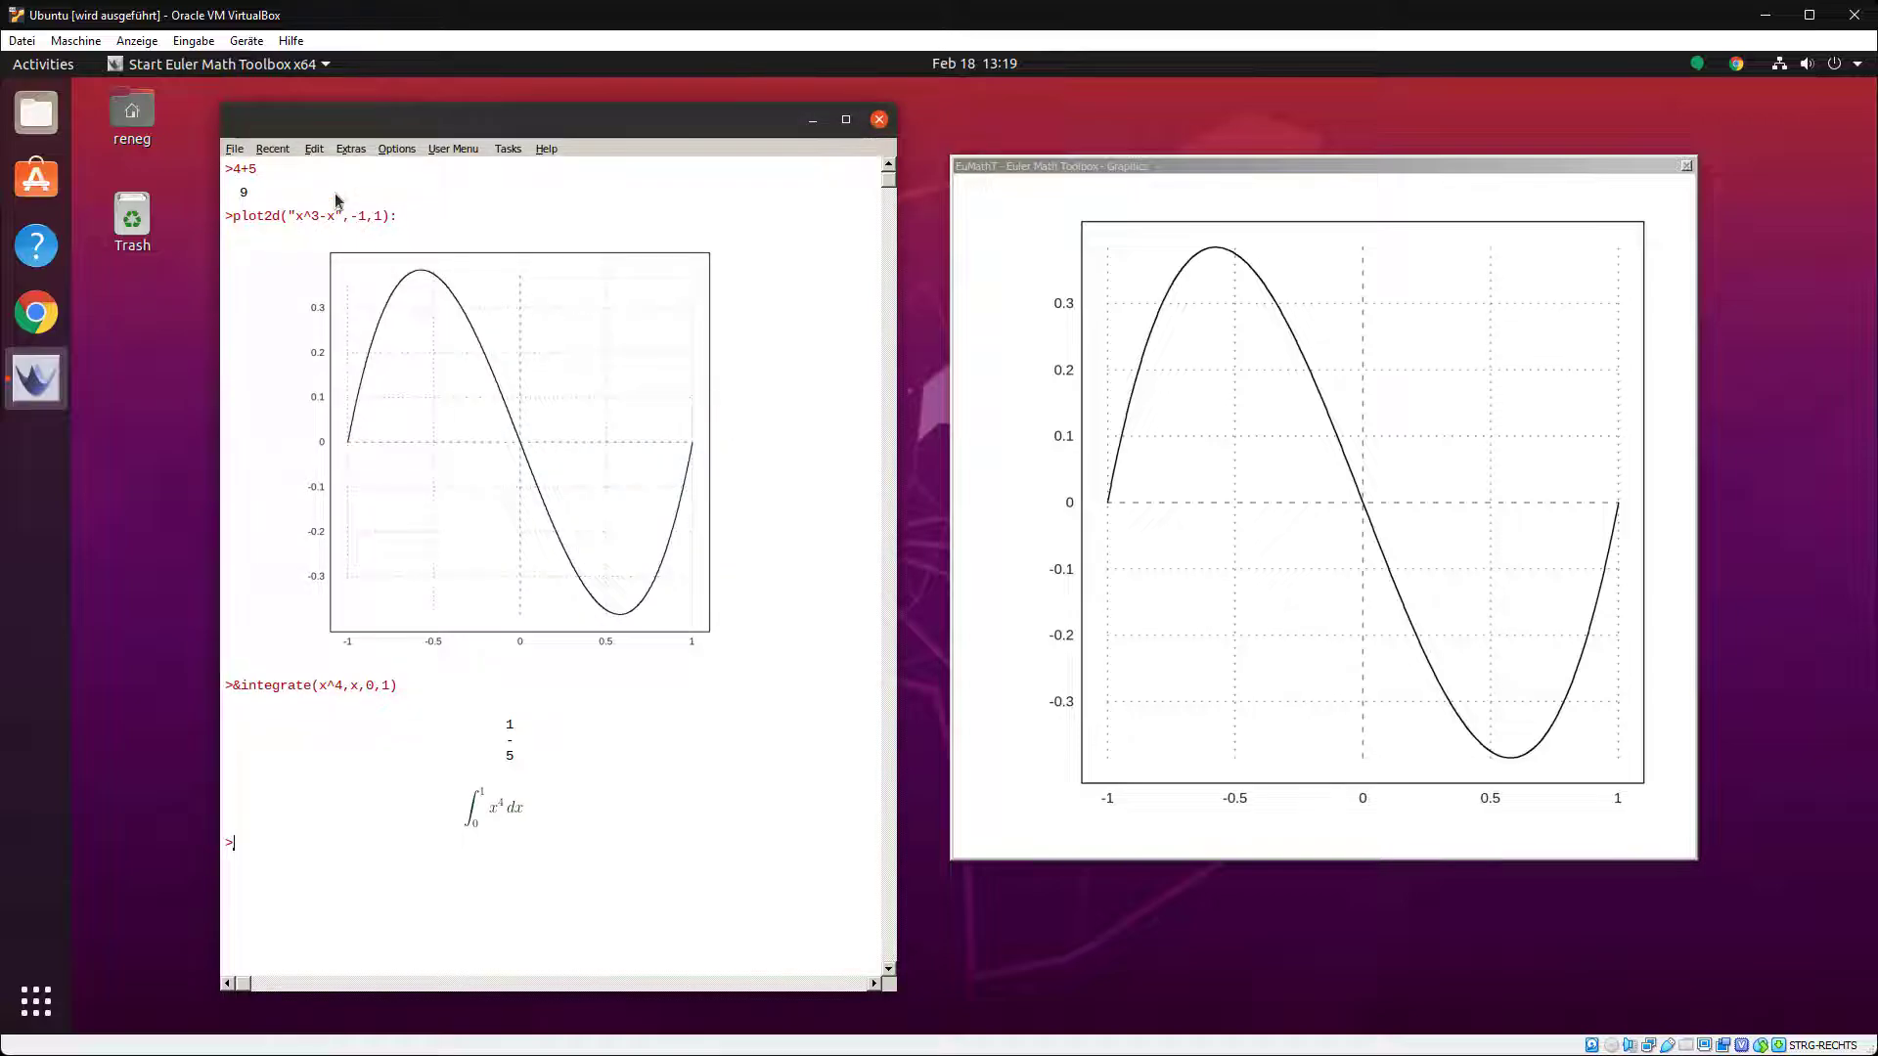
- Open the '01 - The Matrix Language' tutorial from the bundled Tutorials and Examples
left_click(271, 149)
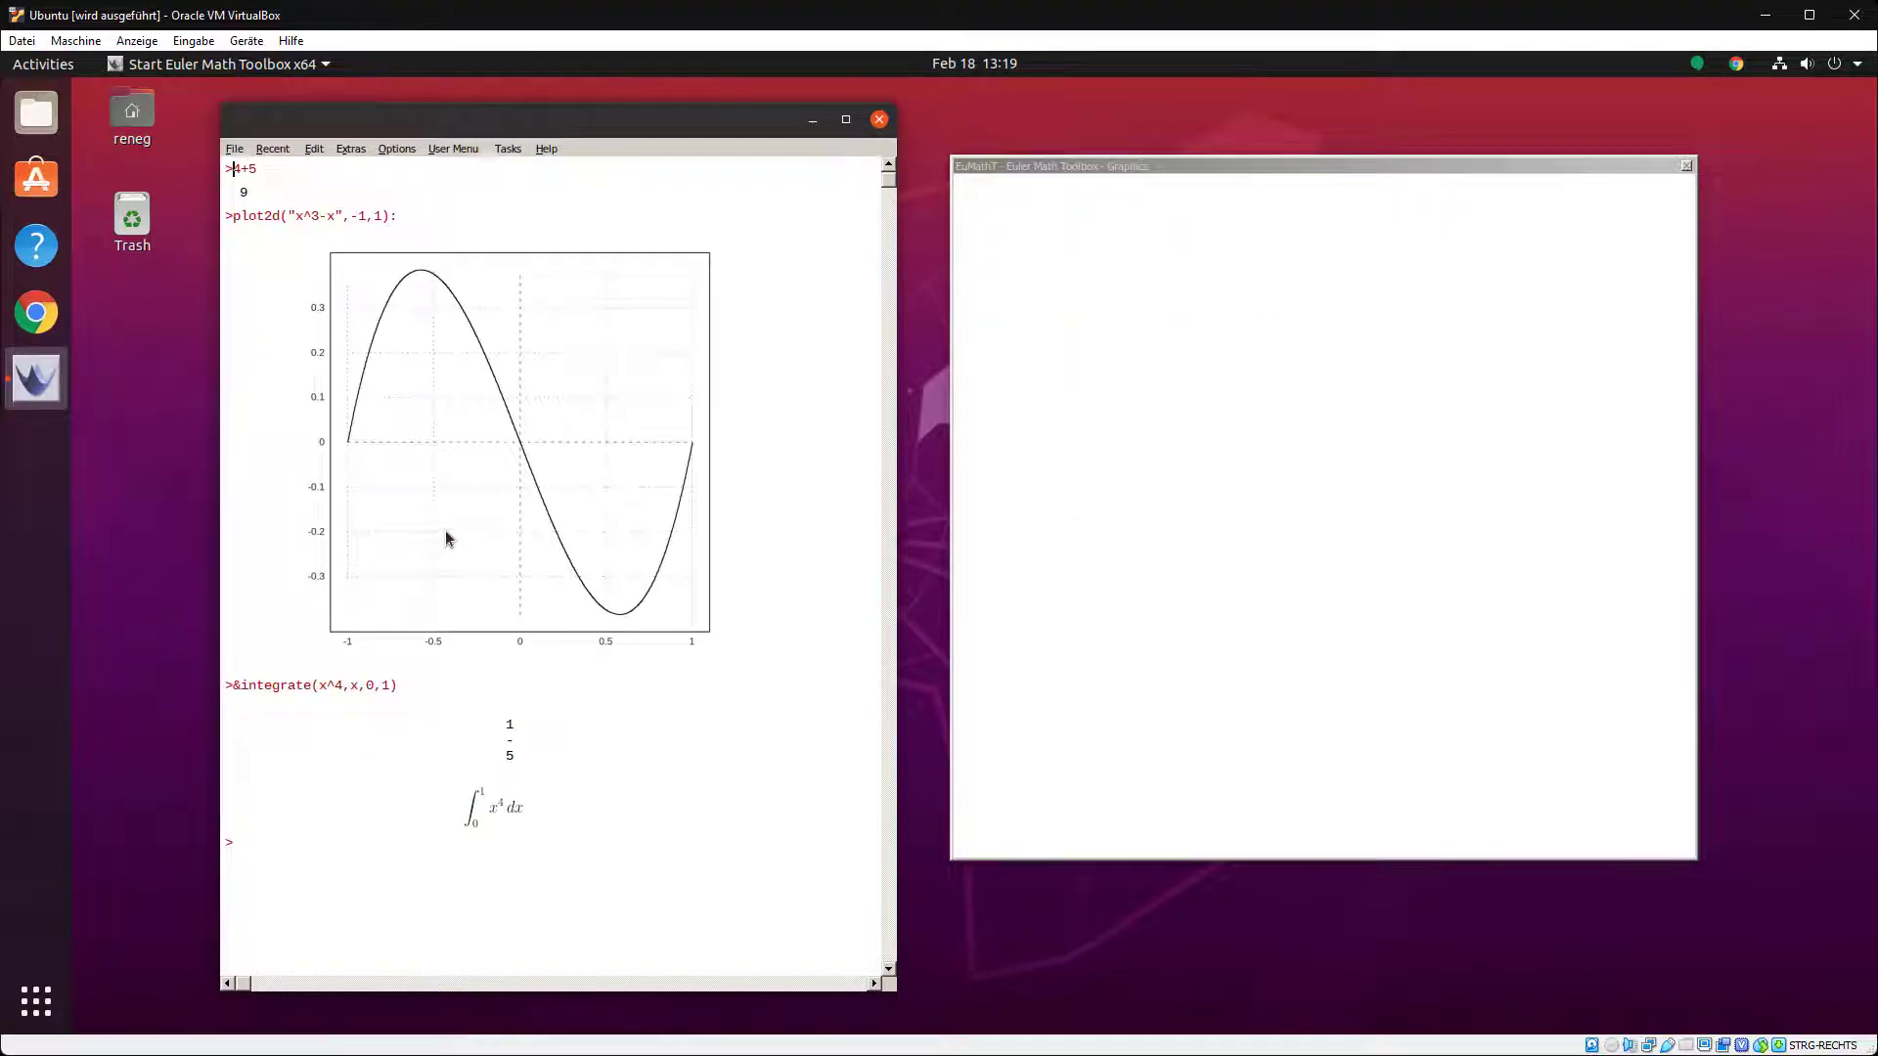
left_click(235, 149)
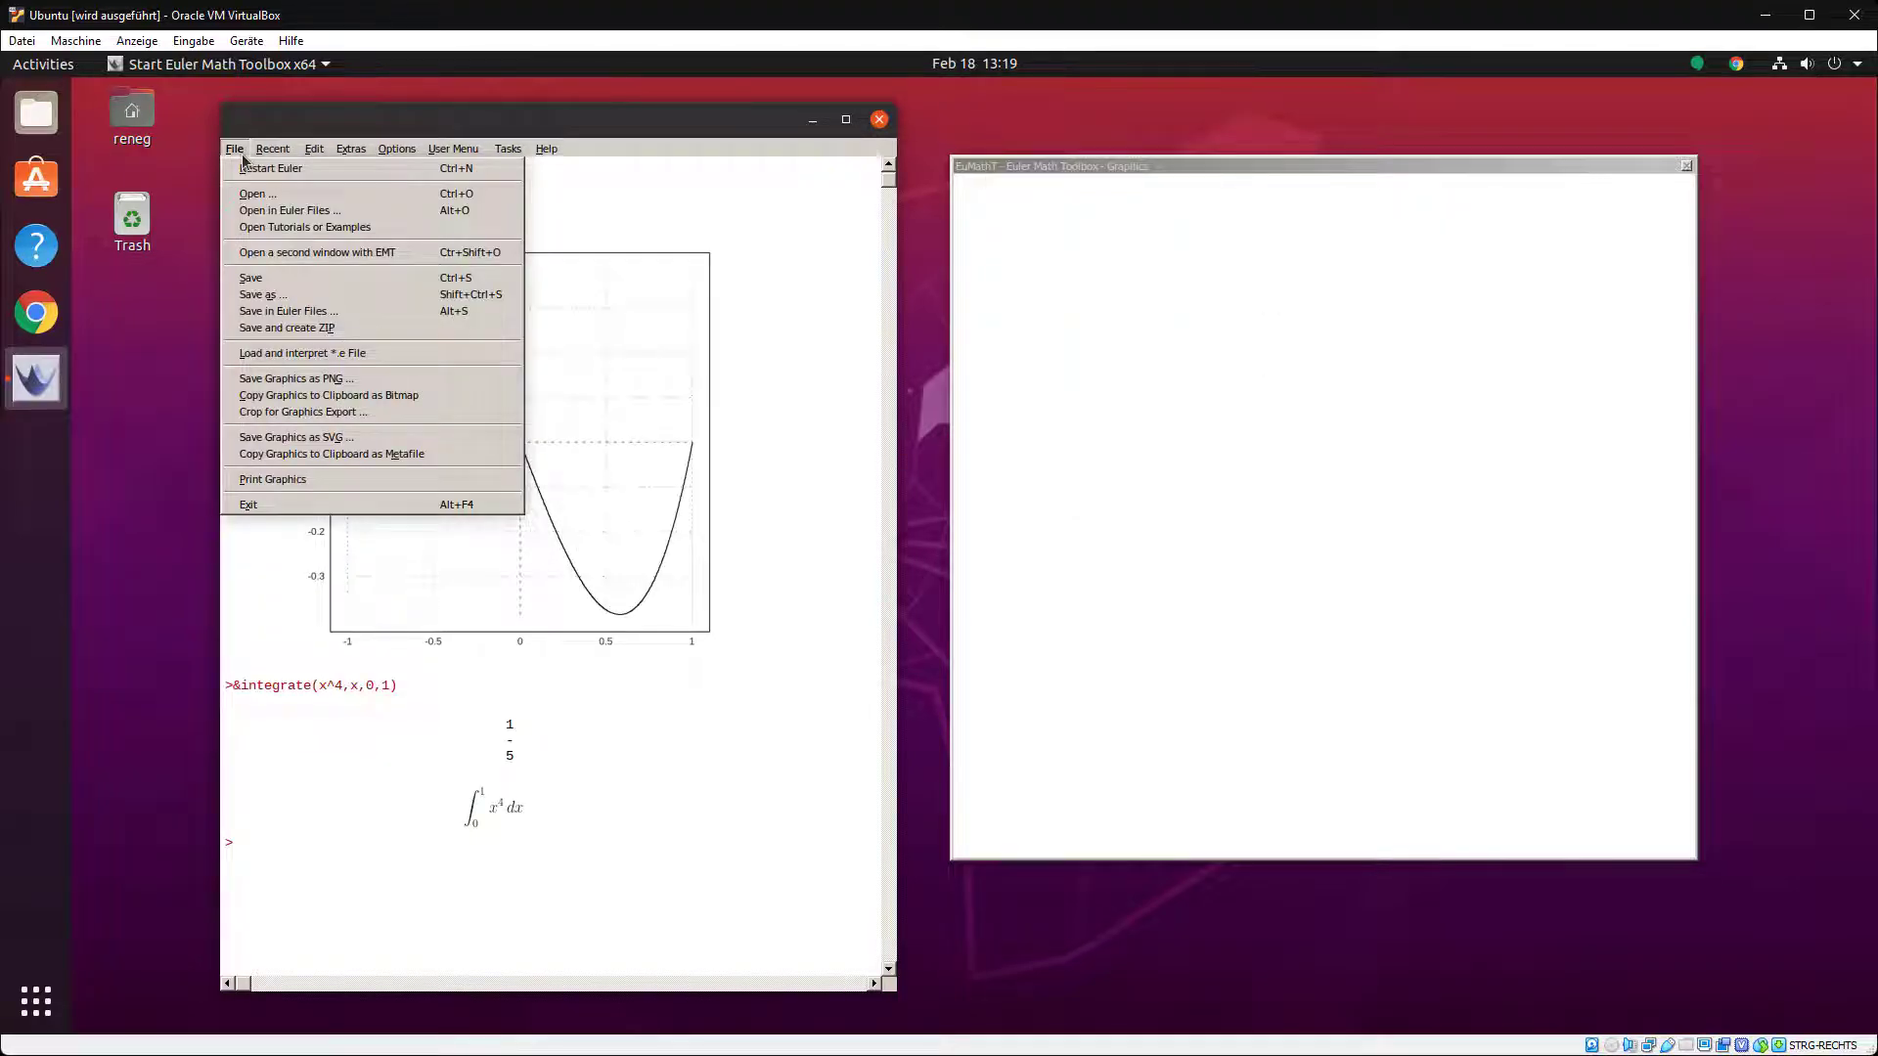
mouse_move(304, 226)
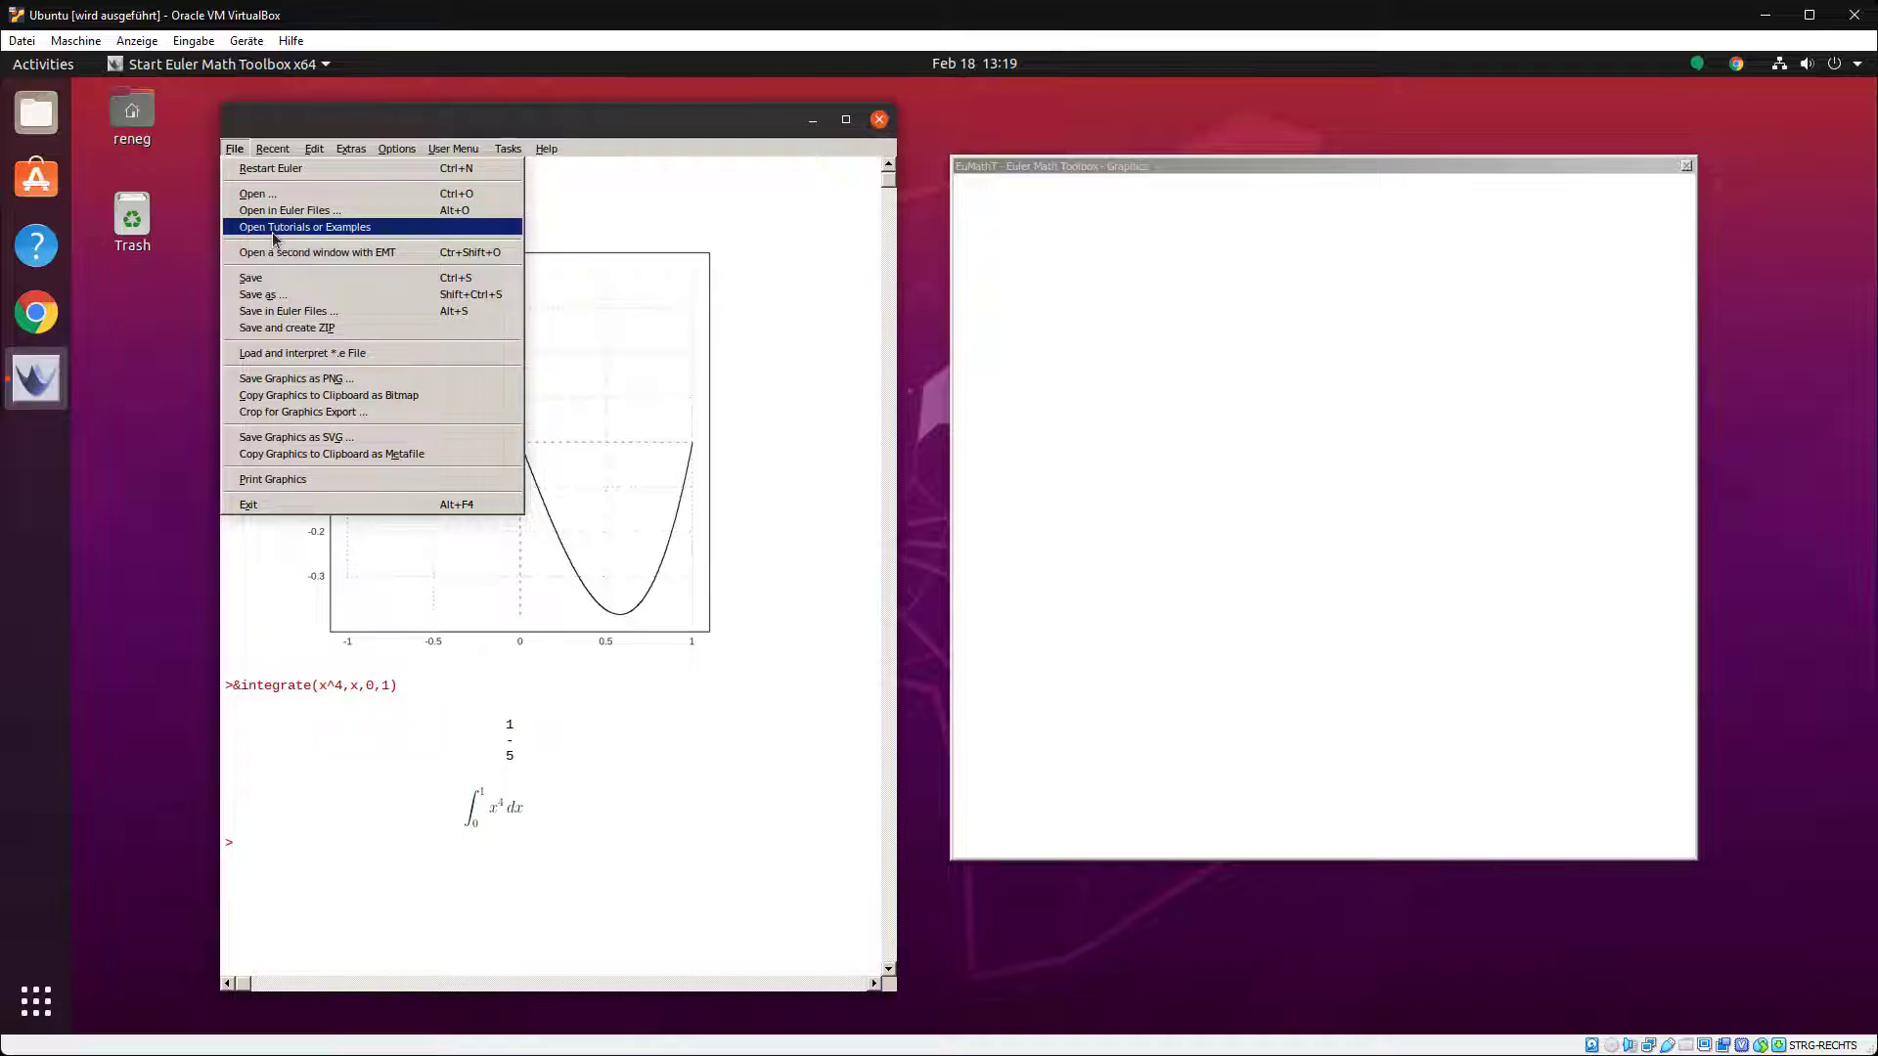
left_click(304, 226)
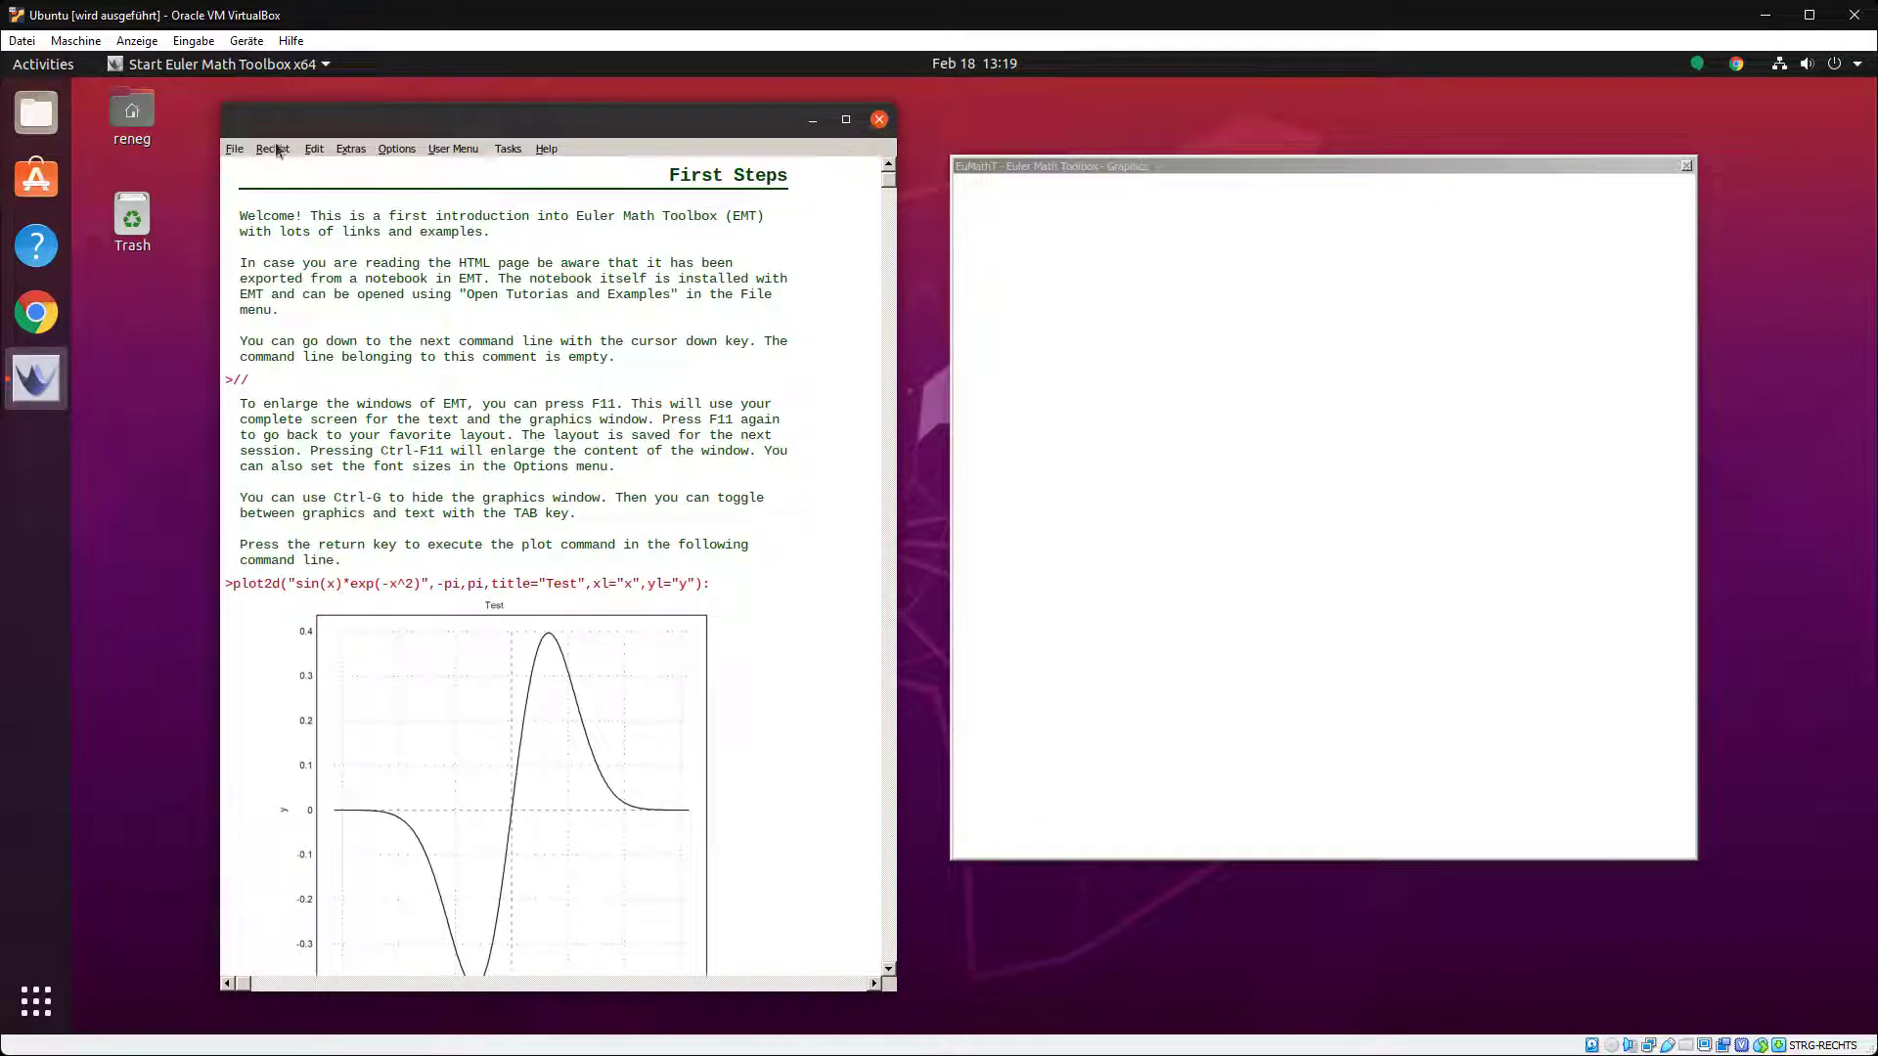
left_click(272, 149)
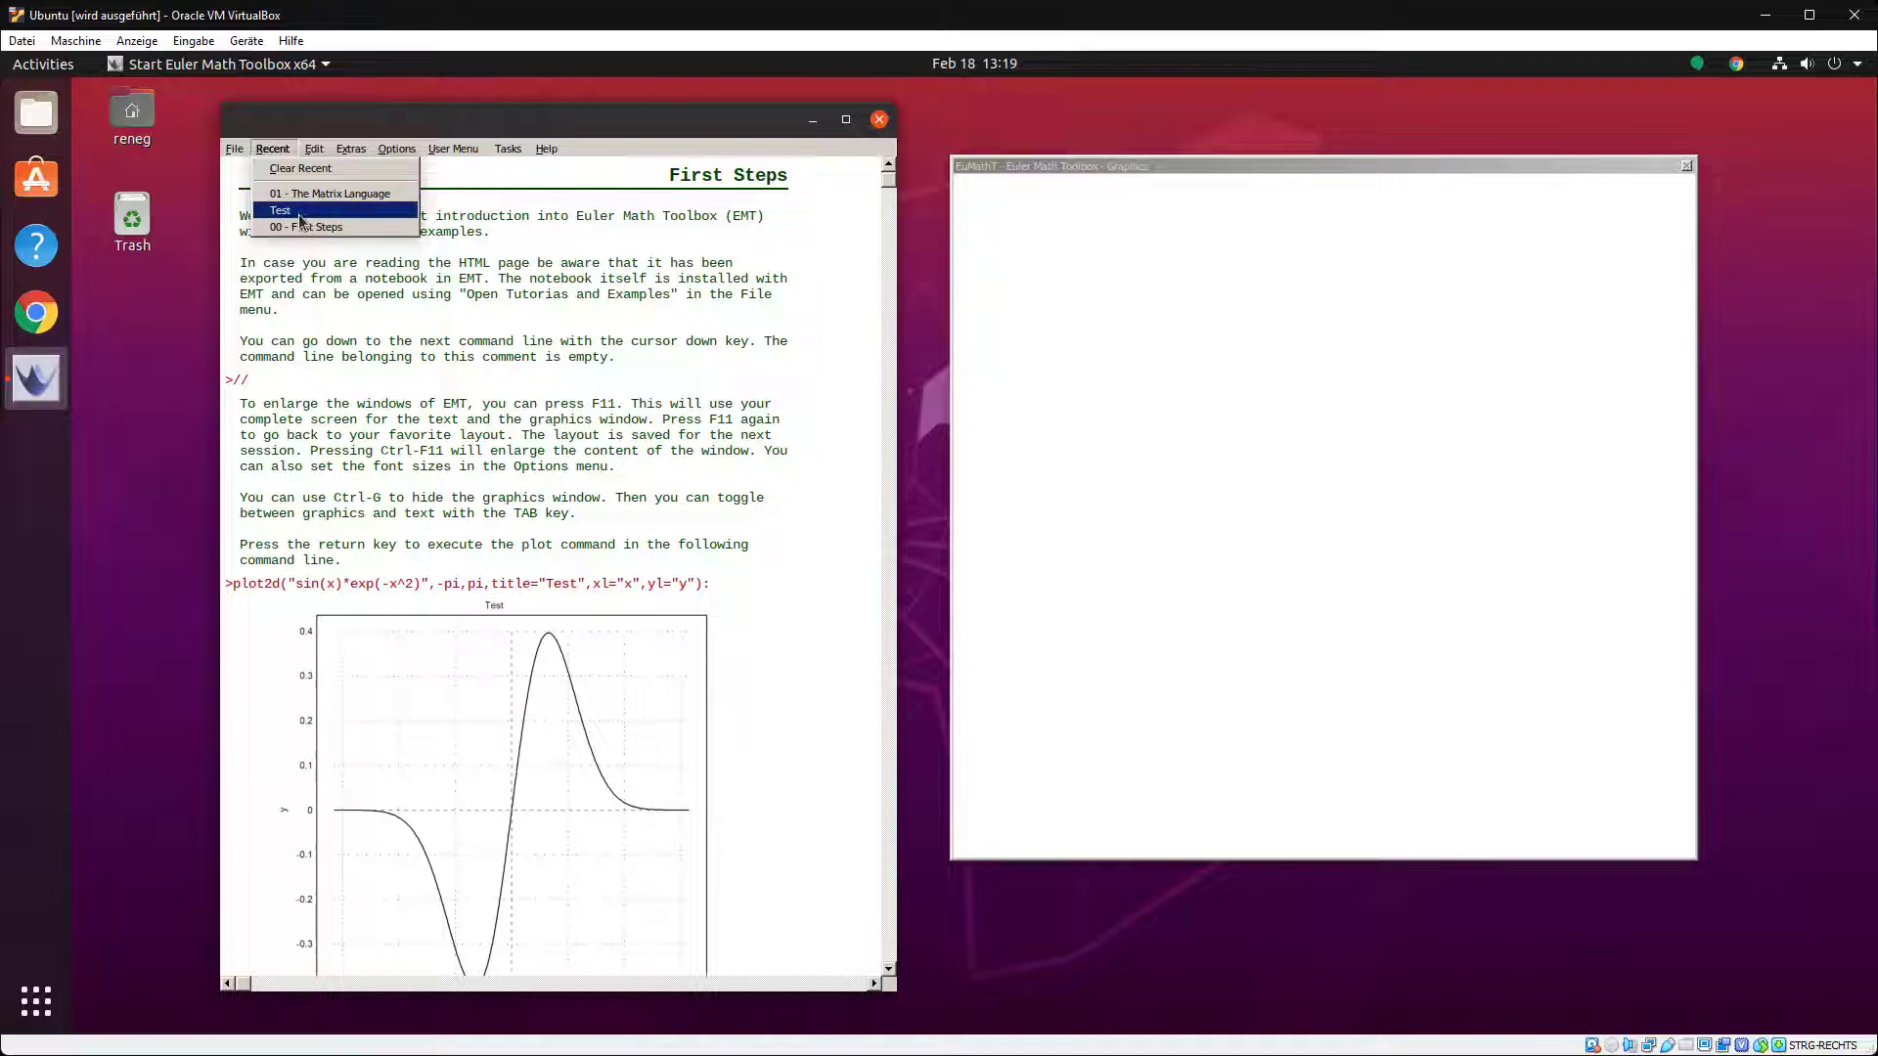
left_click(281, 211)
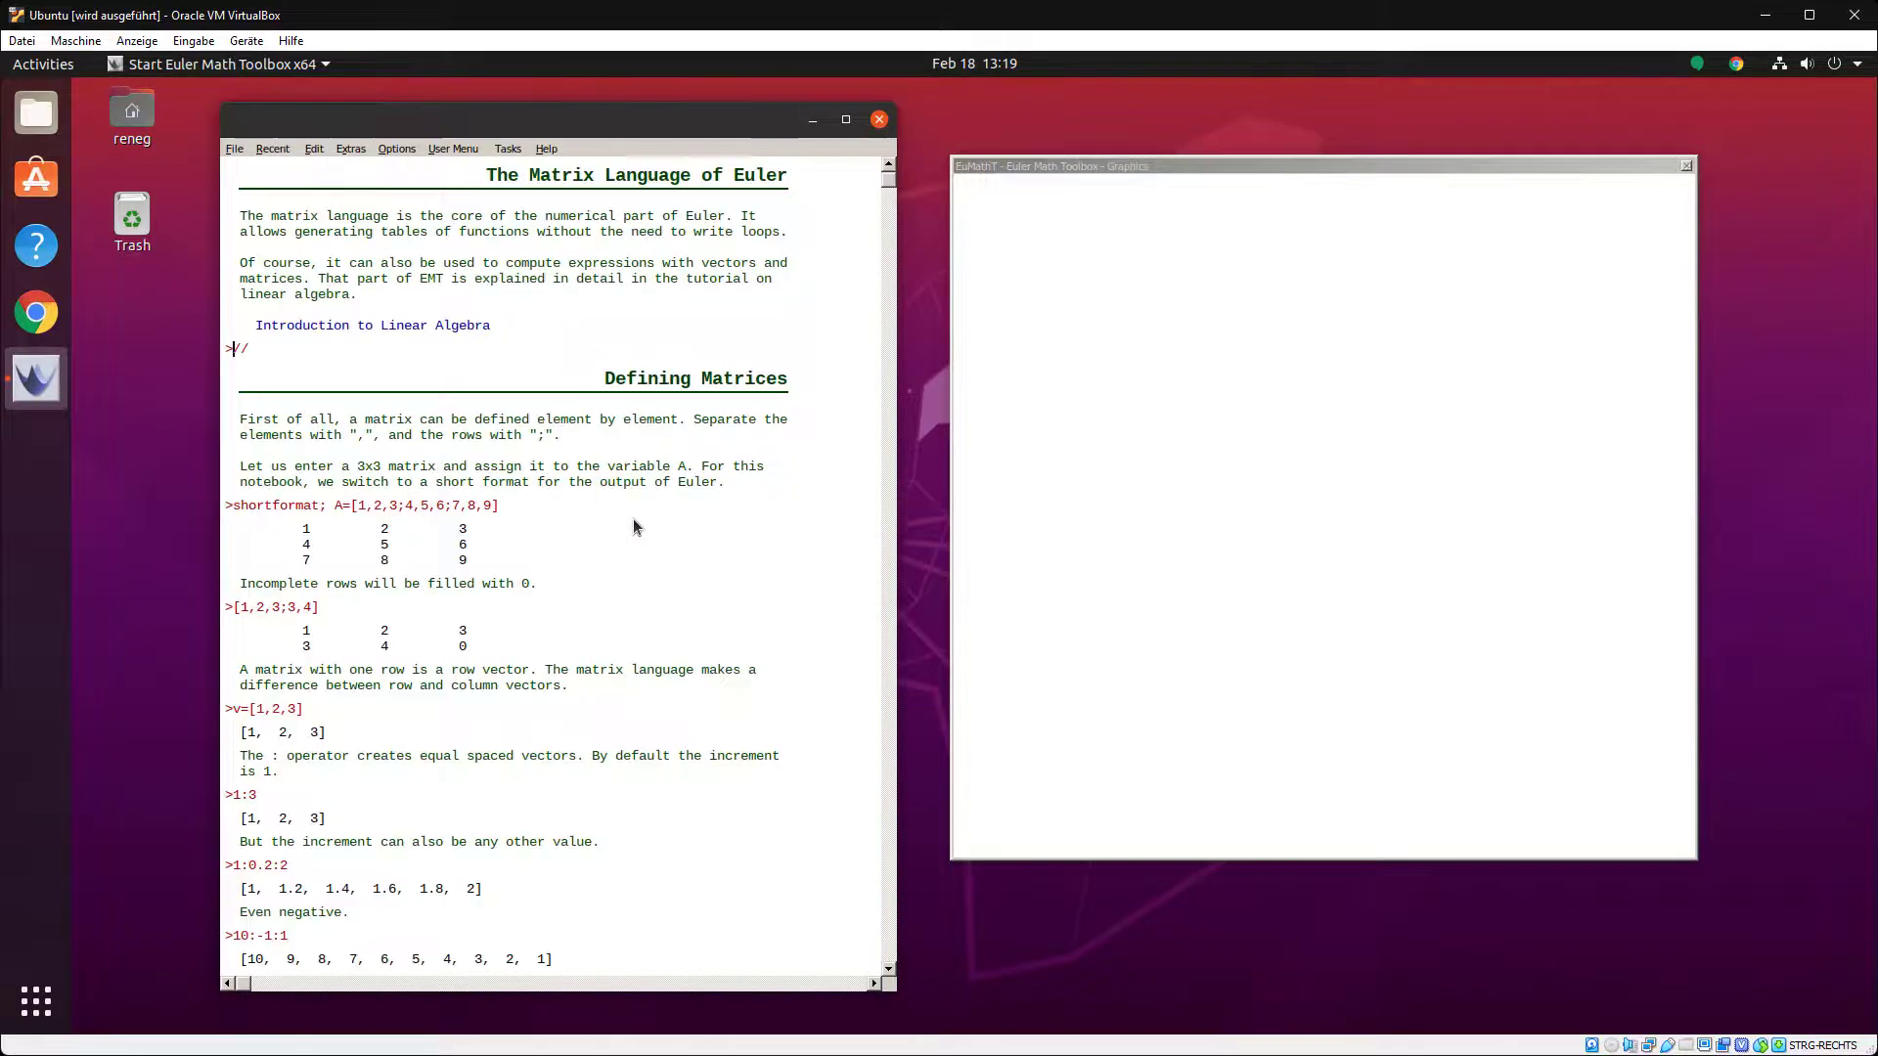
mouse_move(500, 354)
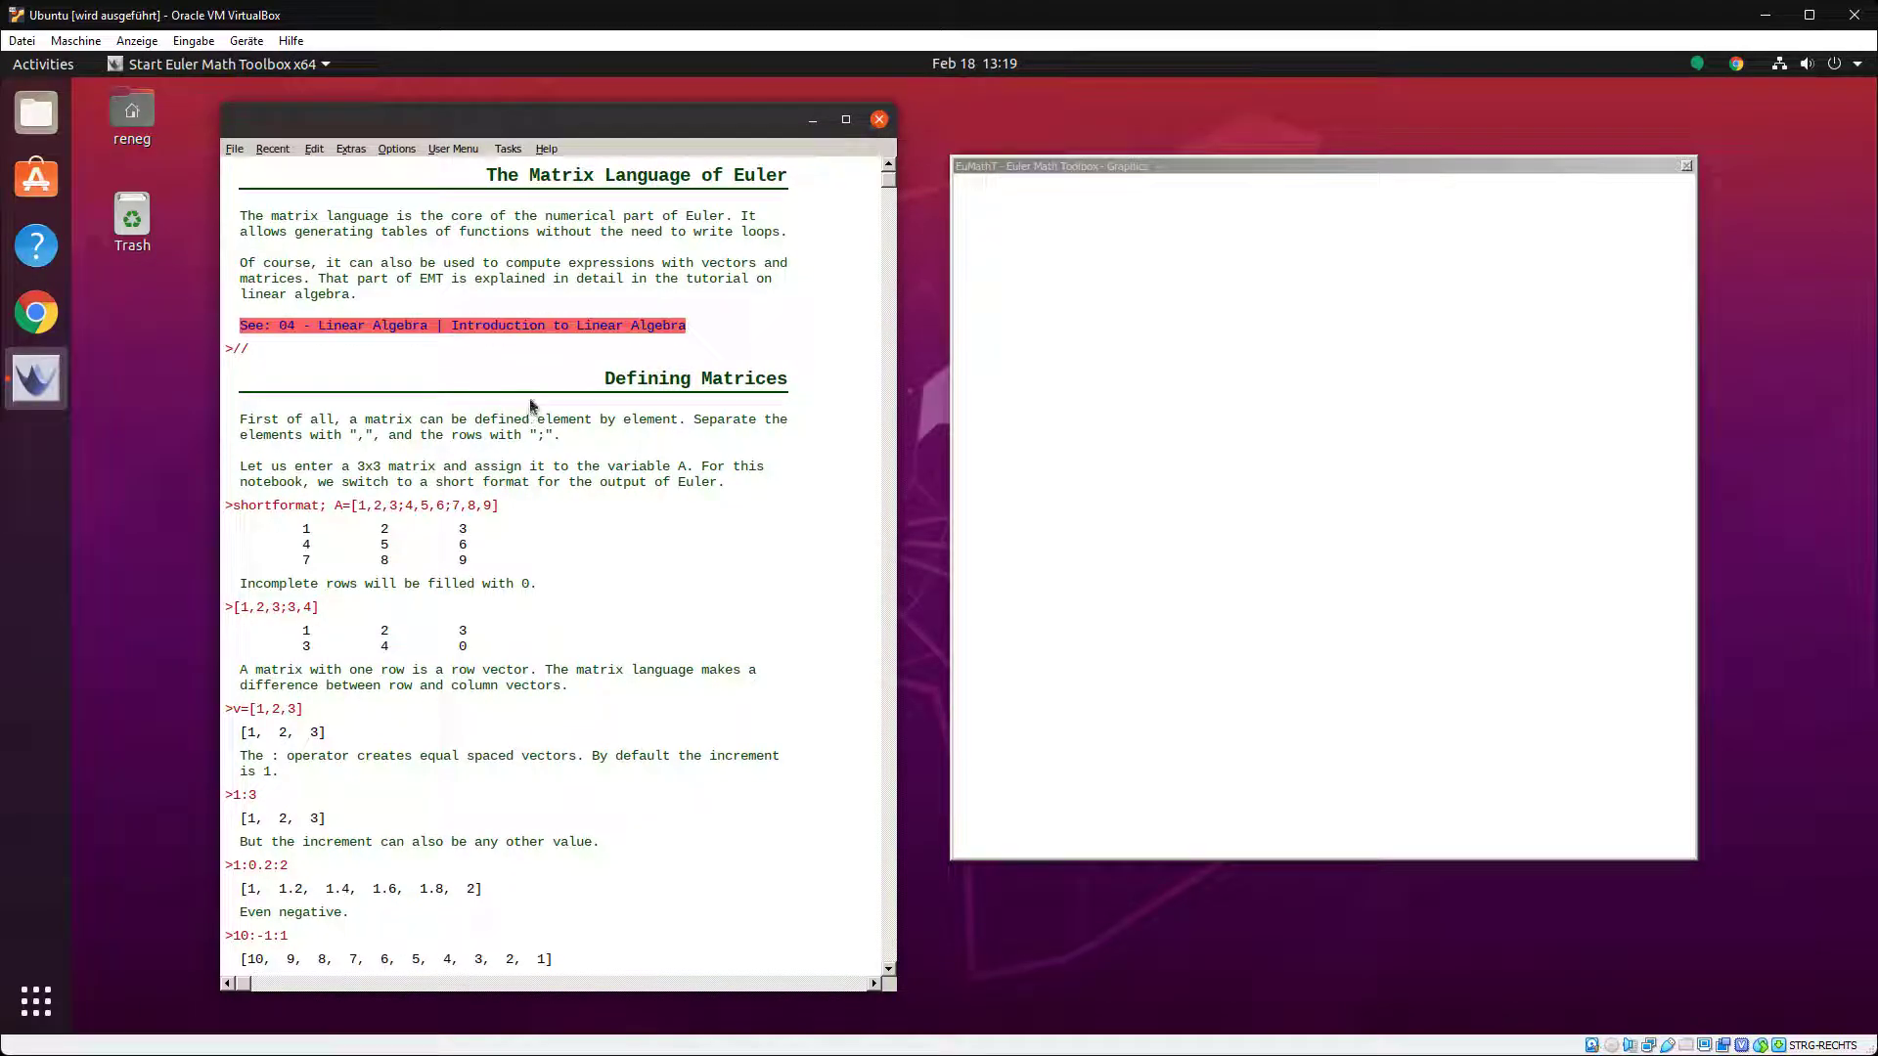
- Try the Linear Algebra link, then view shortformat help in the browser
left_click(461, 325)
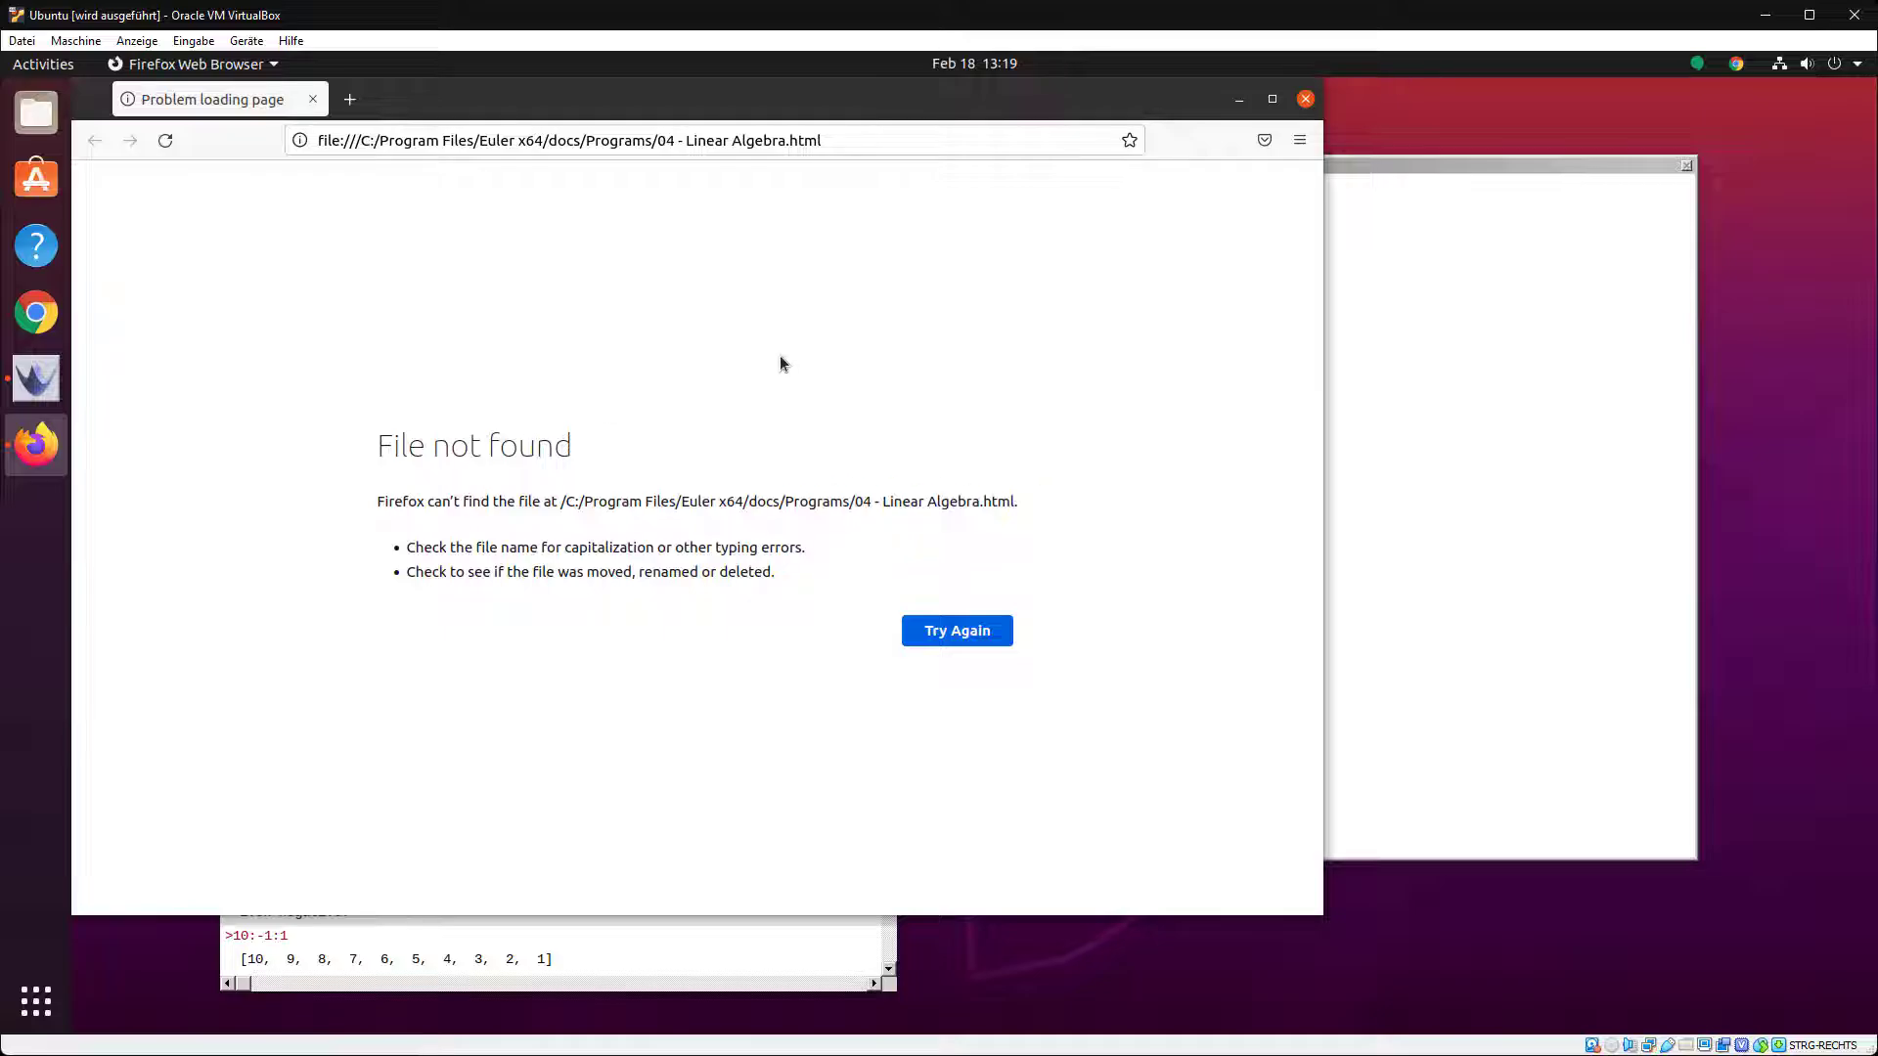
mouse_move(618, 166)
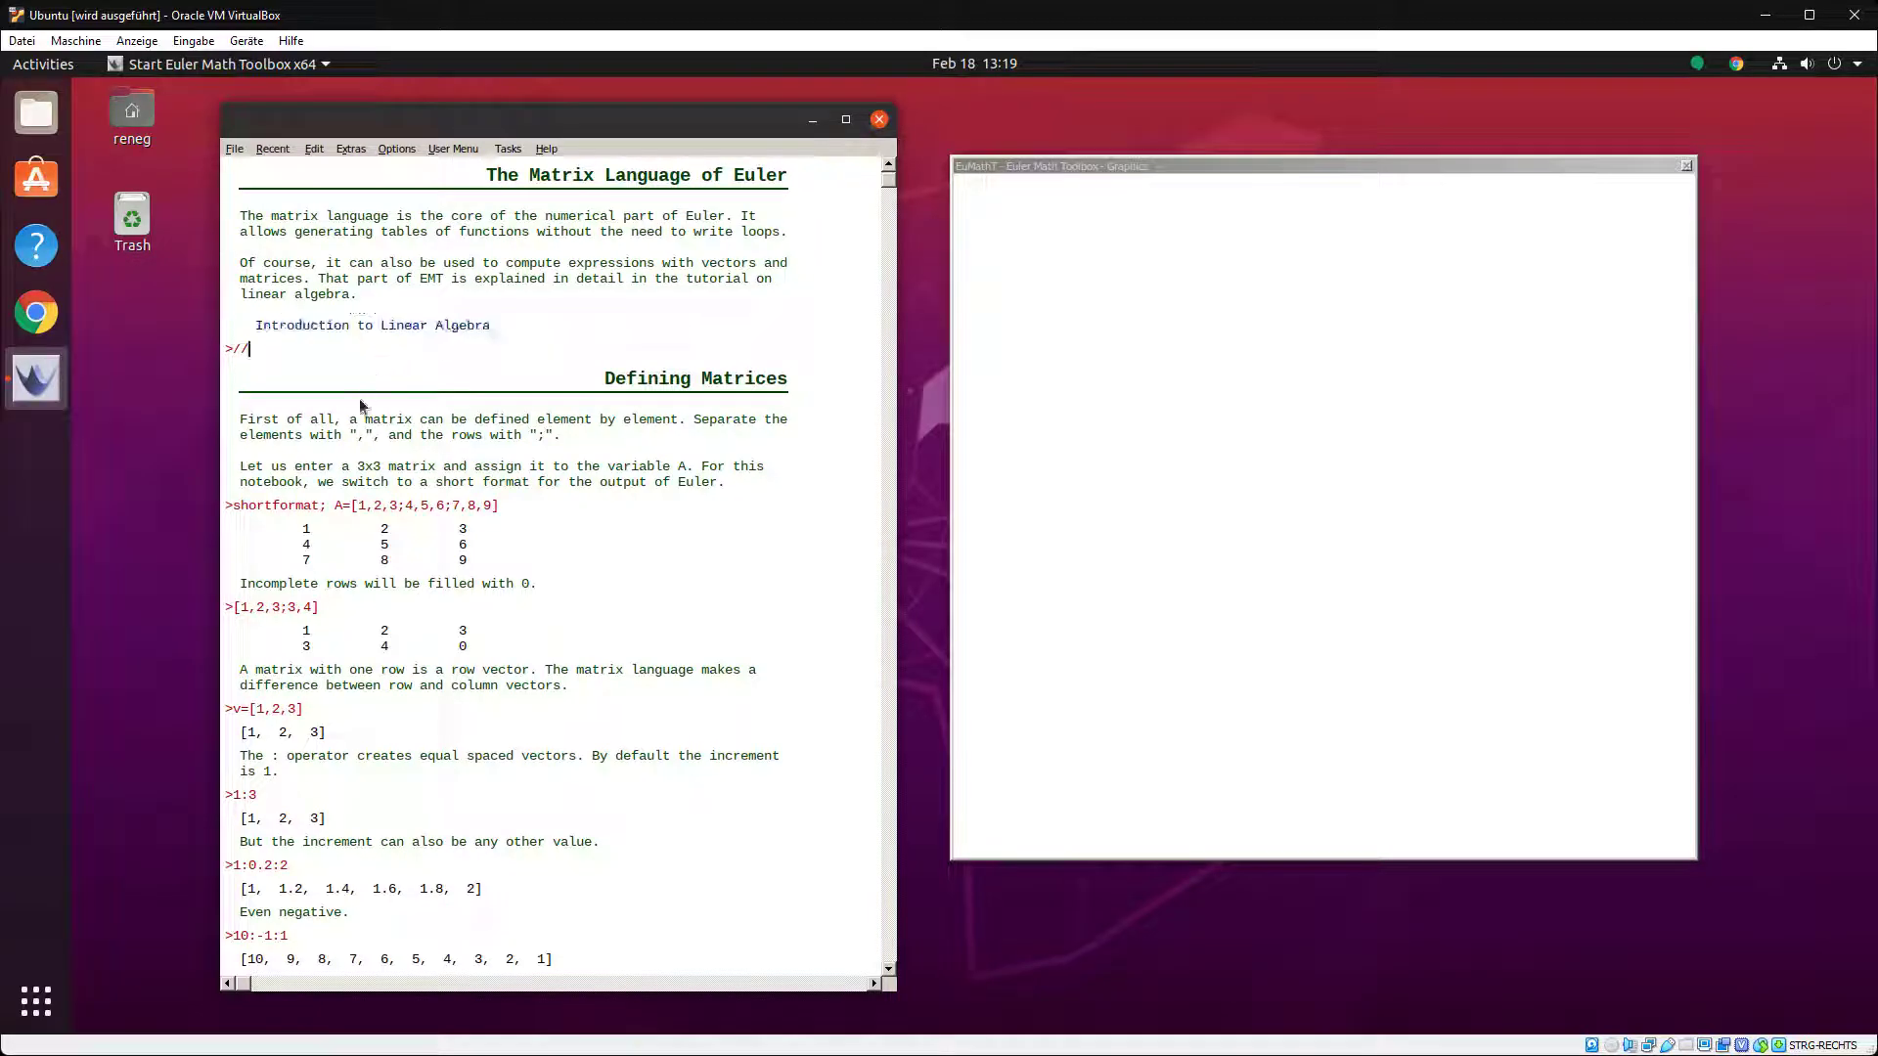
double_click(273, 505)
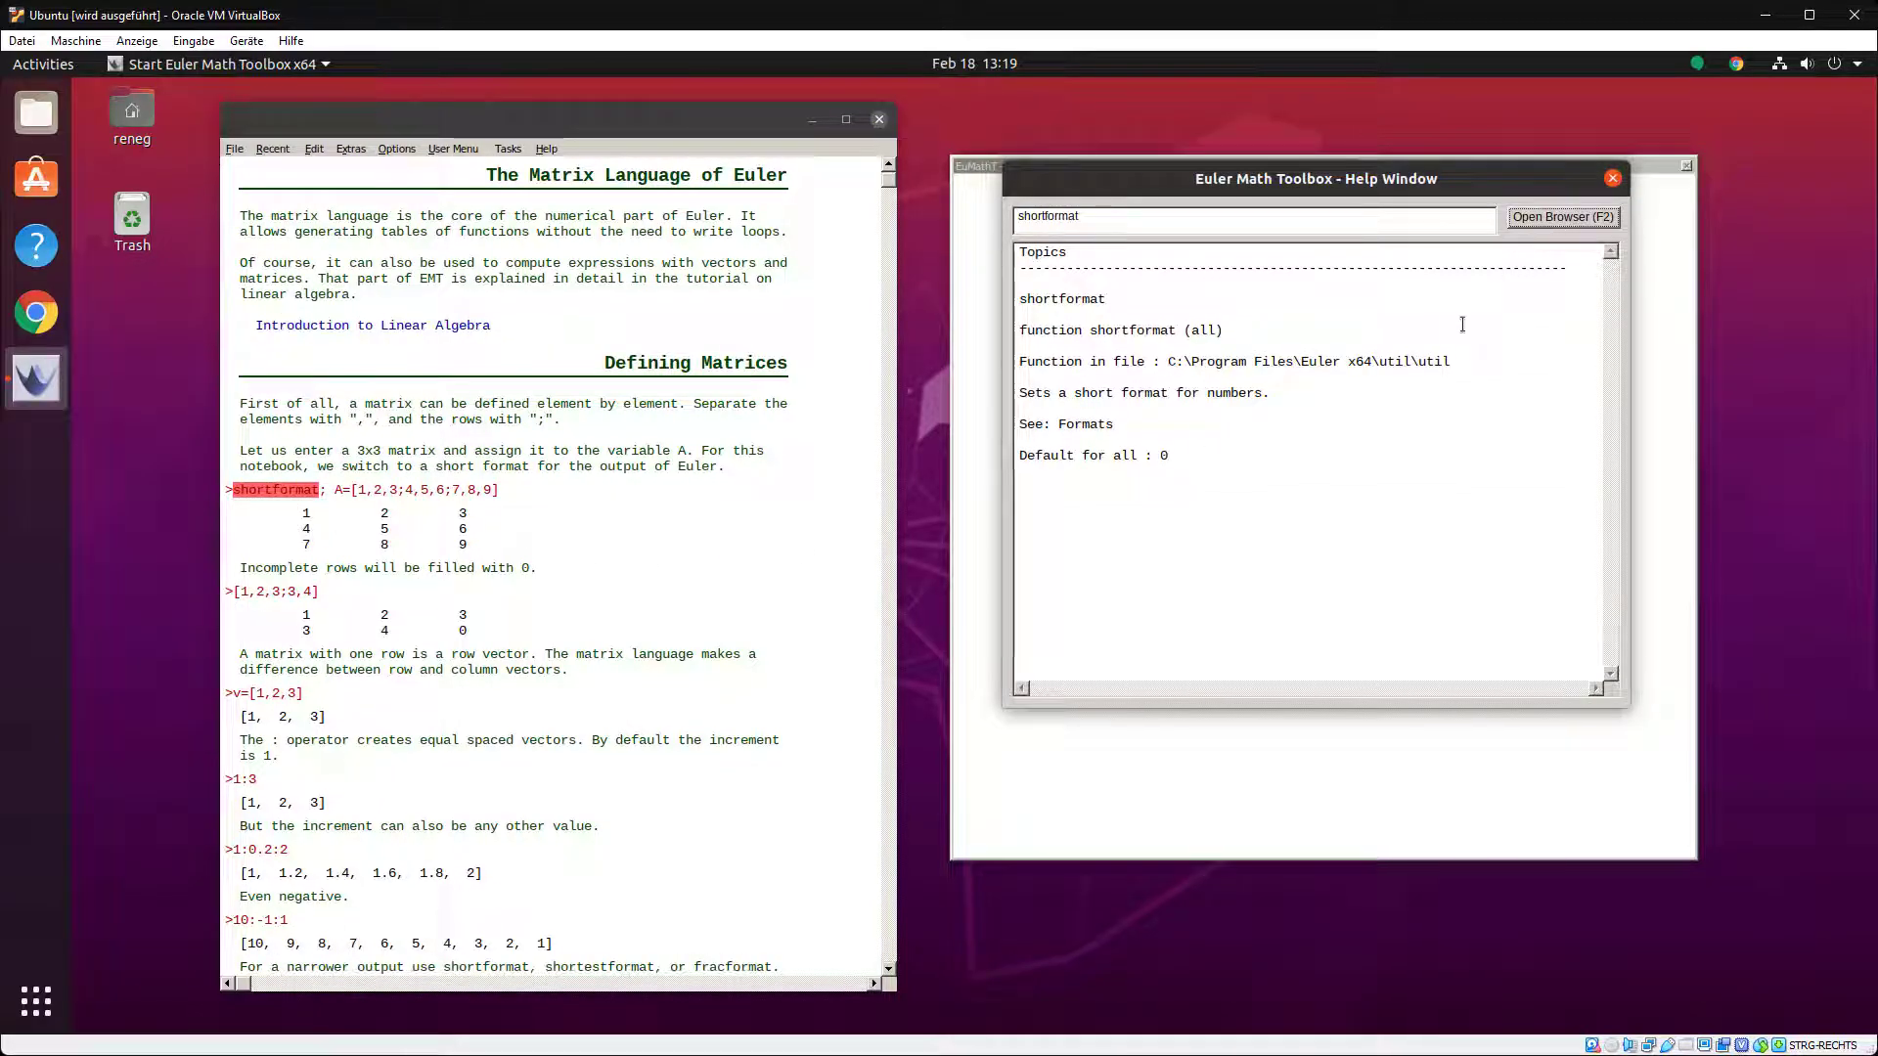
left_click(1562, 217)
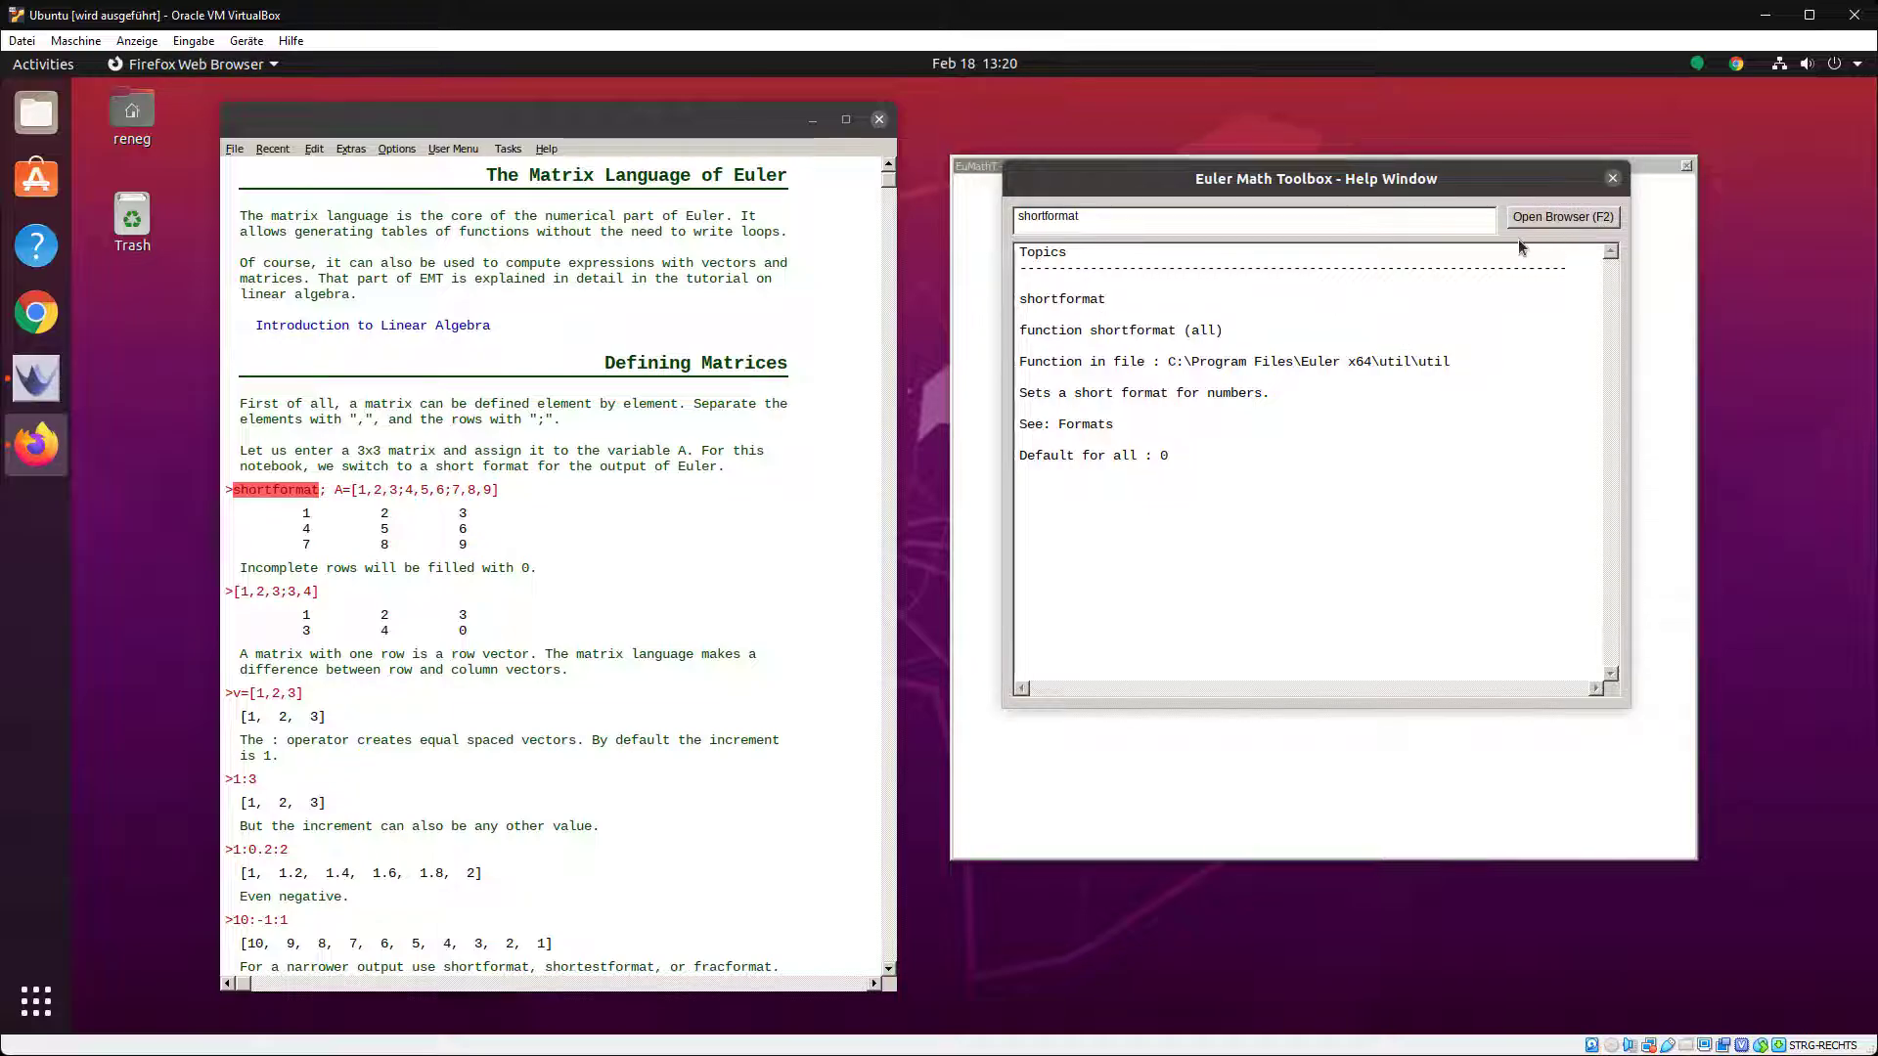
left_click(1562, 217)
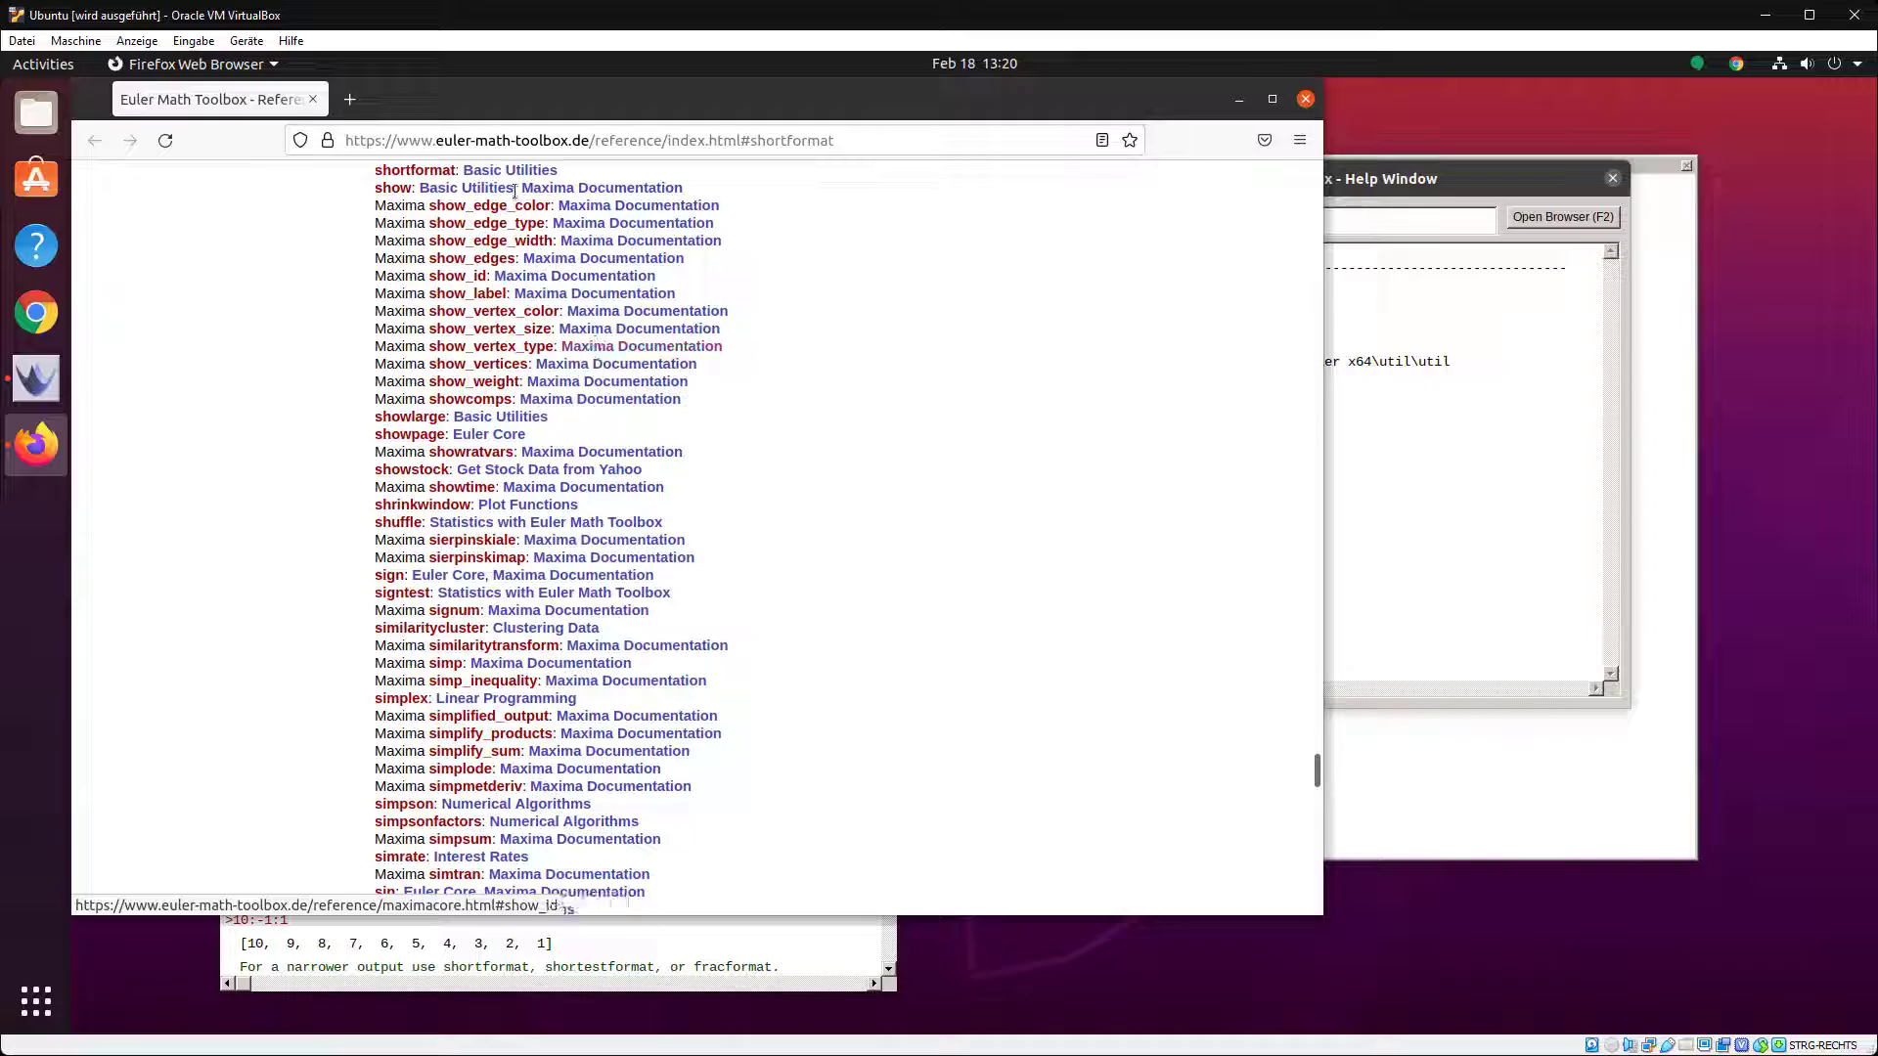
mouse_move(633, 230)
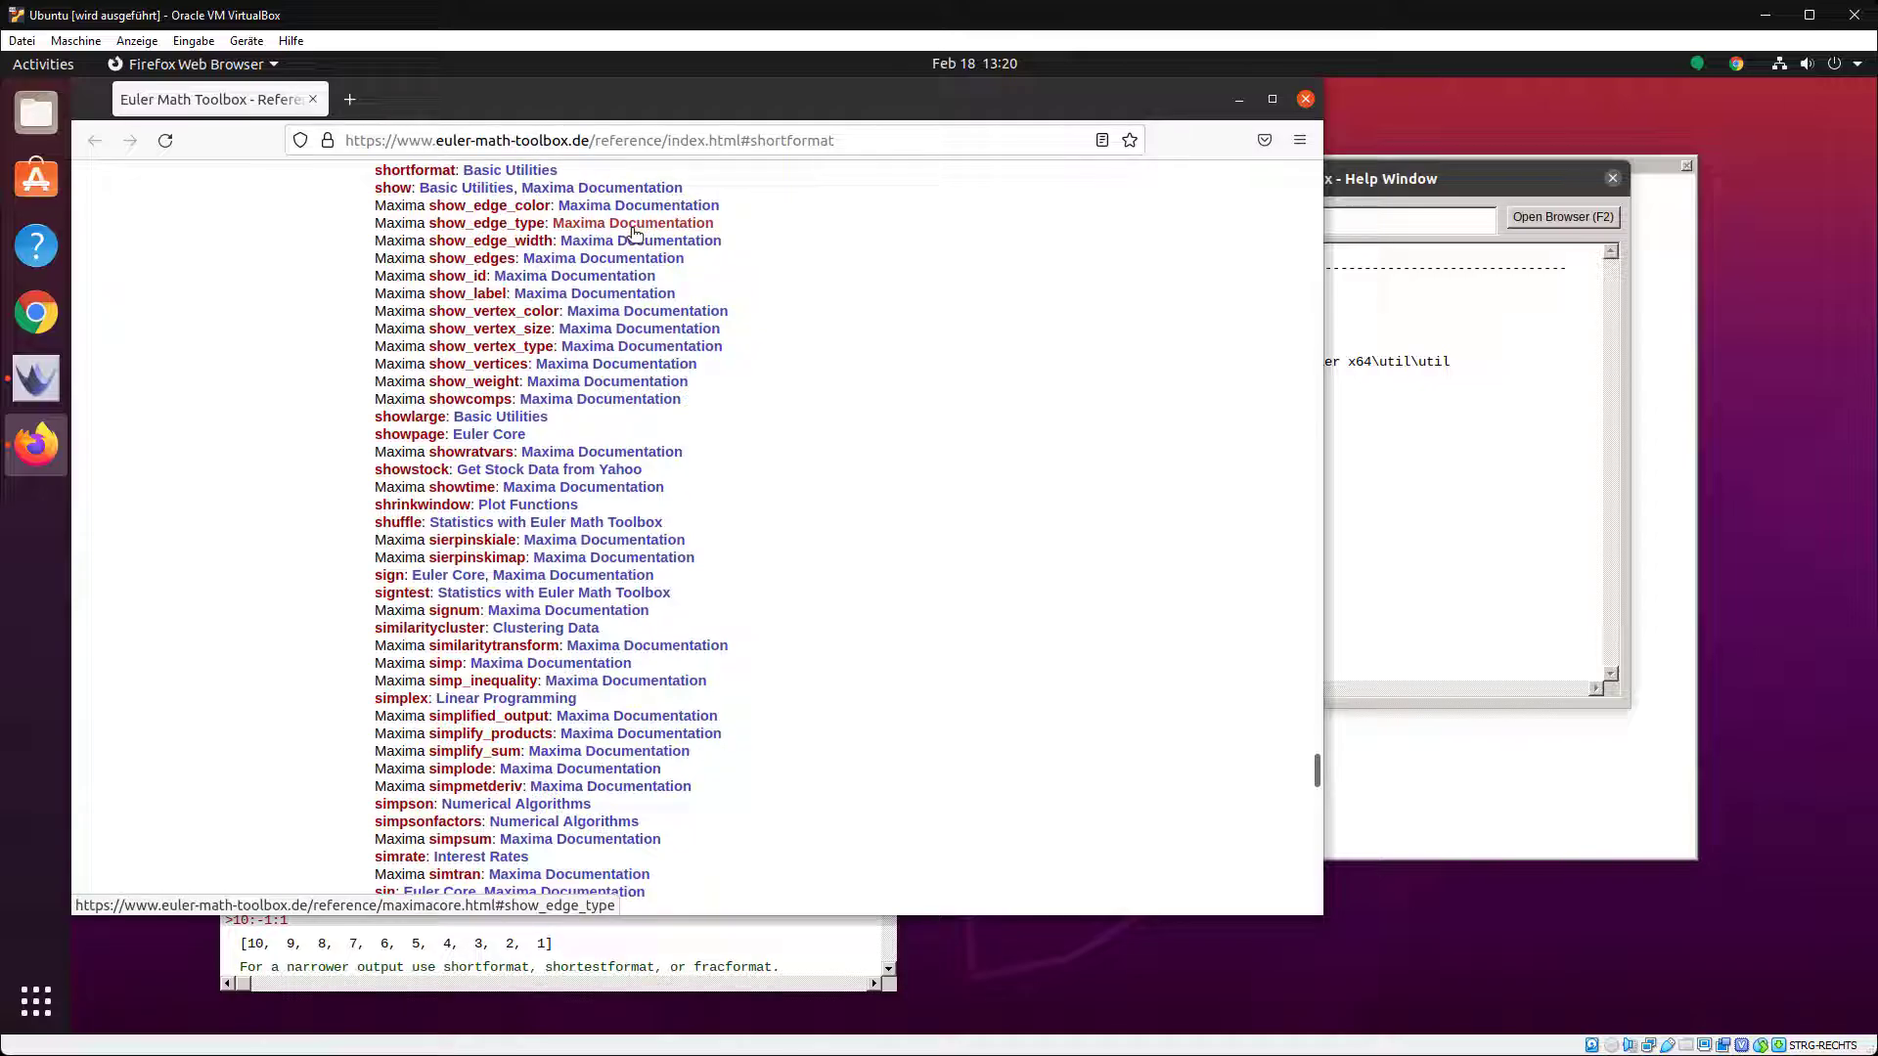
- Scroll through the online Euler reference page, then close Firefox
scroll("down", 3)
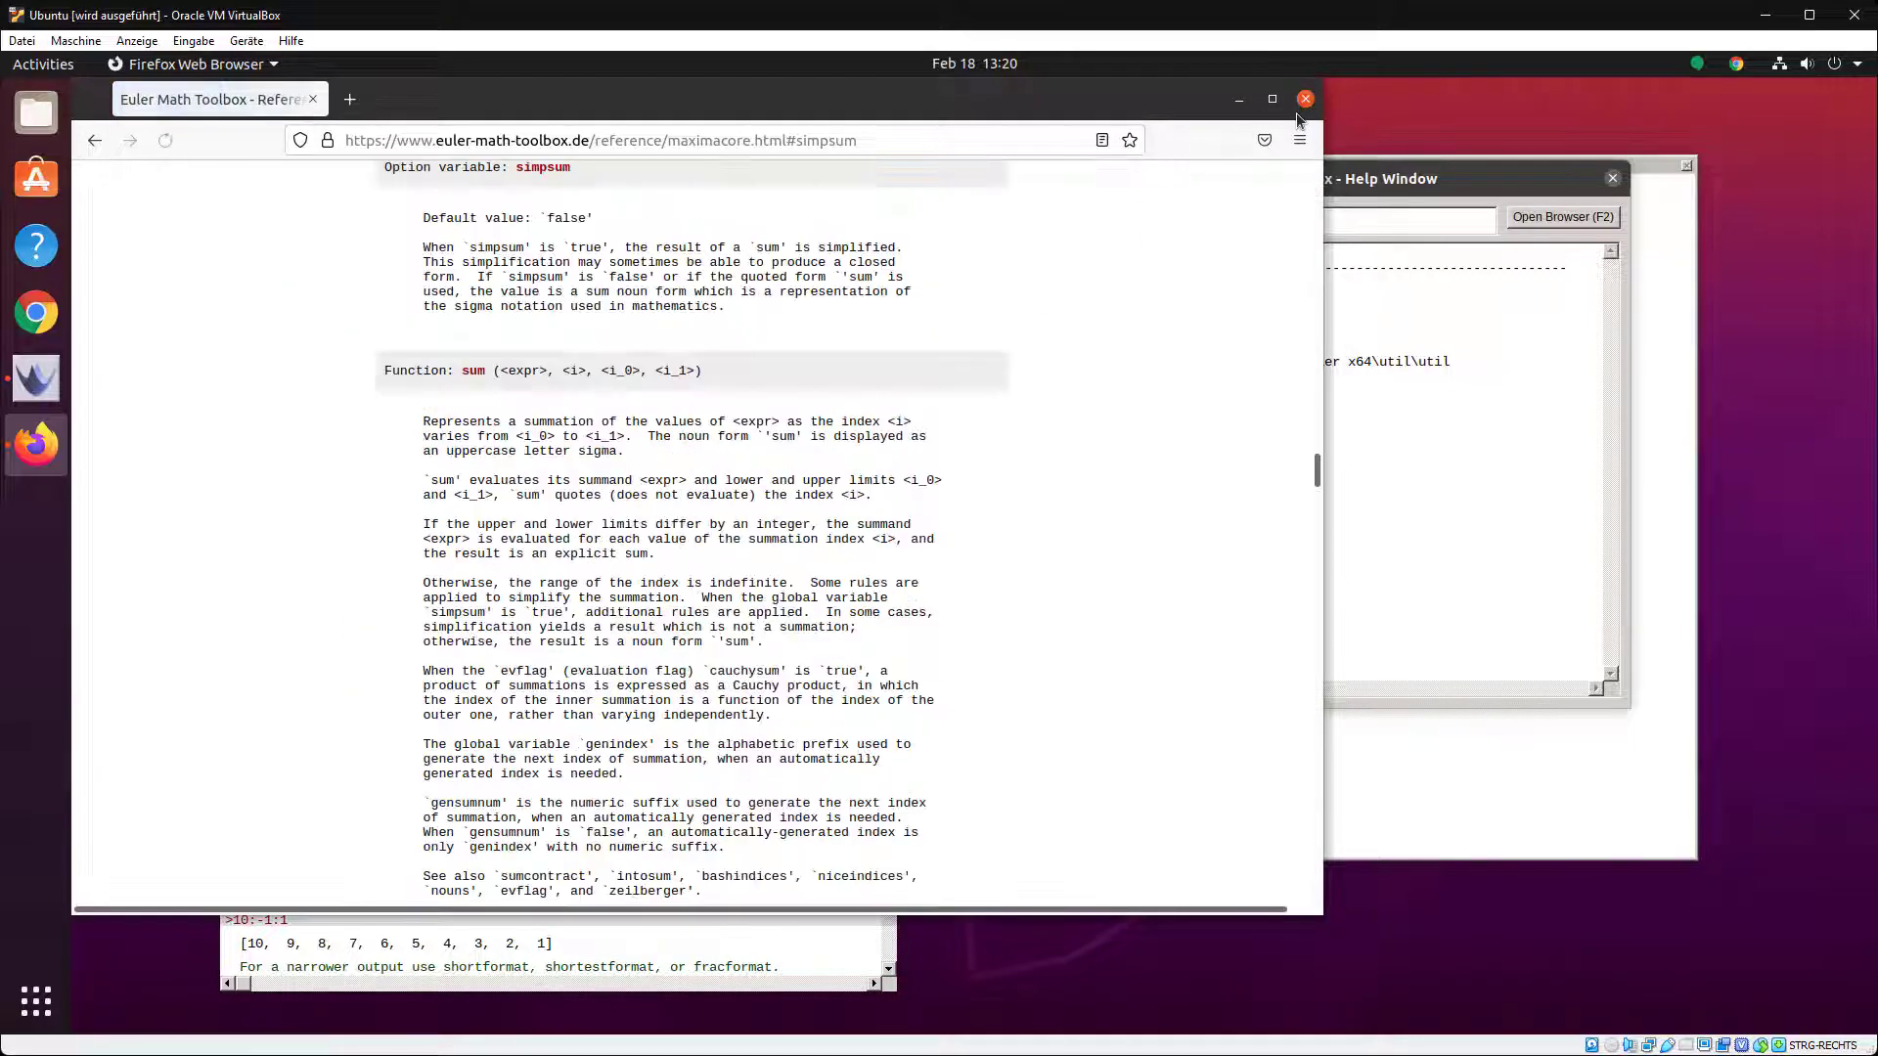
left_click(1304, 98)
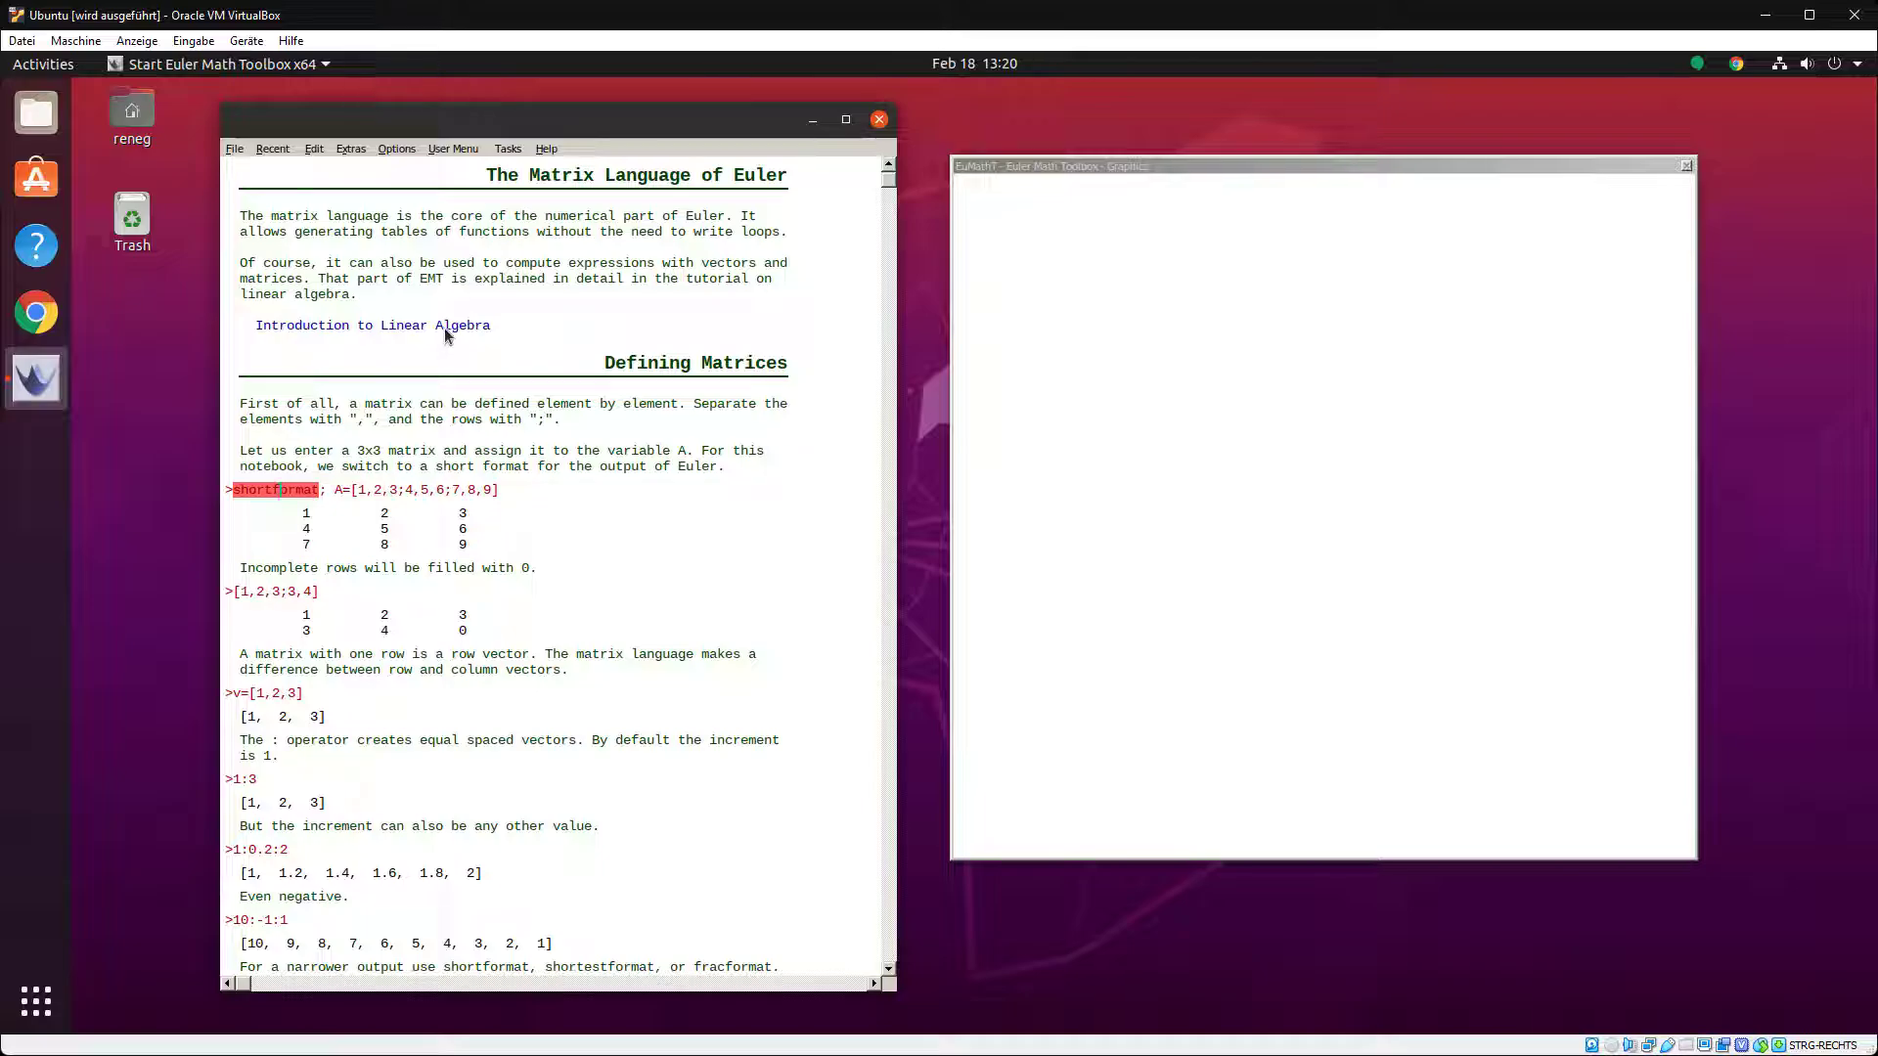
mouse_move(535, 522)
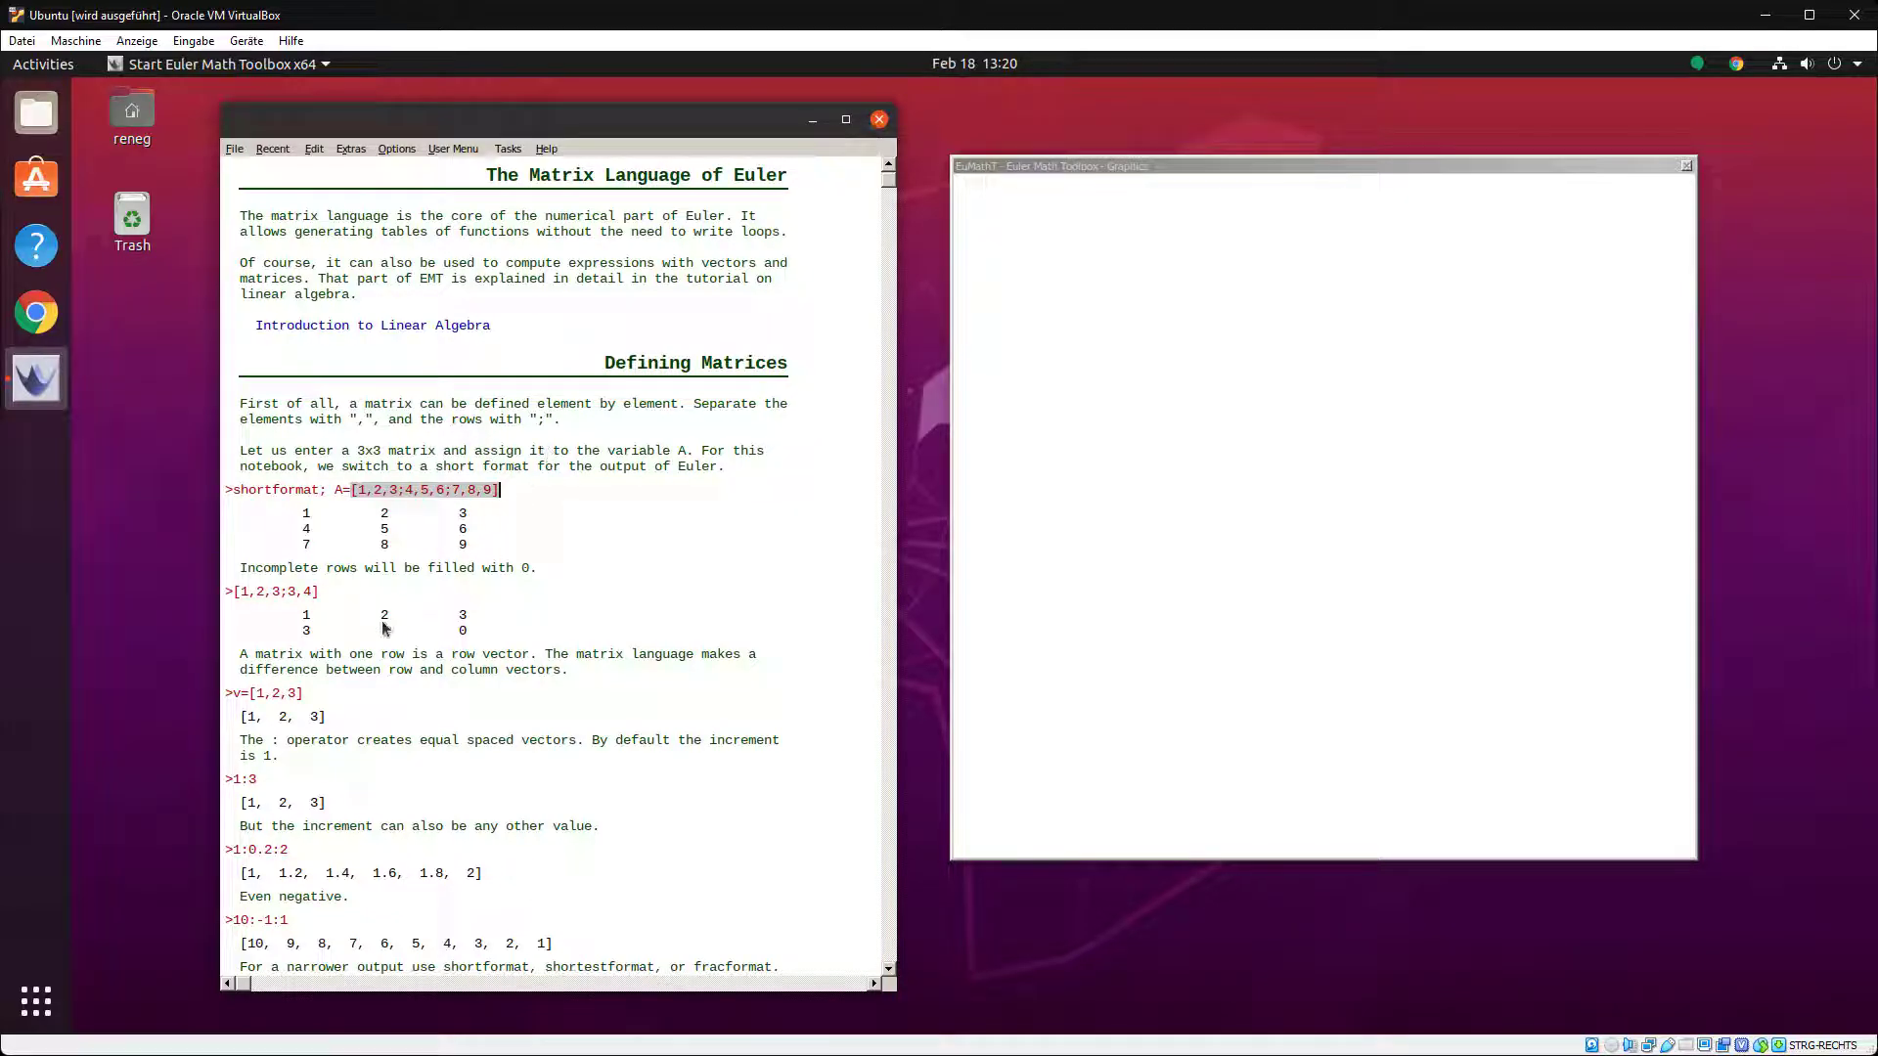
- Scroll The Matrix Language notebook, then close the Euler Math Toolbox window
scroll("down", 3)
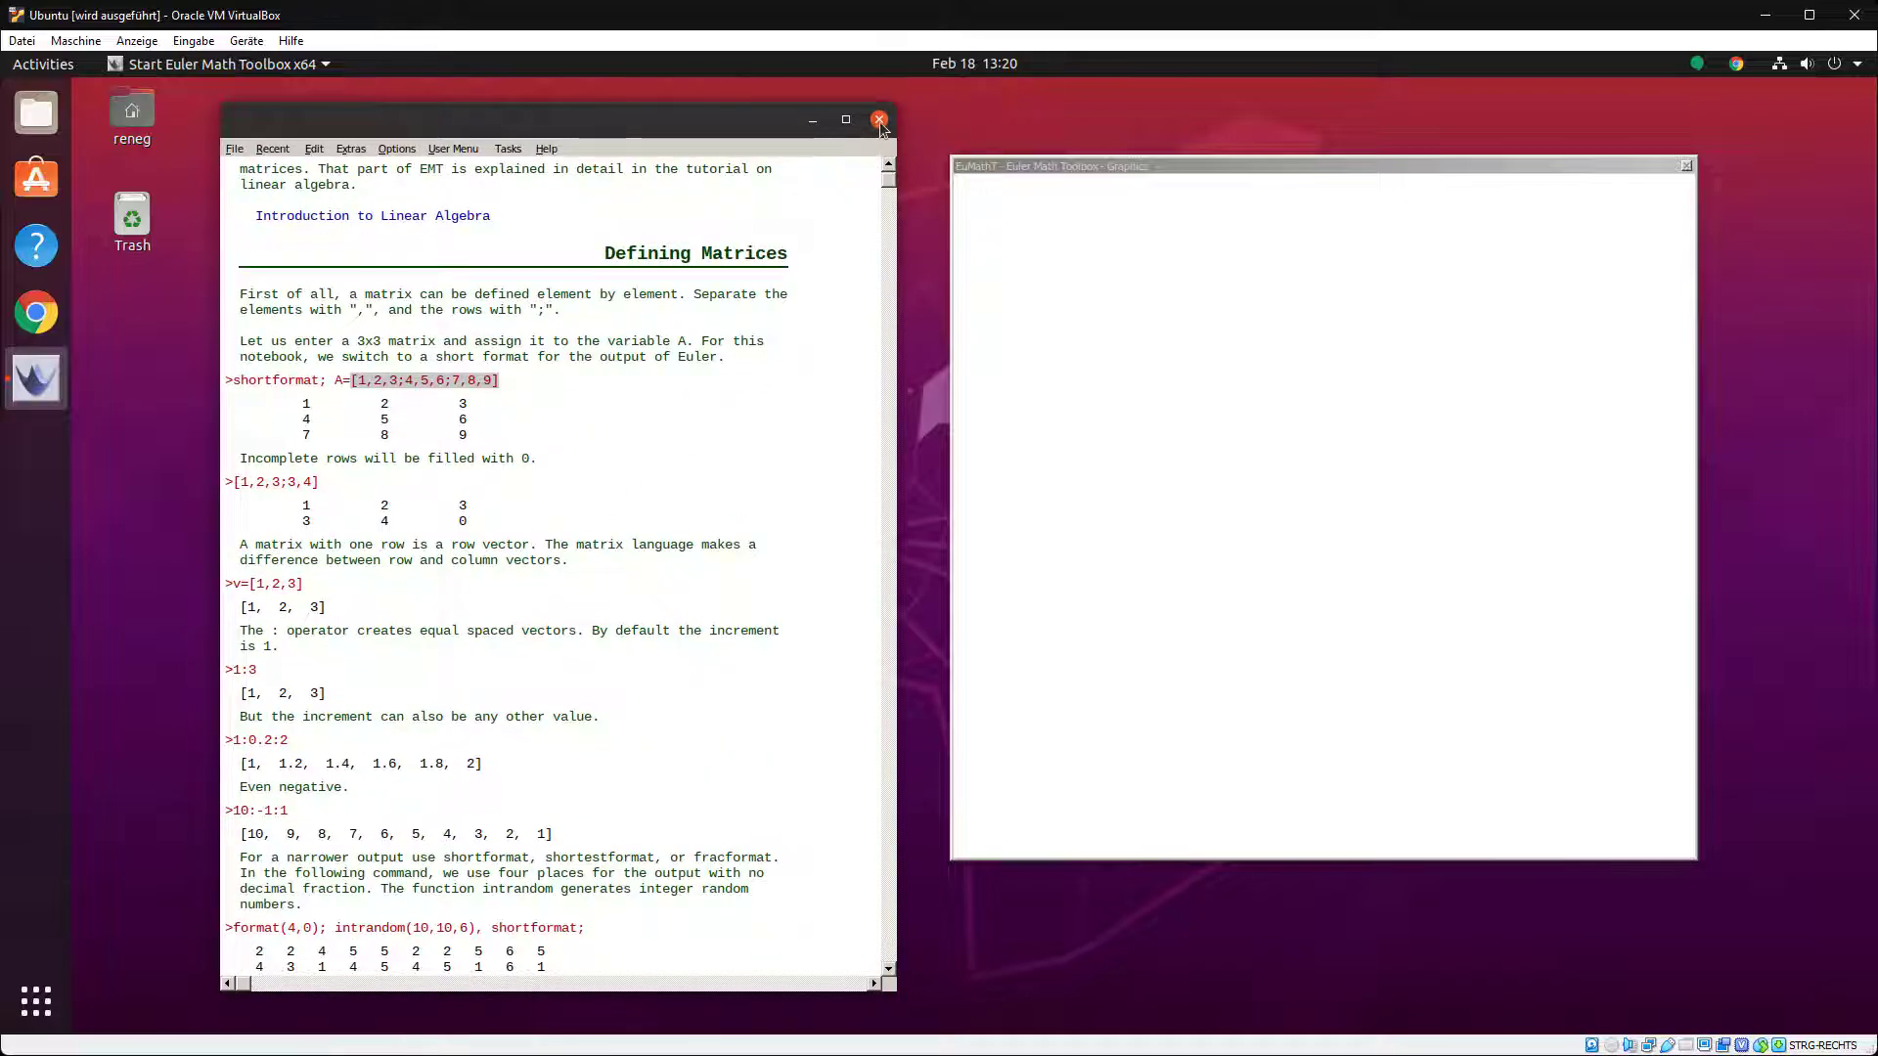
left_click(878, 119)
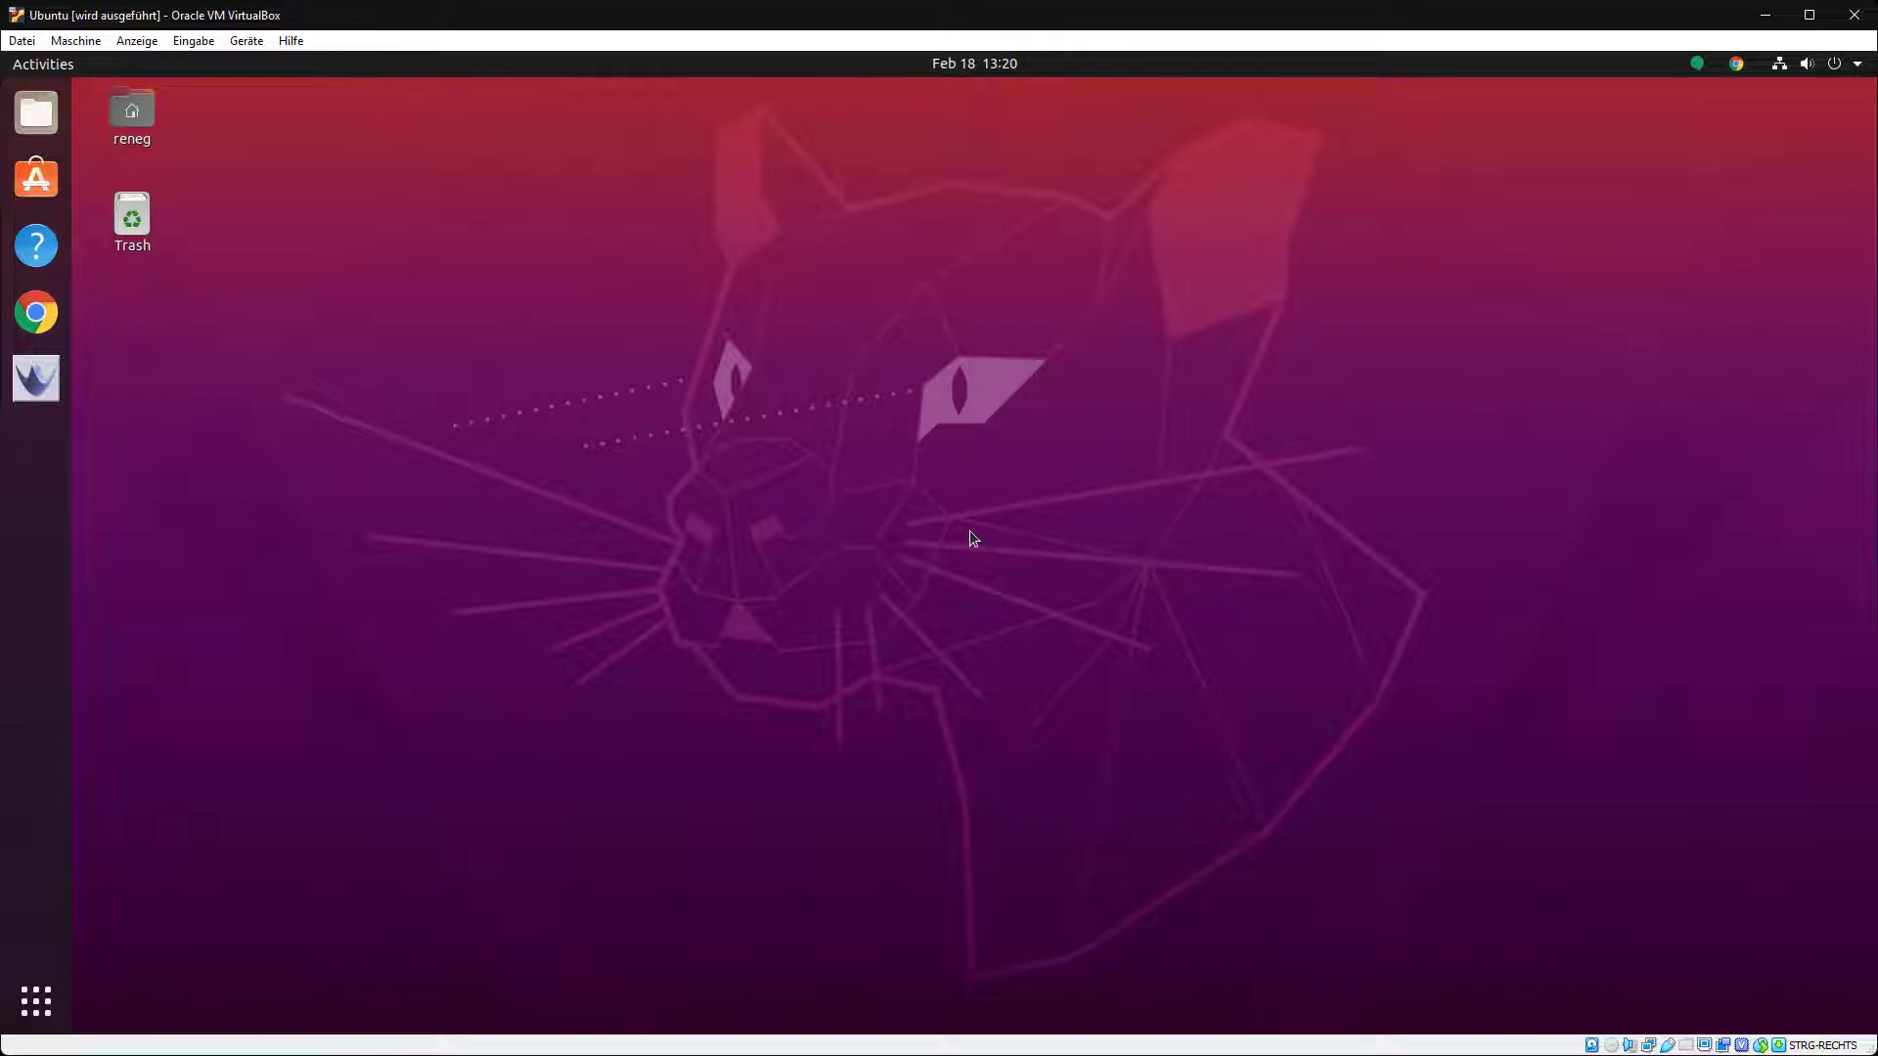